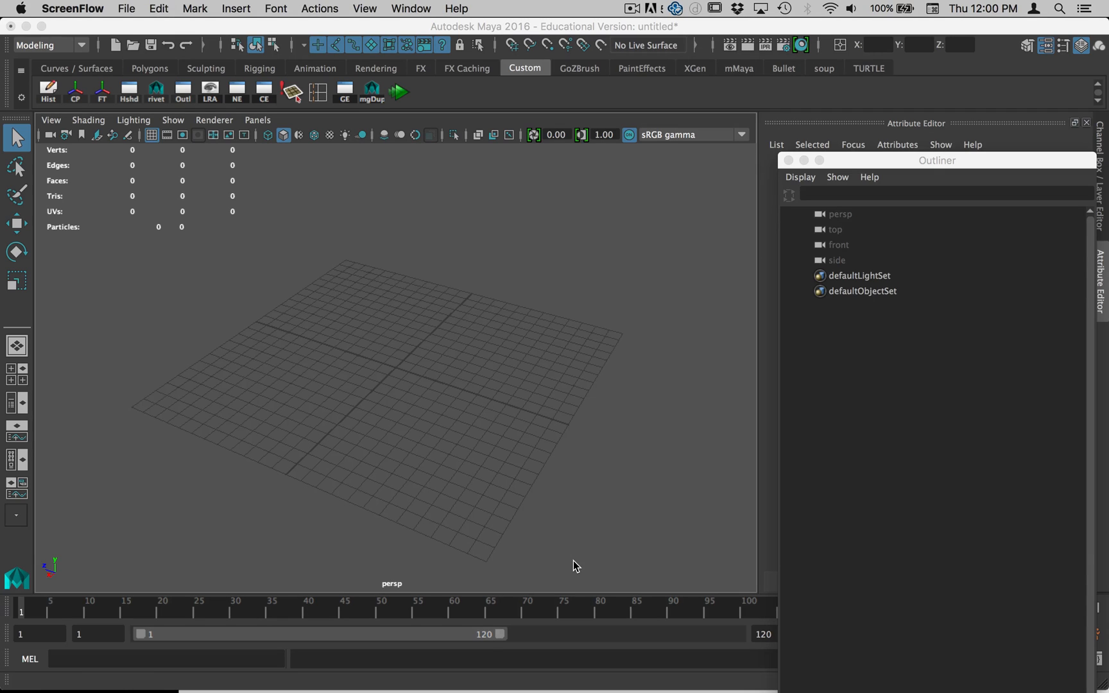
Step: Bring Maya to the front and open the File > Import options
{"action": "left_click", "coordinate": [541, 391]}
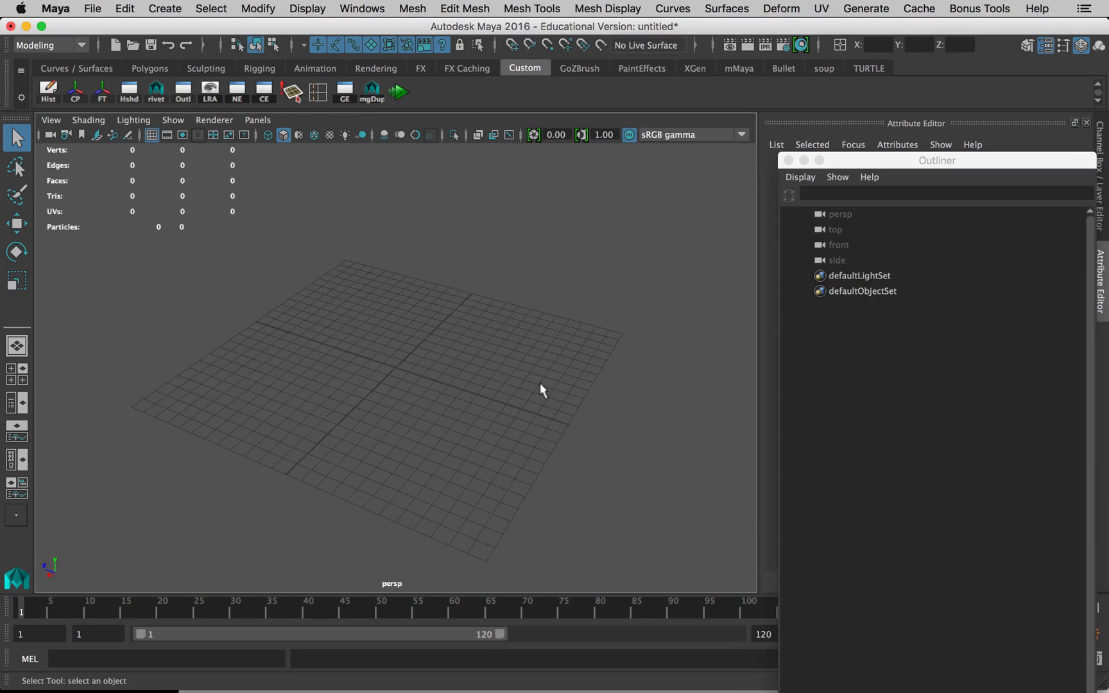
{"action": "left_click", "coordinate": [92, 8]}
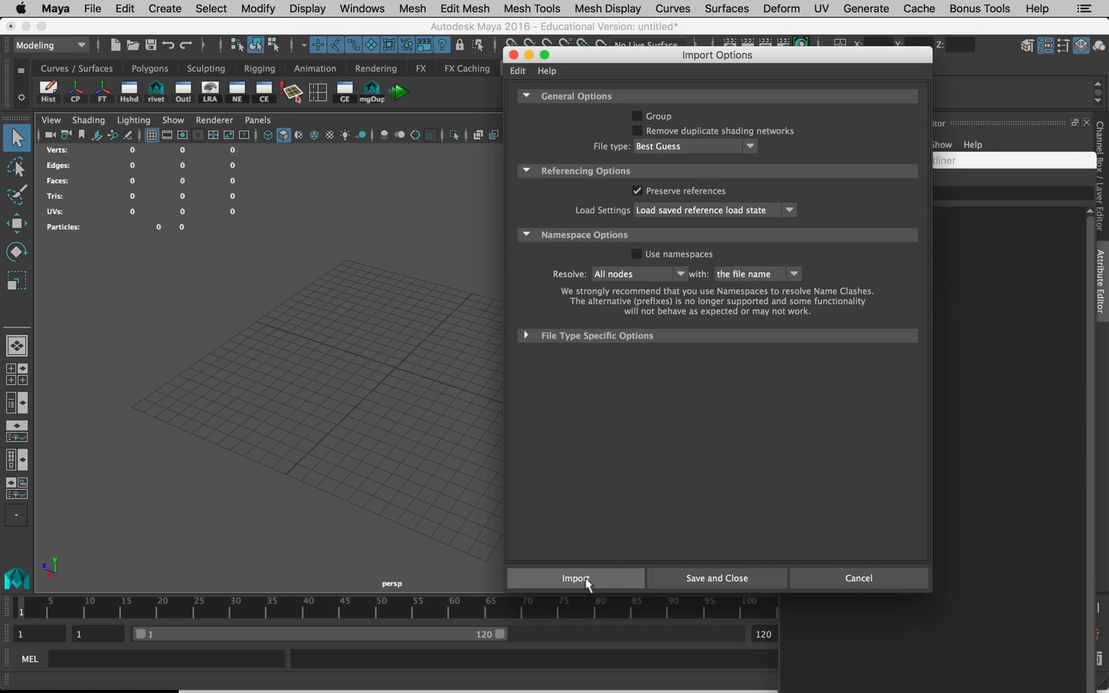
Step: Open the import browser and choose bone_30_50_2_bone.stl
{"action": "left_click", "coordinate": [574, 577]}
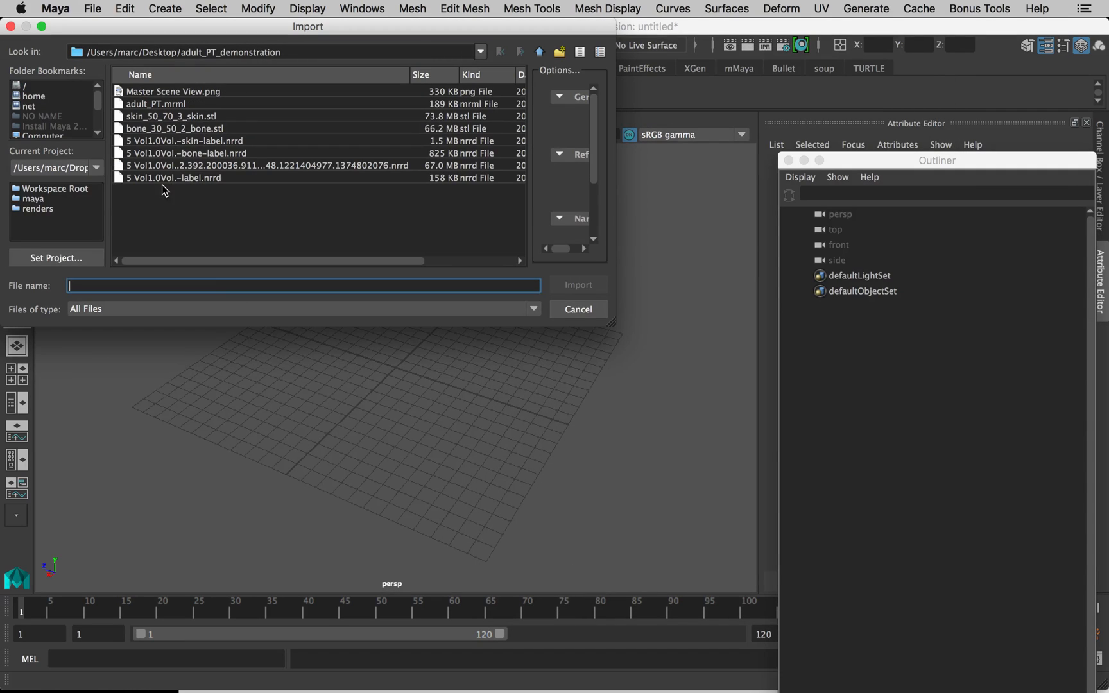
{"action": "mouse_move", "coordinate": [223, 174]}
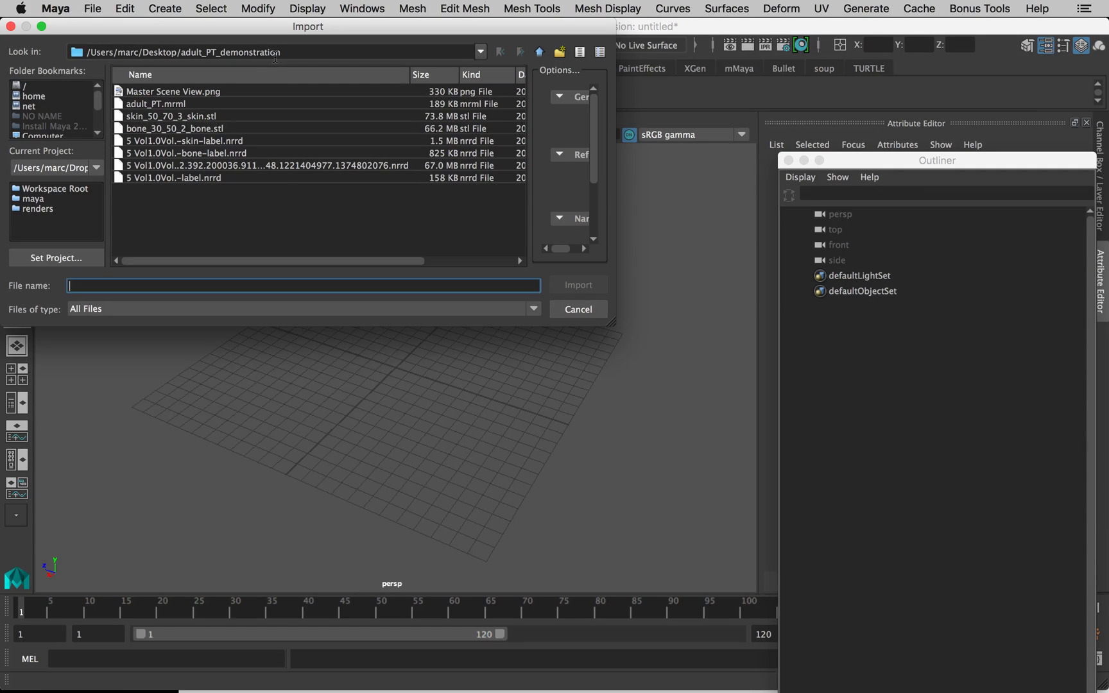
{"action": "mouse_move", "coordinate": [251, 184]}
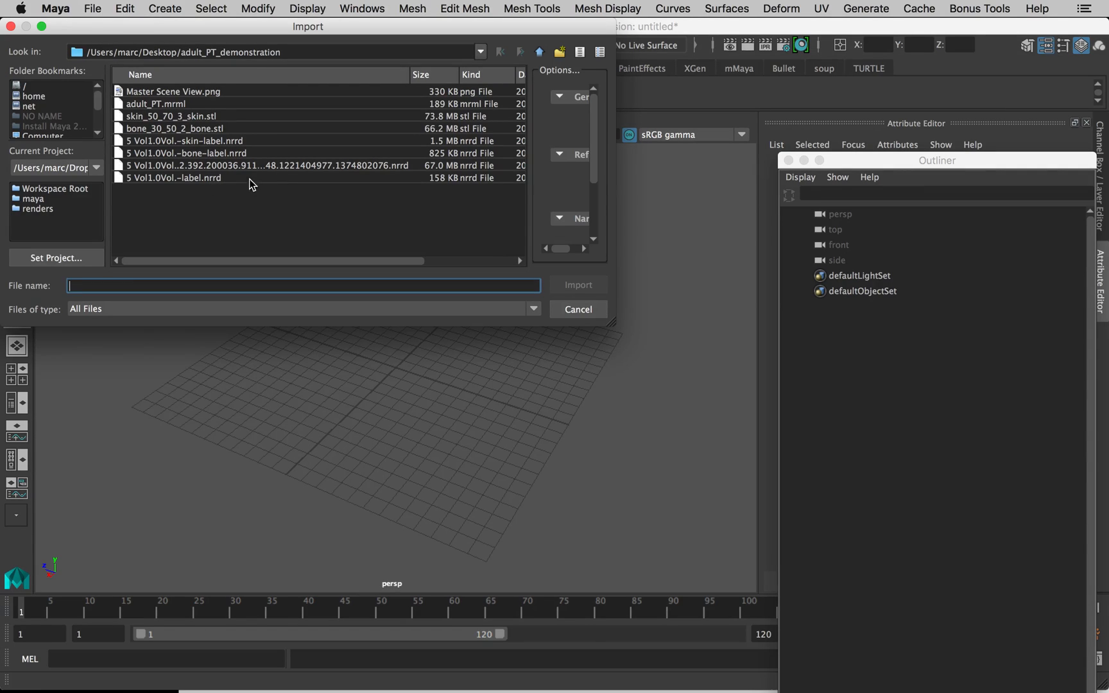
{"action": "mouse_move", "coordinate": [276, 153]}
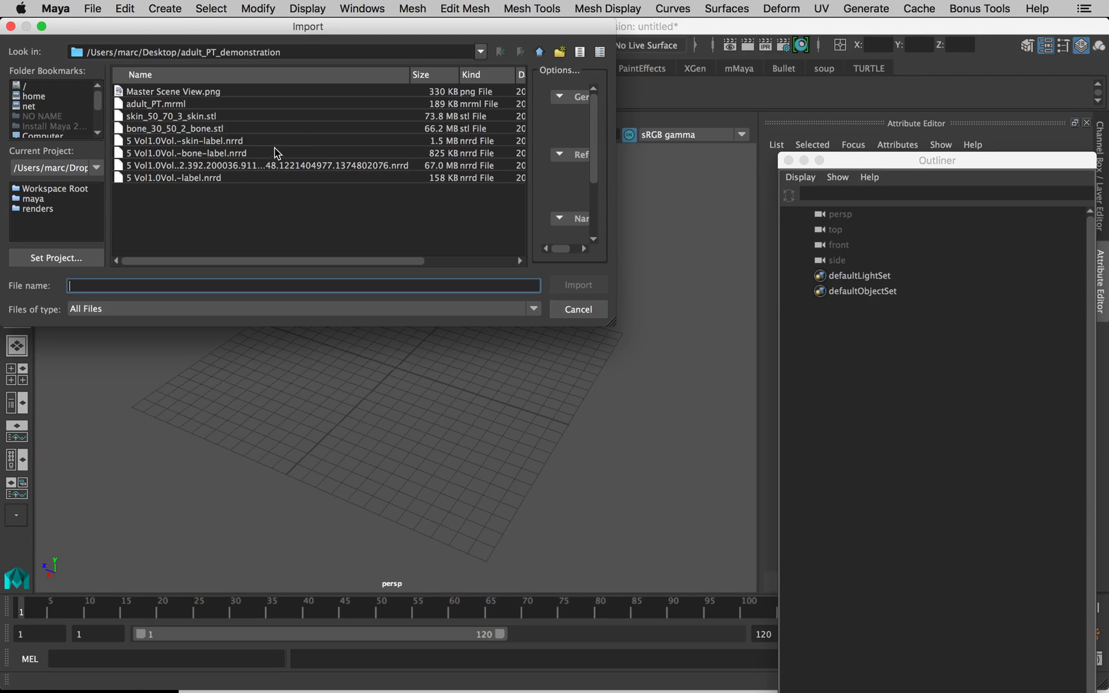
{"action": "left_click", "coordinate": [173, 127]}
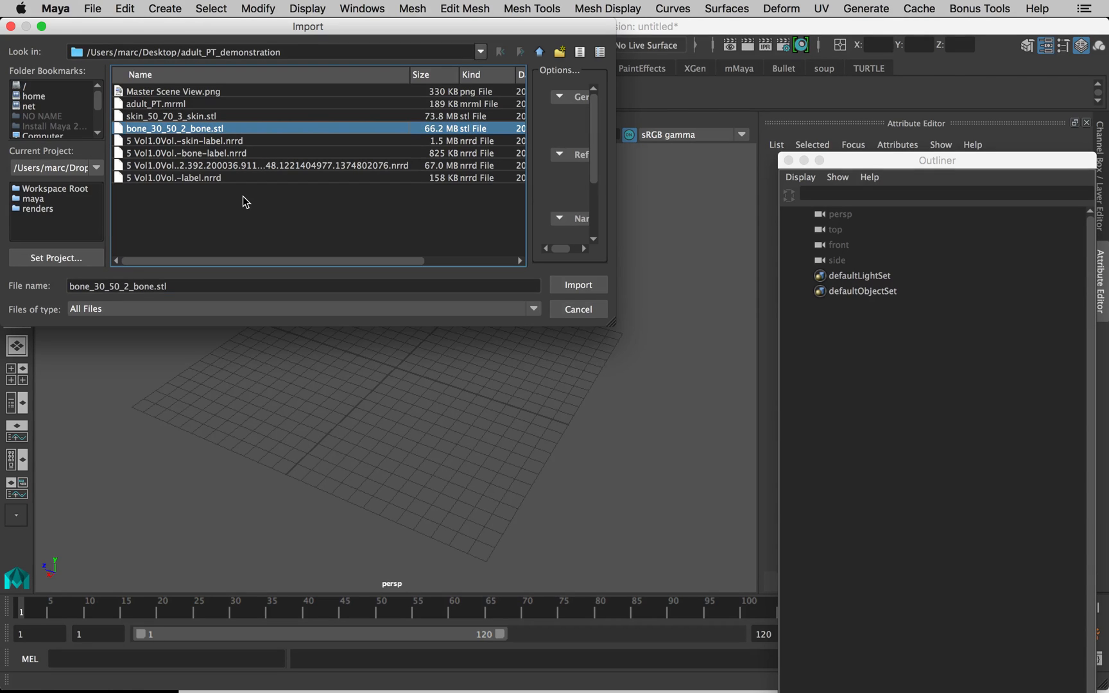
{"action": "mouse_move", "coordinate": [220, 185]}
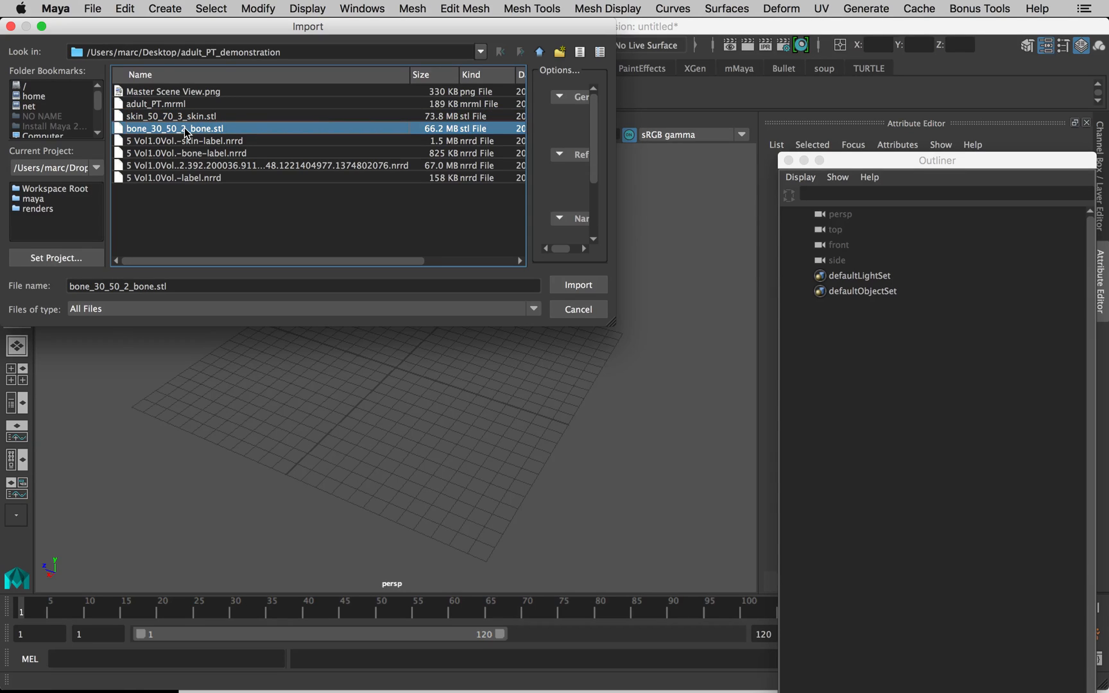
{"action": "mouse_move", "coordinate": [168, 256]}
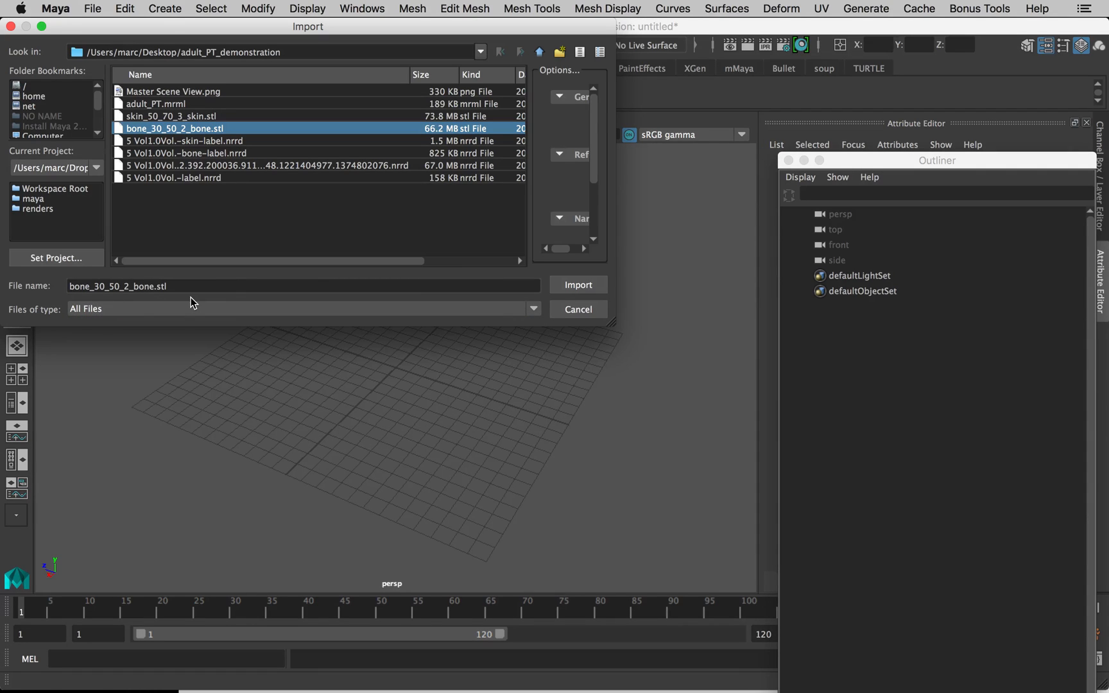
{"action": "mouse_move", "coordinate": [235, 284]}
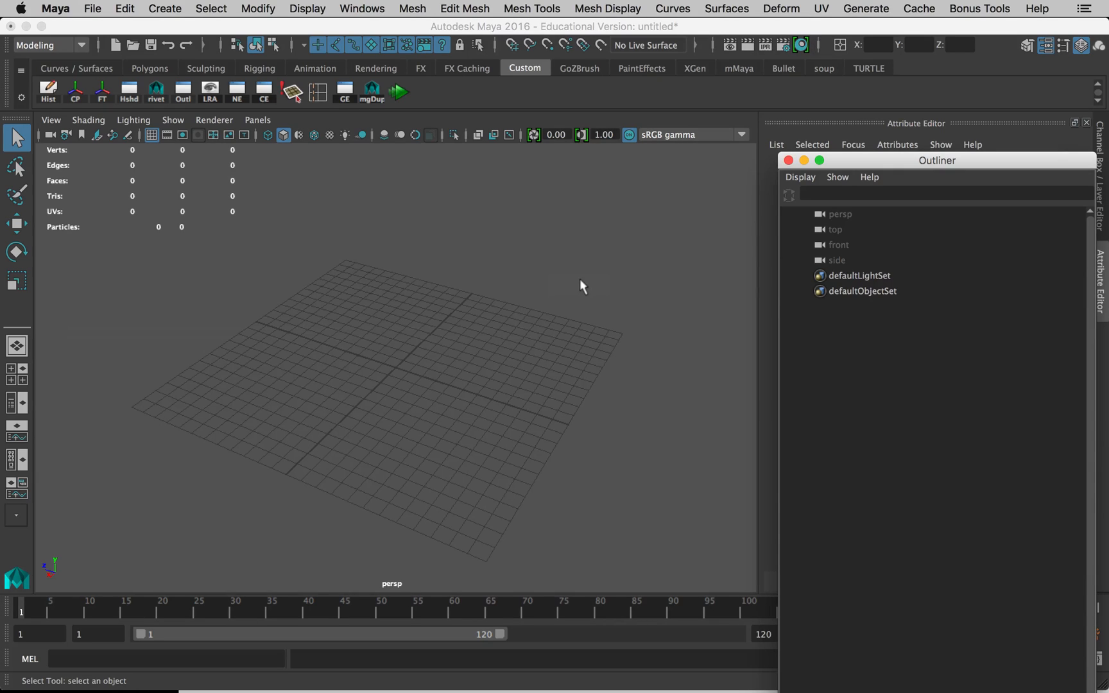
{"action": "mouse_move", "coordinate": [533, 246]}
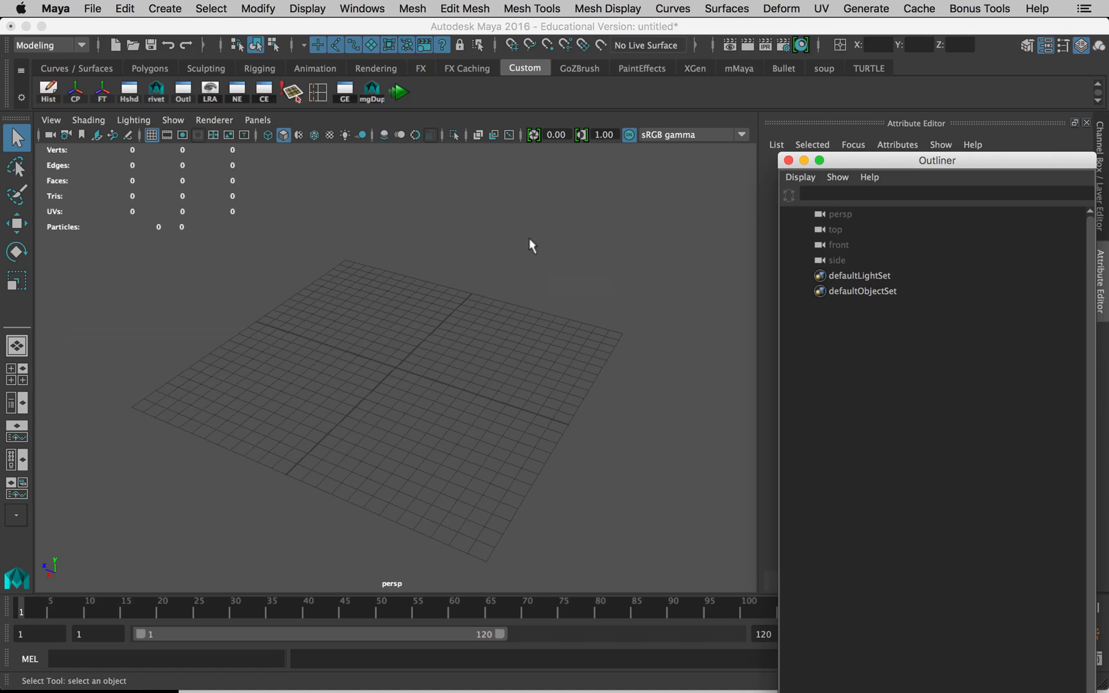
{"action": "mouse_move", "coordinate": [434, 415]}
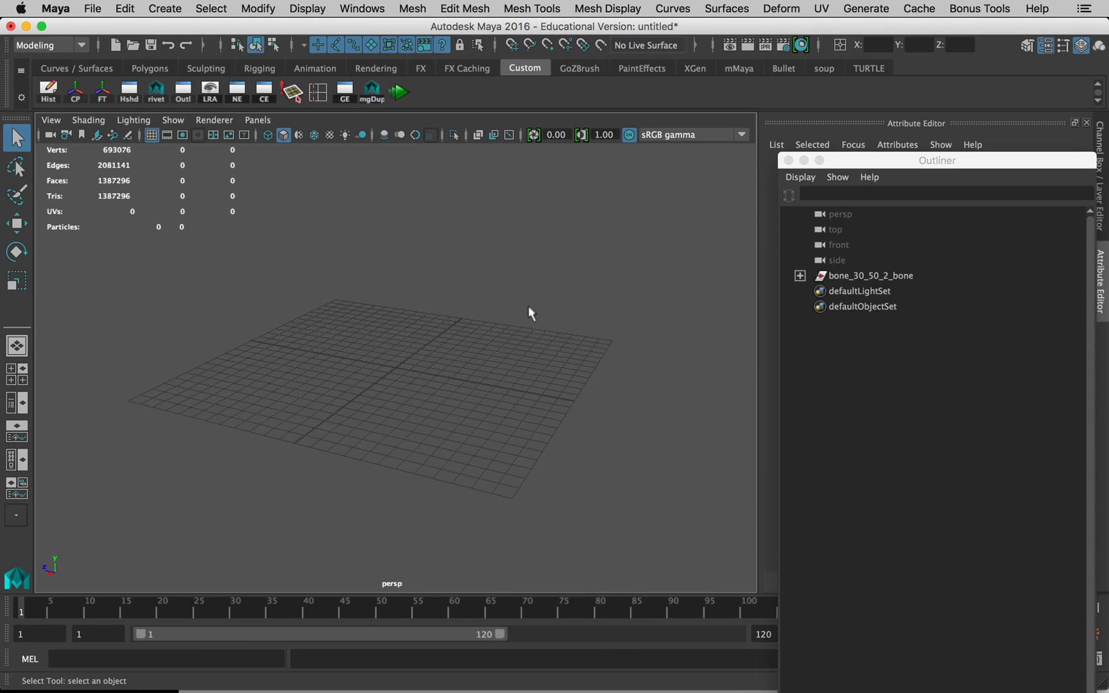
{"action": "mouse_move", "coordinate": [412, 366]}
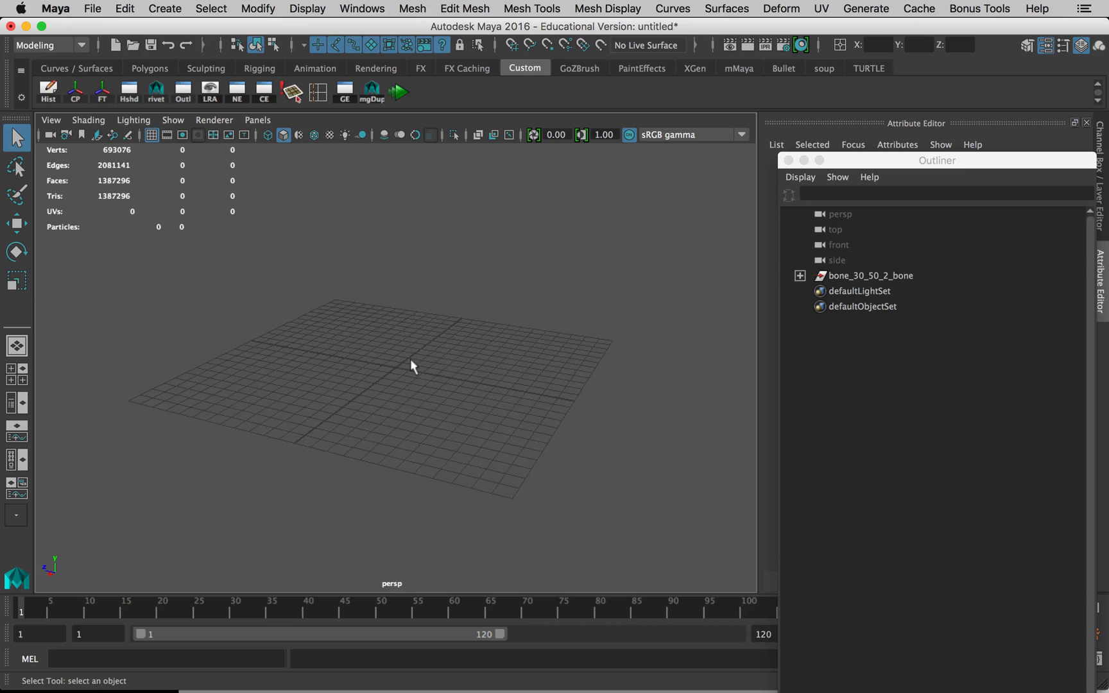
{"action": "mouse_move", "coordinate": [369, 378]}
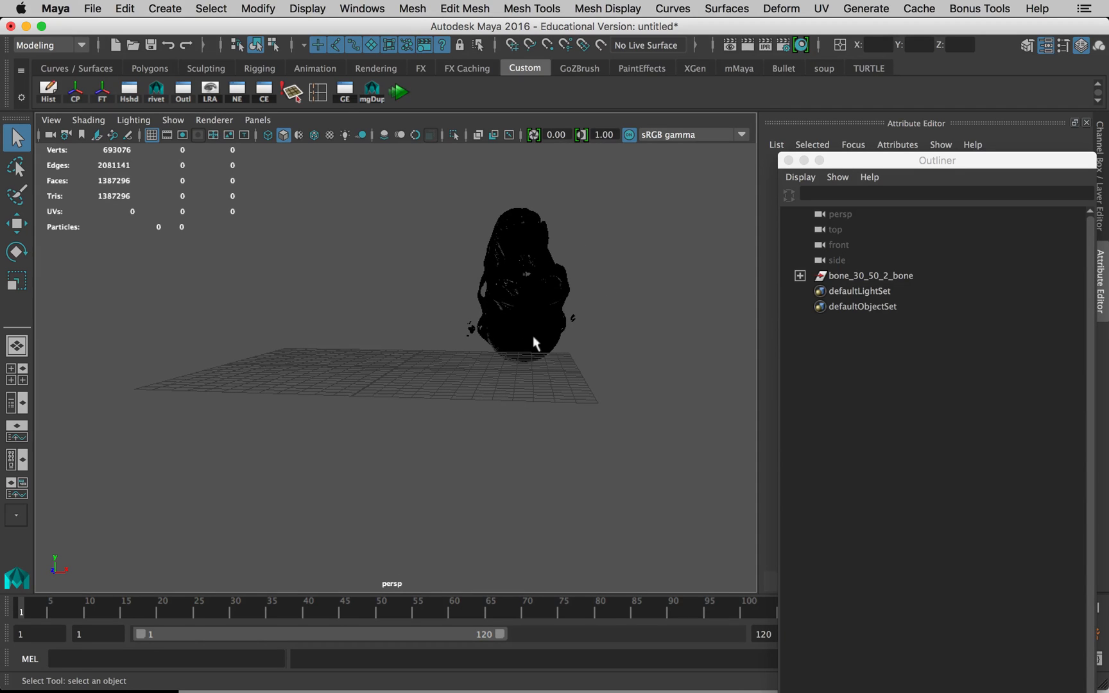
Step: Select the loaded 1,387,296-triangle skull mesh in the perspective view
{"action": "left_click", "coordinate": [523, 283]}
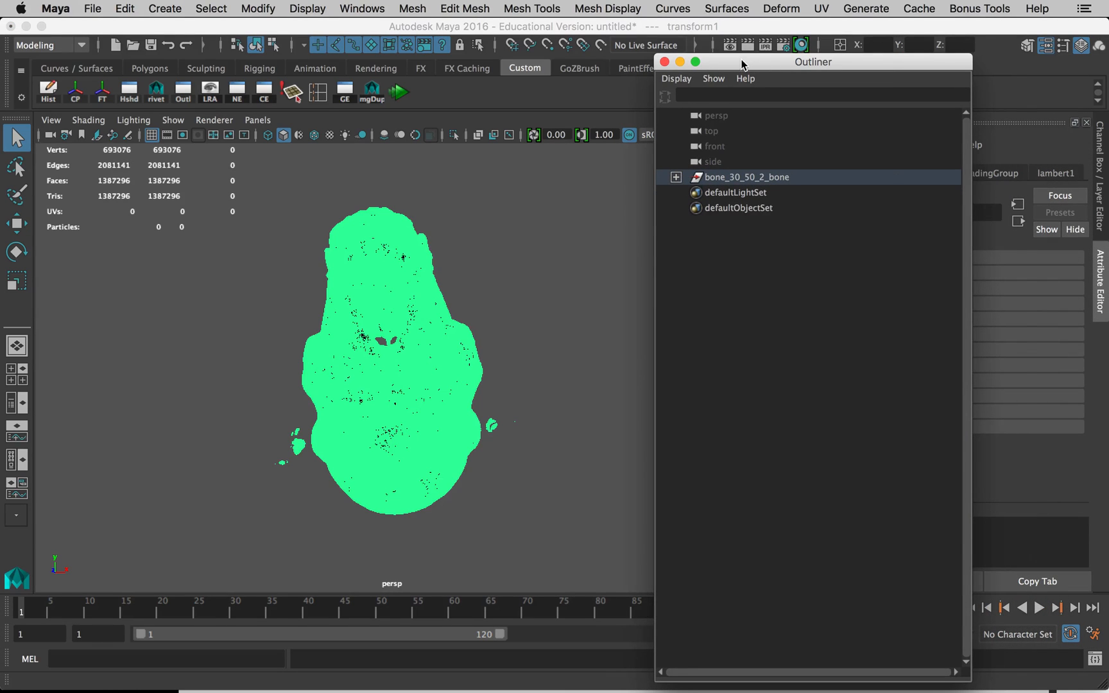
Step: In the Outliner, move transform1 to top level and delete the empty bone_30_50_2_bone group
{"action": "left_click", "coordinate": [664, 62]}
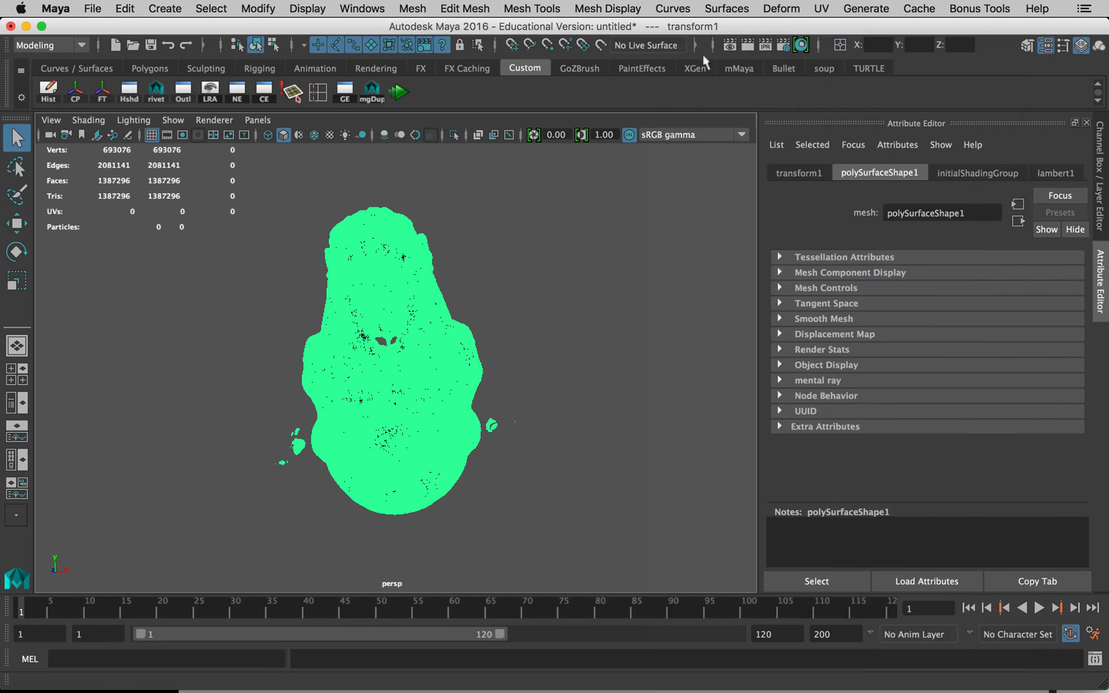
{"action": "left_click", "coordinate": [361, 8]}
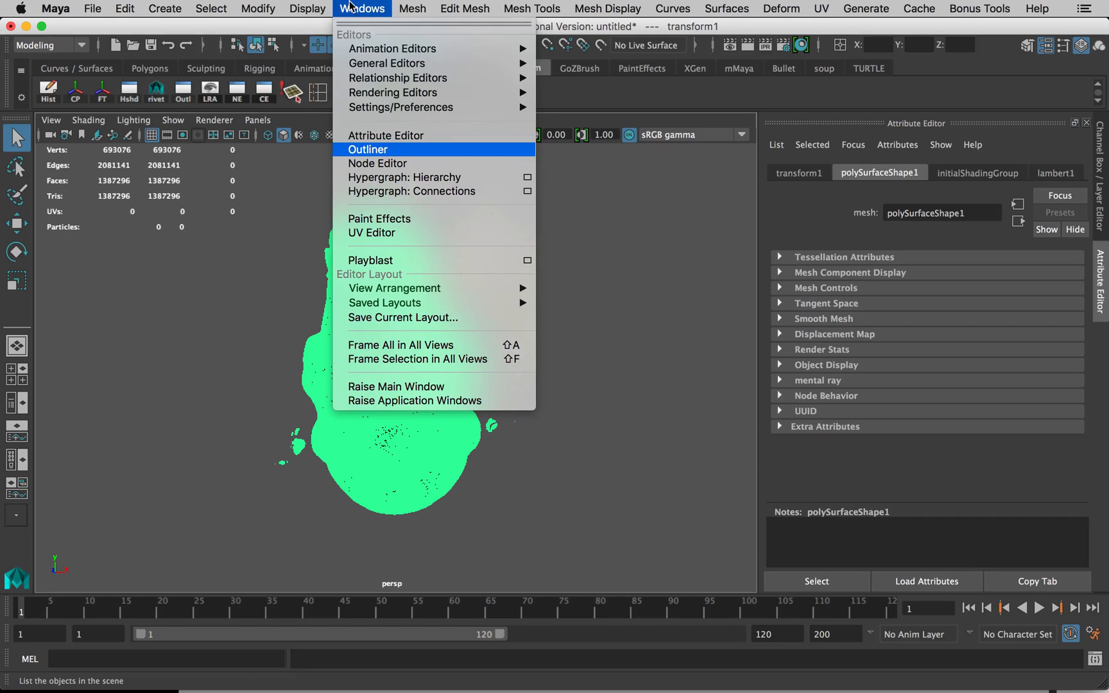
{"action": "mouse_move", "coordinate": [420, 151]}
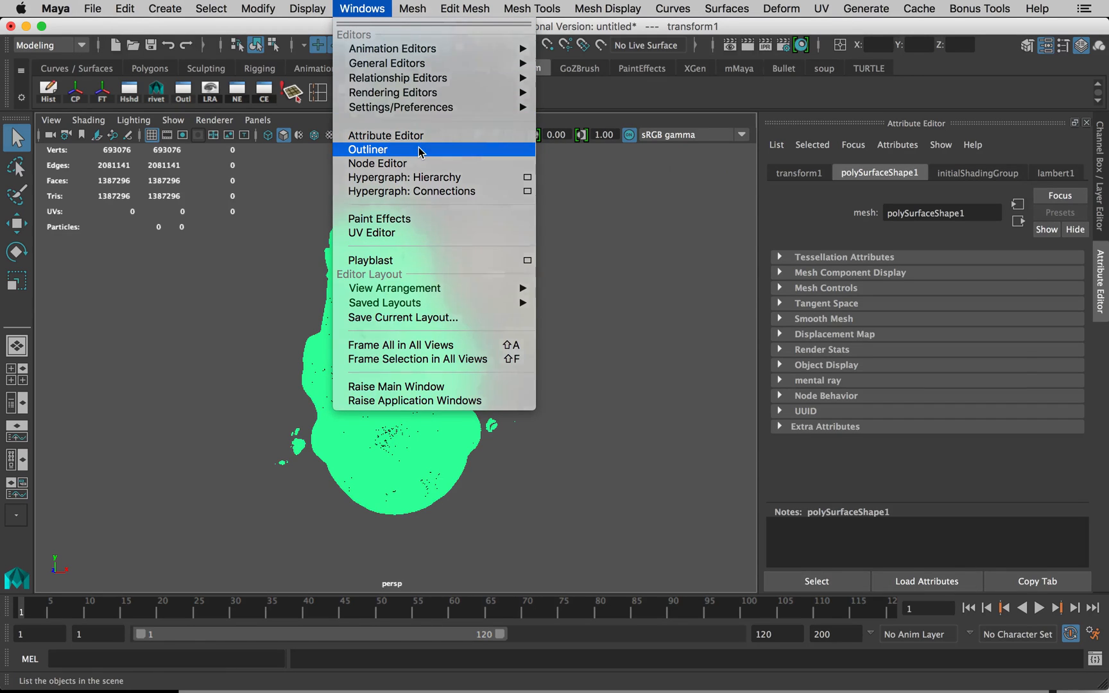
{"action": "left_click", "coordinate": [368, 150]}
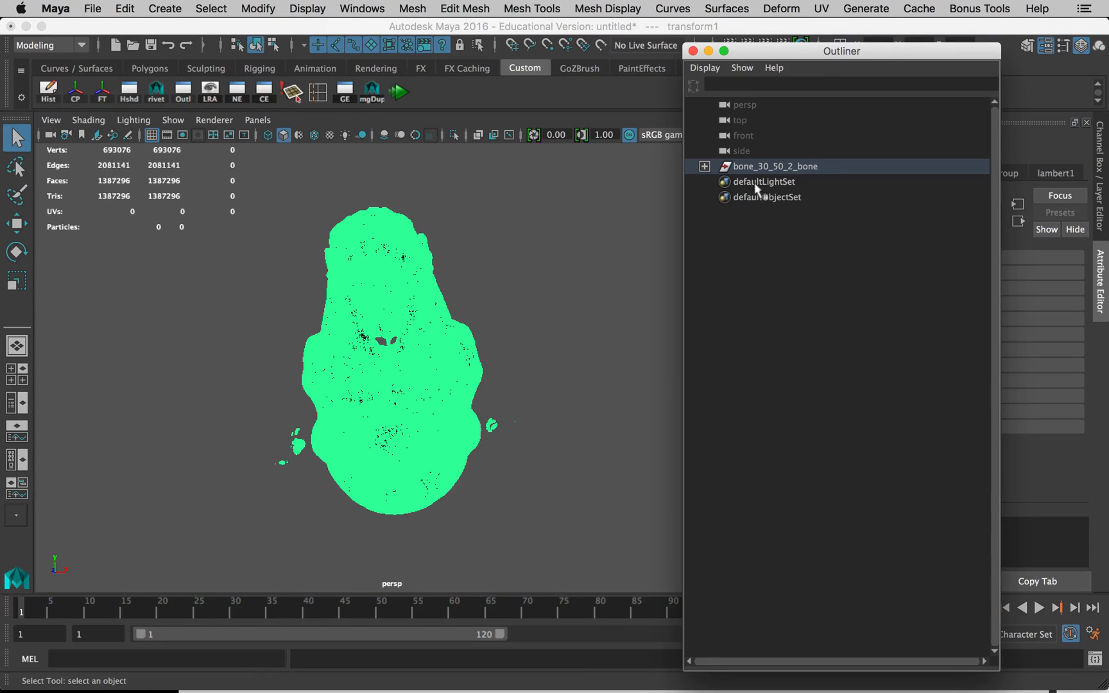
{"action": "left_click", "coordinate": [704, 166]}
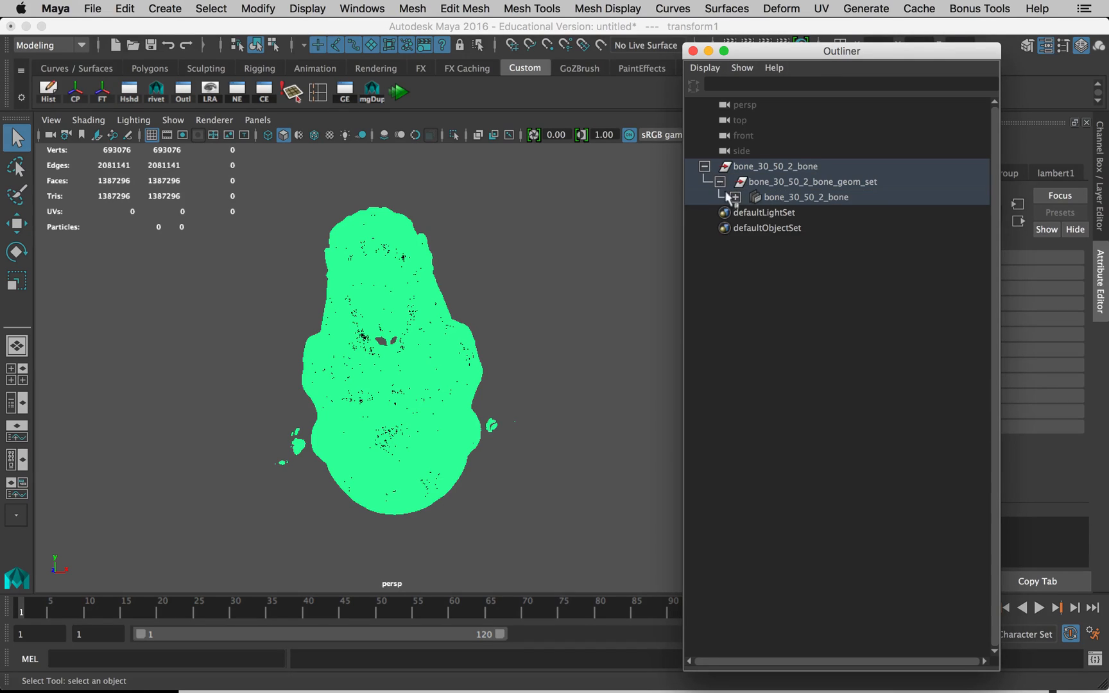
{"action": "left_click", "coordinate": [732, 196]}
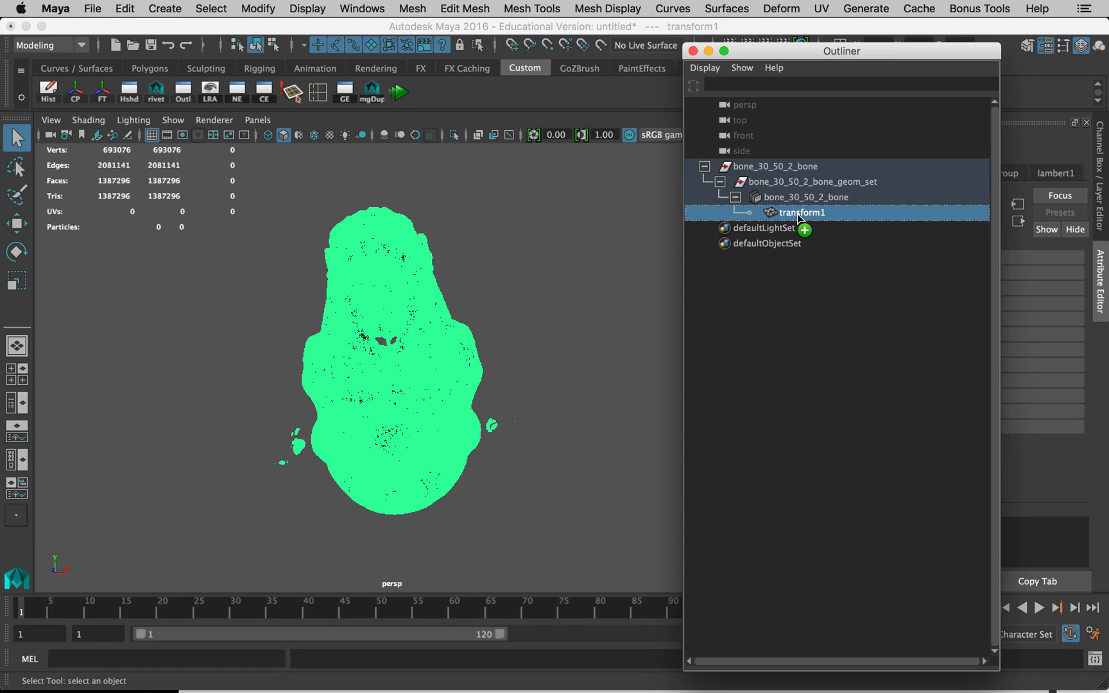
{"action": "mouse_move", "coordinate": [788, 214]}
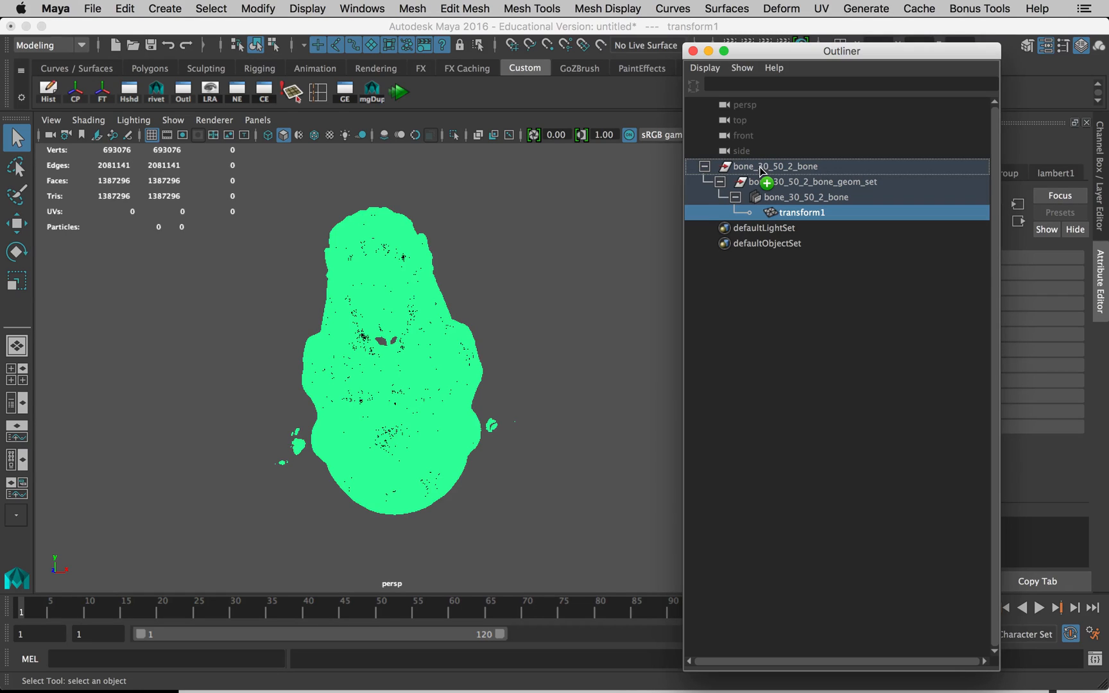
{"action": "mouse_move", "coordinate": [781, 180]}
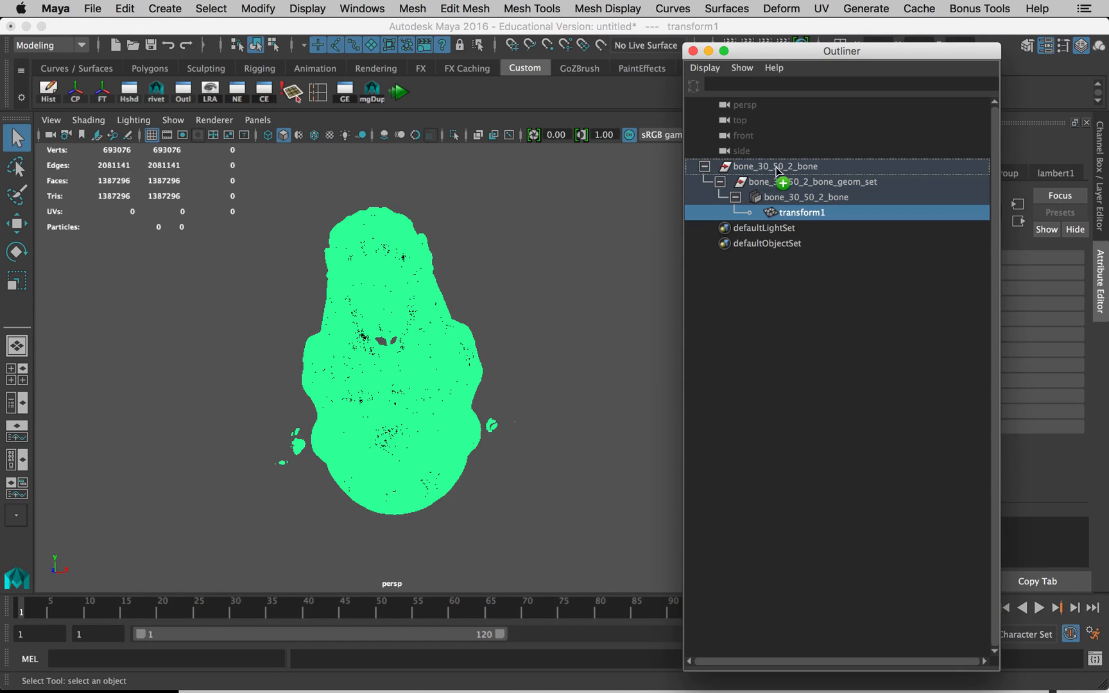
{"action": "mouse_move", "coordinate": [769, 175]}
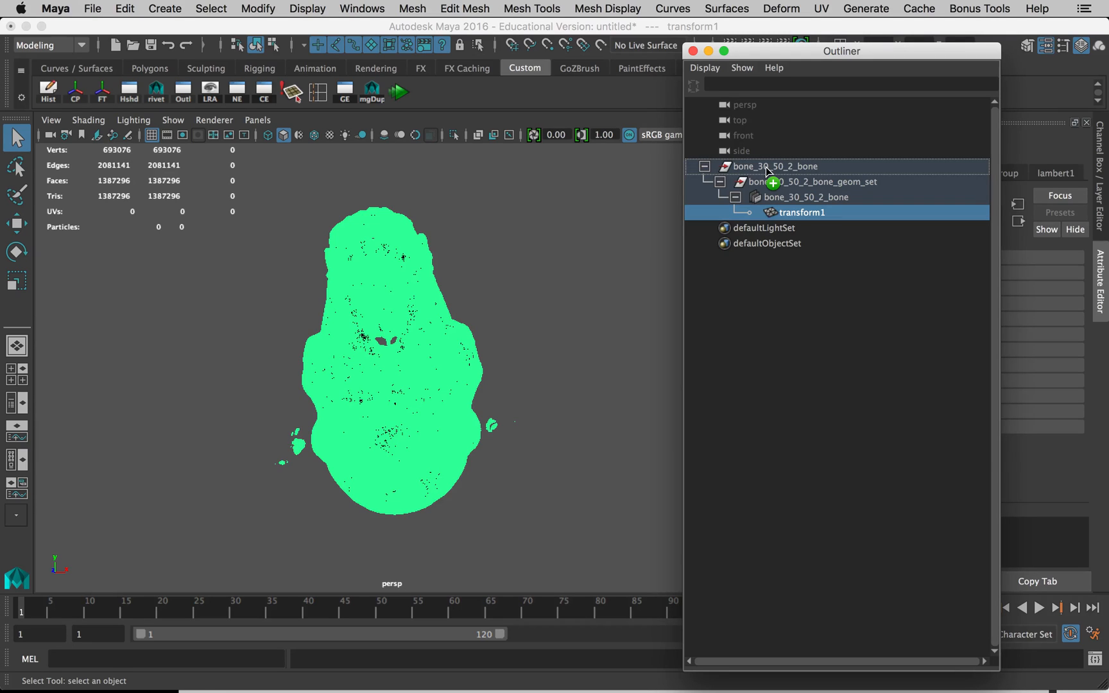
{"action": "mouse_move", "coordinate": [768, 161]}
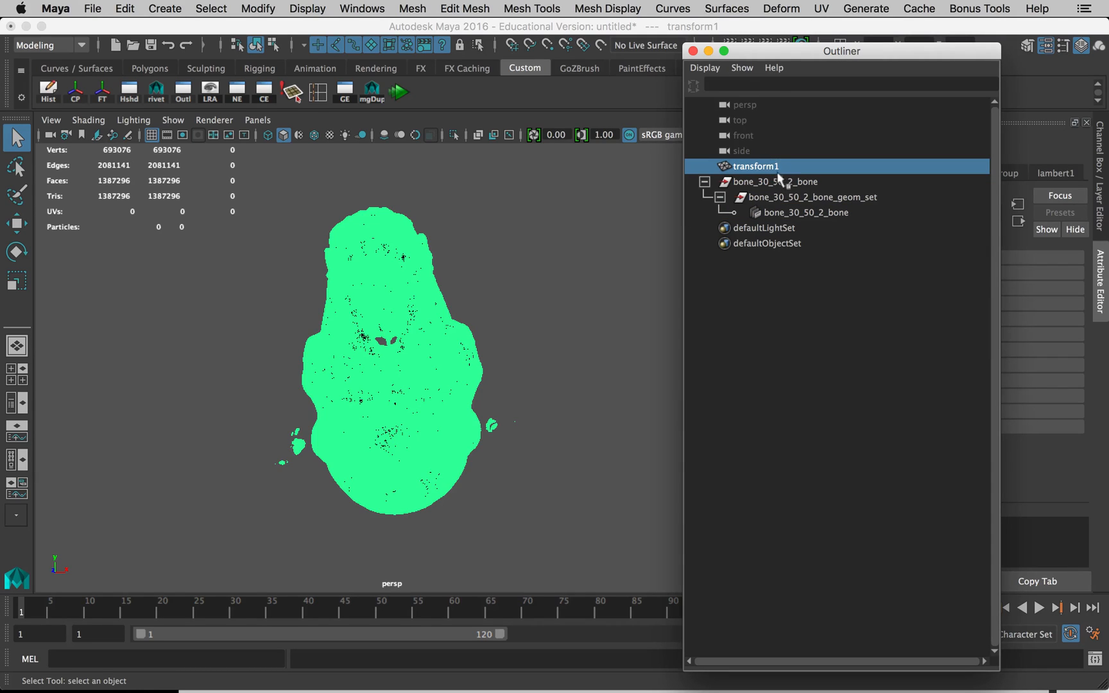
{"action": "left_click", "coordinate": [772, 182]}
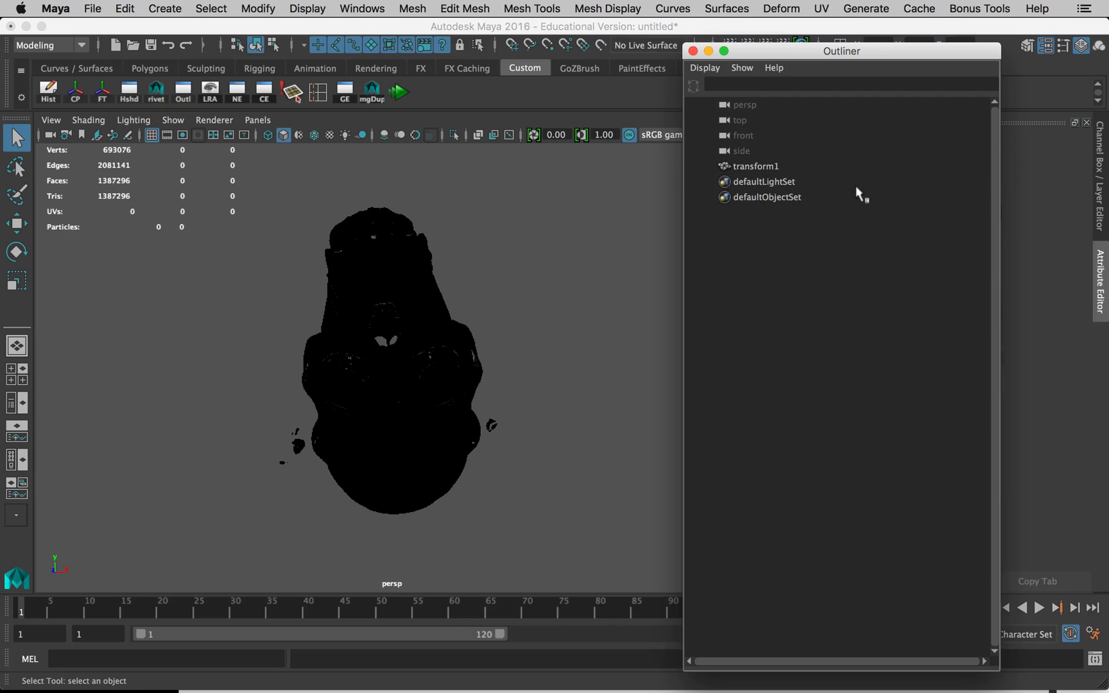
Step: Select transform1, switch to the Modeling menu set, and apply Mesh Display > Reverse
{"action": "left_click", "coordinate": [756, 165]}
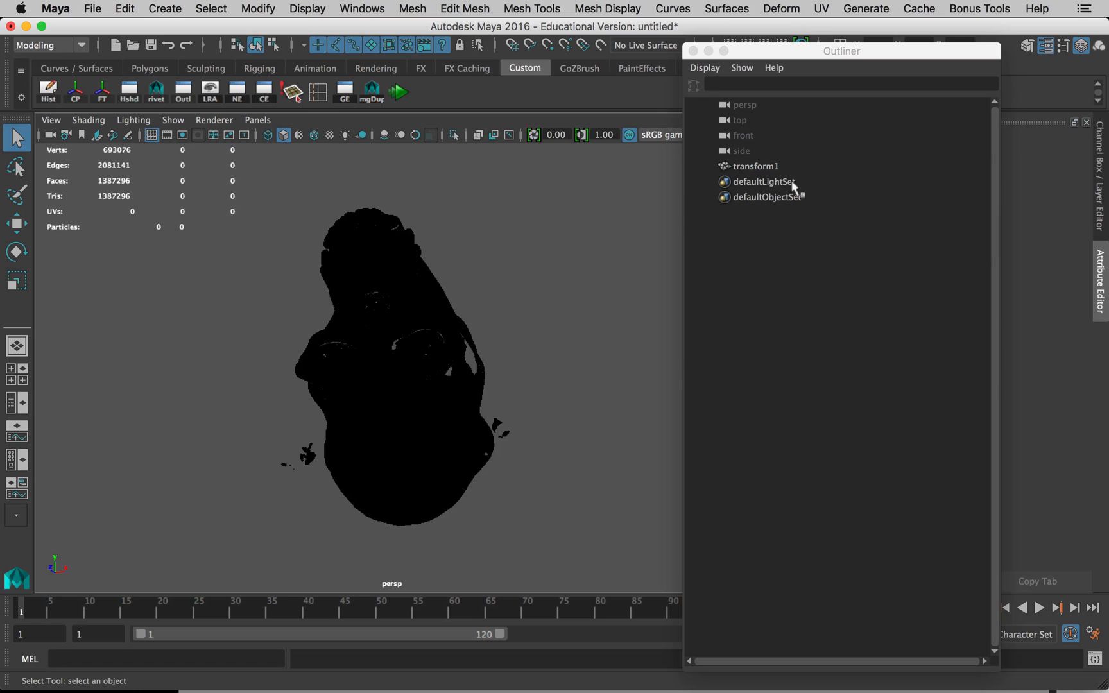
{"action": "left_click", "coordinate": [757, 166]}
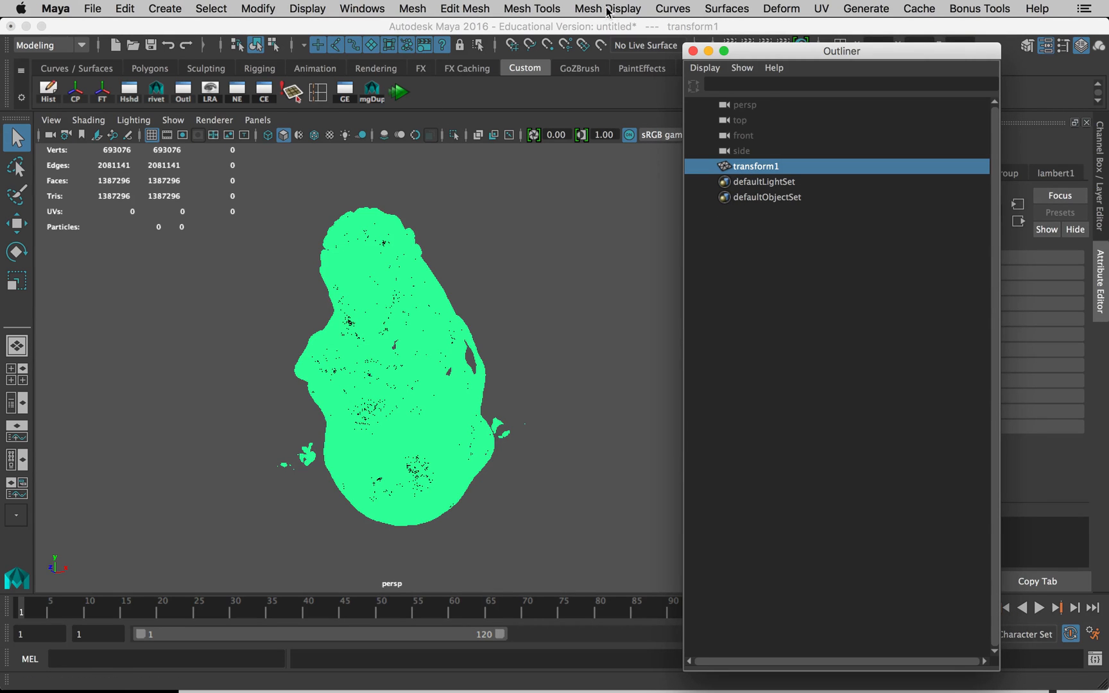
{"action": "left_click", "coordinate": [607, 8]}
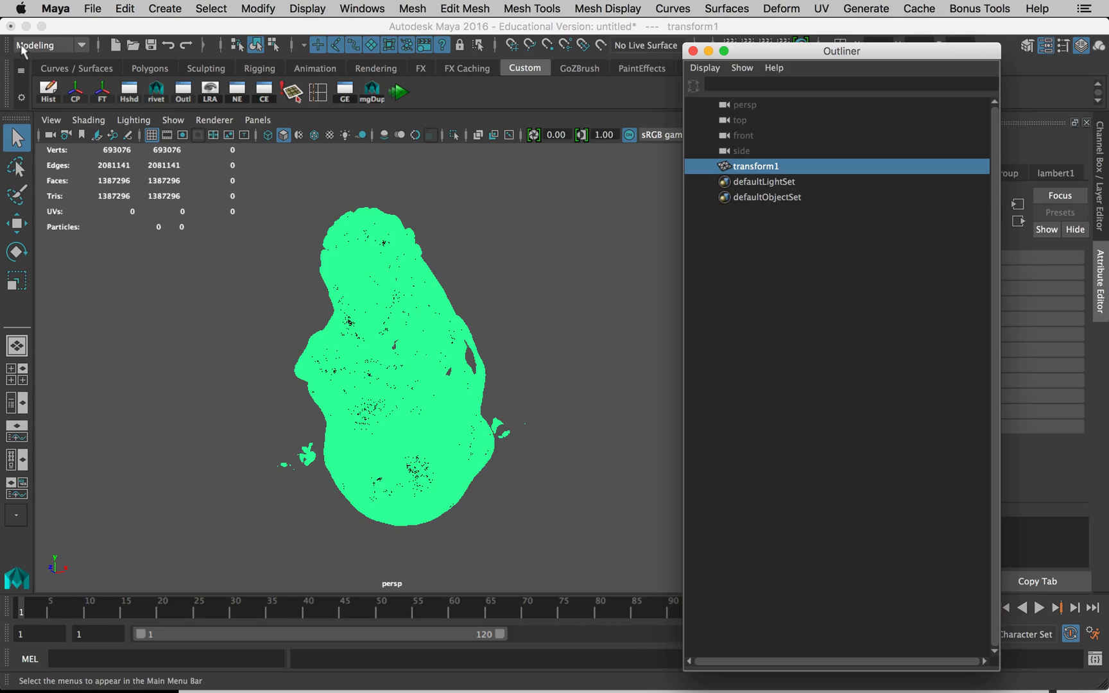
{"action": "left_click", "coordinate": [80, 46]}
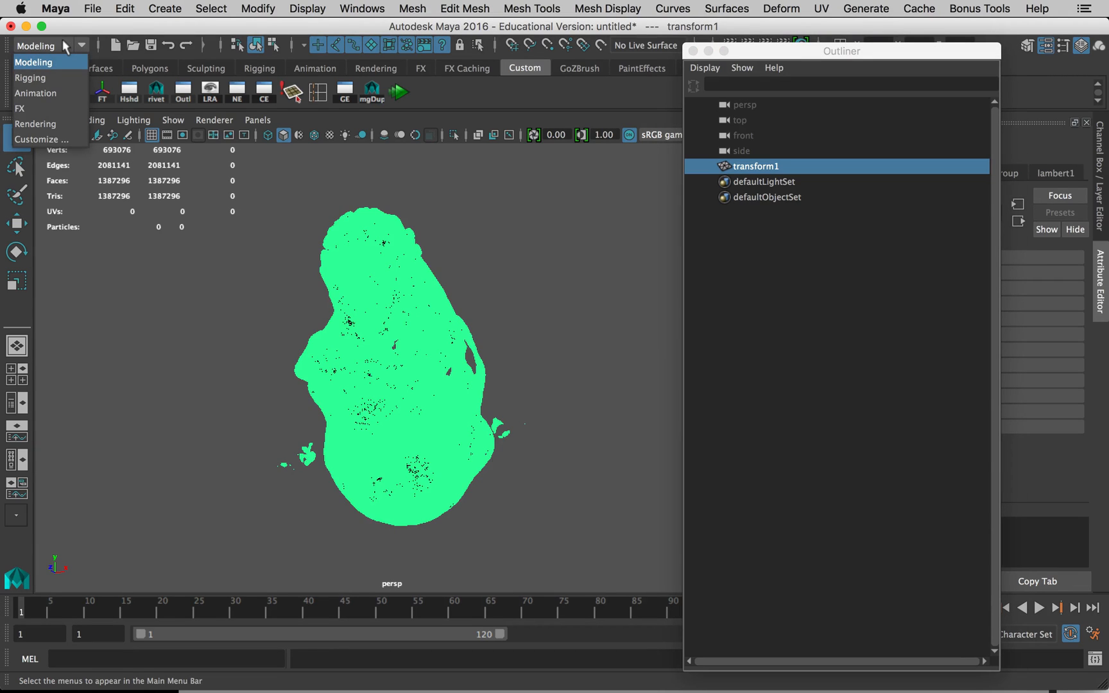
{"action": "left_click", "coordinate": [35, 93]}
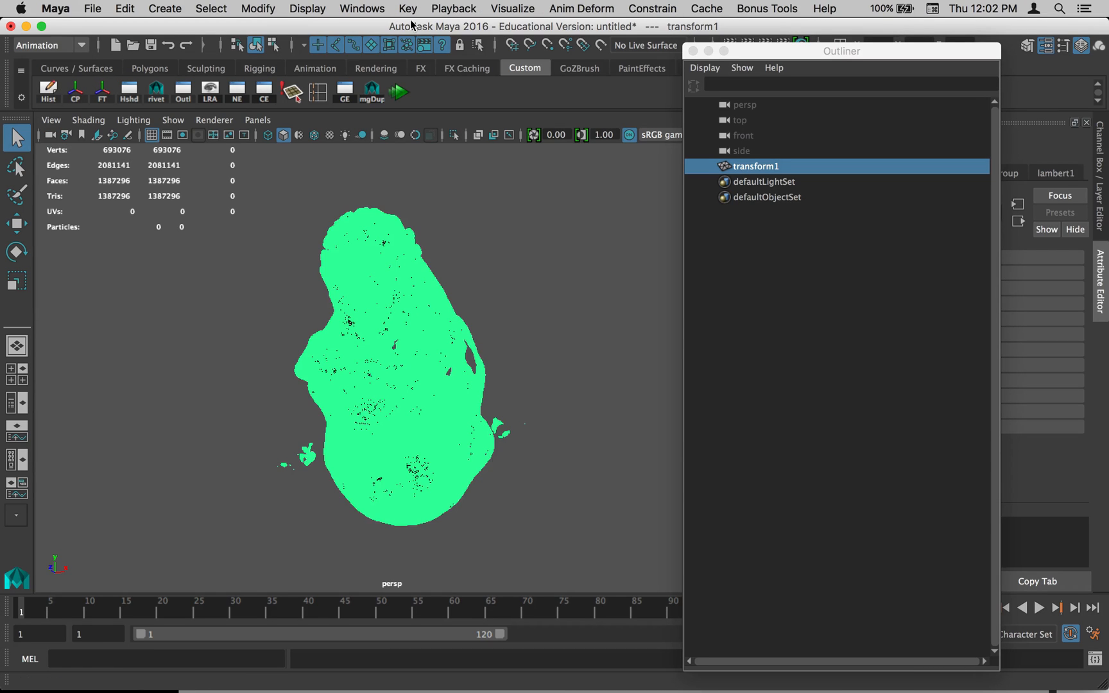
{"action": "left_click", "coordinate": [49, 46]}
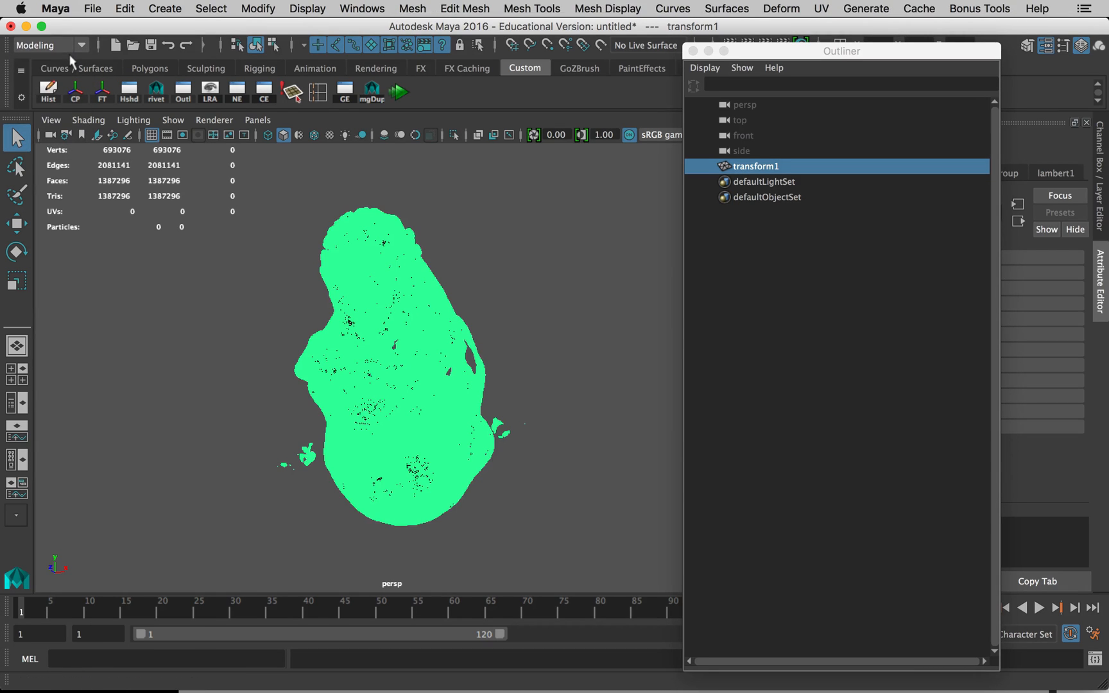
{"action": "left_click", "coordinate": [606, 8]}
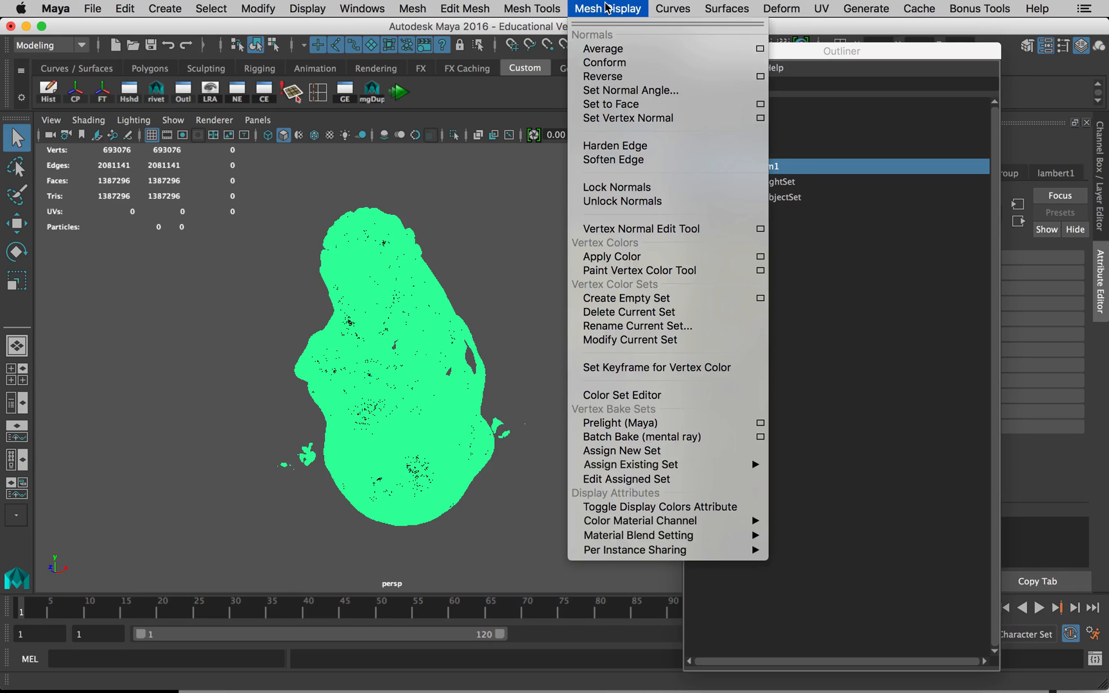
{"action": "mouse_move", "coordinate": [603, 76]}
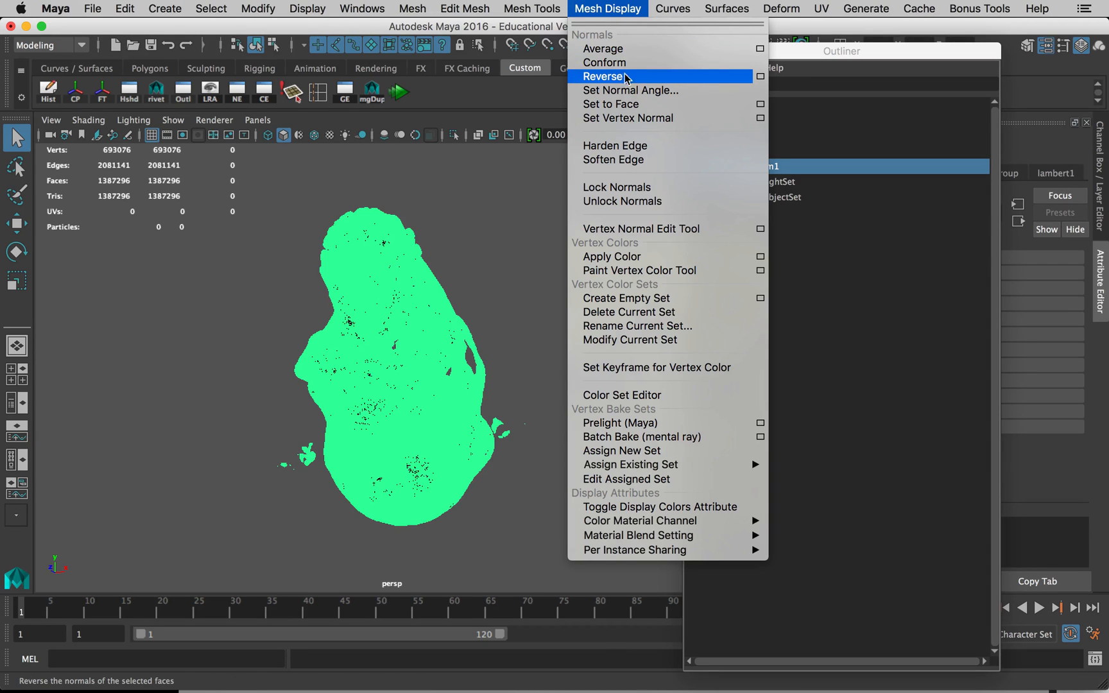
{"action": "left_click", "coordinate": [604, 76]}
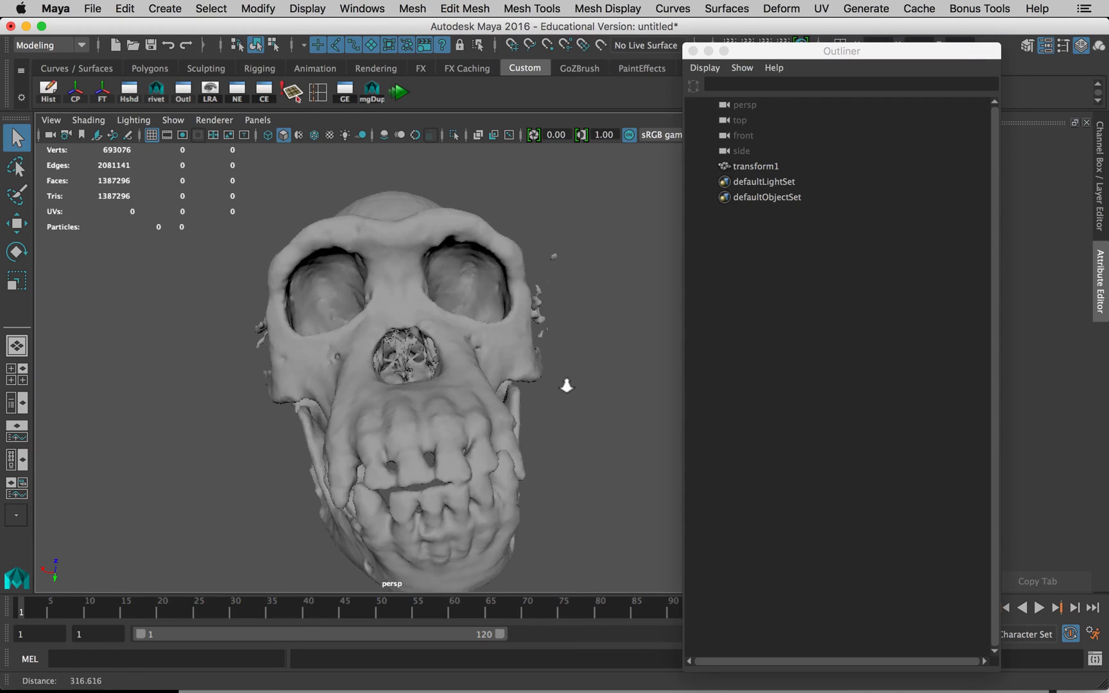
{"action": "left_click_drag", "start_coordinate": [494, 353], "coordinate": [466, 333]}
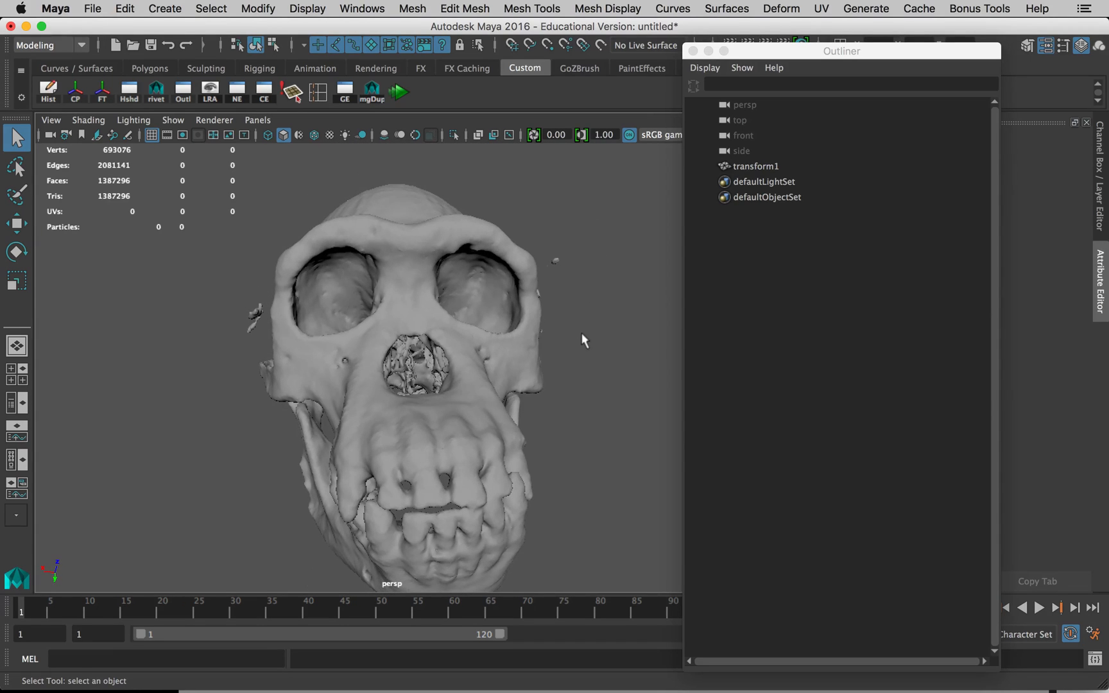
{"action": "mouse_move", "coordinate": [169, 174]}
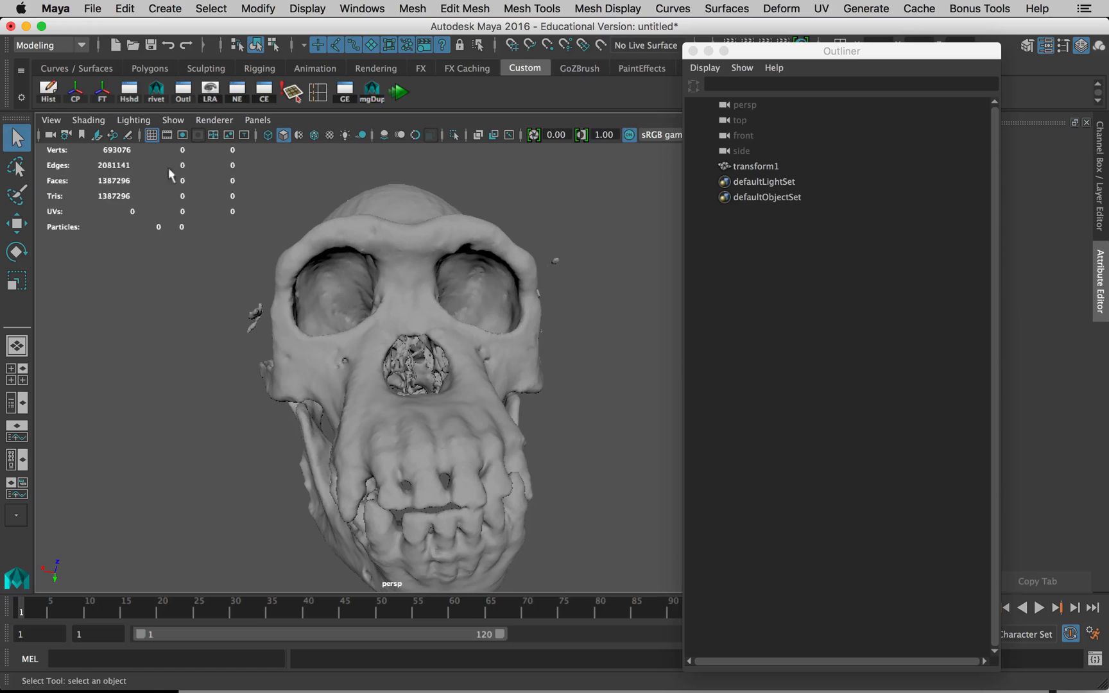
Step: Open the Save Scene options, leave Incremental save enabled, and continue to Save As
{"action": "left_click", "coordinate": [92, 9]}
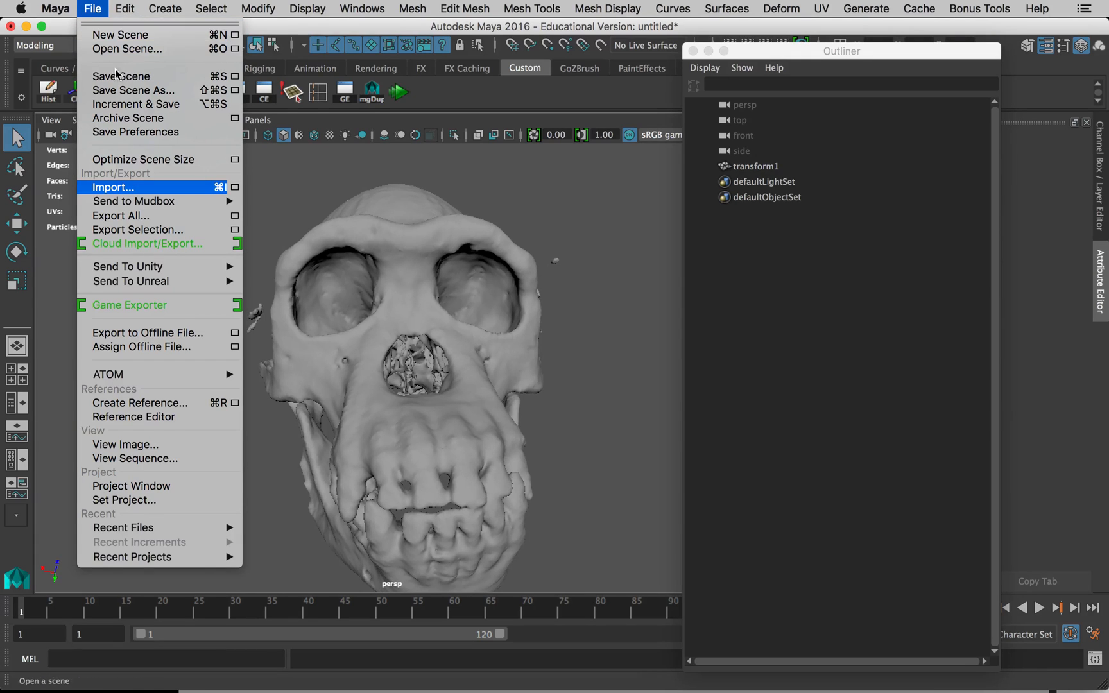
{"action": "mouse_move", "coordinate": [121, 76]}
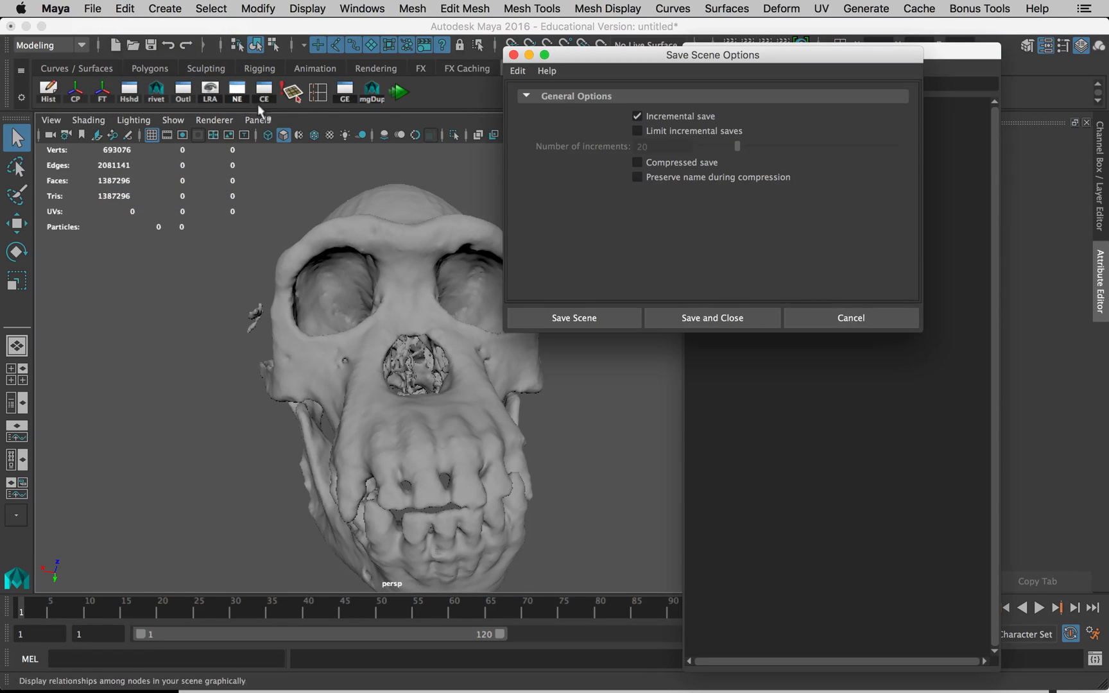
{"action": "left_click", "coordinate": [636, 116]}
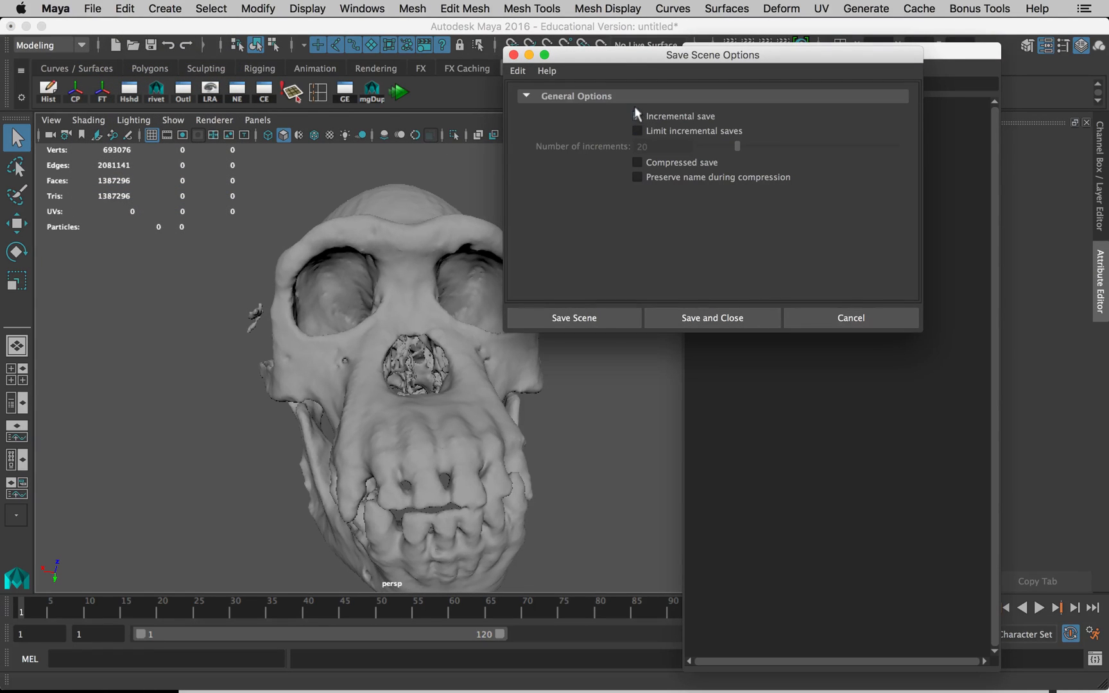
{"action": "left_click", "coordinate": [636, 116]}
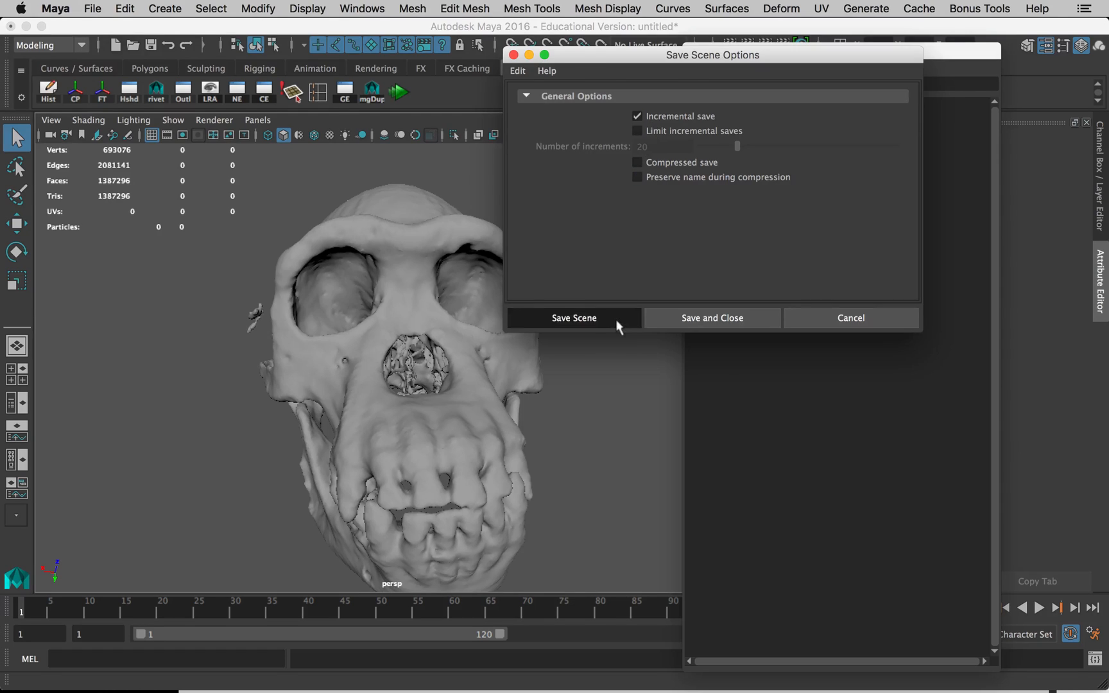
{"action": "left_click", "coordinate": [572, 318]}
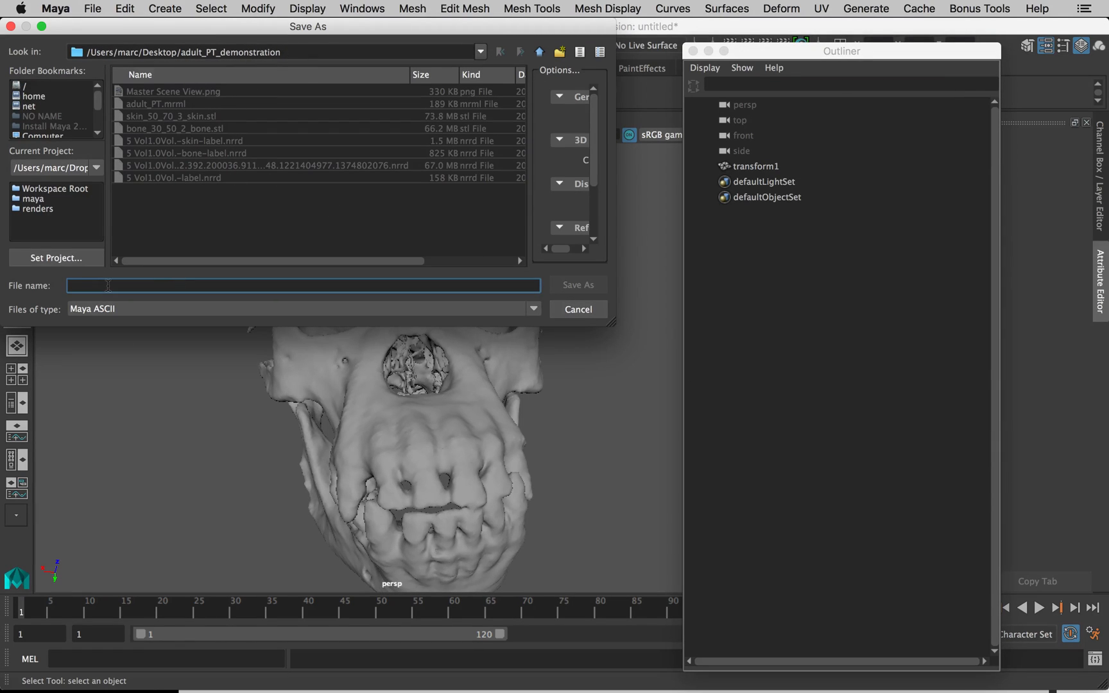
Step: Name the file adult_chimp, keep the Maya ASCII type, and save
{"action": "type", "text": "adult_d"}
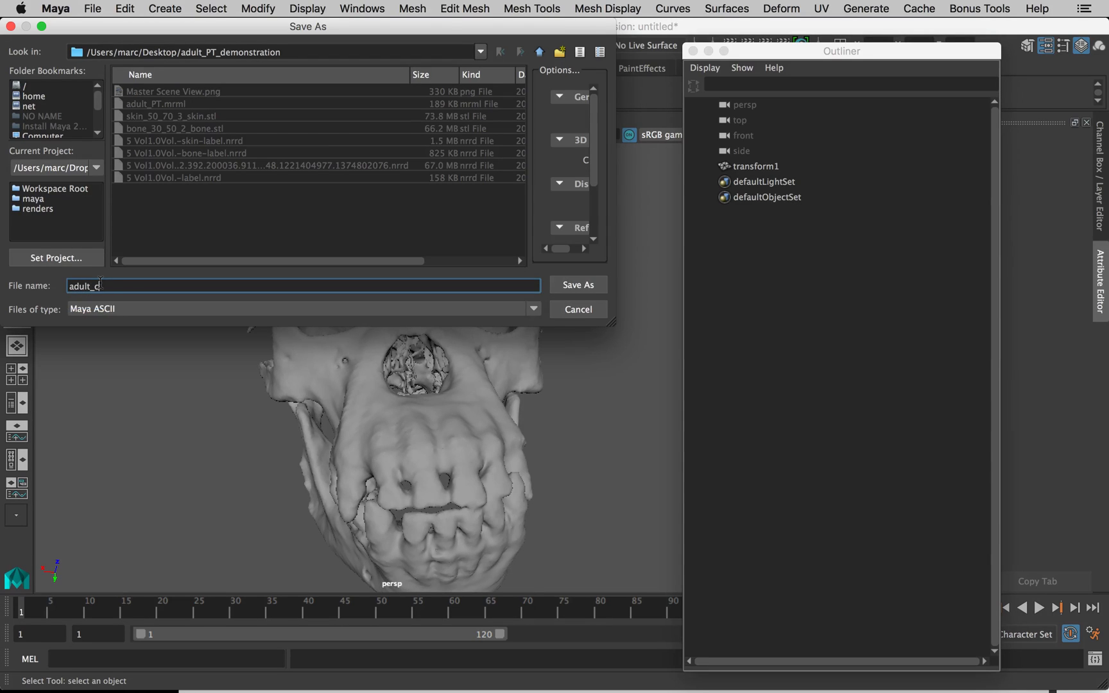
{"action": "type", "text": "himp_s"}
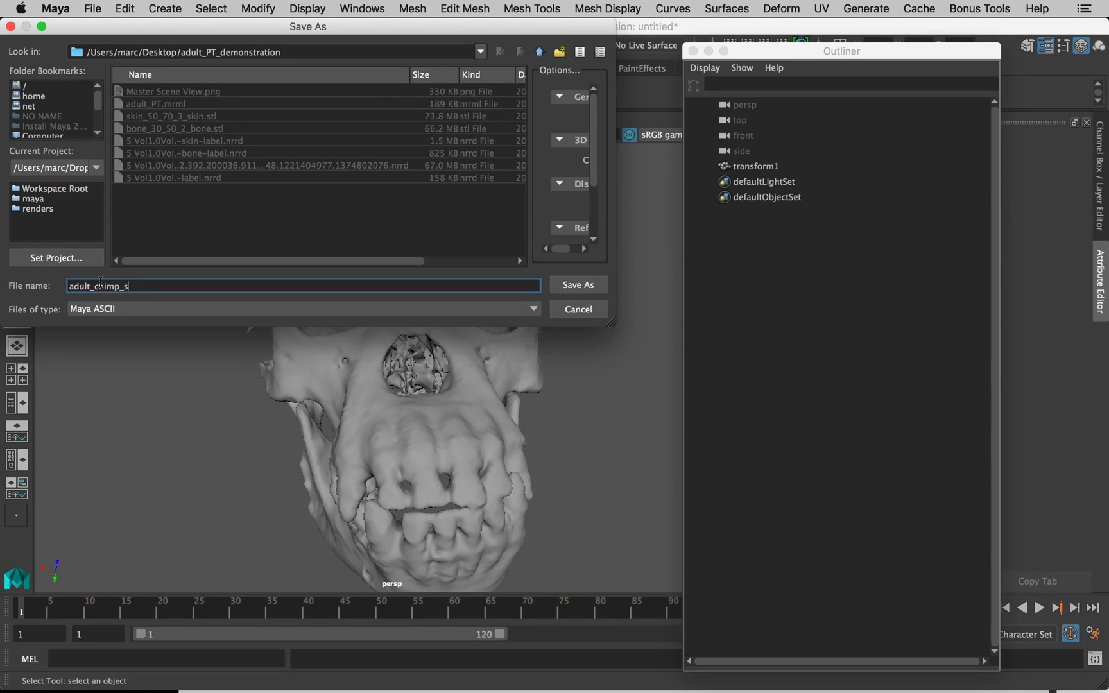
{"action": "key", "text": "backspace"}
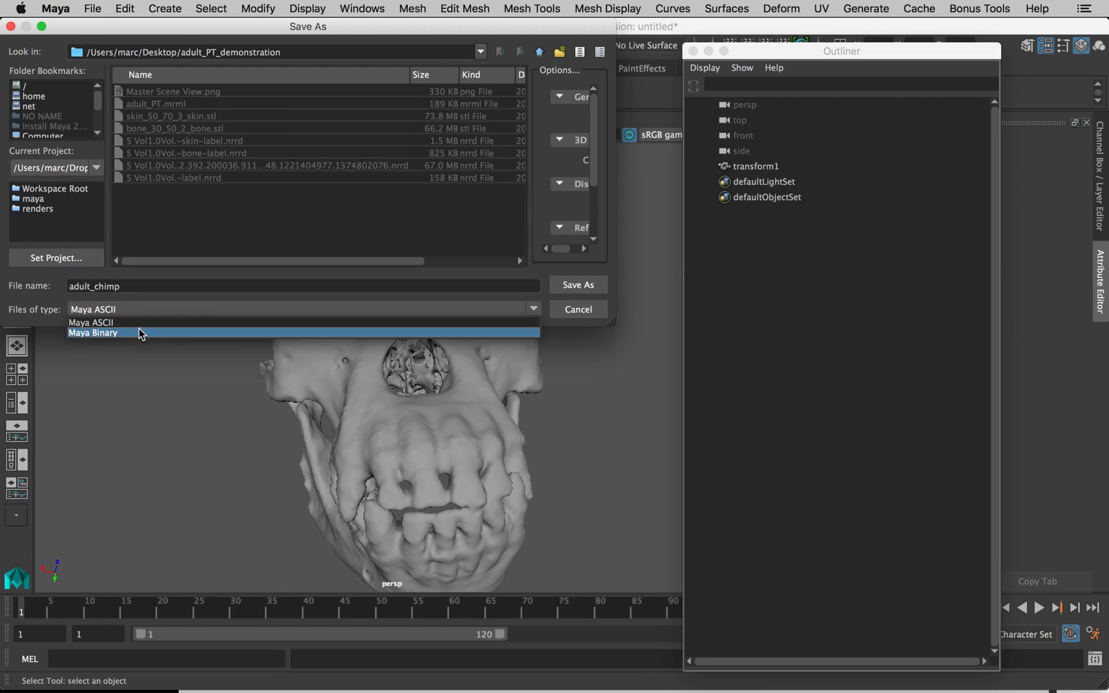
{"action": "left_click", "coordinate": [92, 323]}
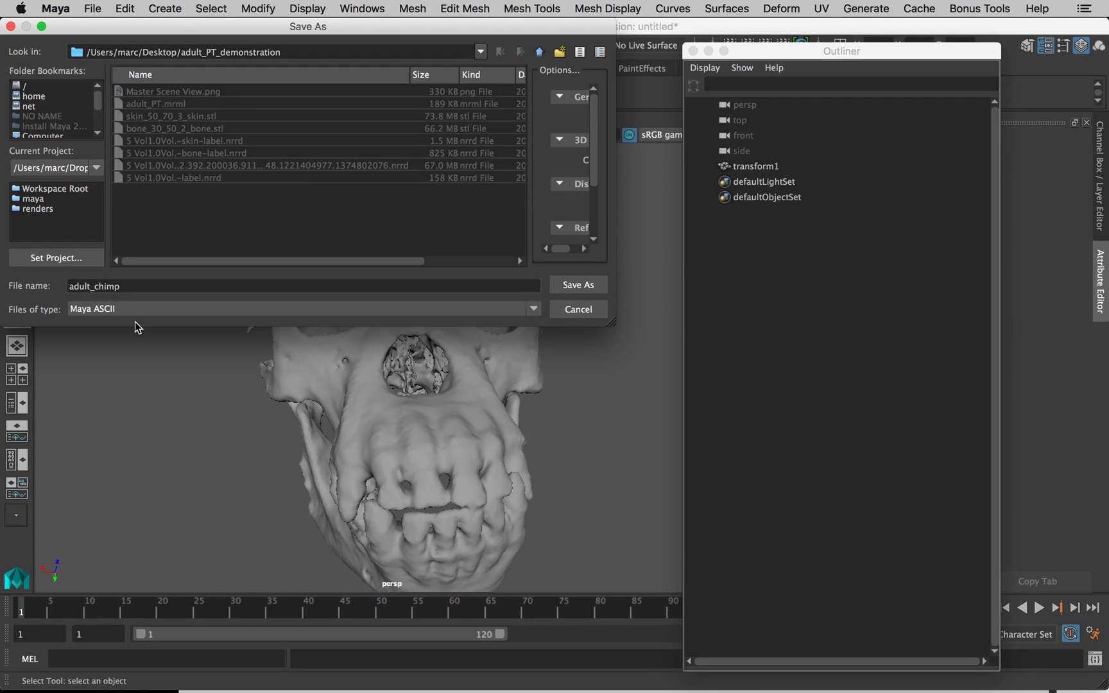
{"action": "mouse_move", "coordinate": [138, 326]}
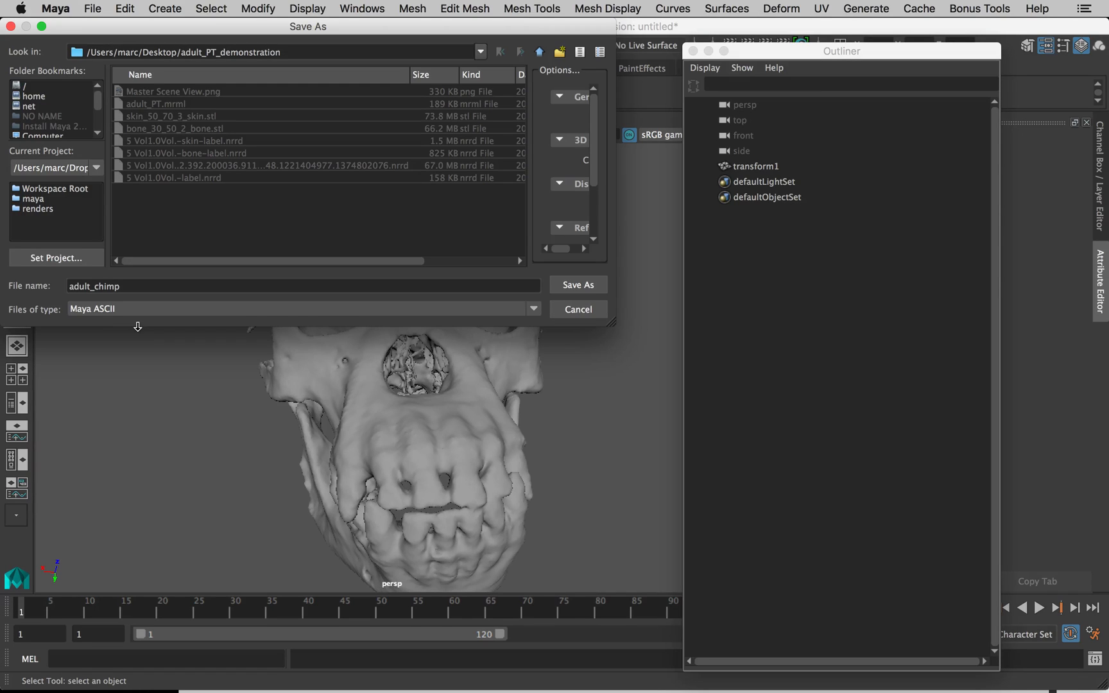
{"action": "mouse_move", "coordinate": [154, 326]}
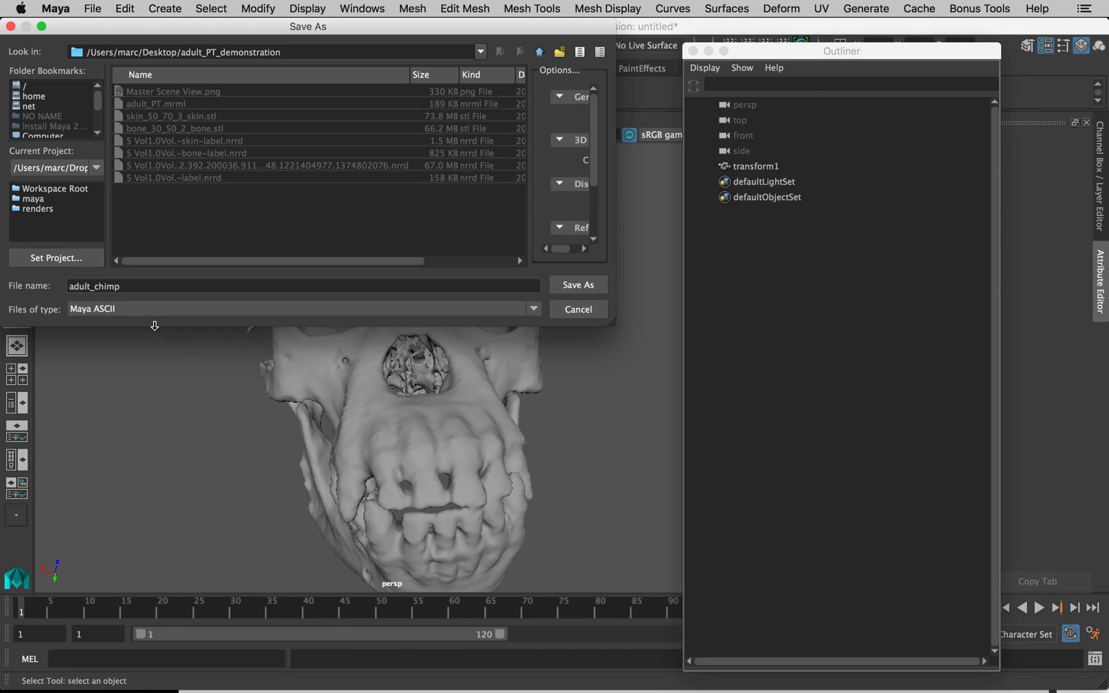
{"action": "mouse_move", "coordinate": [614, 277]}
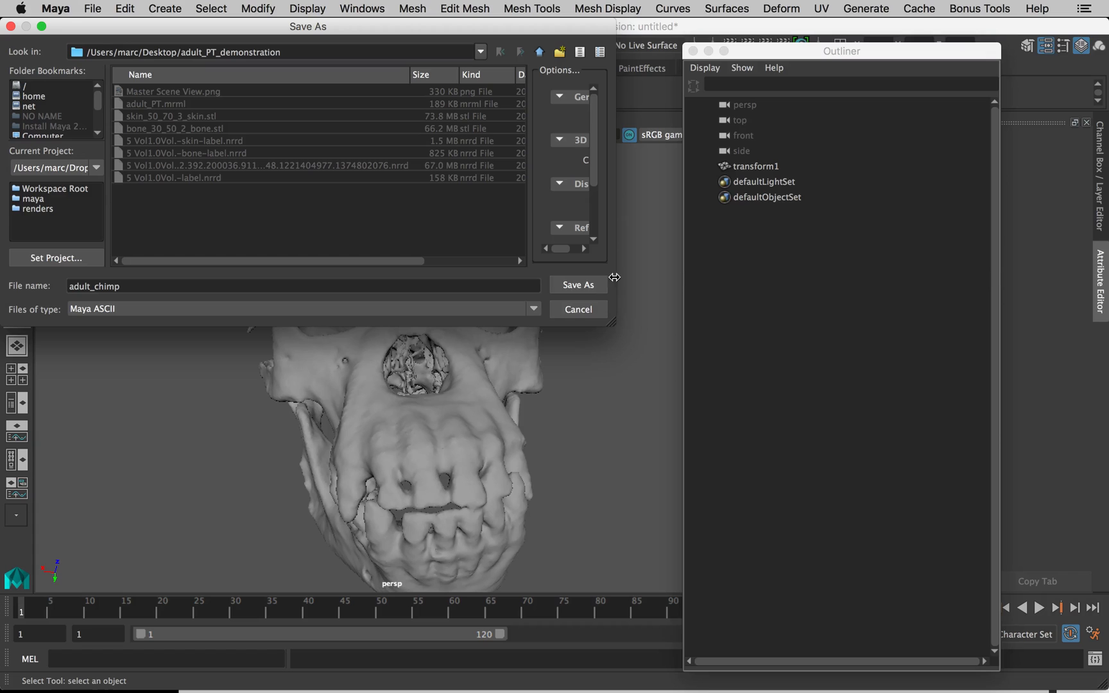
{"action": "left_click", "coordinate": [577, 284]}
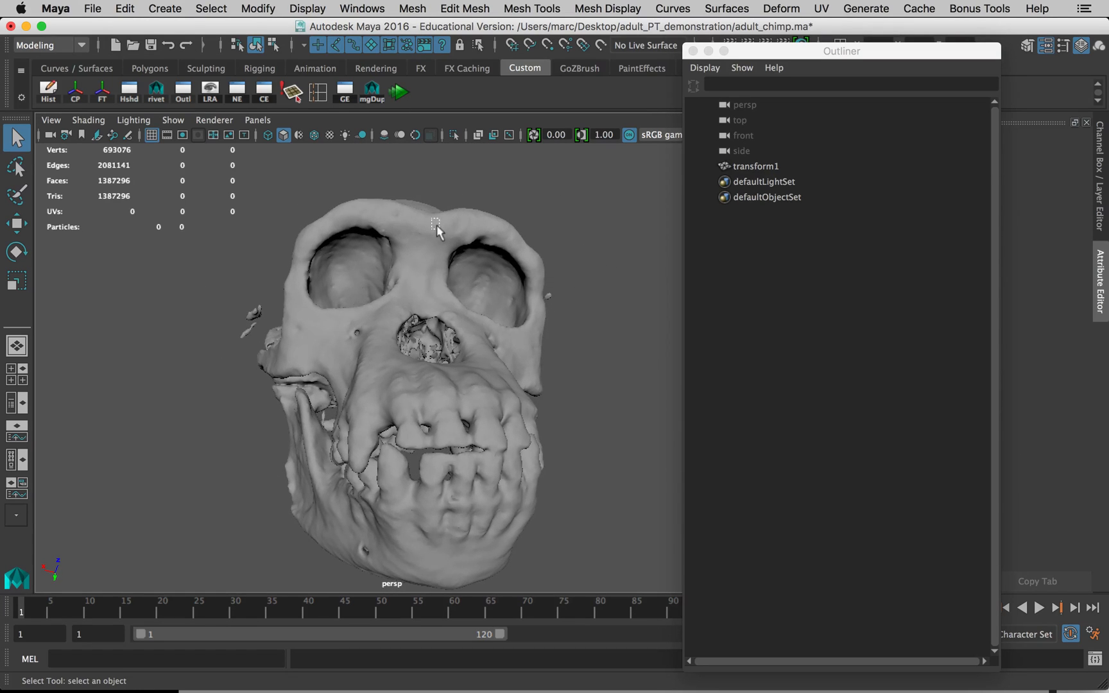
Step: Reverse the normals, adding polyNormal1 history, and keep transform1 selected
{"action": "left_click", "coordinate": [125, 8]}
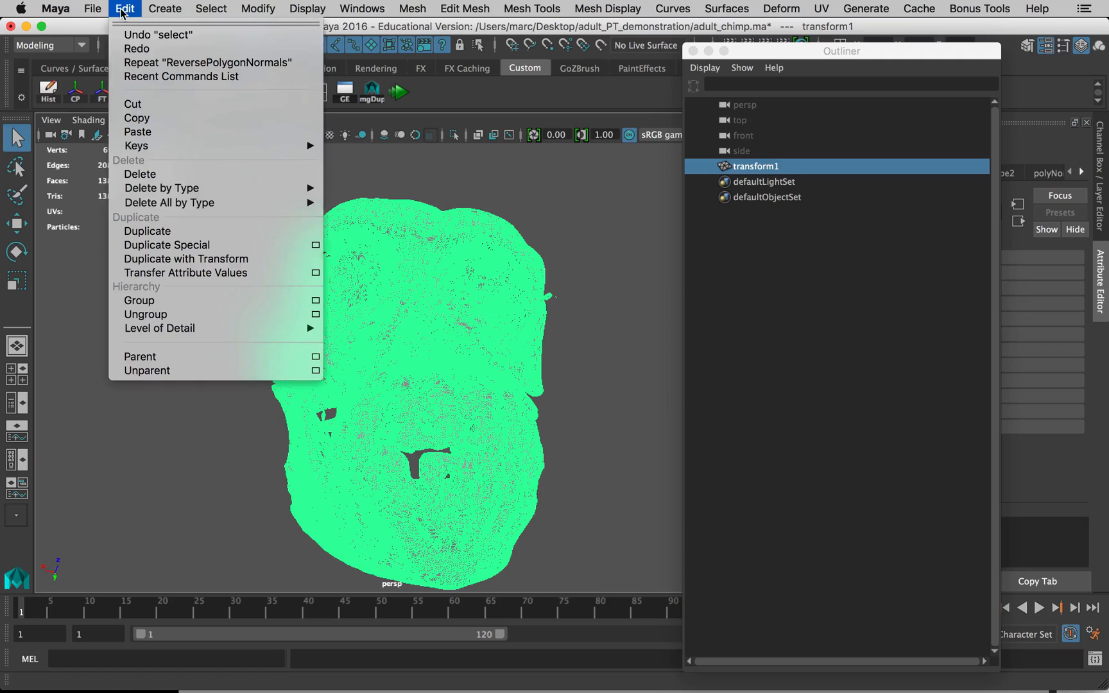
{"action": "mouse_move", "coordinate": [161, 187]}
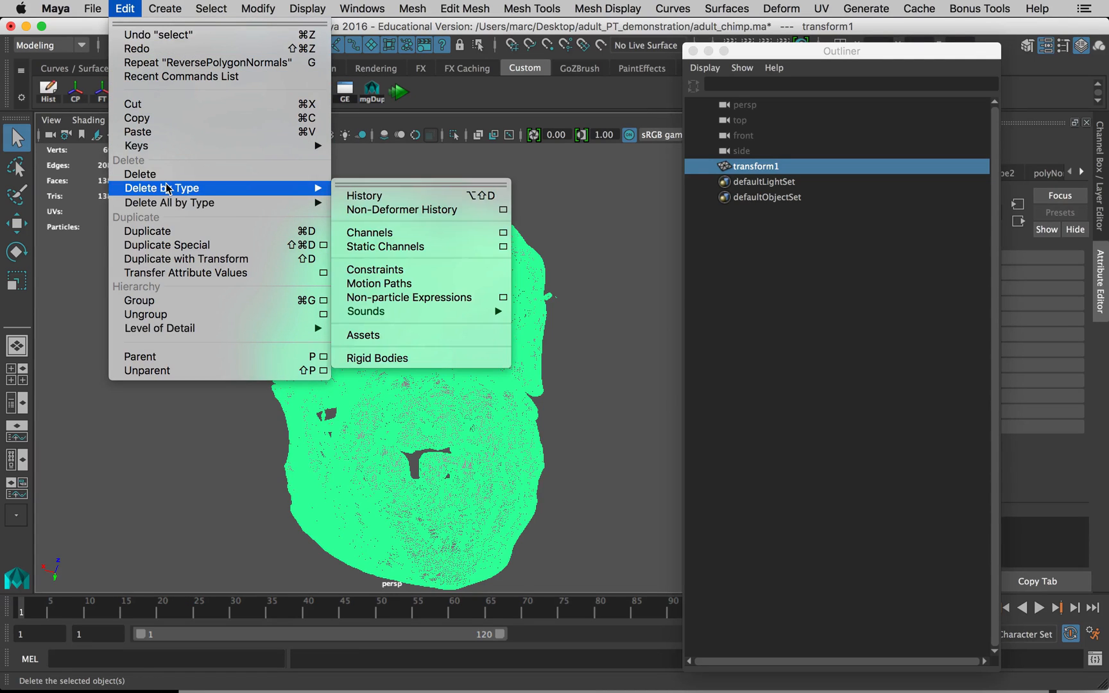
{"action": "mouse_move", "coordinate": [365, 196]}
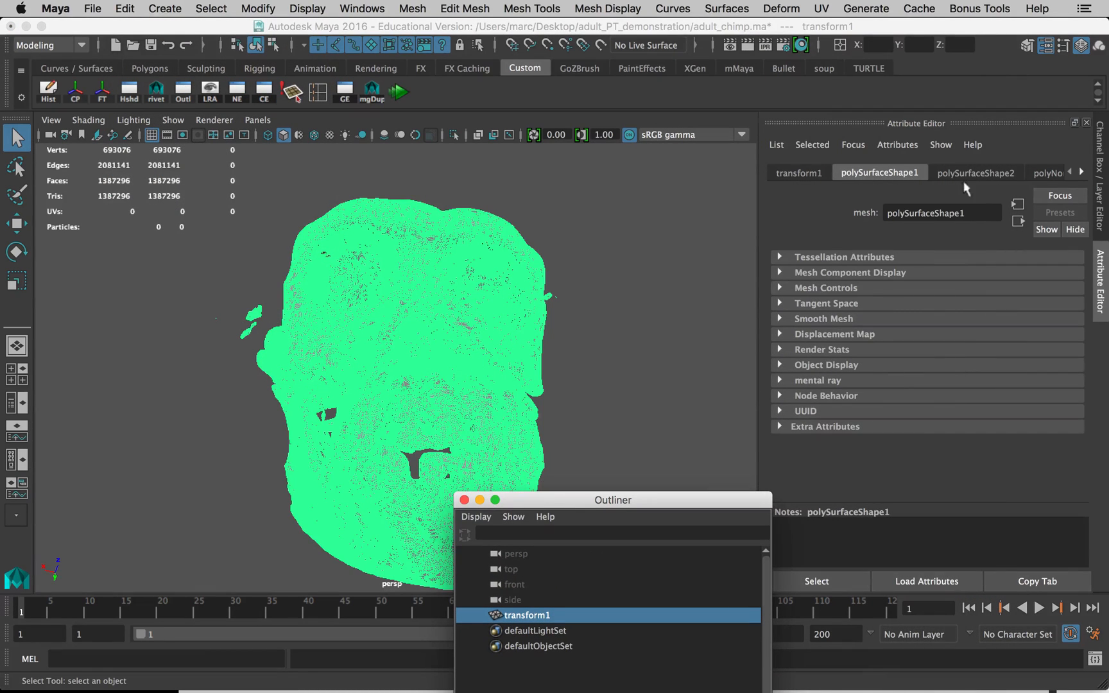
{"action": "mouse_move", "coordinate": [891, 238]}
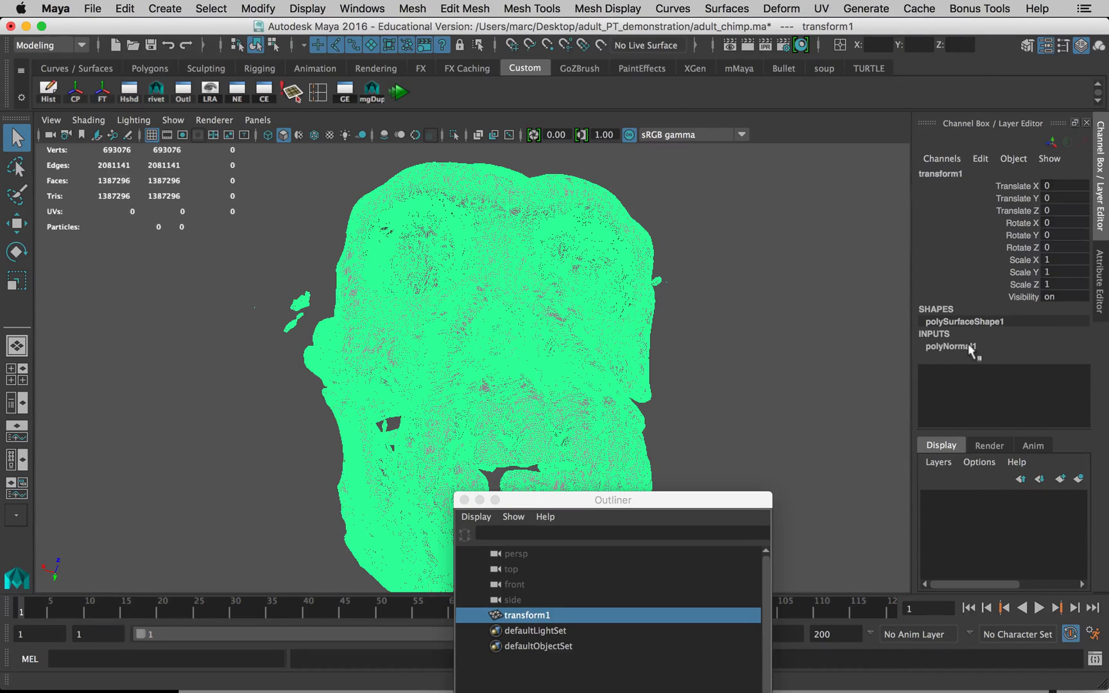
{"action": "mouse_move", "coordinate": [976, 357]}
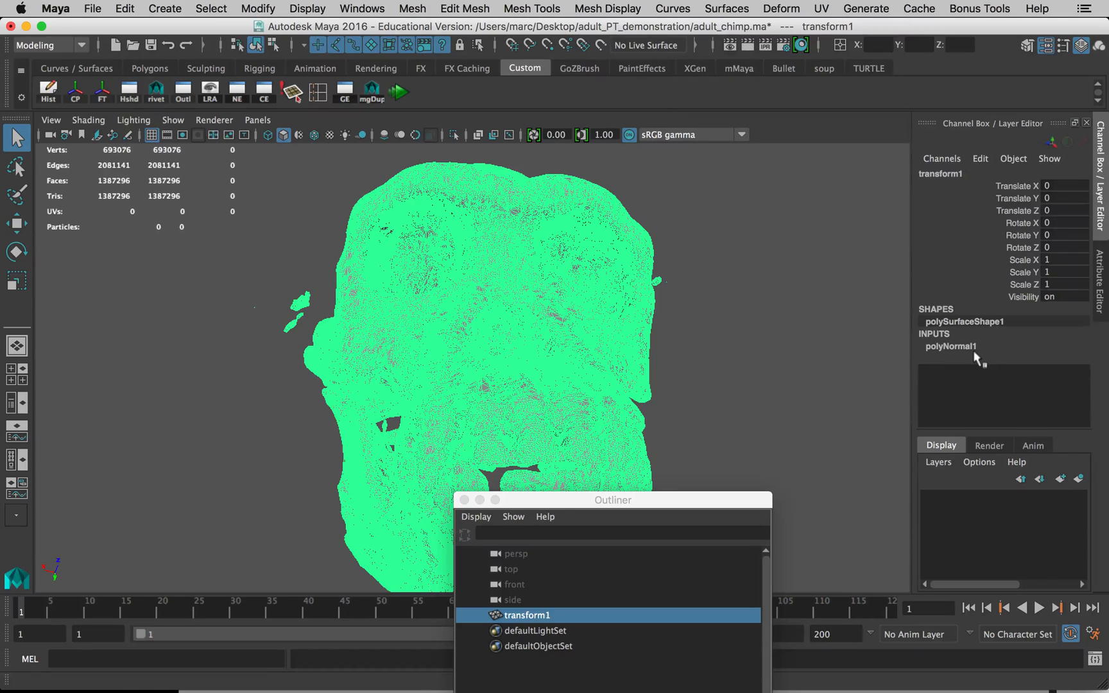
{"action": "mouse_move", "coordinate": [947, 342]}
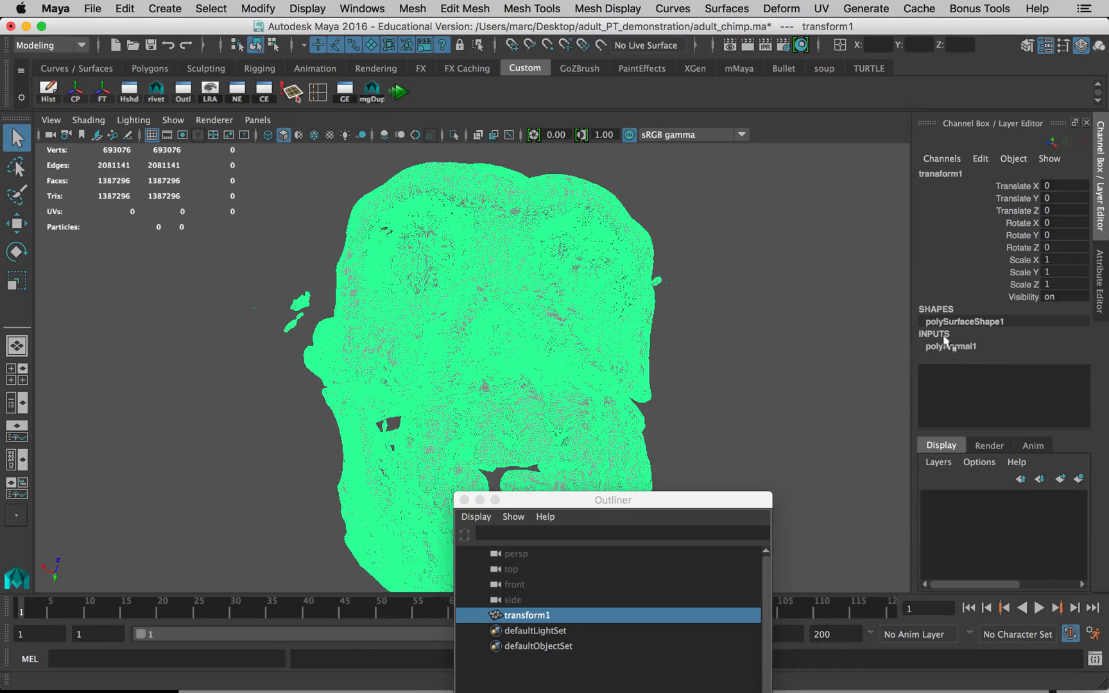
{"action": "mouse_move", "coordinate": [955, 393]}
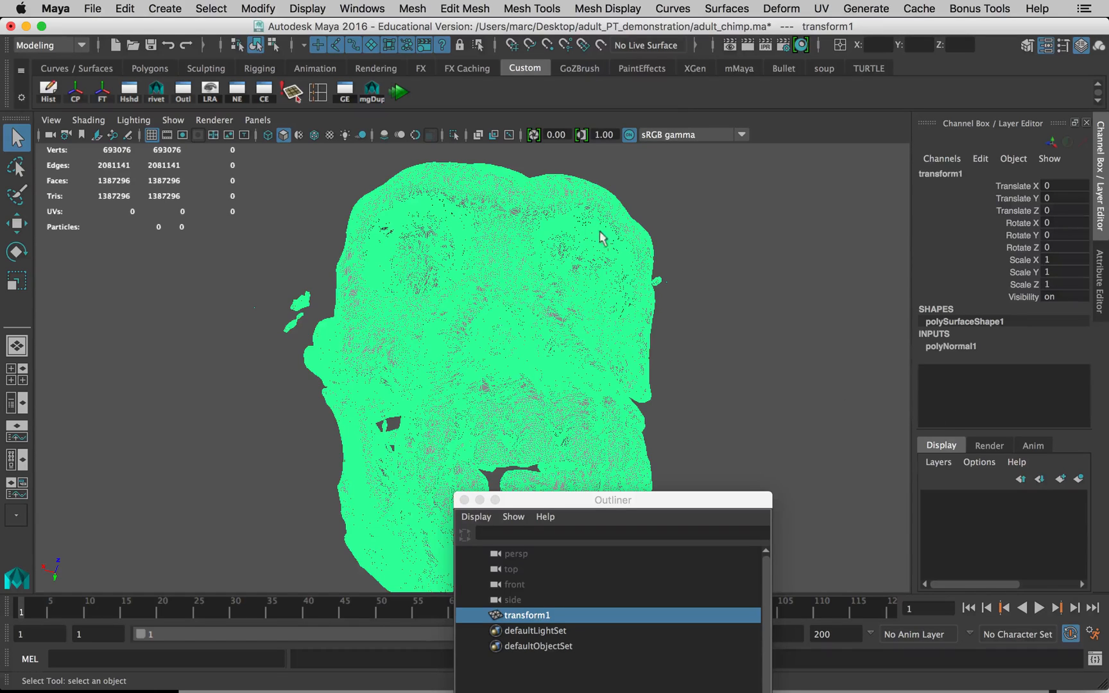
{"action": "mouse_move", "coordinate": [630, 308]}
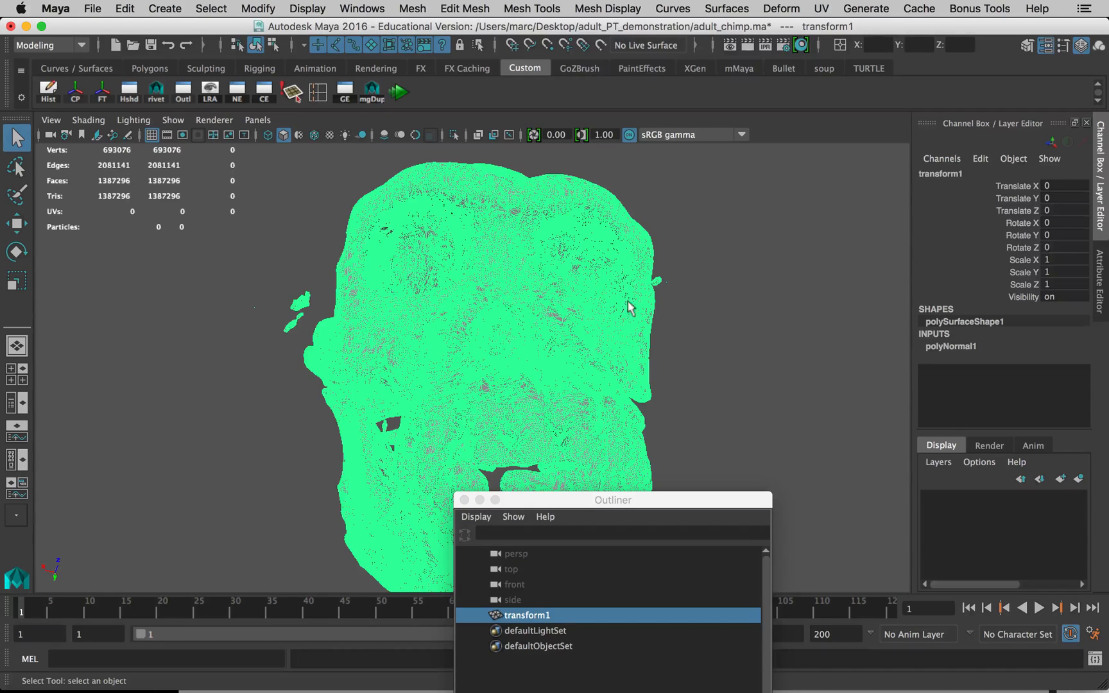
{"action": "mouse_move", "coordinate": [944, 352]}
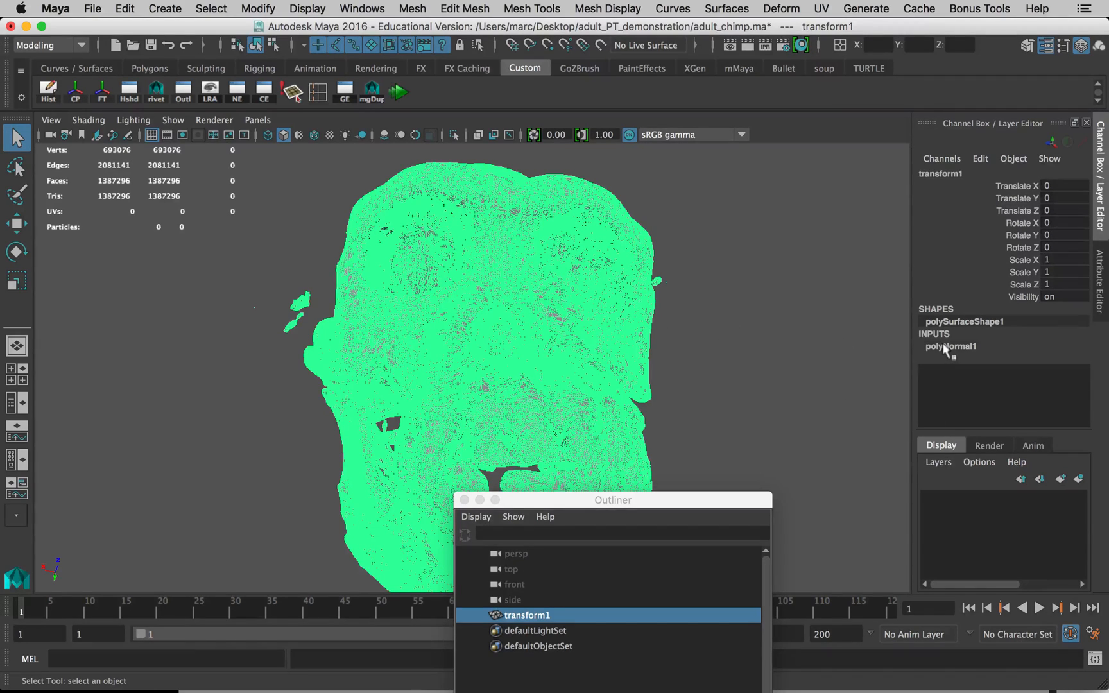
{"action": "left_click", "coordinate": [950, 345]}
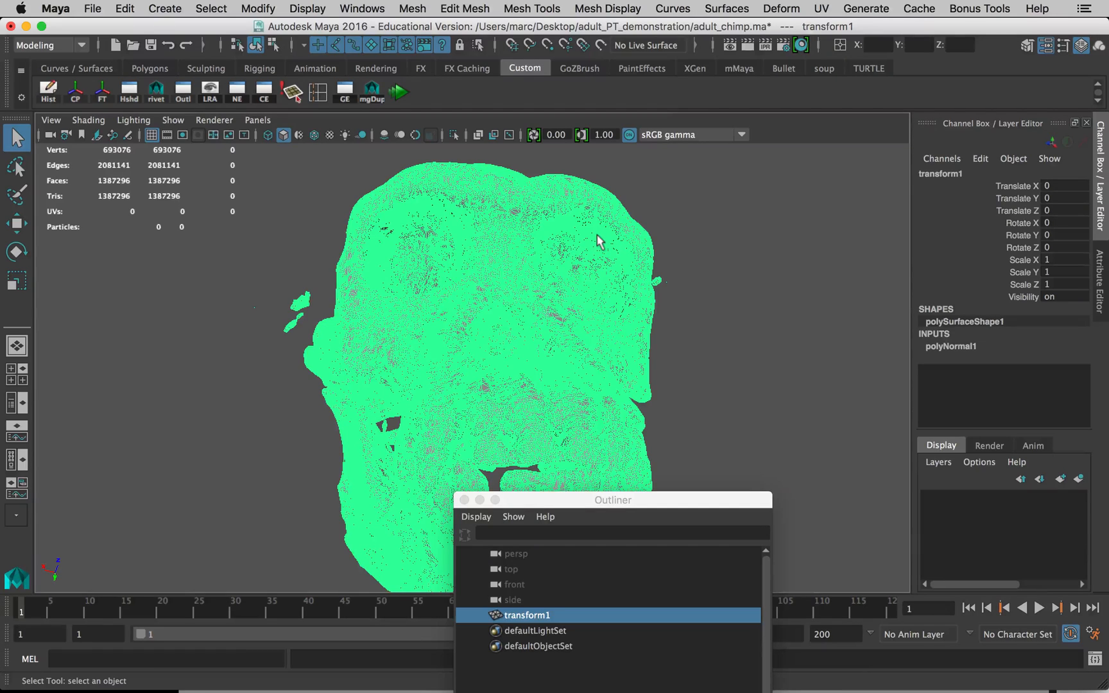
{"action": "mouse_move", "coordinate": [553, 252]}
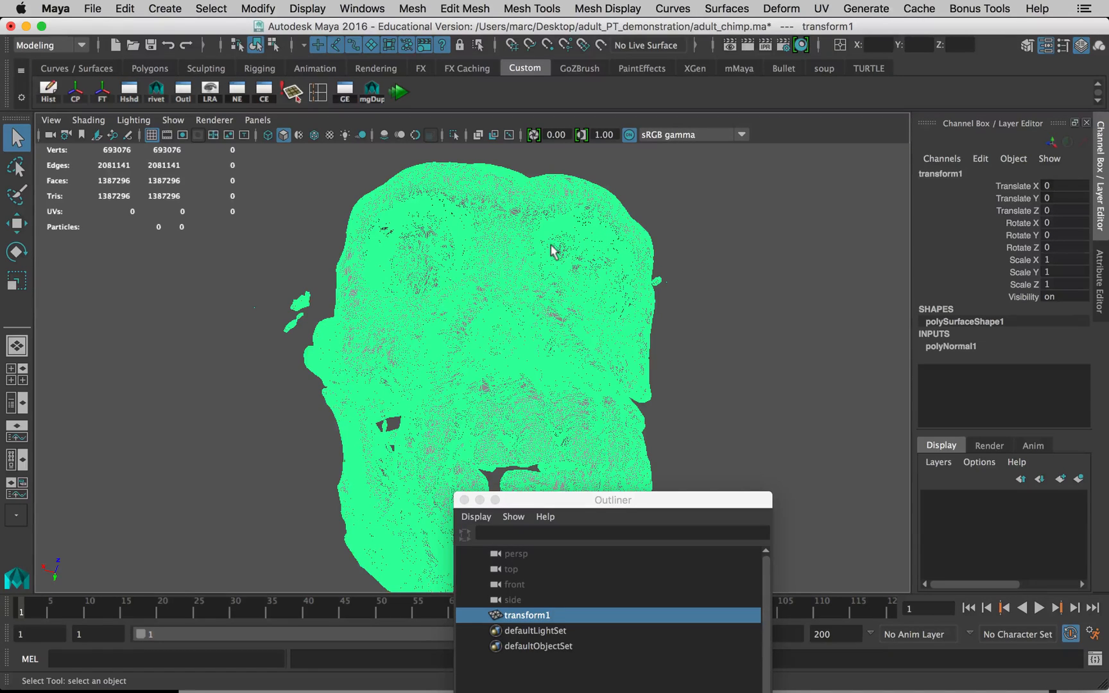
{"action": "mouse_move", "coordinate": [411, 257]}
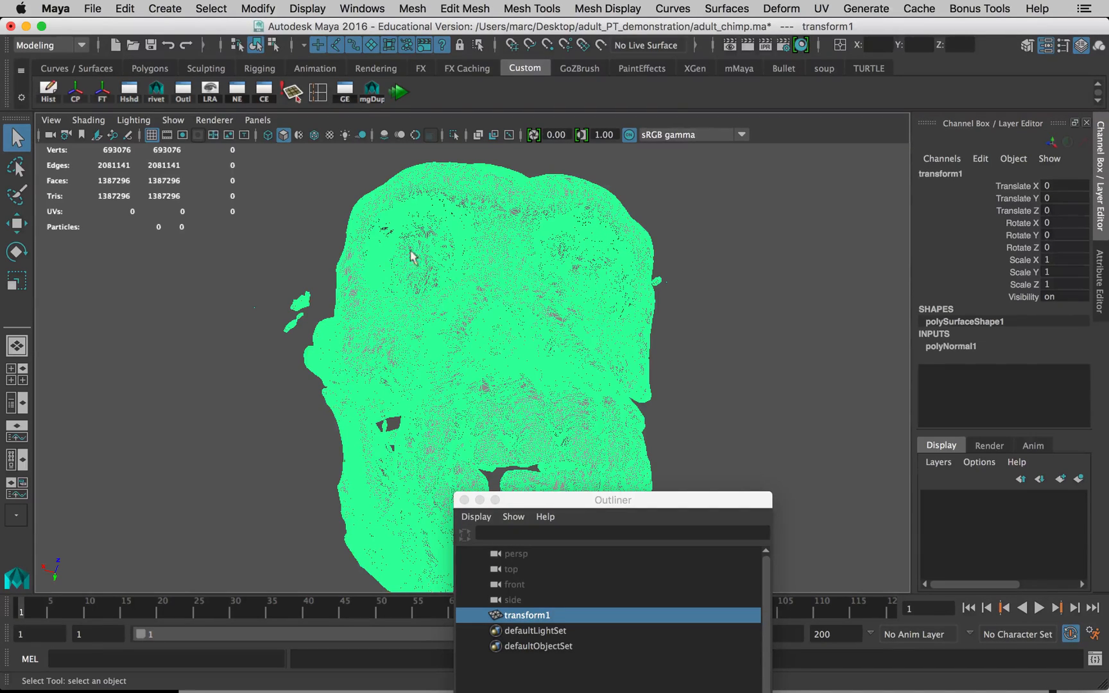
Step: Remove polyNormal1 history from the skull mesh with Edit > Delete by Type > History
{"action": "left_click", "coordinate": [125, 8]}
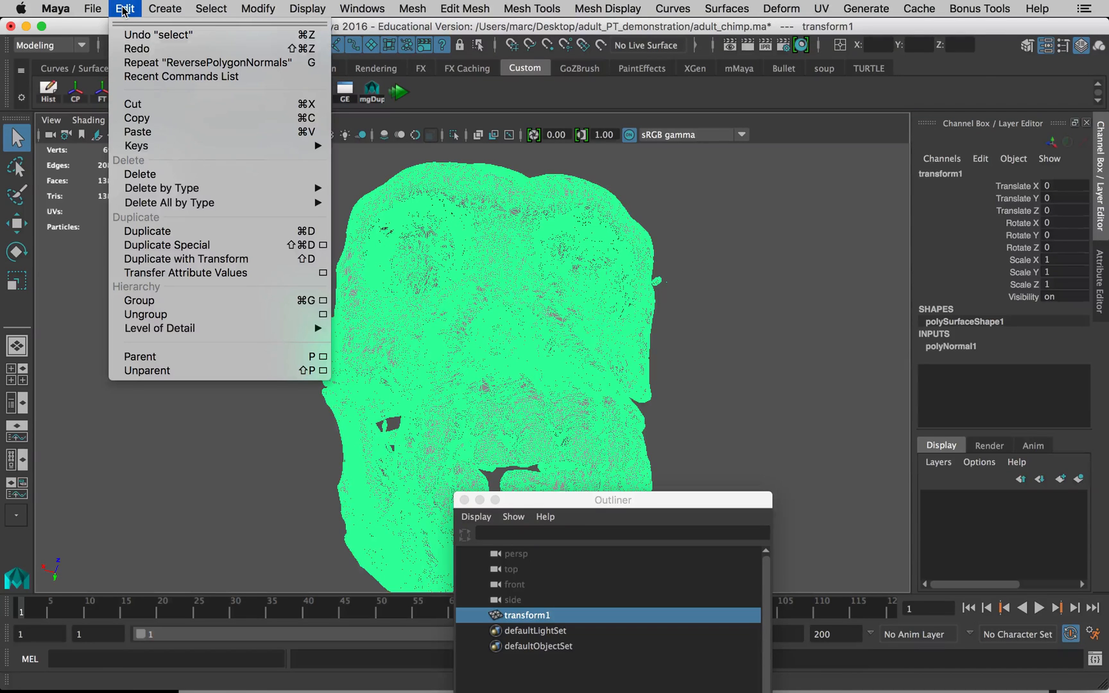
{"action": "mouse_move", "coordinate": [161, 187]}
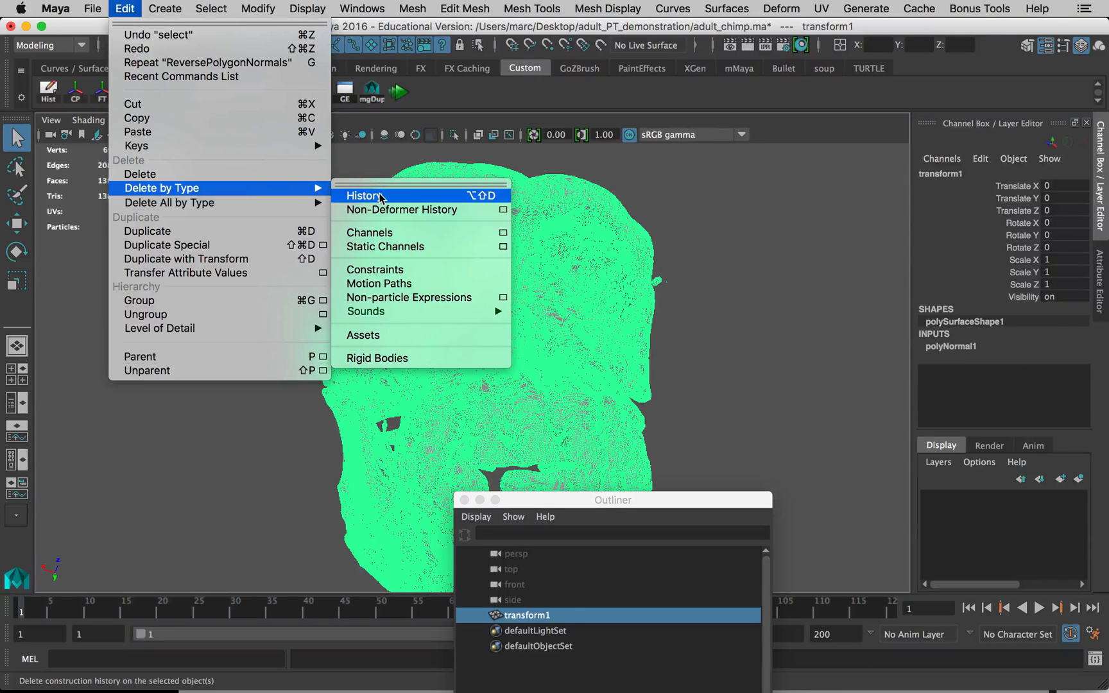
{"action": "left_click", "coordinate": [365, 195]}
{"action": "type", "text": "a"}
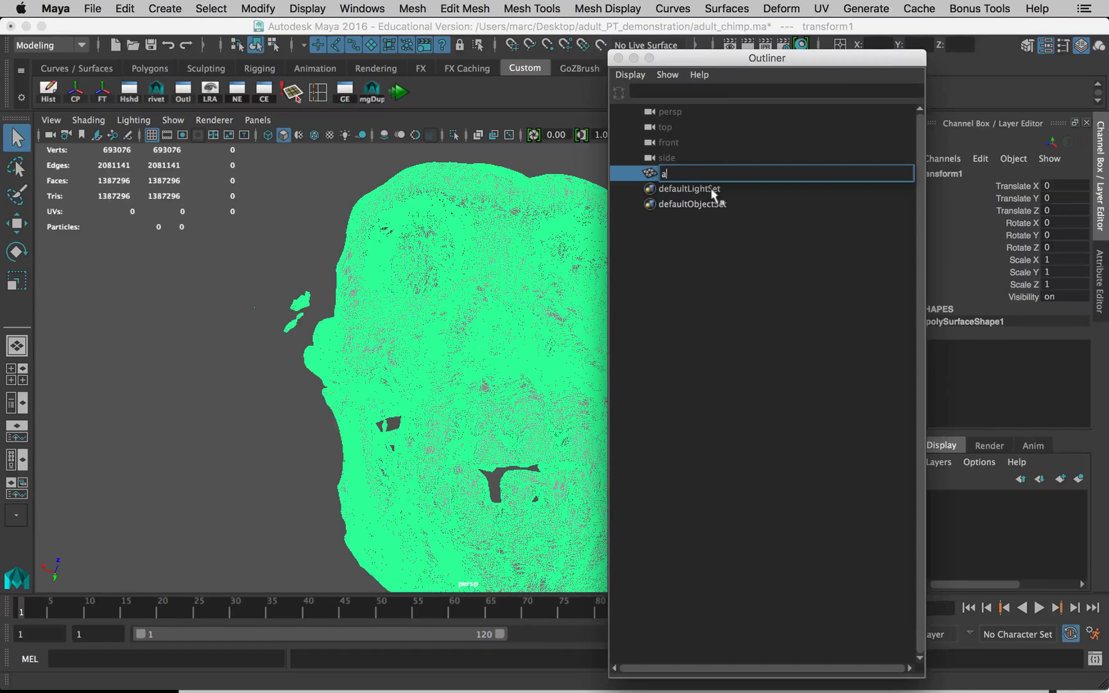
Step: Enter adult_skull as the mesh name and resave adult_chimp.ma
{"action": "type", "text": "dult_skull"}
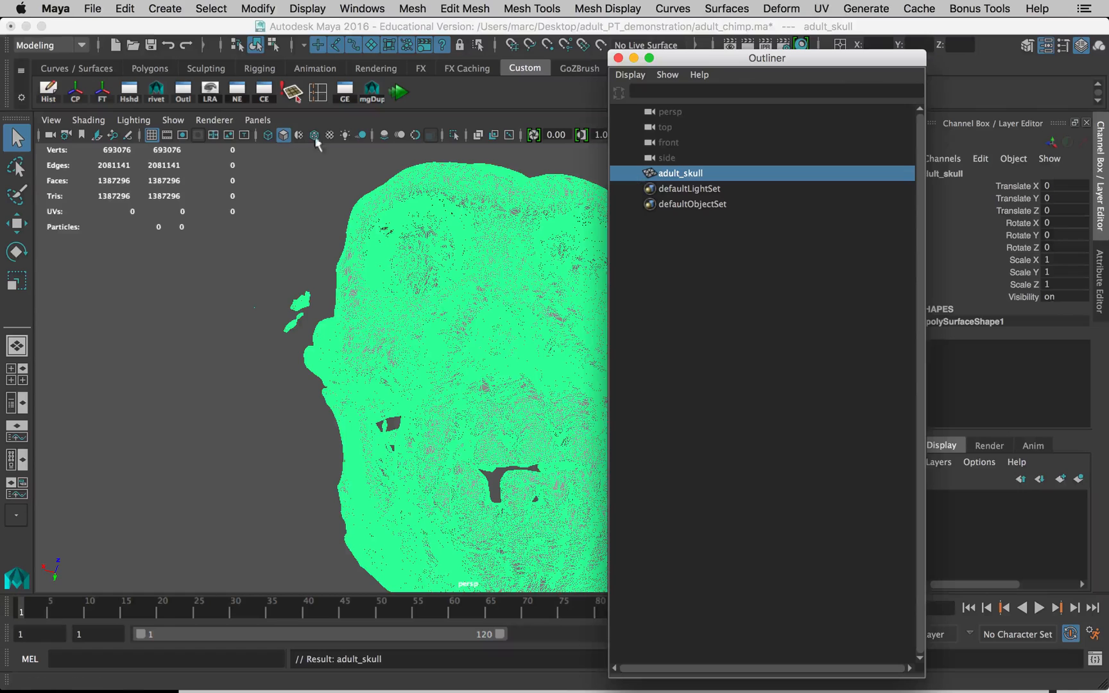
{"action": "left_click", "coordinate": [92, 8]}
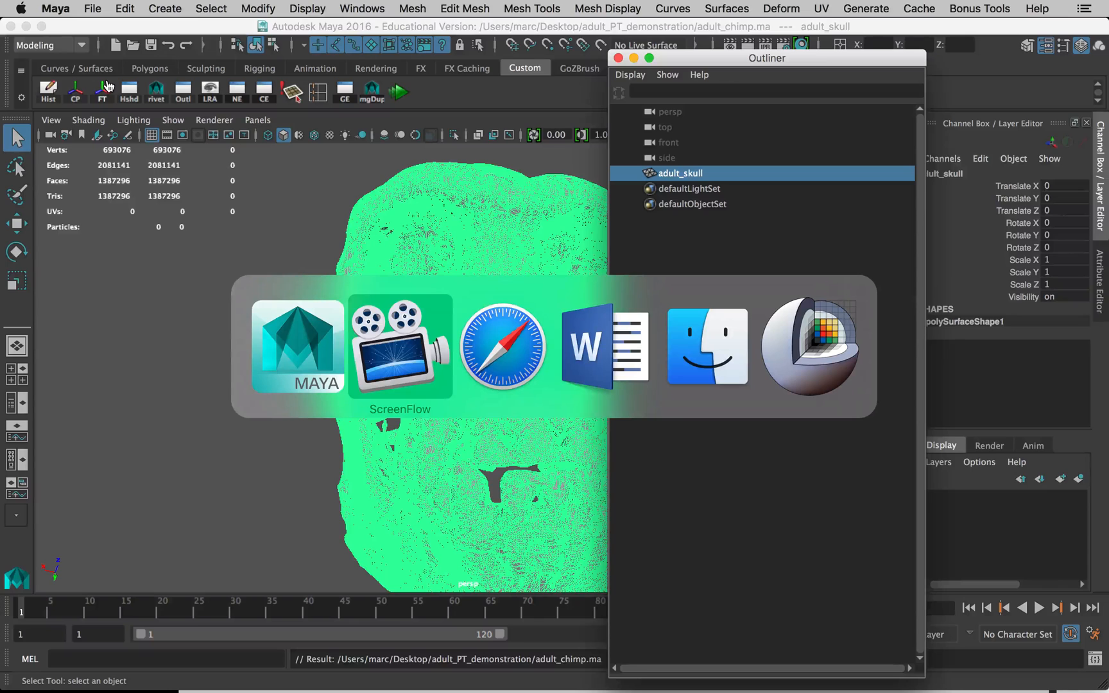
Step: In Finder, go from Desktop into adult_PT_demonstration, then into its incrementalSave backups folder
{"action": "left_click", "coordinate": [707, 347]}
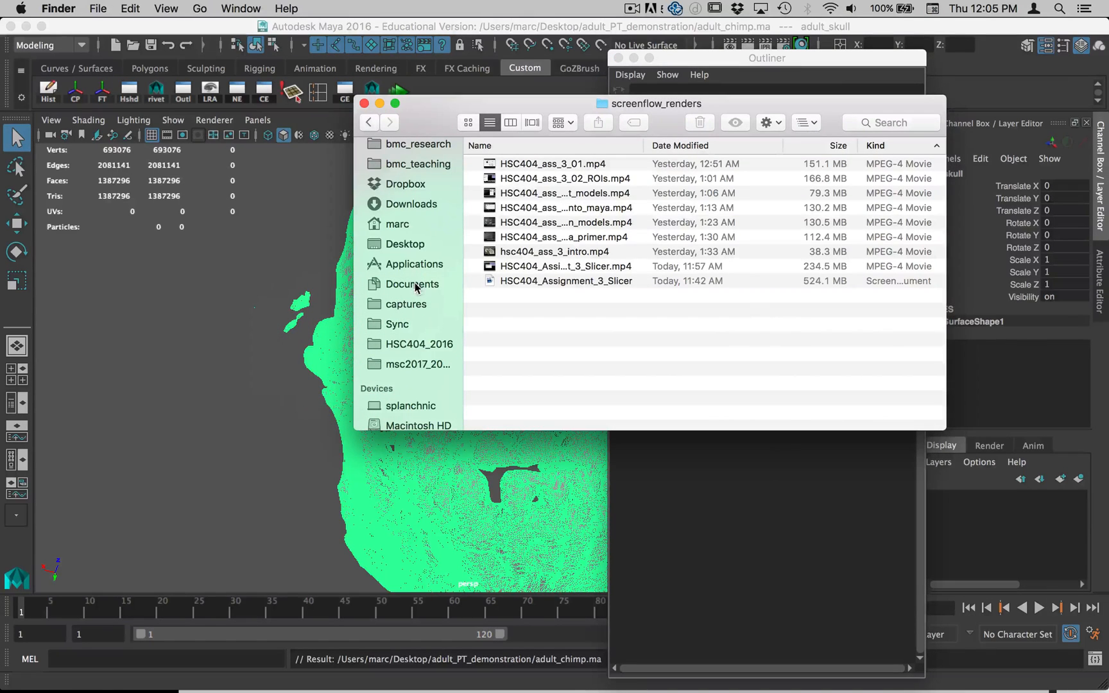
{"action": "left_click", "coordinate": [405, 243]}
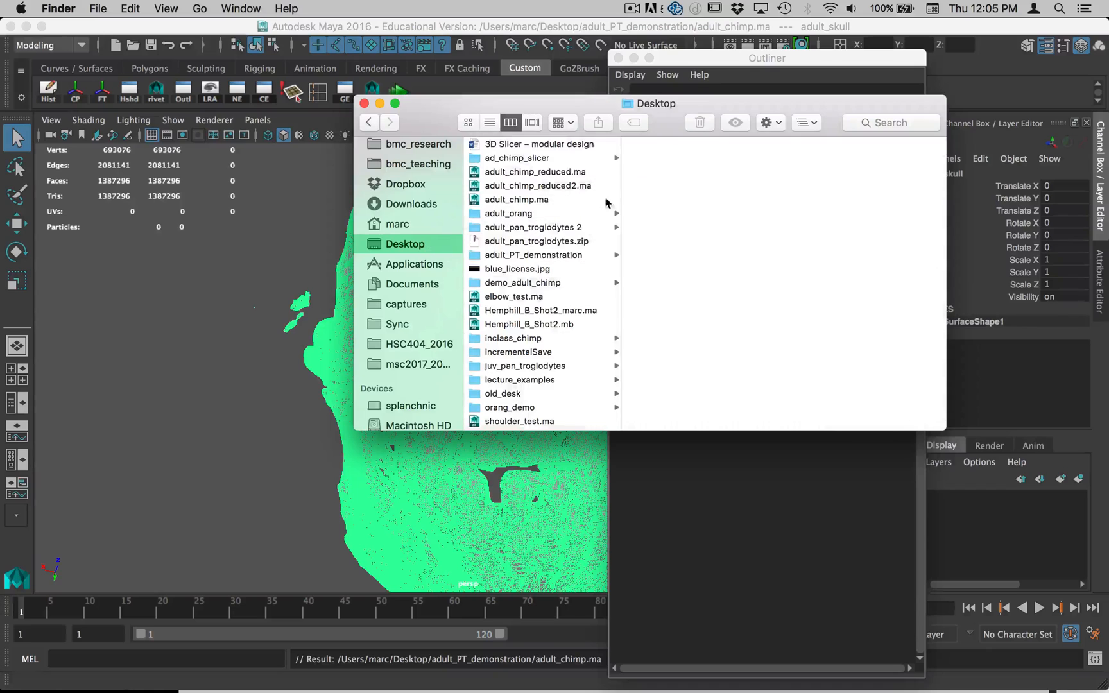
{"action": "mouse_move", "coordinate": [520, 256]}
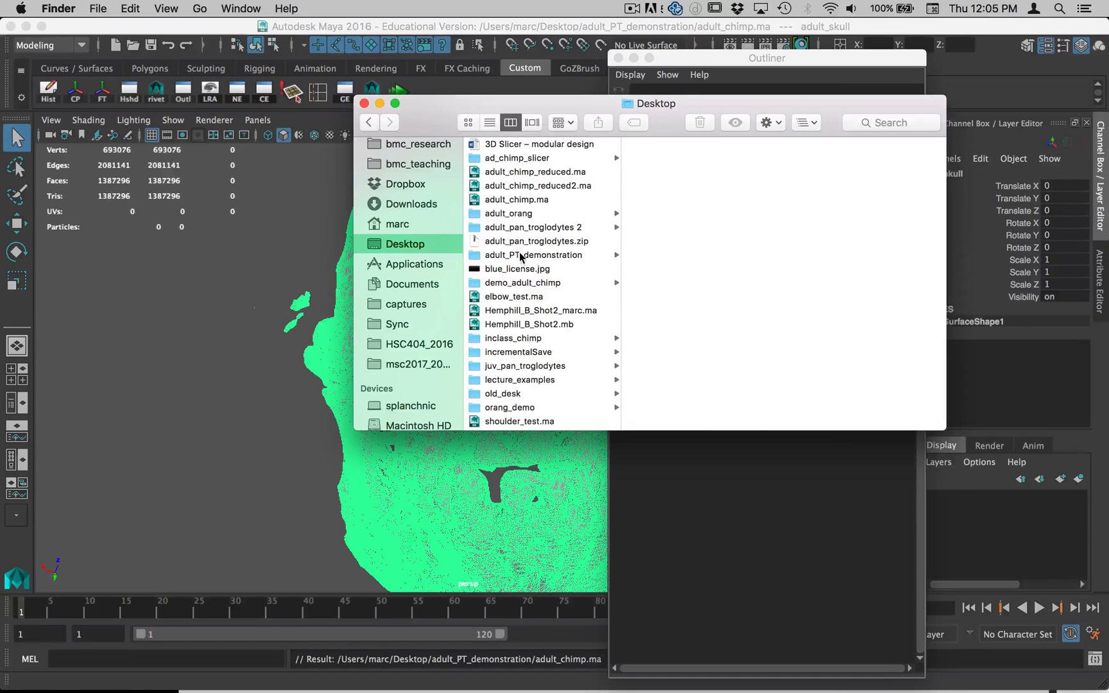
{"action": "left_click", "coordinate": [534, 254]}
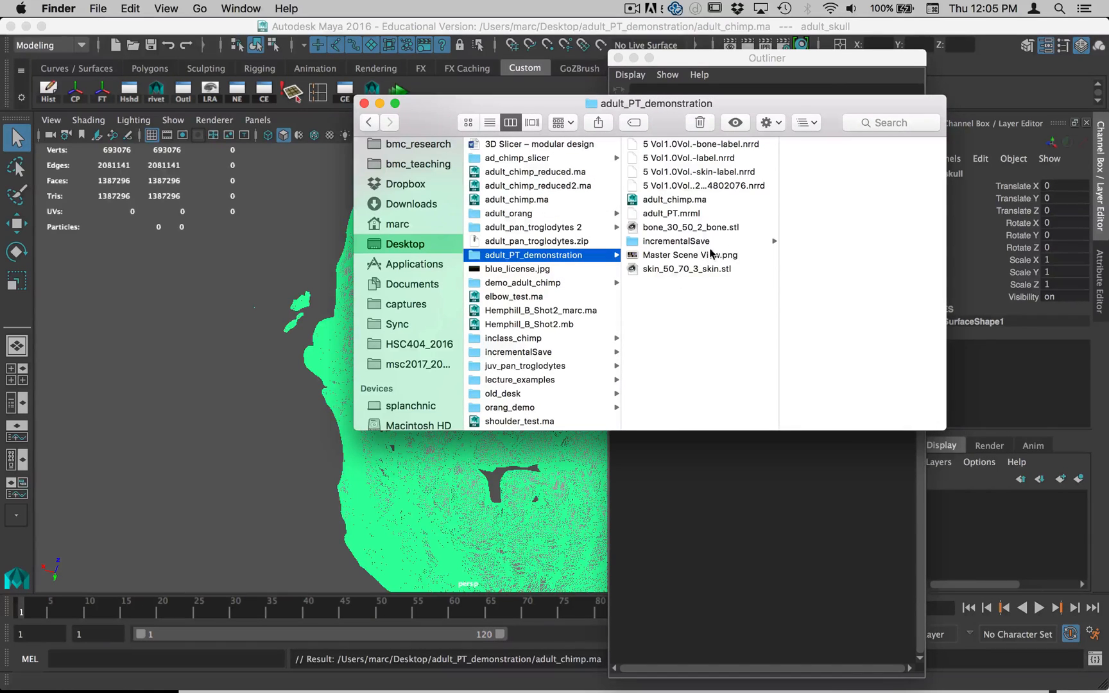
{"action": "left_click", "coordinate": [672, 200]}
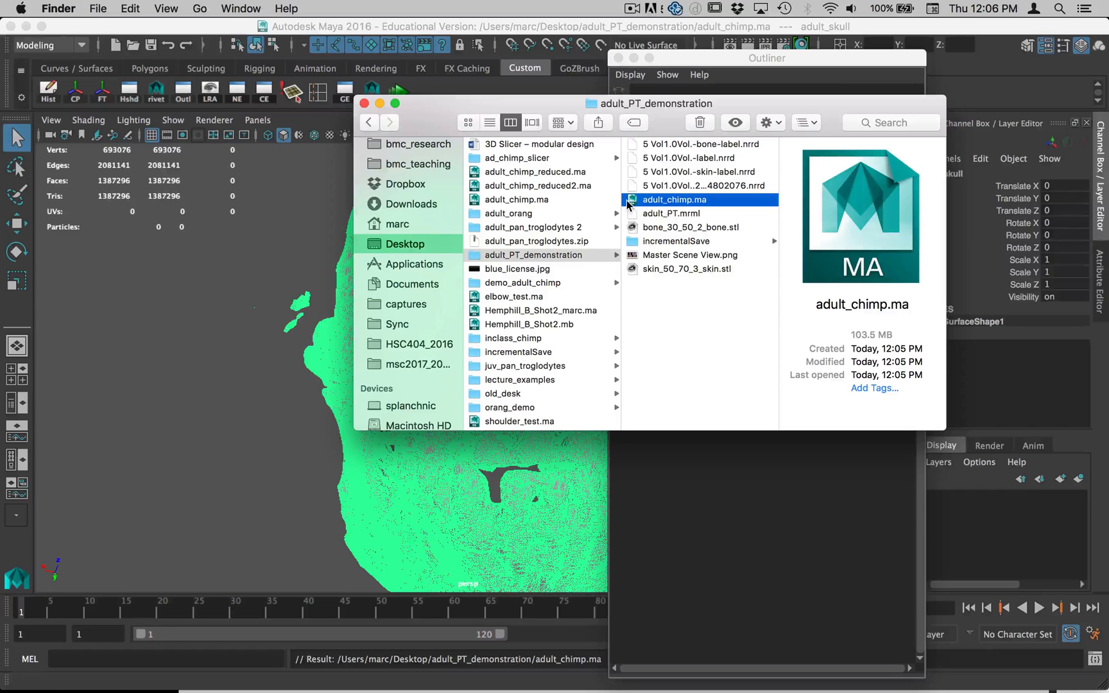
{"action": "mouse_move", "coordinate": [711, 234]}
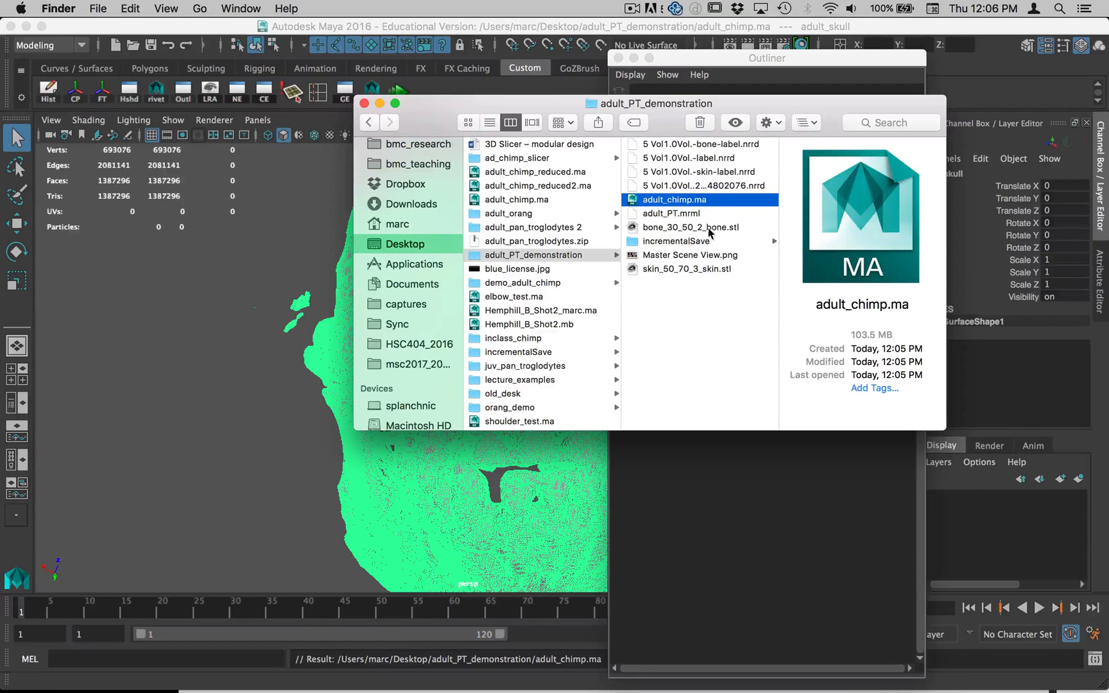
{"action": "left_click", "coordinate": [677, 241]}
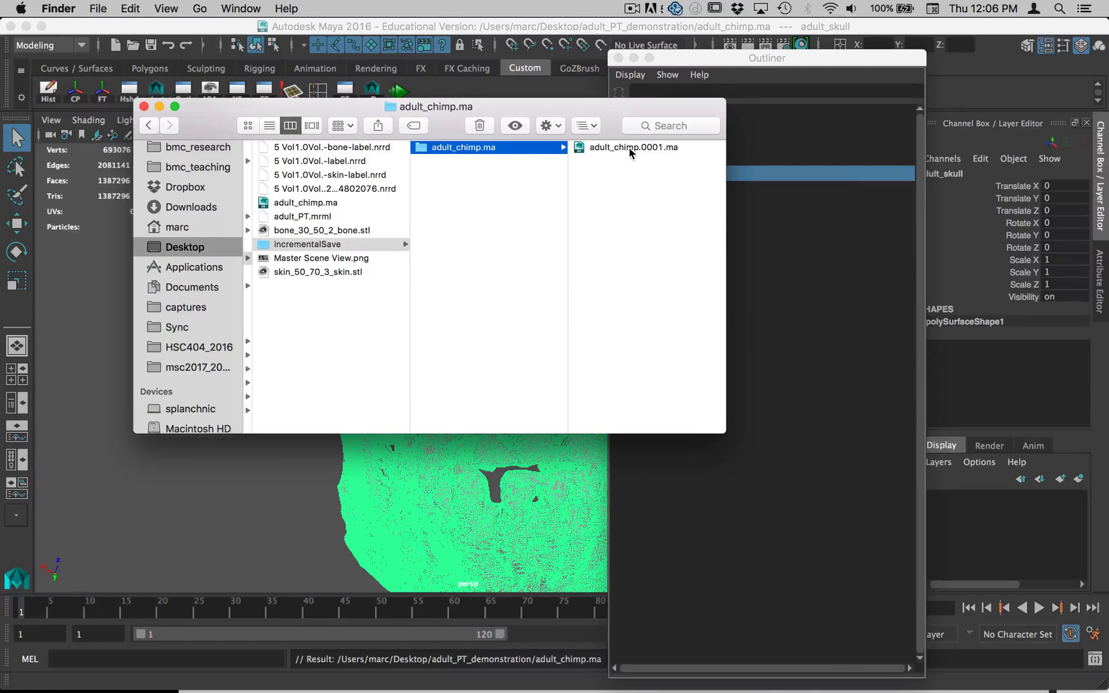
Step: Preview adult_chimp.0001.ma, then the newest backup, adult_chimp.0002.ma, saved at 12:05 PM
{"action": "left_click", "coordinate": [631, 147]}
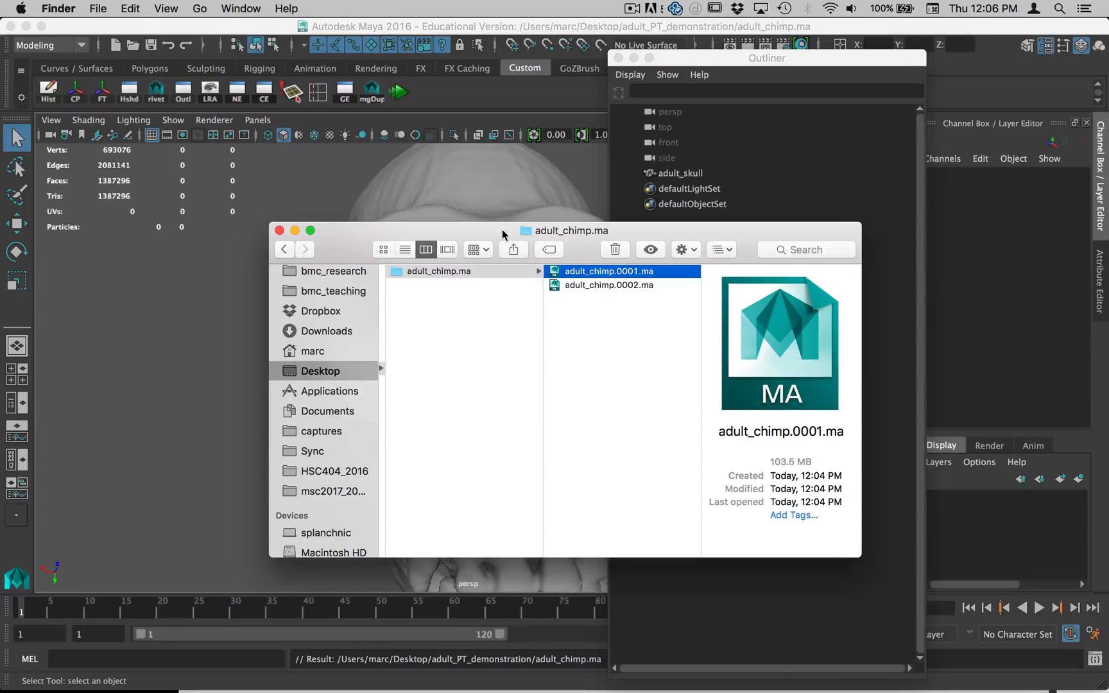
{"action": "left_click", "coordinate": [607, 285]}
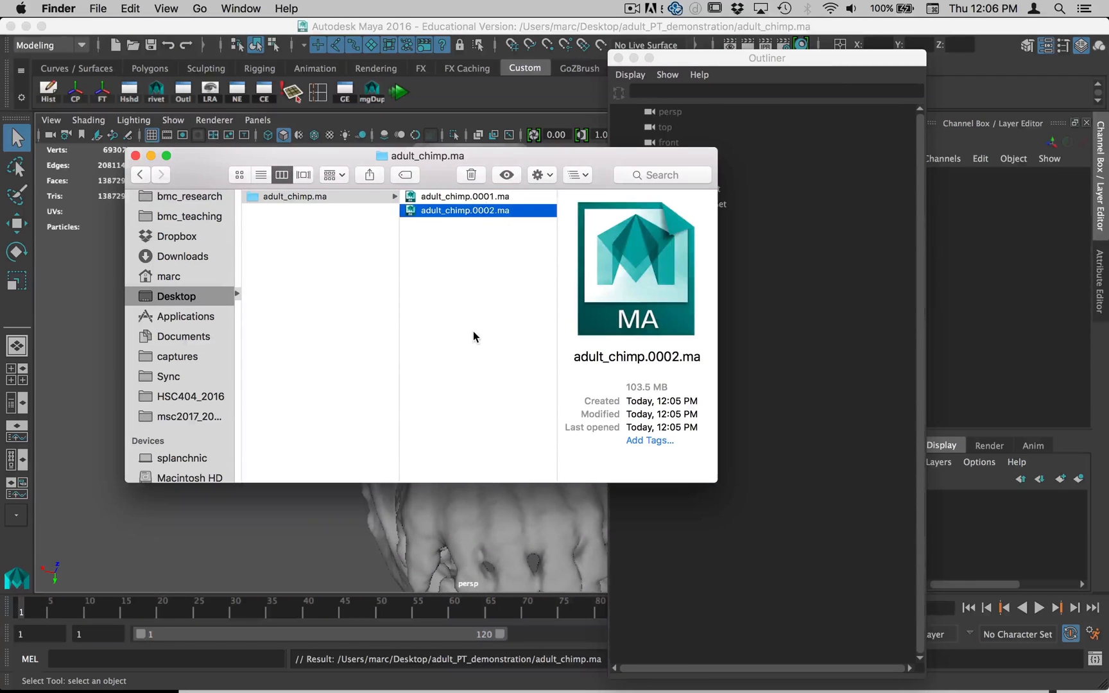
{"action": "mouse_move", "coordinate": [499, 214]}
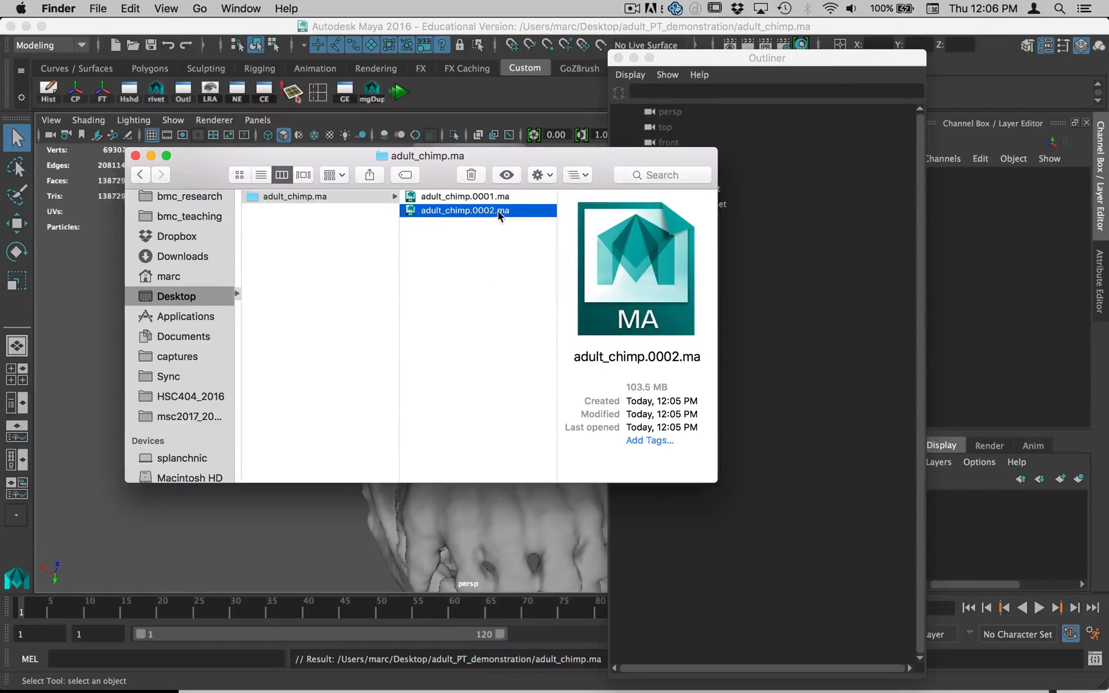
{"action": "mouse_move", "coordinate": [470, 240]}
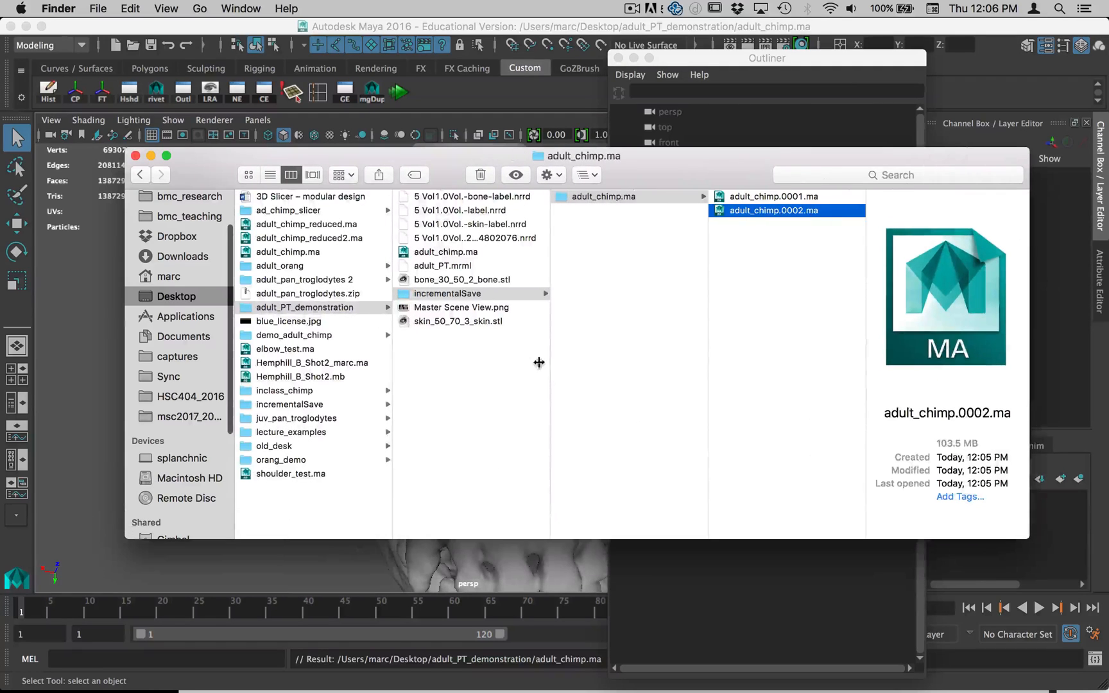
{"action": "mouse_move", "coordinate": [407, 247]}
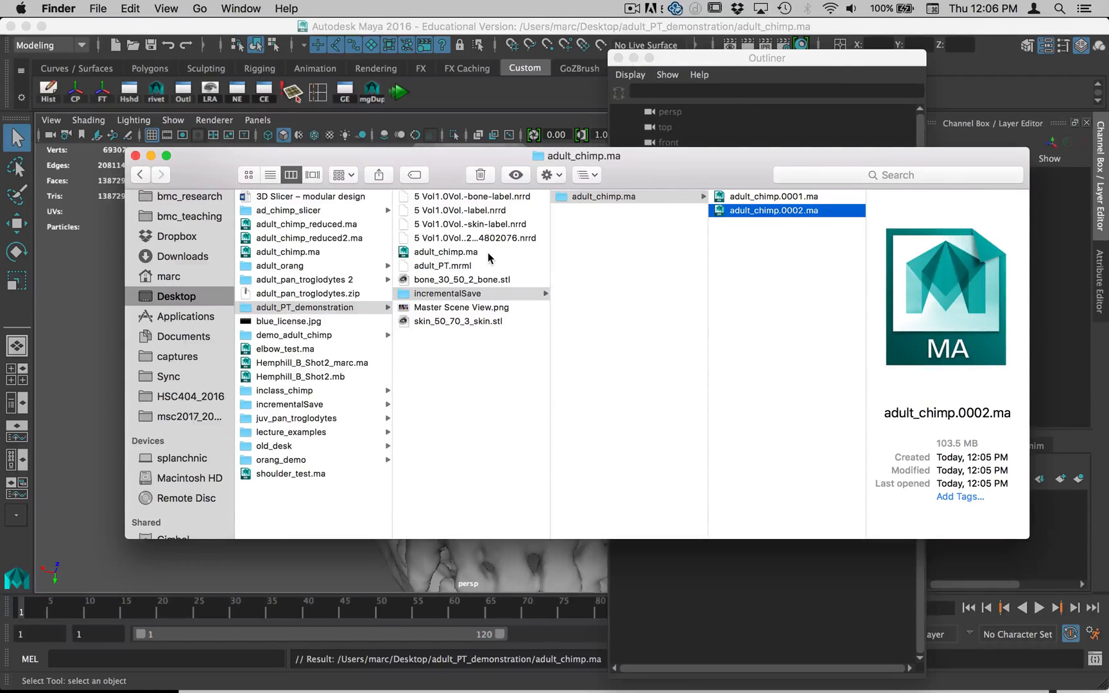
{"action": "mouse_move", "coordinate": [387, 254]}
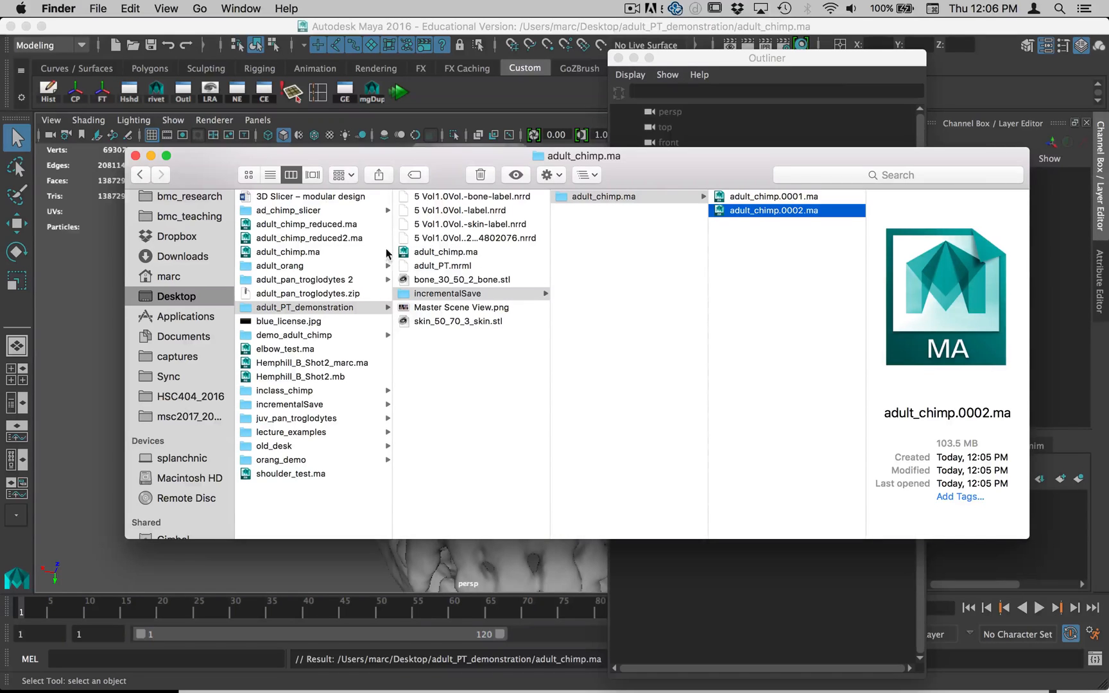
{"action": "mouse_move", "coordinate": [449, 258]}
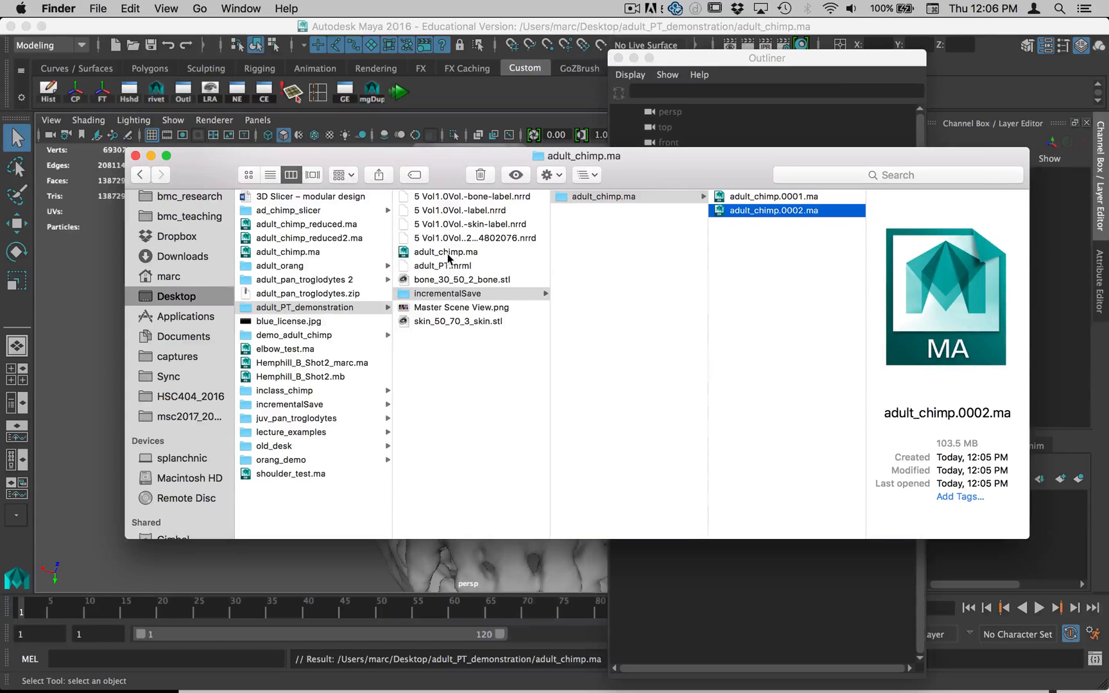
{"action": "mouse_move", "coordinate": [462, 256]}
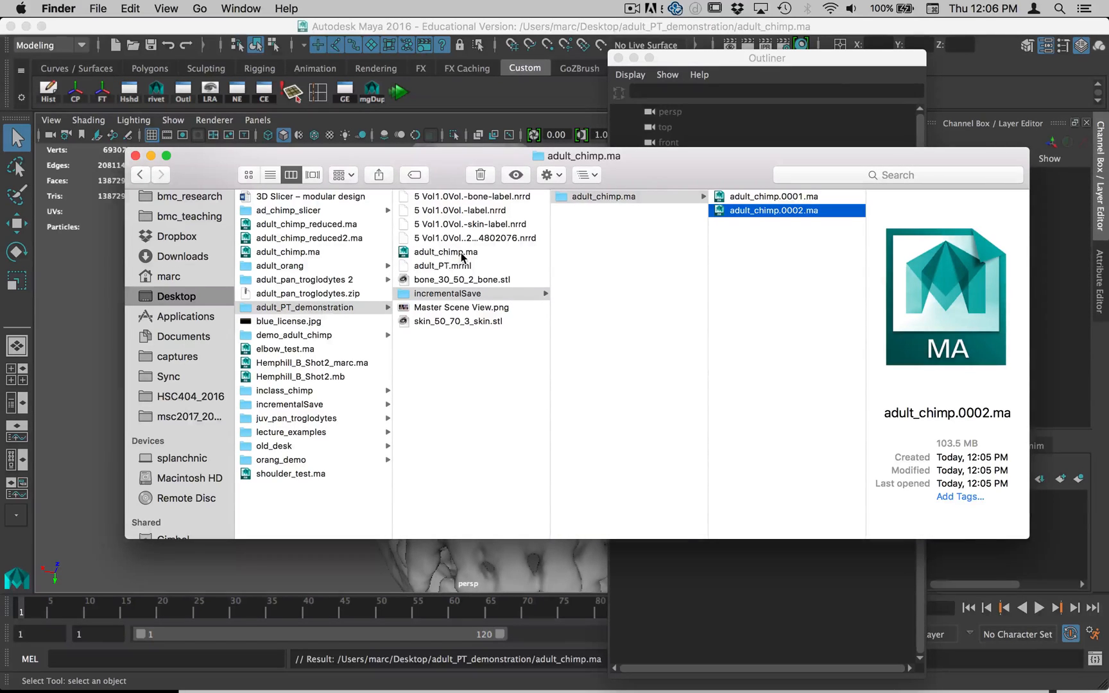
{"action": "mouse_move", "coordinate": [464, 263]}
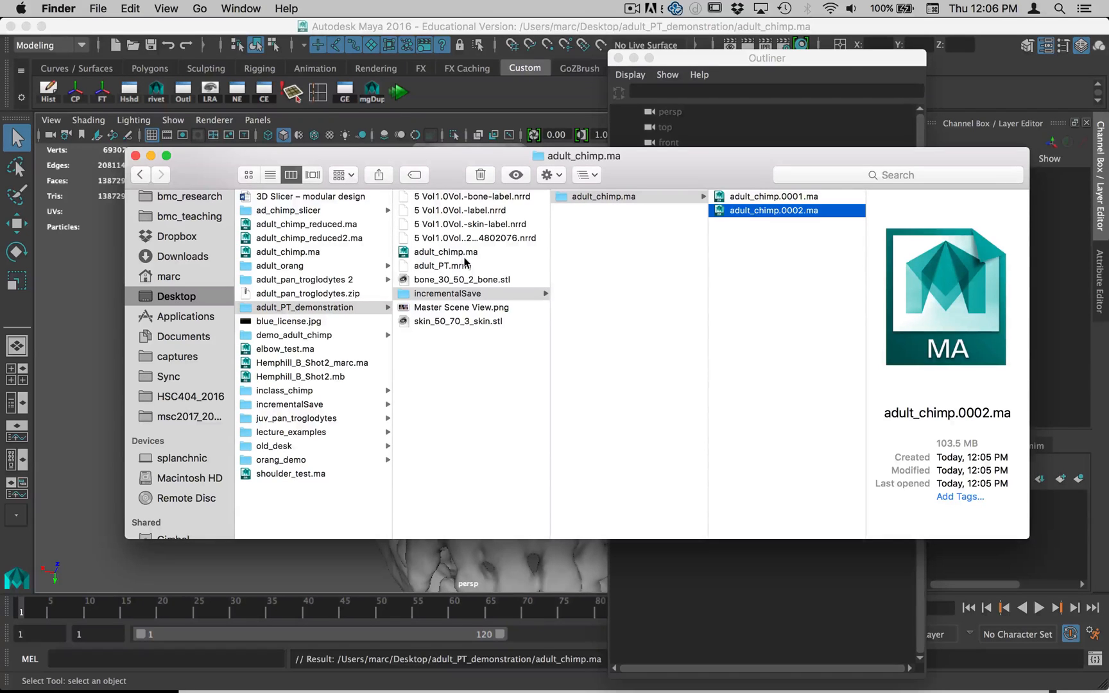
{"action": "mouse_move", "coordinate": [601, 203]}
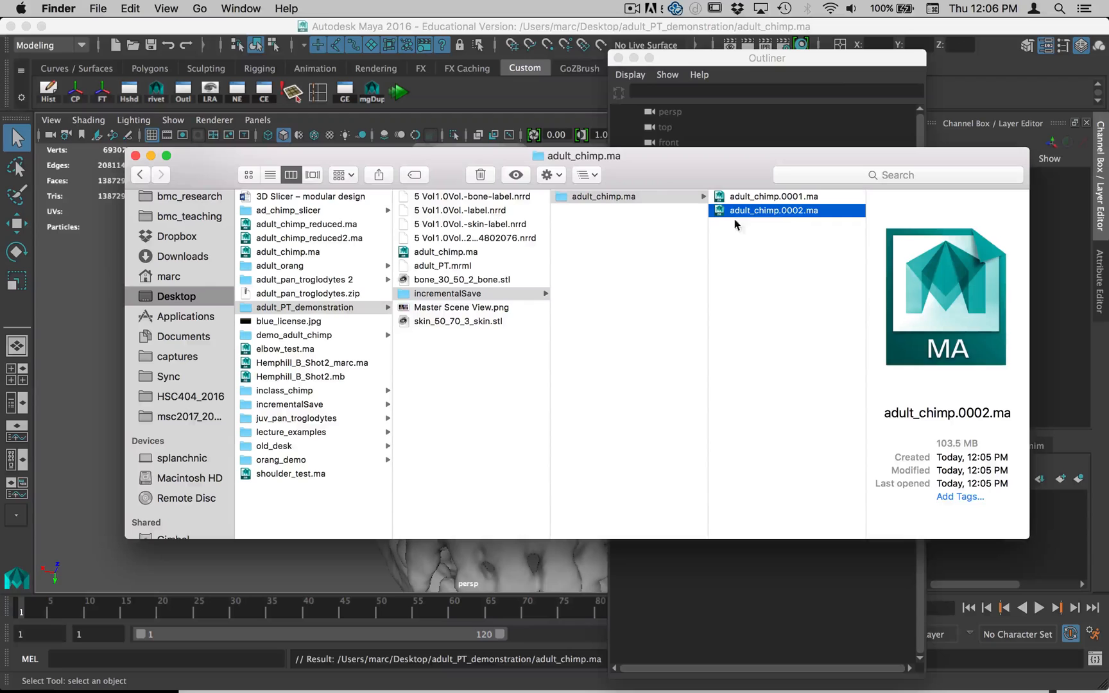
{"action": "mouse_move", "coordinate": [781, 216]}
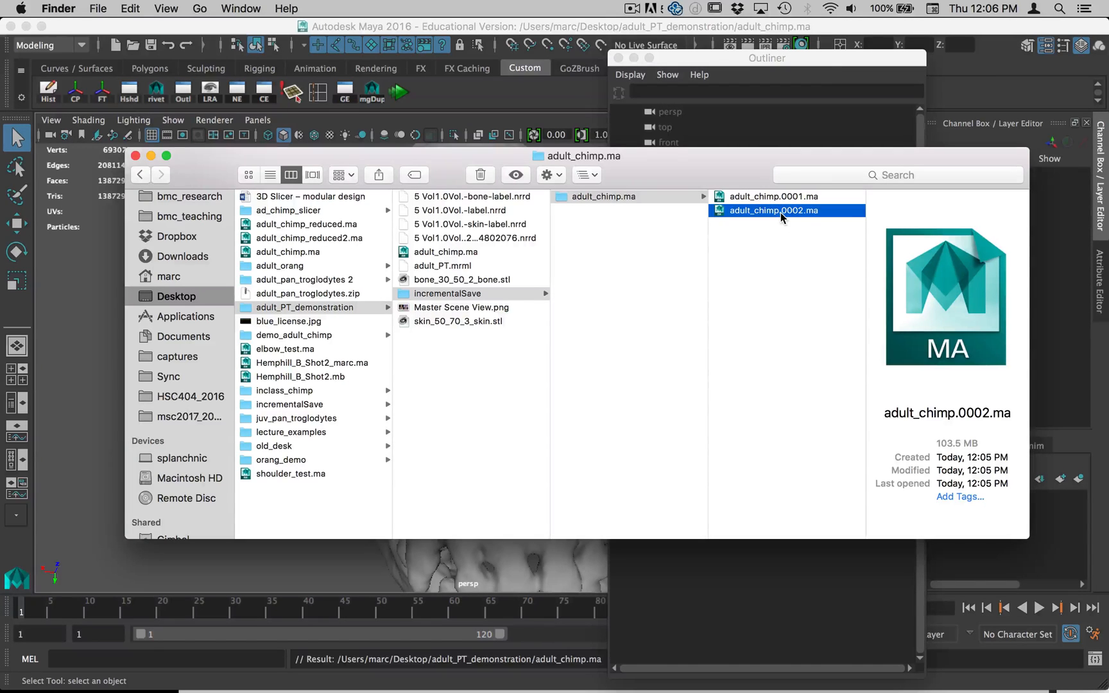
{"action": "mouse_move", "coordinate": [787, 288]}
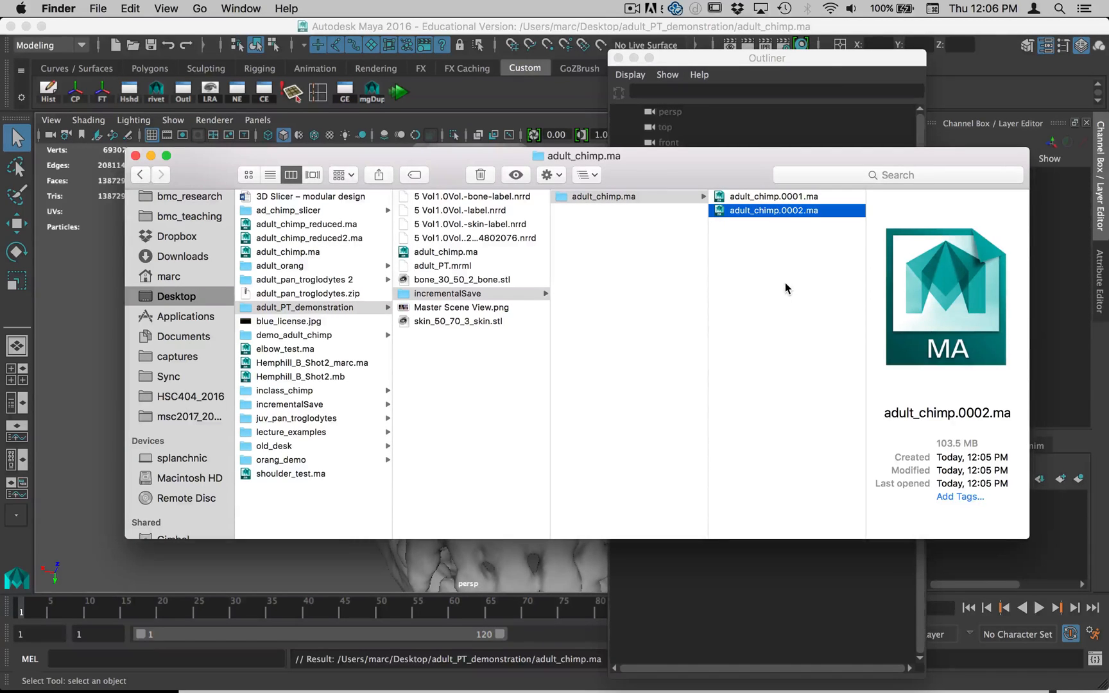
{"action": "mouse_move", "coordinate": [778, 252]}
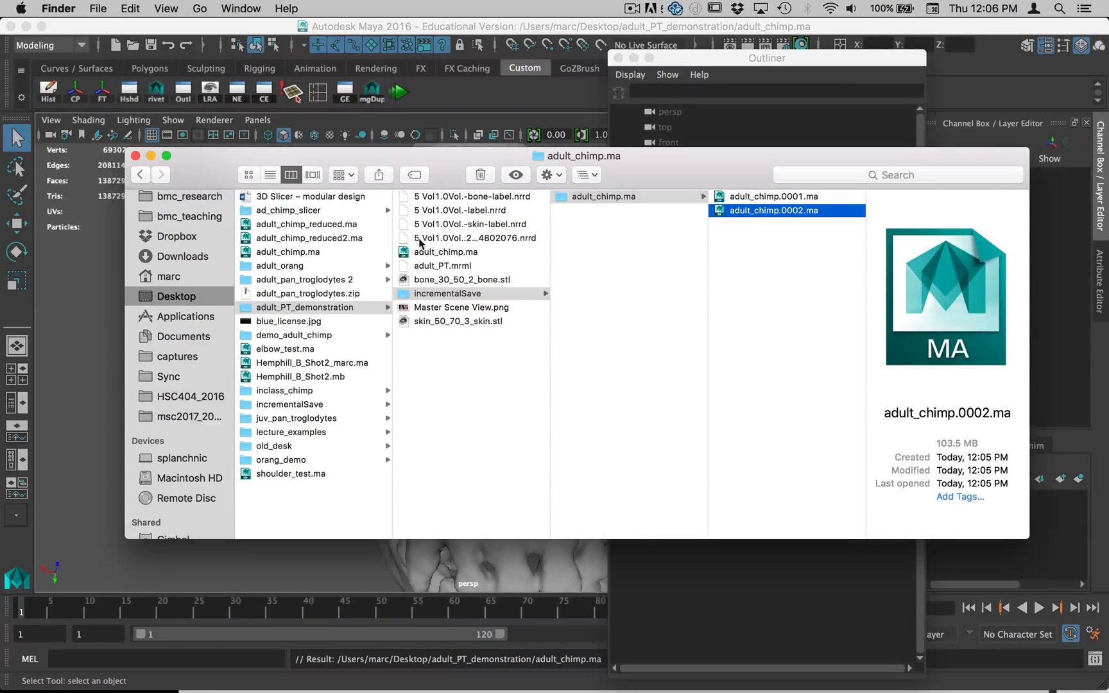
{"action": "mouse_move", "coordinate": [414, 254]}
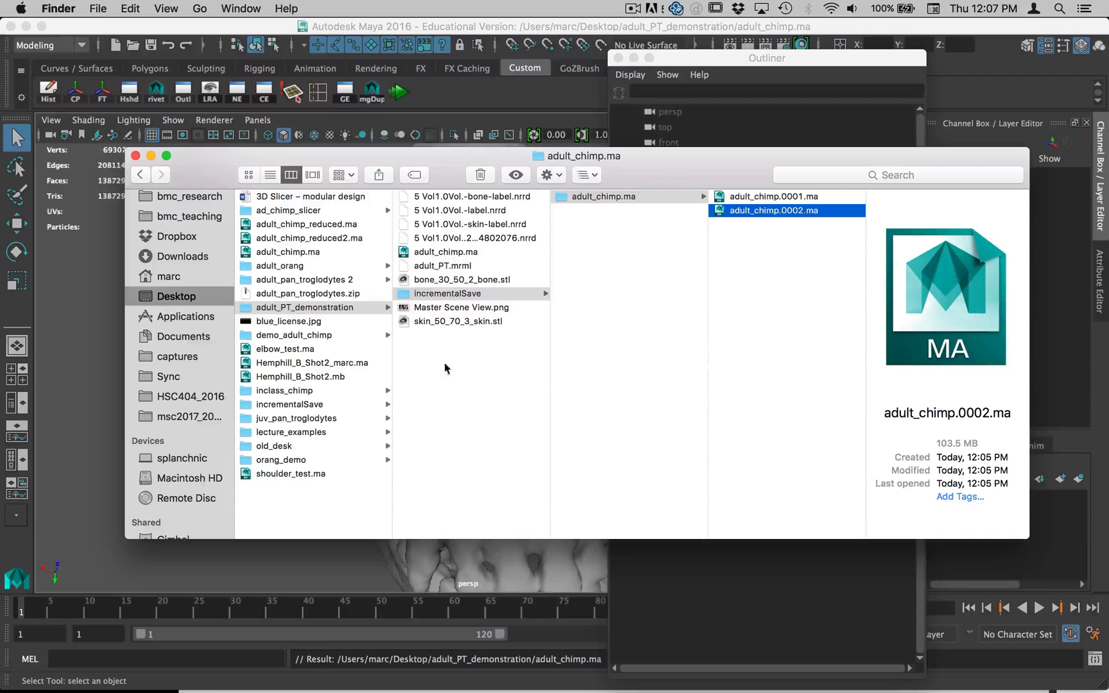
{"action": "mouse_move", "coordinate": [465, 360]}
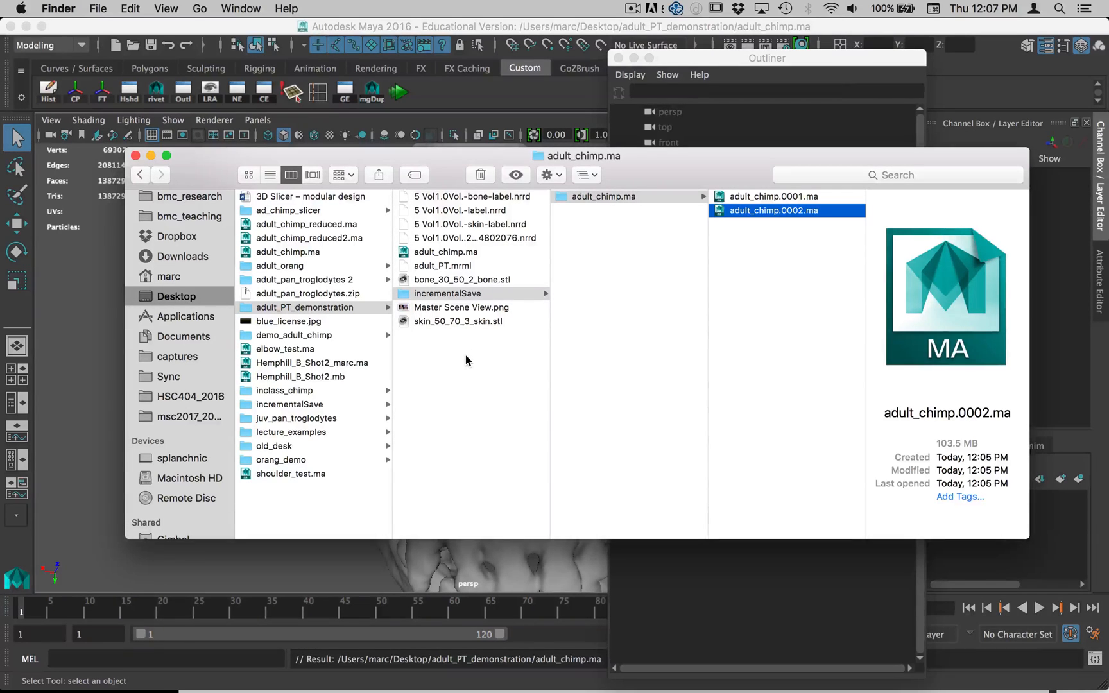
{"action": "mouse_move", "coordinate": [373, 579]}
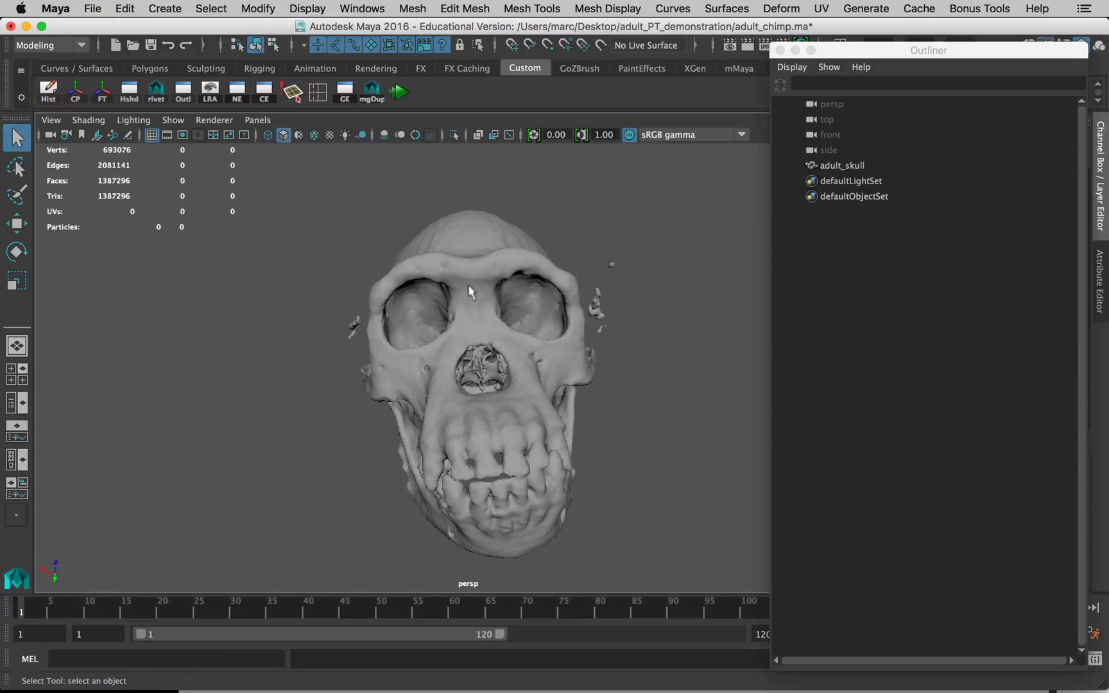
Step: Select the adult_skull mesh (1,387,296 triangles) and browse the Mesh and Display menus
{"action": "left_click", "coordinate": [840, 164]}
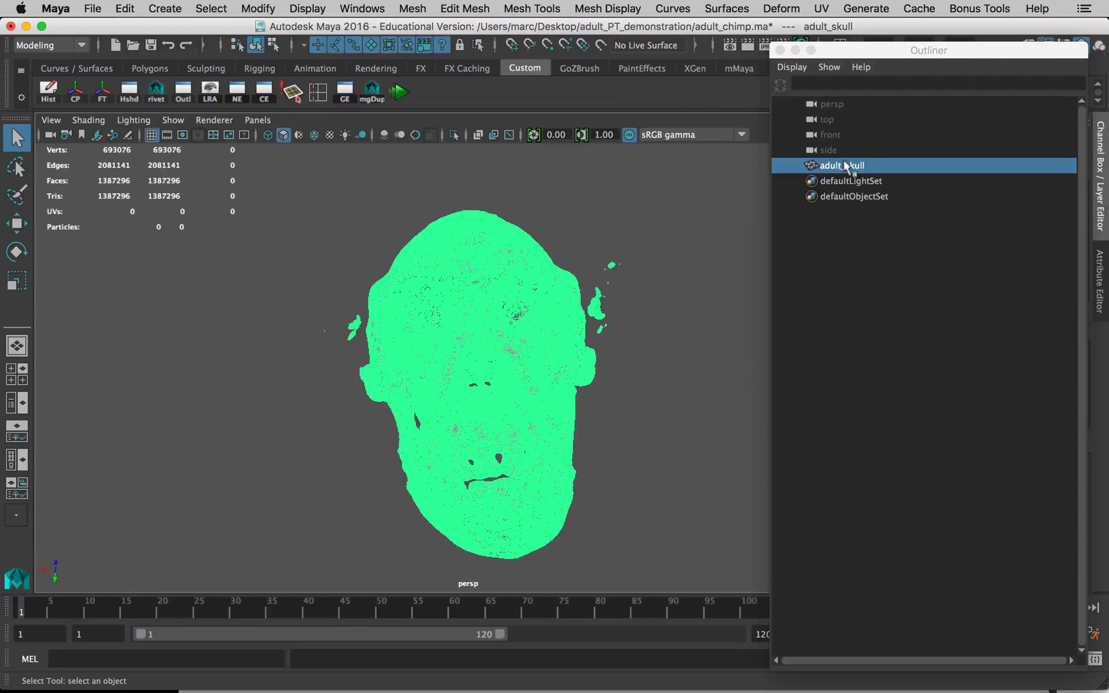
{"action": "mouse_move", "coordinate": [663, 256]}
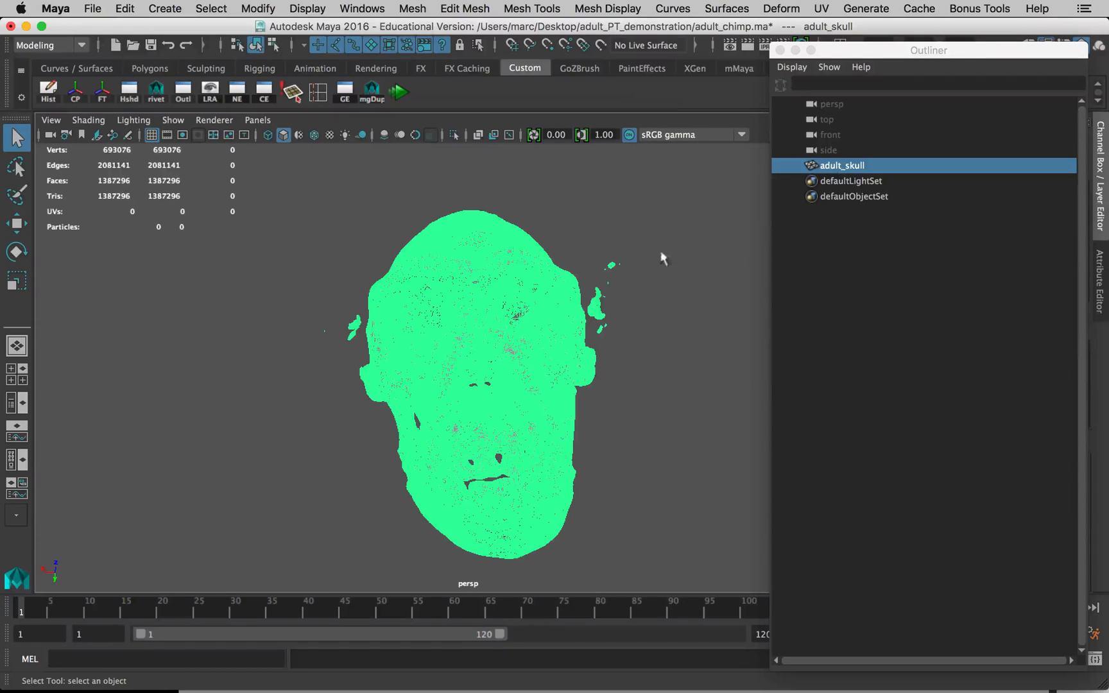
{"action": "left_click", "coordinate": [411, 9]}
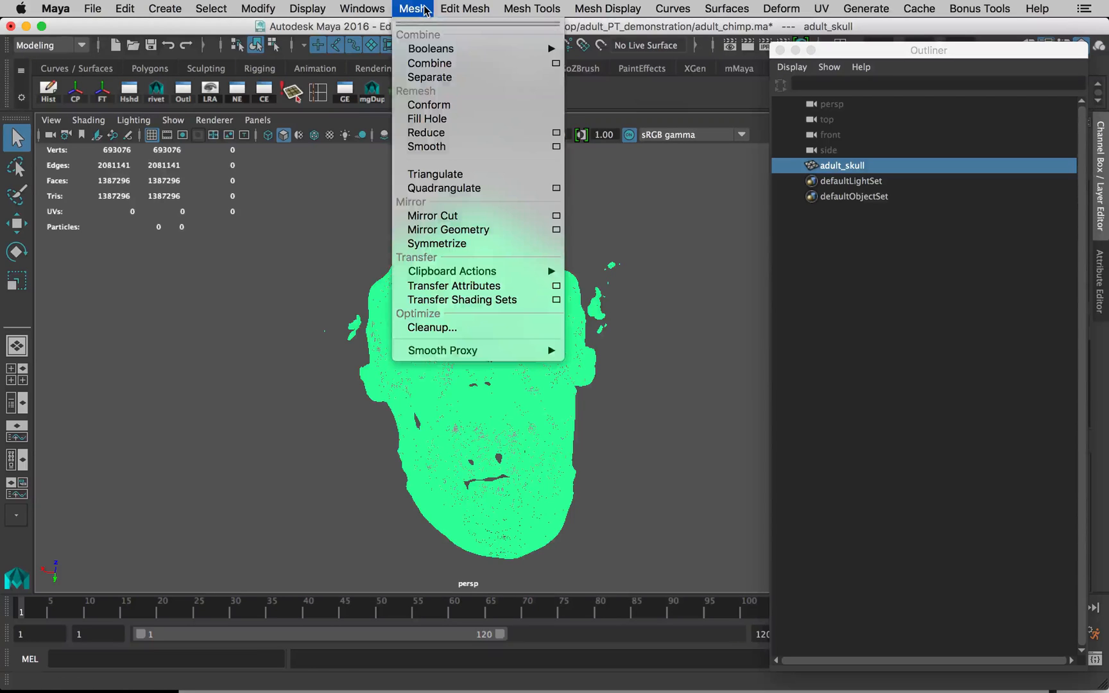
{"action": "mouse_move", "coordinate": [429, 77]}
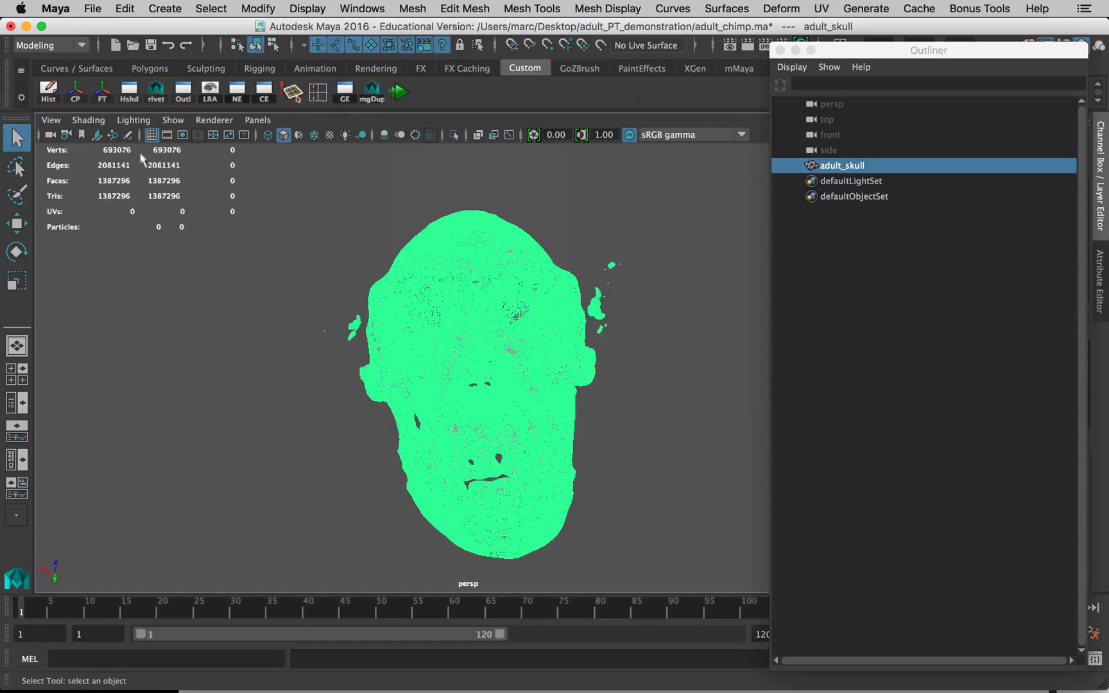
{"action": "left_click", "coordinate": [307, 9]}
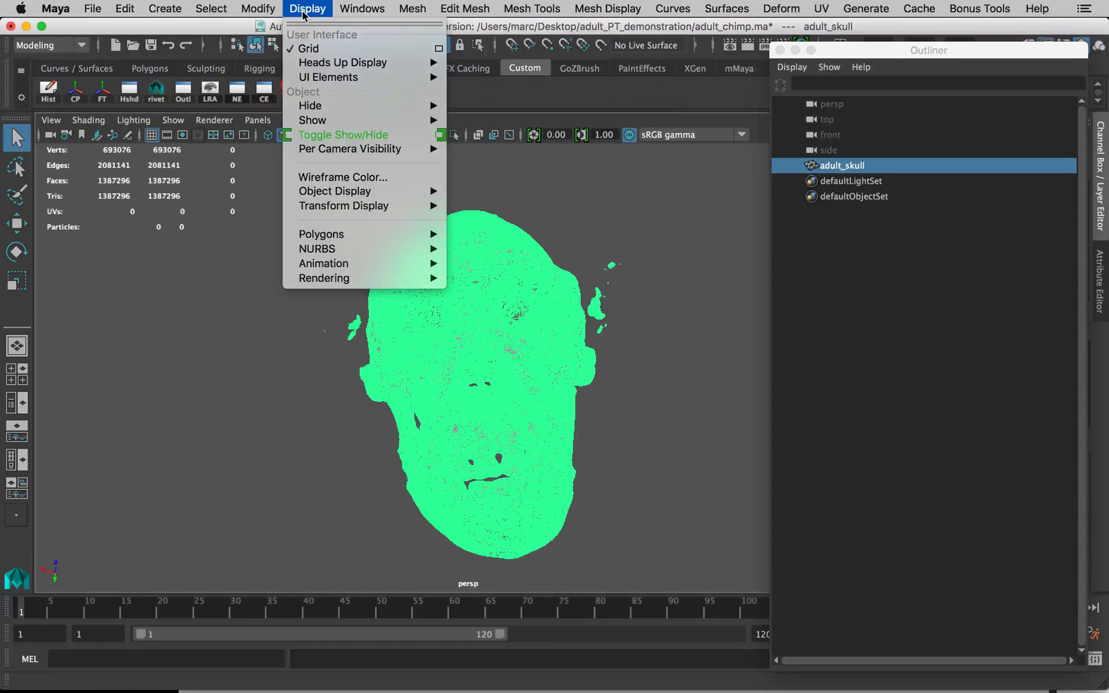
{"action": "mouse_move", "coordinate": [343, 63]}
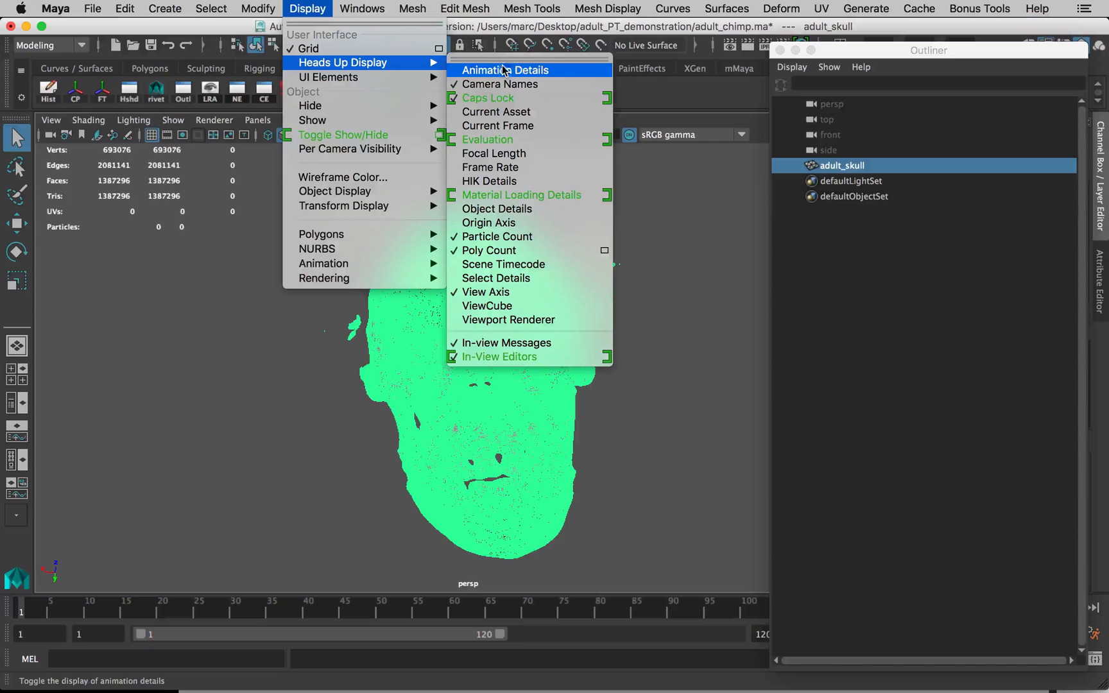
{"action": "mouse_move", "coordinate": [488, 251]}
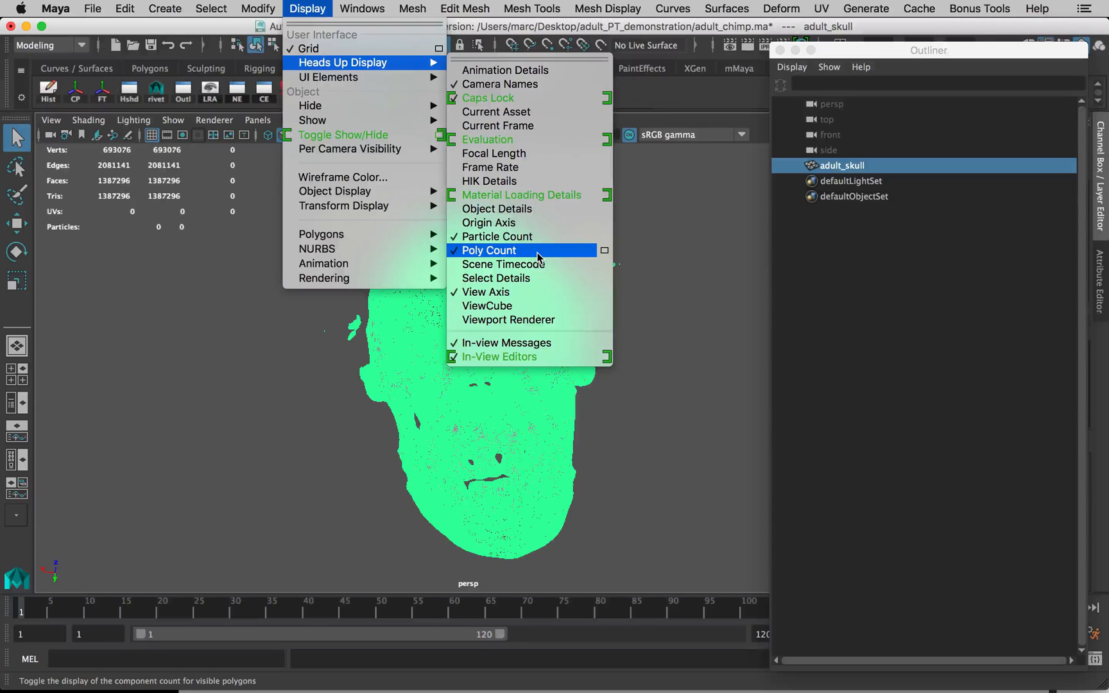
Step: Turn on the Poly Count heads-up display, then bring up the Mesh menu
{"action": "left_click", "coordinate": [487, 250]}
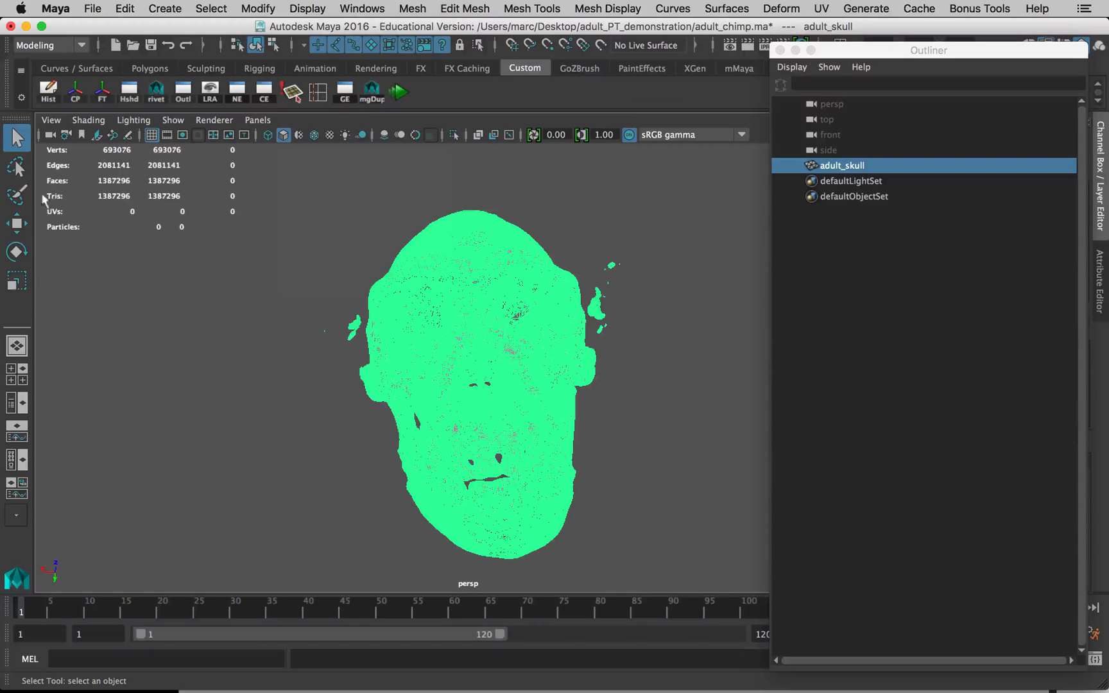
{"action": "mouse_move", "coordinate": [60, 181]}
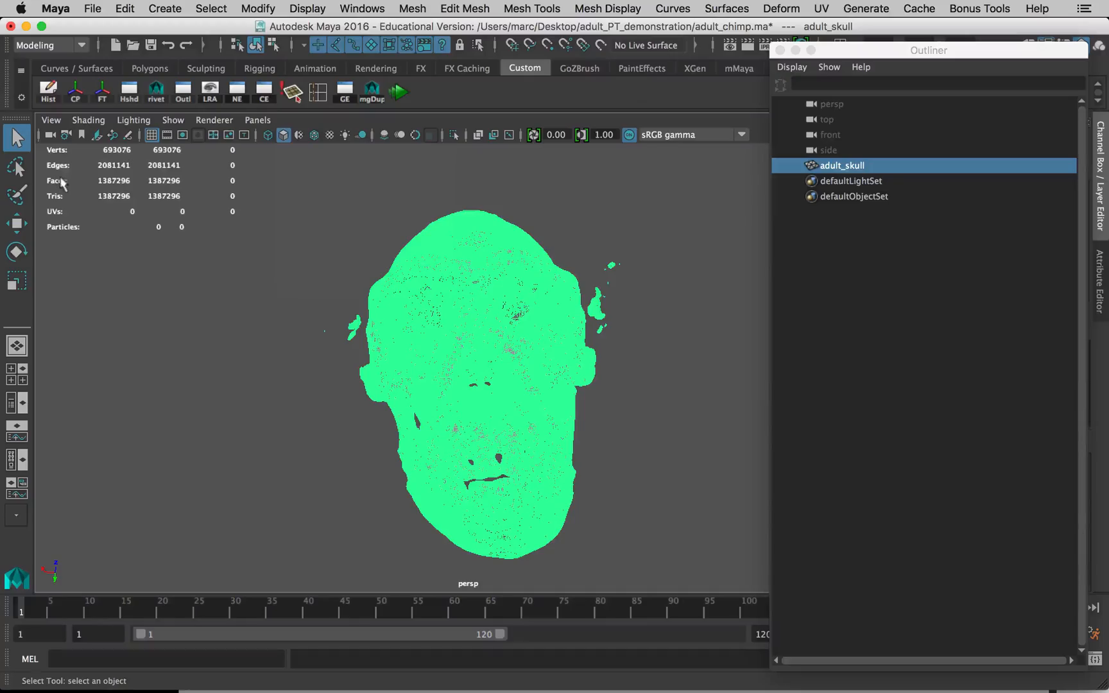
{"action": "mouse_move", "coordinate": [307, 262]}
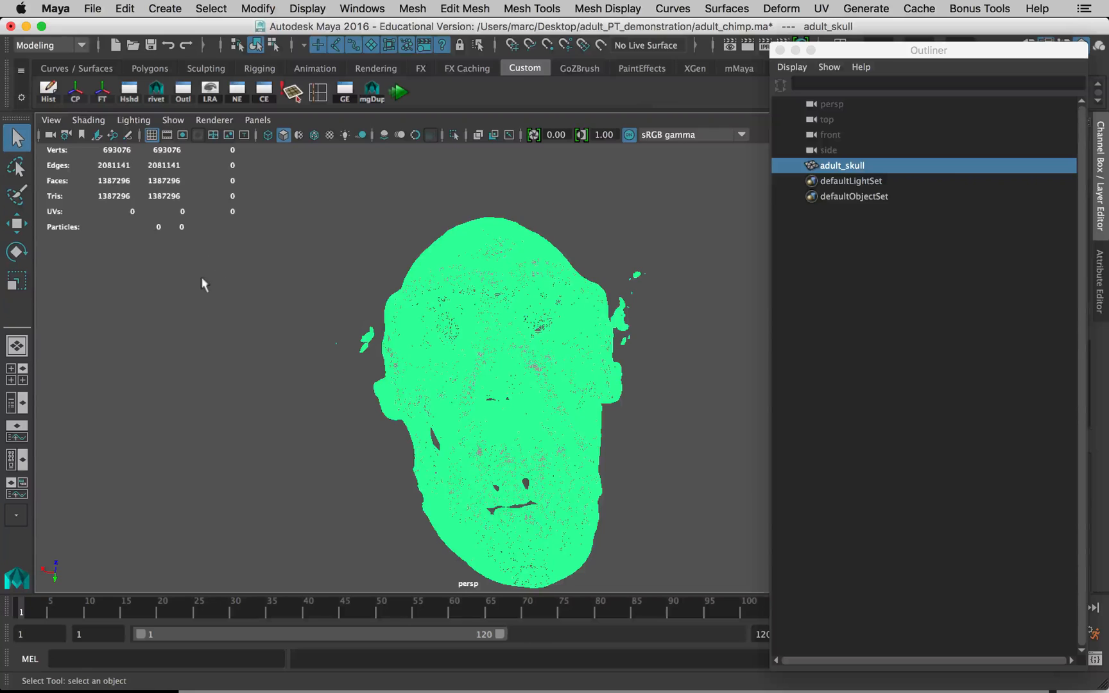
{"action": "mouse_move", "coordinate": [393, 344]}
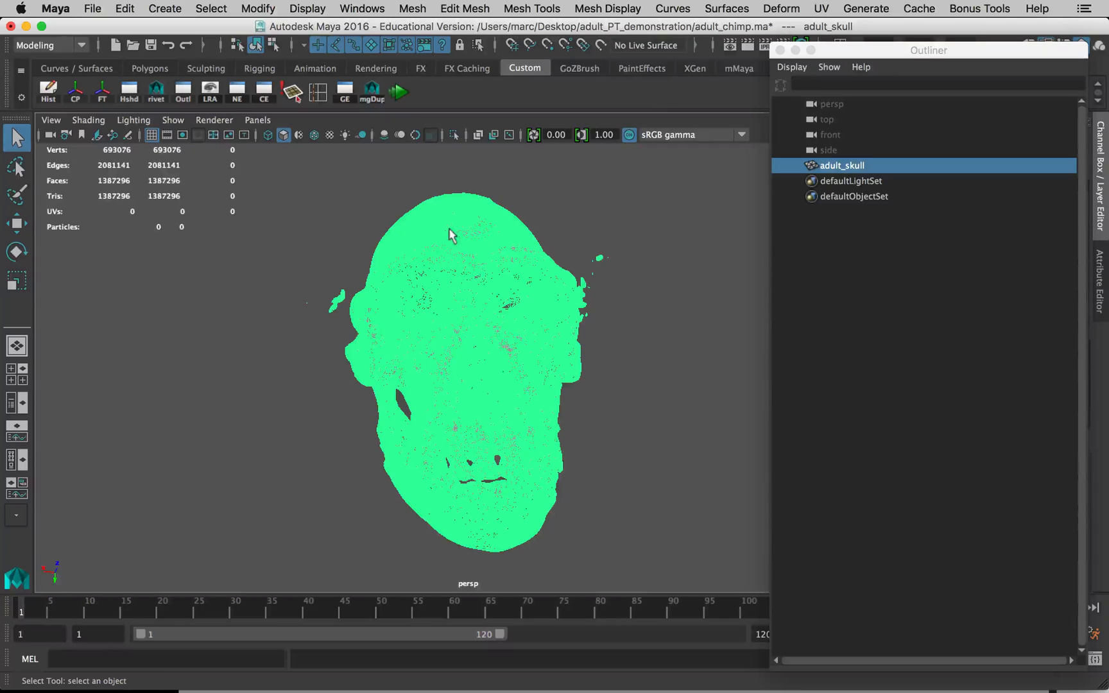
{"action": "mouse_move", "coordinate": [297, 315]}
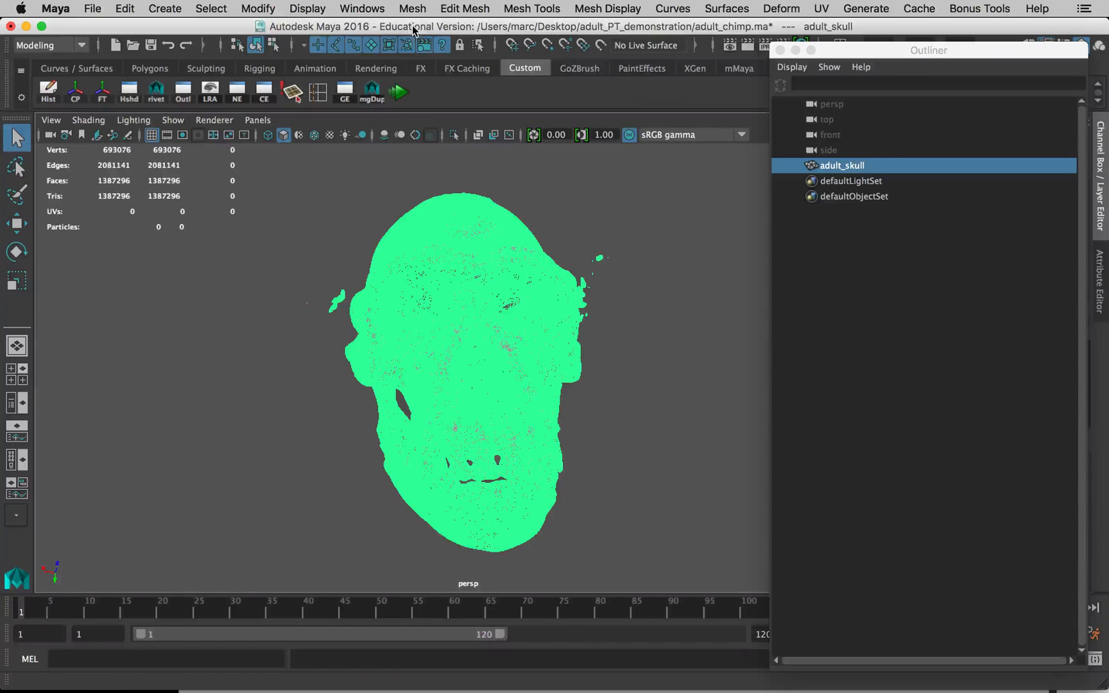
{"action": "left_click", "coordinate": [411, 9]}
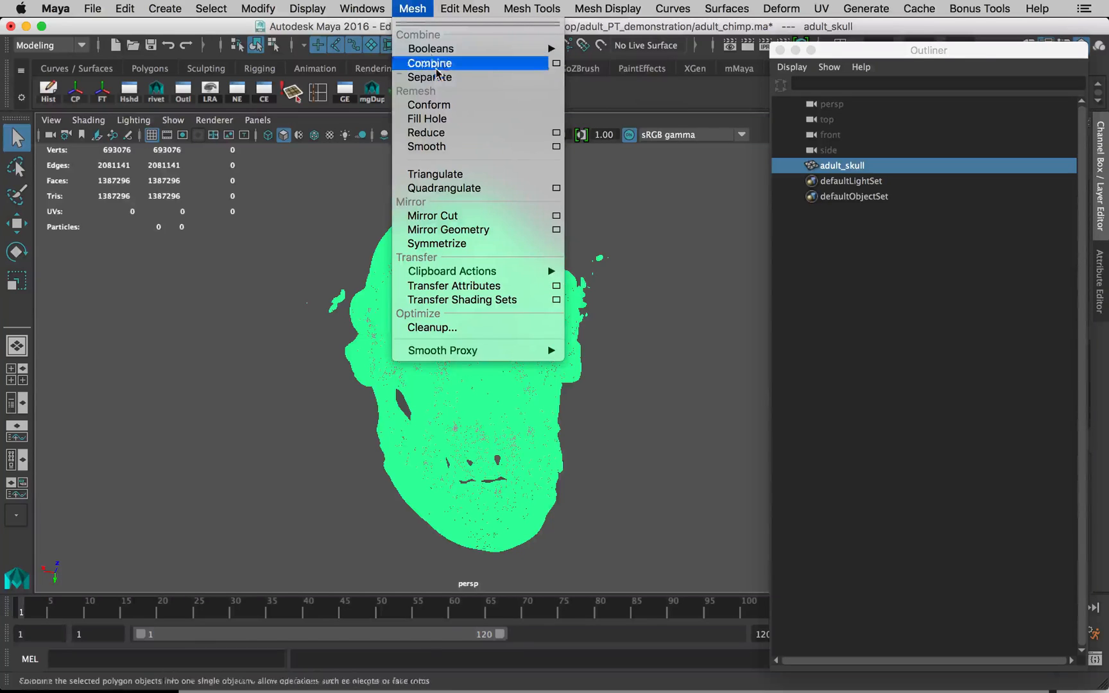
Step: Separate adult_skull into individual shells, polySurface1 through polySurface427
{"action": "left_click", "coordinate": [429, 77]}
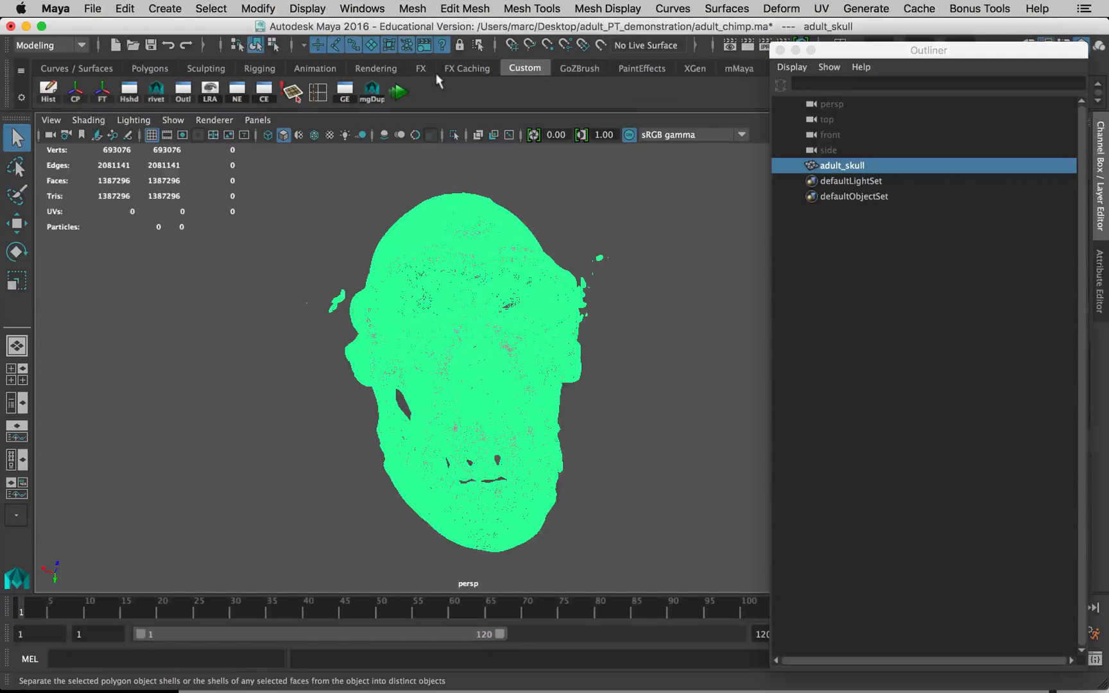
{"action": "mouse_move", "coordinate": [525, 252]}
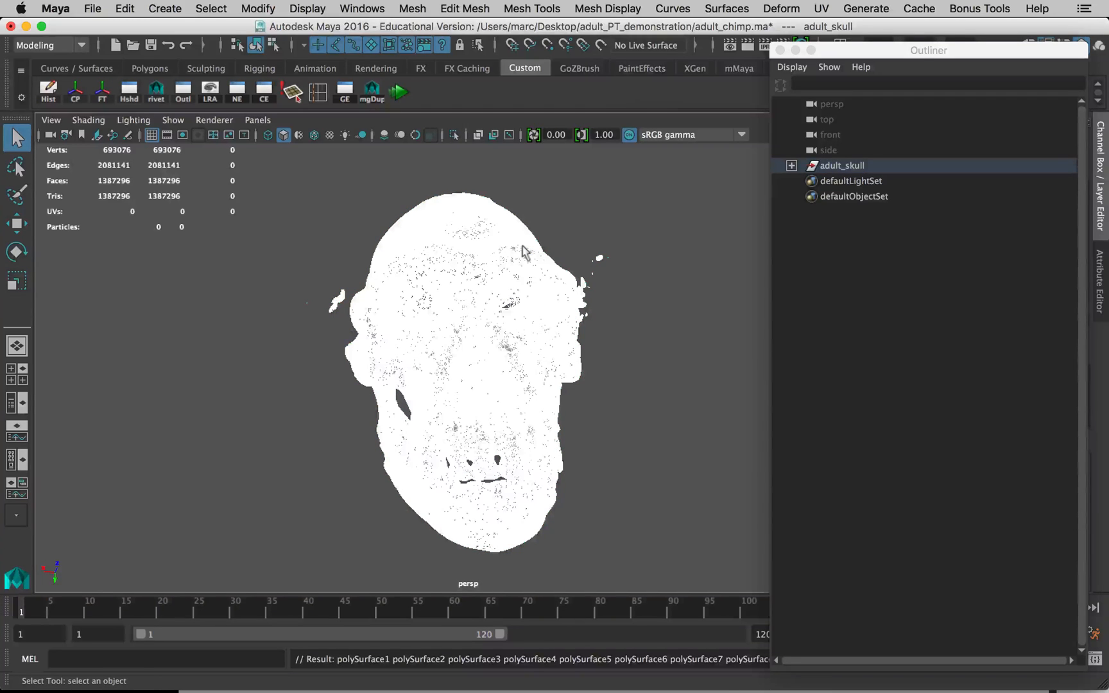
{"action": "left_click", "coordinate": [467, 354]}
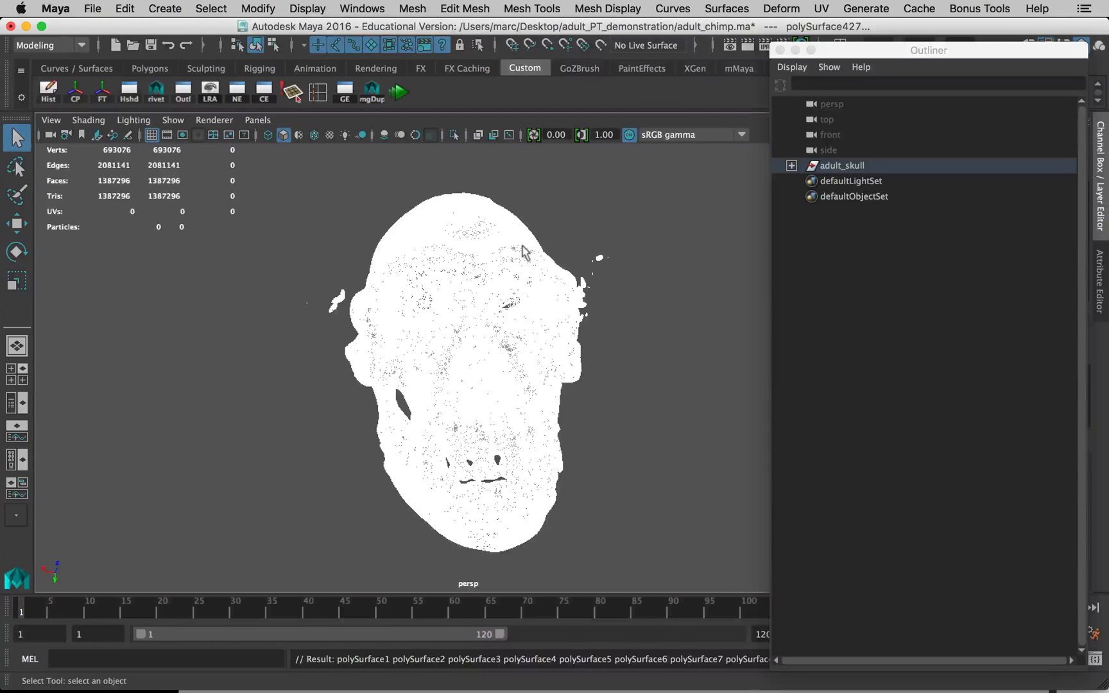
{"action": "mouse_move", "coordinate": [532, 249]}
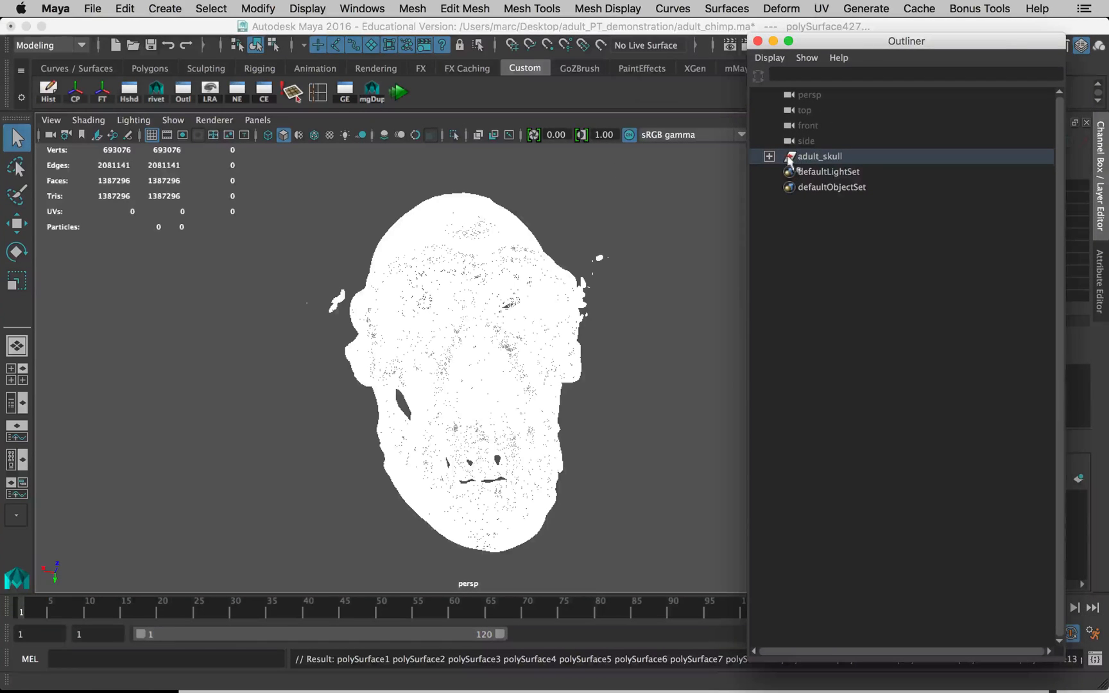
Step: Expand adult_skull, keep only polySurface1 and delete every other shell
{"action": "left_click", "coordinate": [769, 156]}
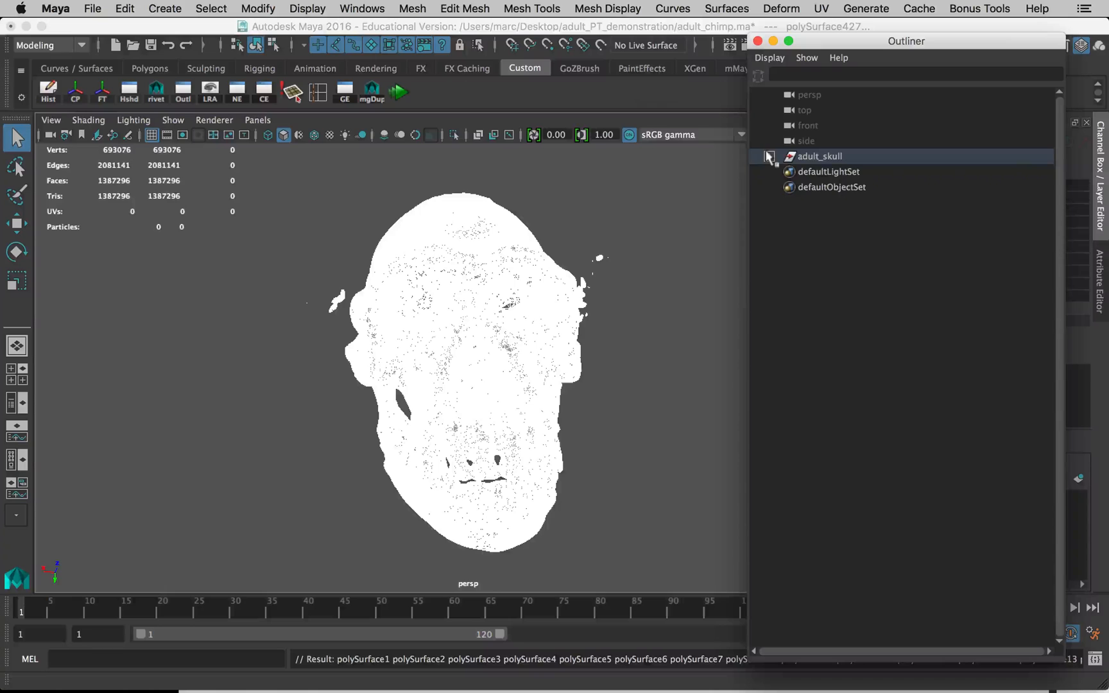
{"action": "left_click", "coordinate": [769, 156]}
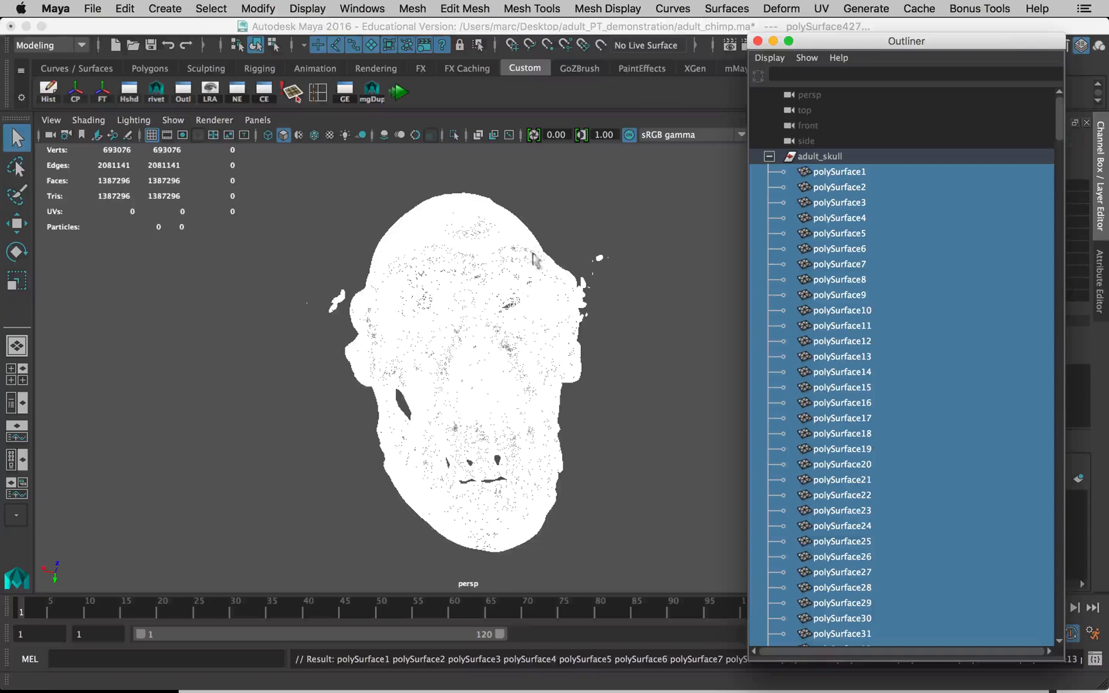
{"action": "mouse_move", "coordinate": [456, 226]}
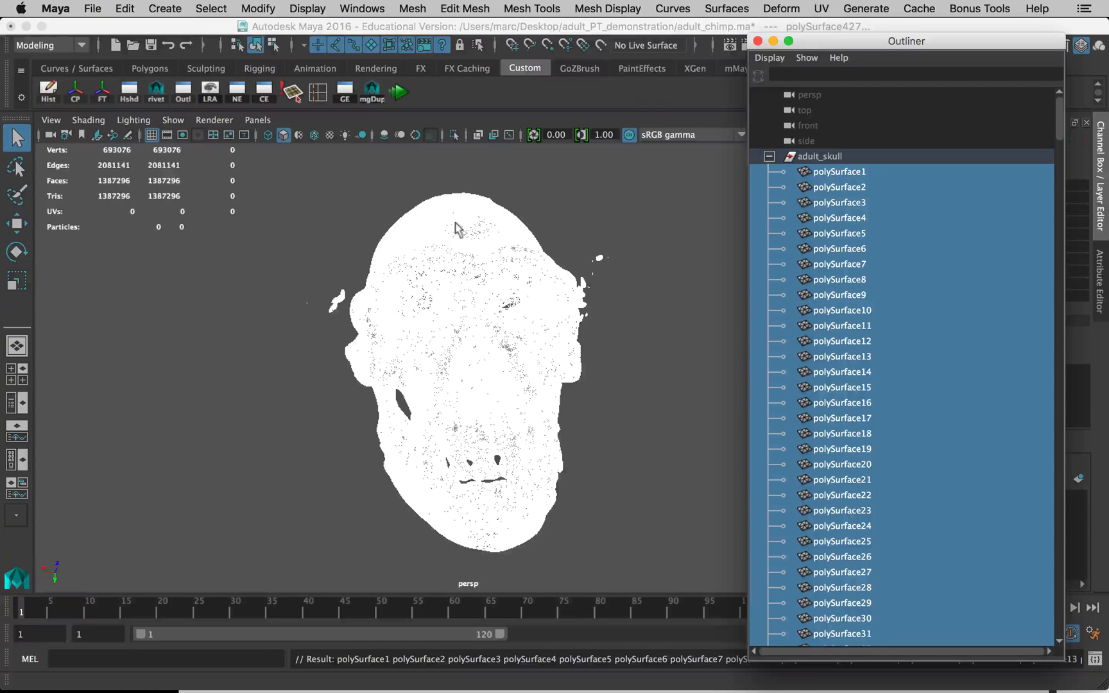
{"action": "left_click", "coordinate": [838, 171]}
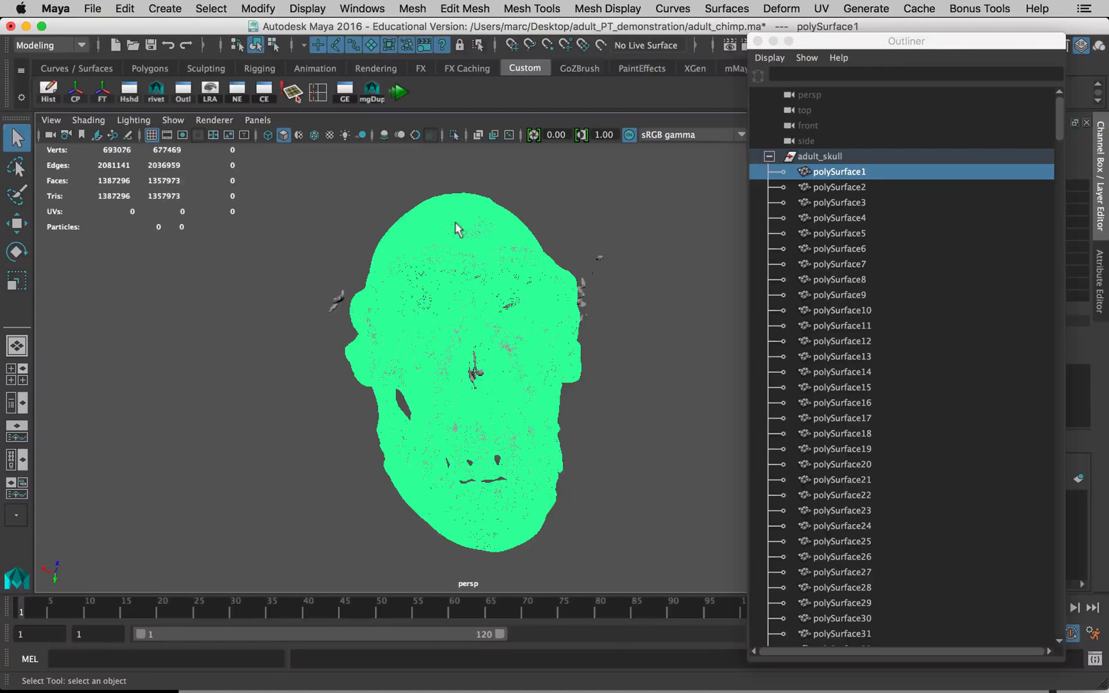
{"action": "mouse_move", "coordinate": [177, 228]}
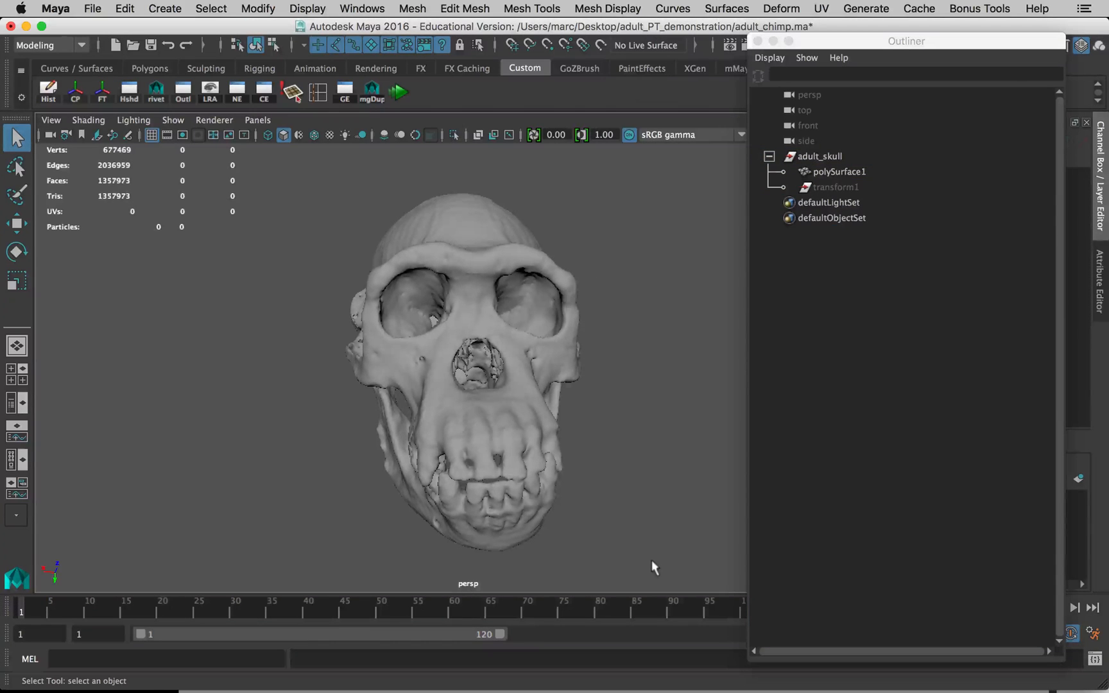
{"action": "left_click", "coordinate": [839, 171]}
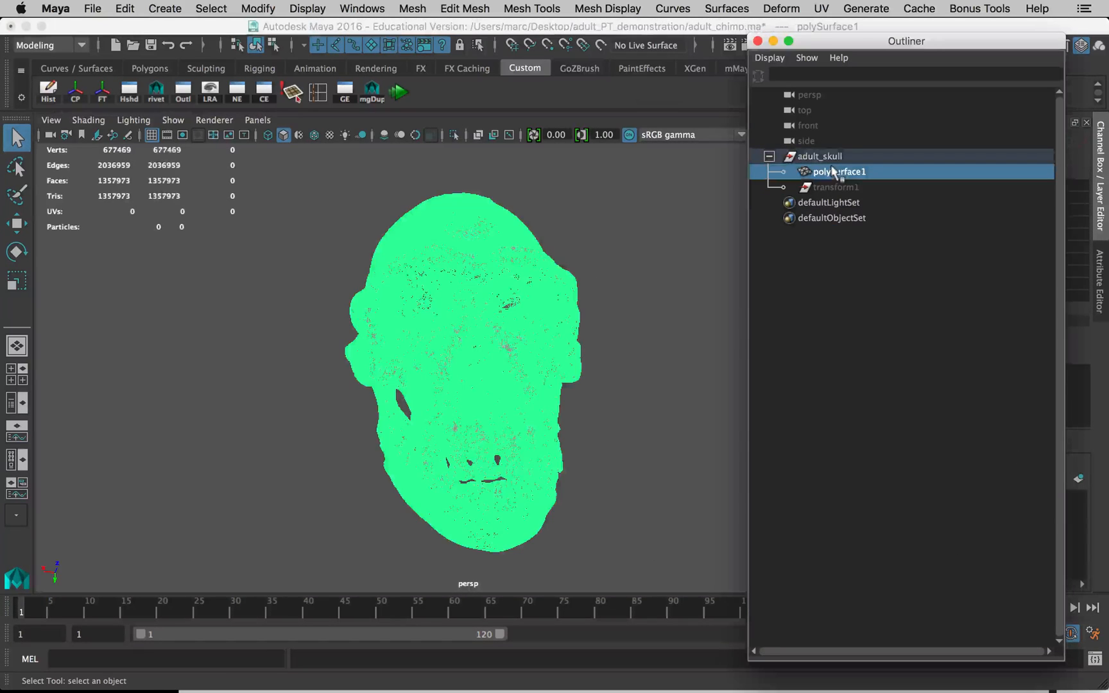
Step: Select the leftover transform1 node under adult_skull for deletion
{"action": "left_click", "coordinate": [817, 156]}
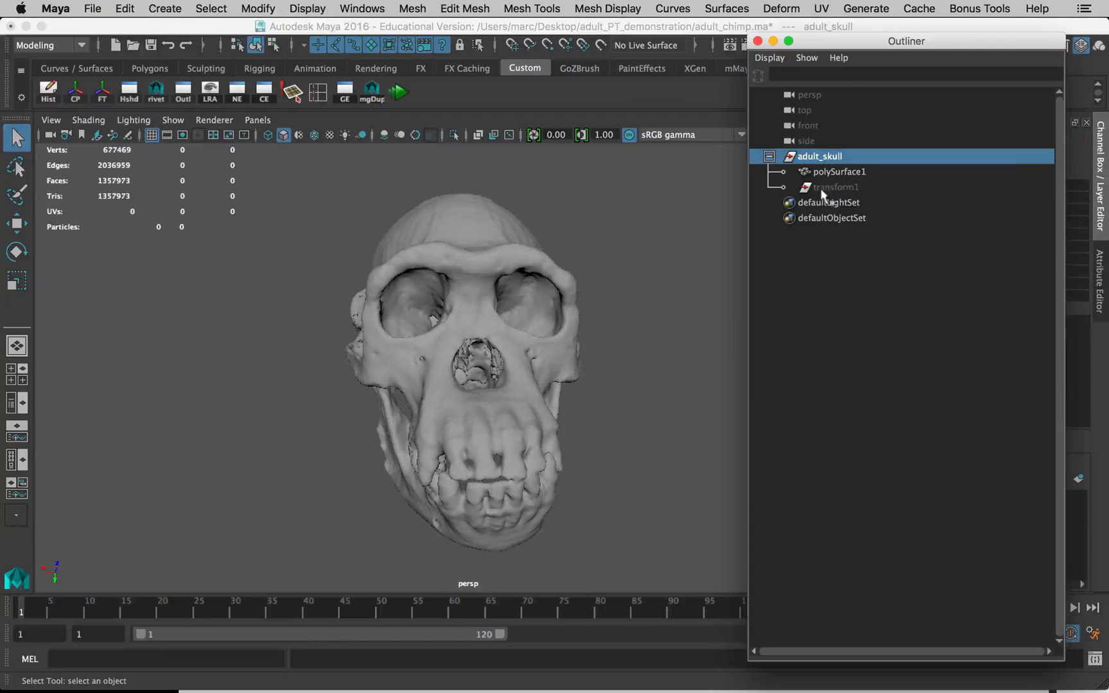
{"action": "left_click", "coordinate": [835, 187]}
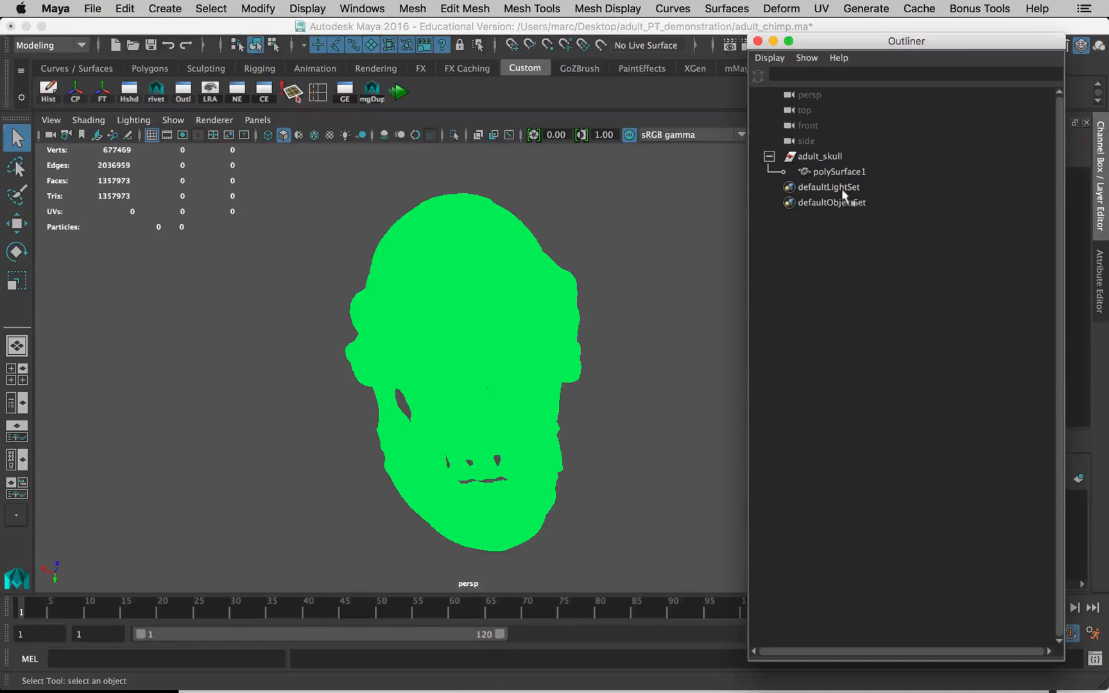
{"action": "mouse_move", "coordinate": [442, 249]}
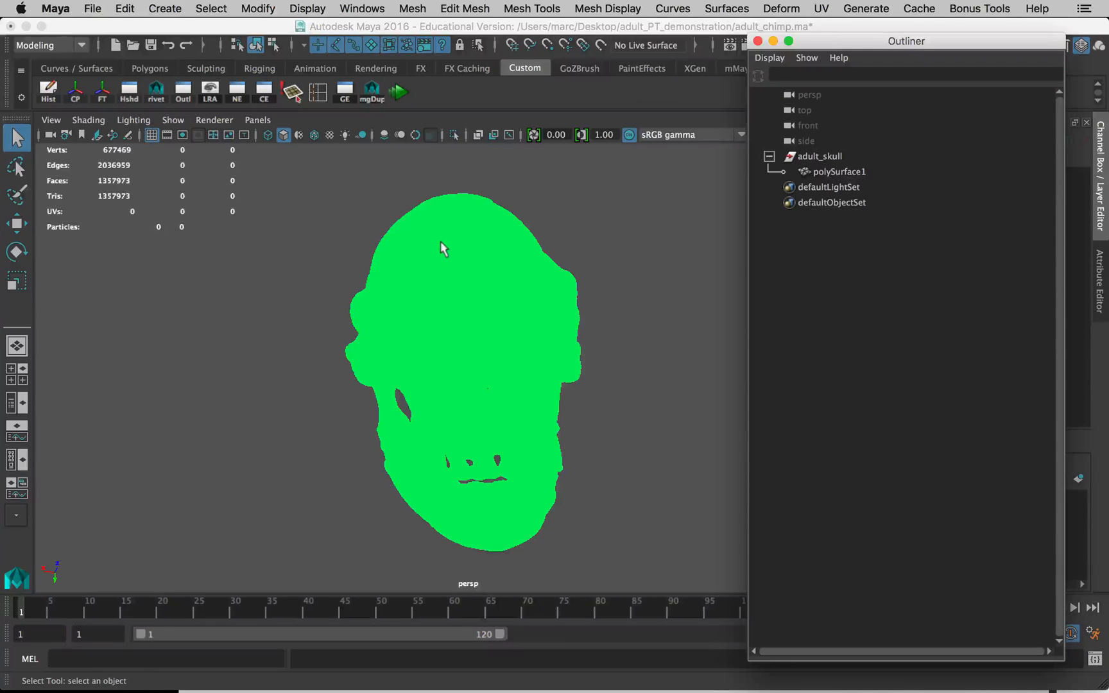
{"action": "mouse_move", "coordinate": [520, 259]}
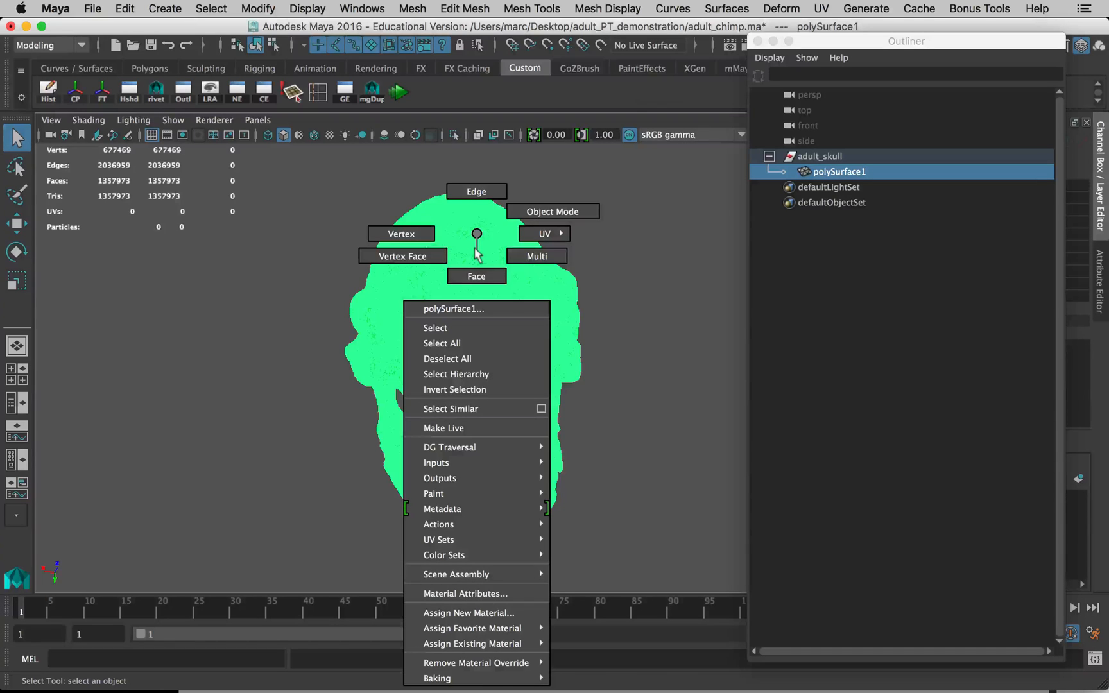
{"action": "mouse_move", "coordinate": [456, 573]}
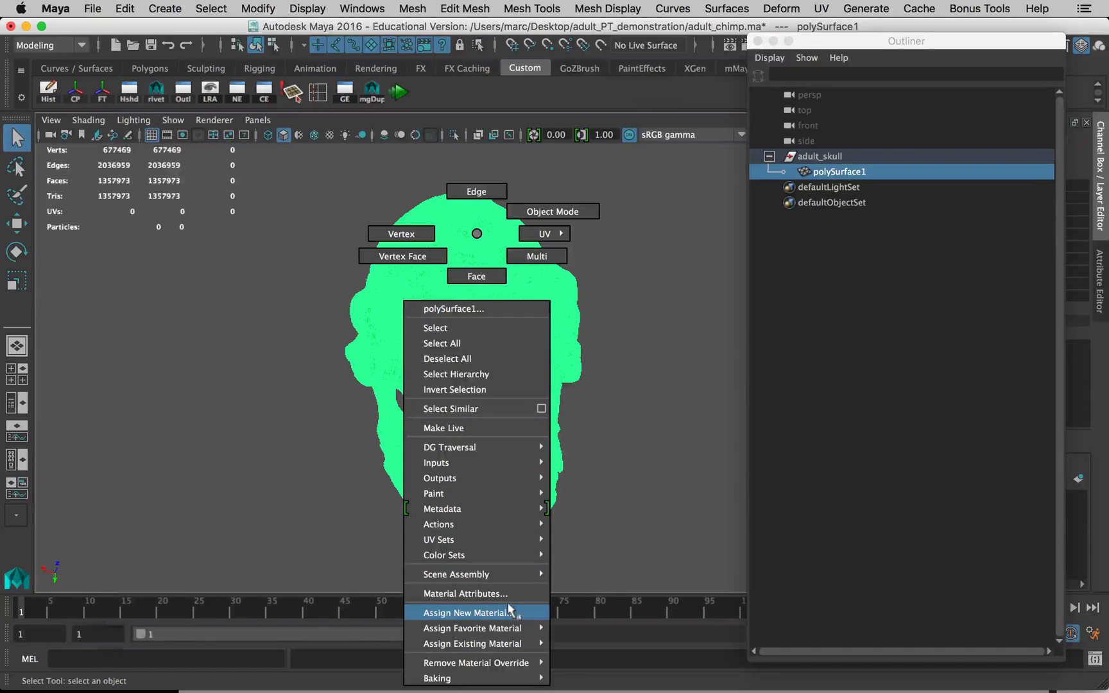
Step: Assign a new Blinn material to polySurface1 and reselect the mesh
{"action": "left_click", "coordinate": [470, 612]}
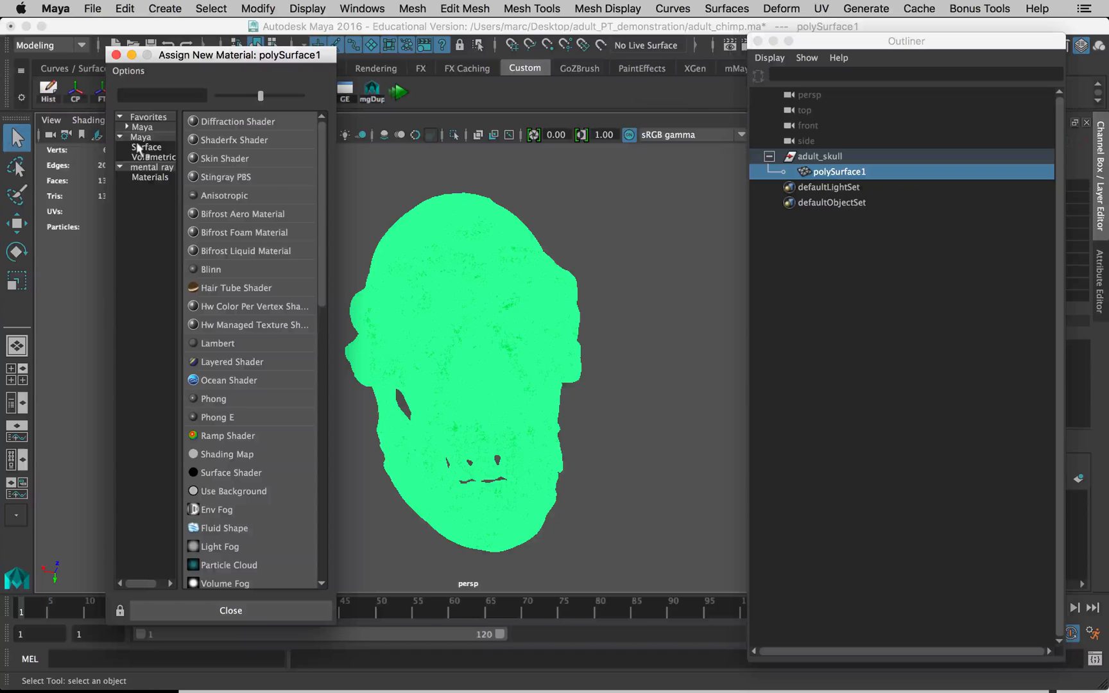
{"action": "mouse_move", "coordinate": [176, 103]}
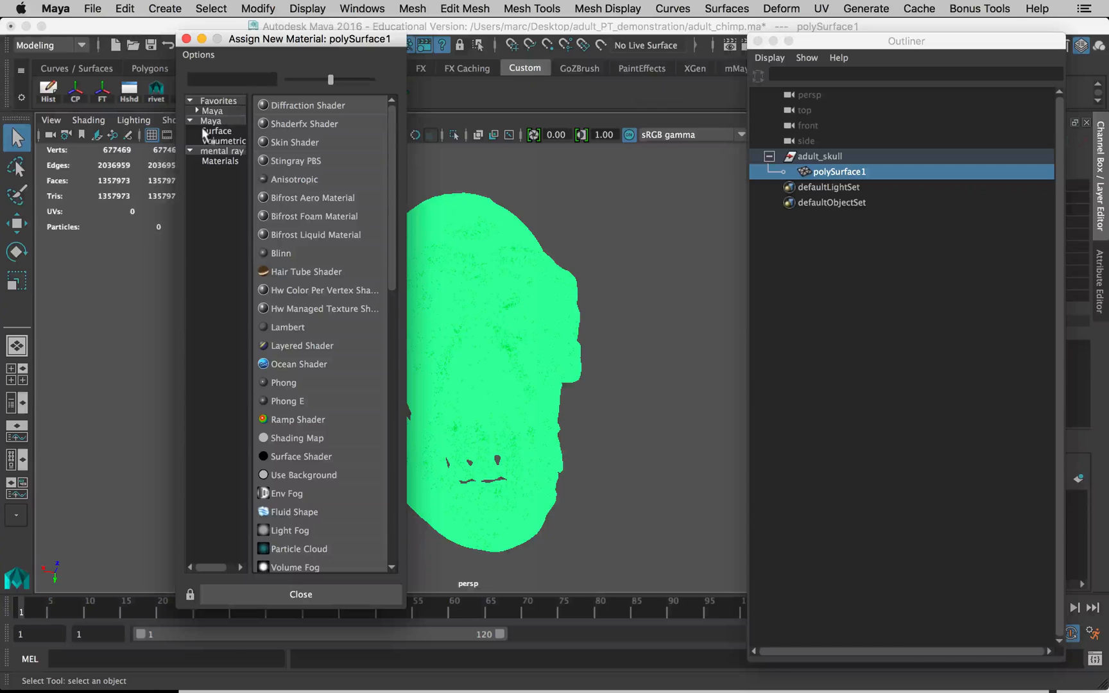
{"action": "left_click", "coordinate": [217, 131]}
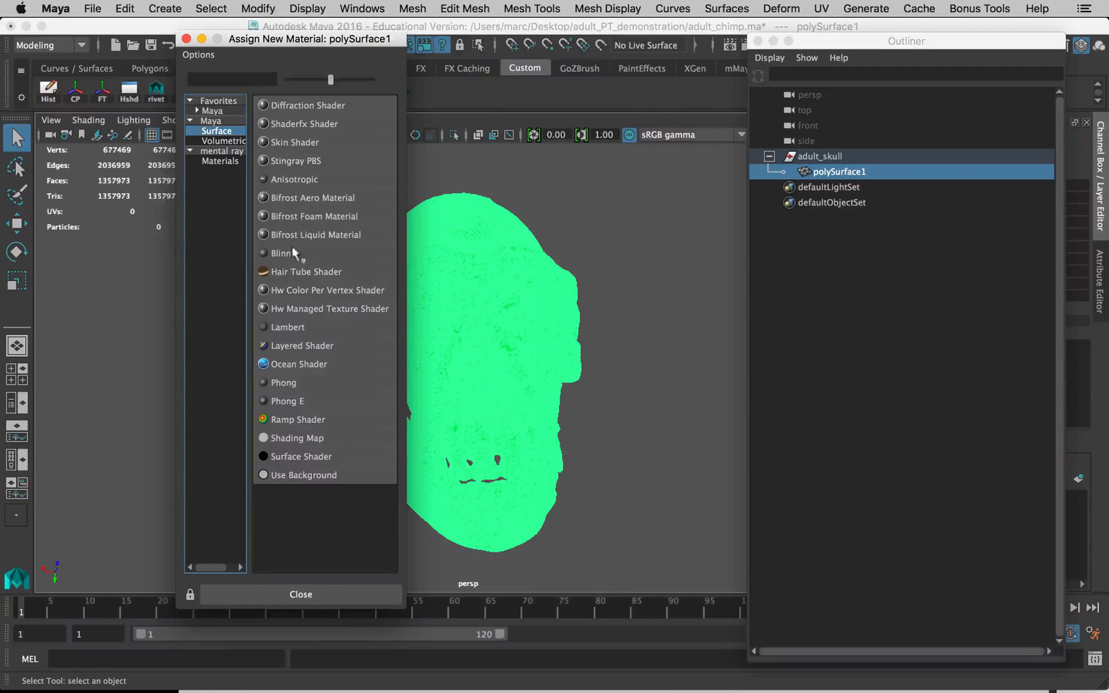
{"action": "left_click", "coordinate": [289, 327]}
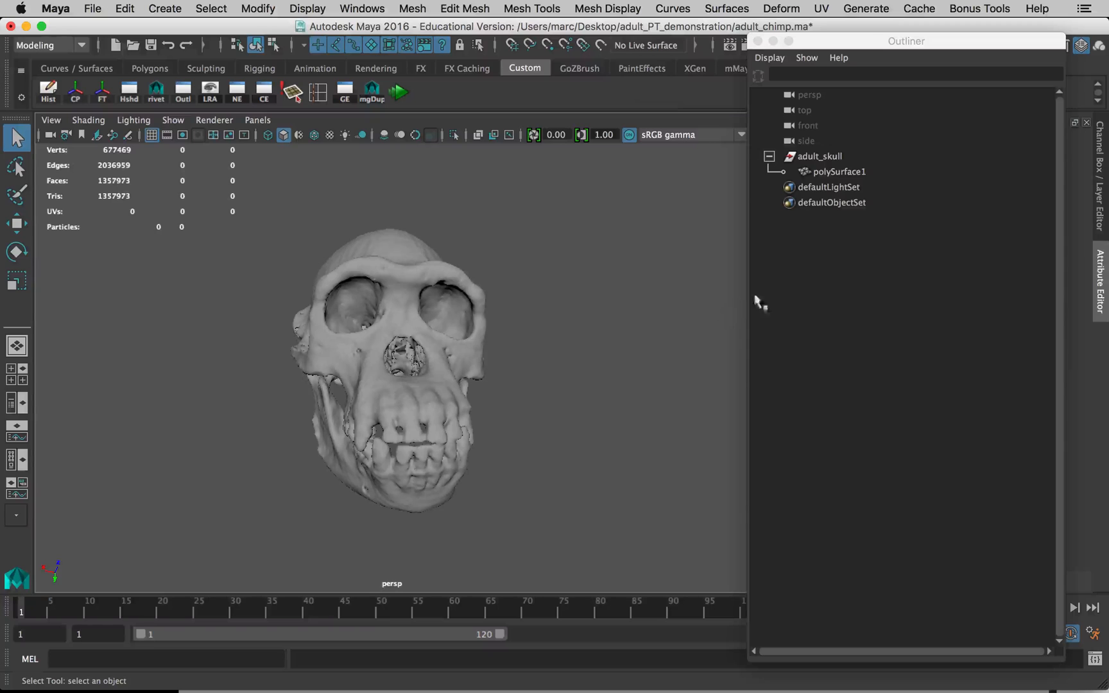
{"action": "left_click", "coordinate": [839, 171]}
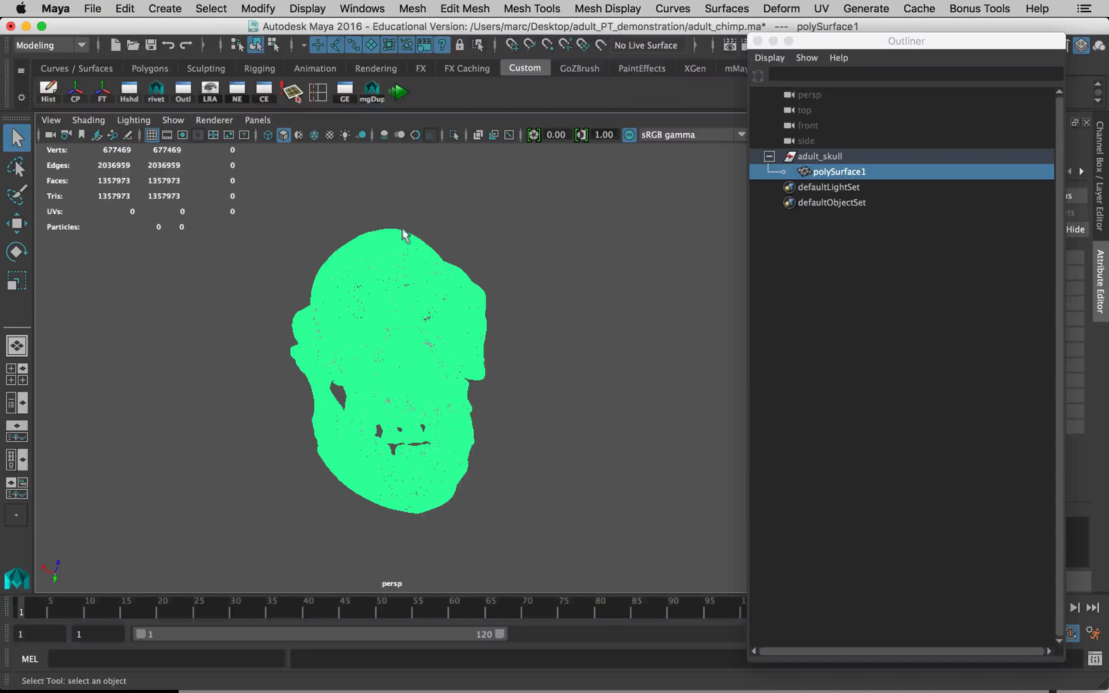
{"action": "left_click", "coordinate": [125, 8]}
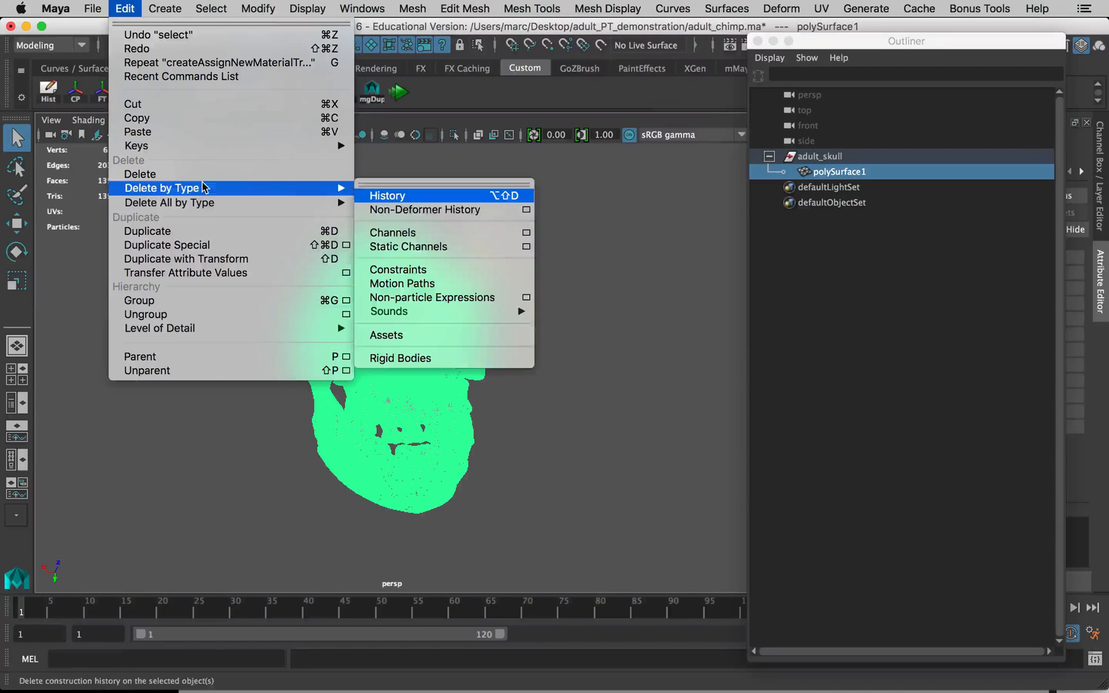
Step: Delete polySurface1's construction history and reselect it under adult_skull in the Outliner
{"action": "left_click", "coordinate": [387, 195]}
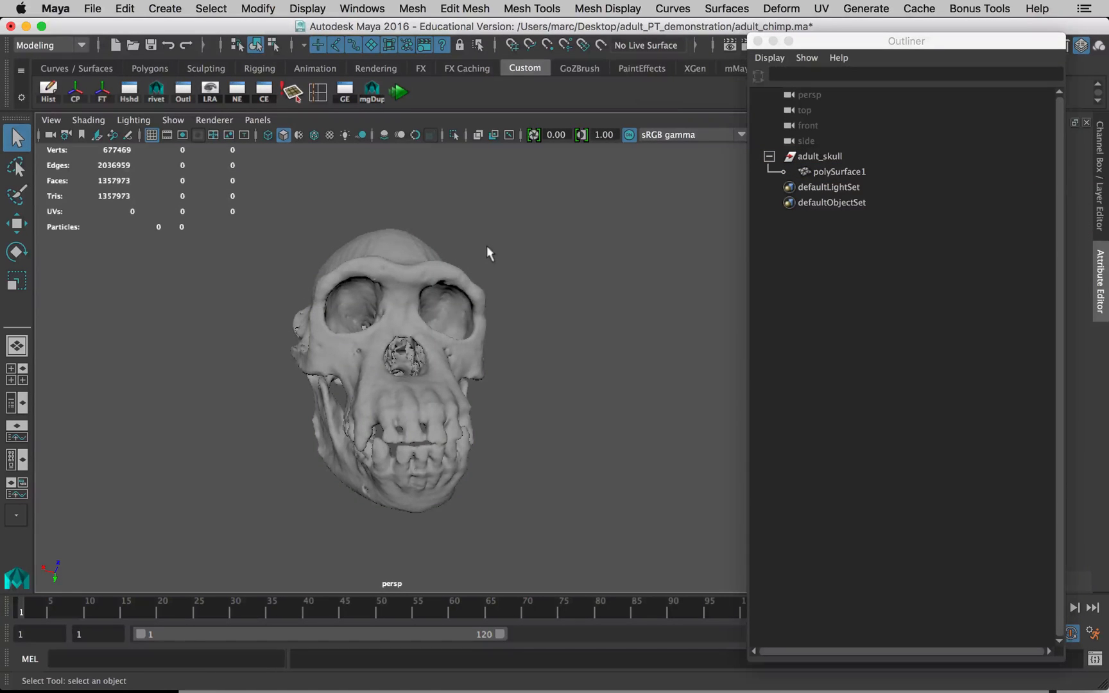
{"action": "left_click", "coordinate": [768, 156]}
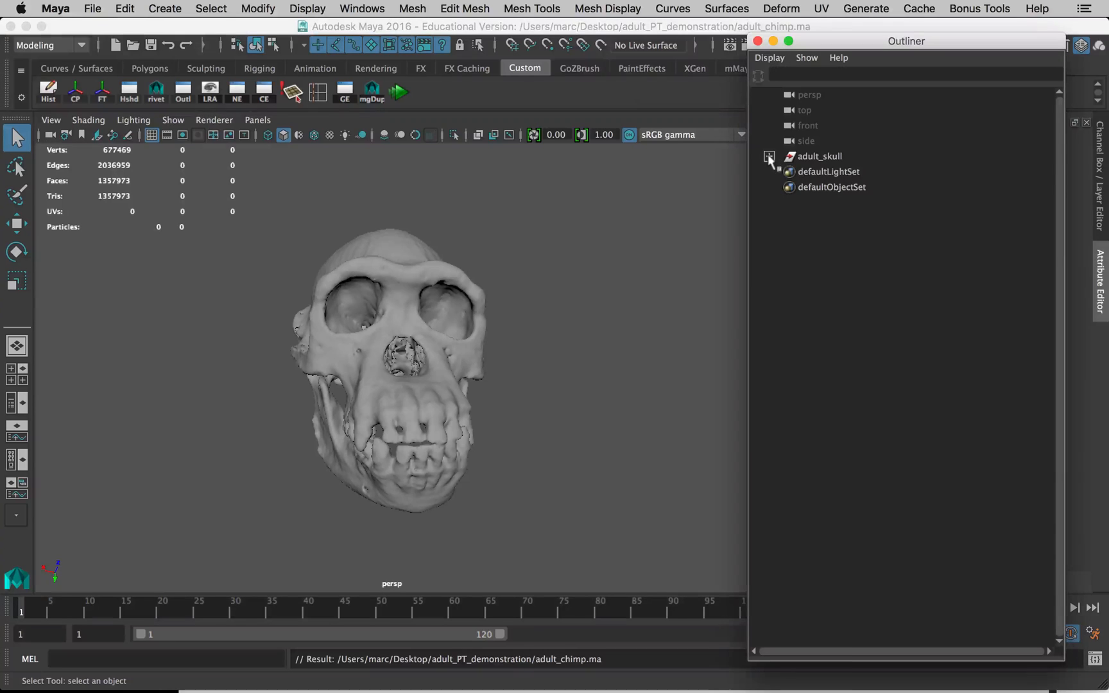
{"action": "left_click", "coordinate": [769, 156]}
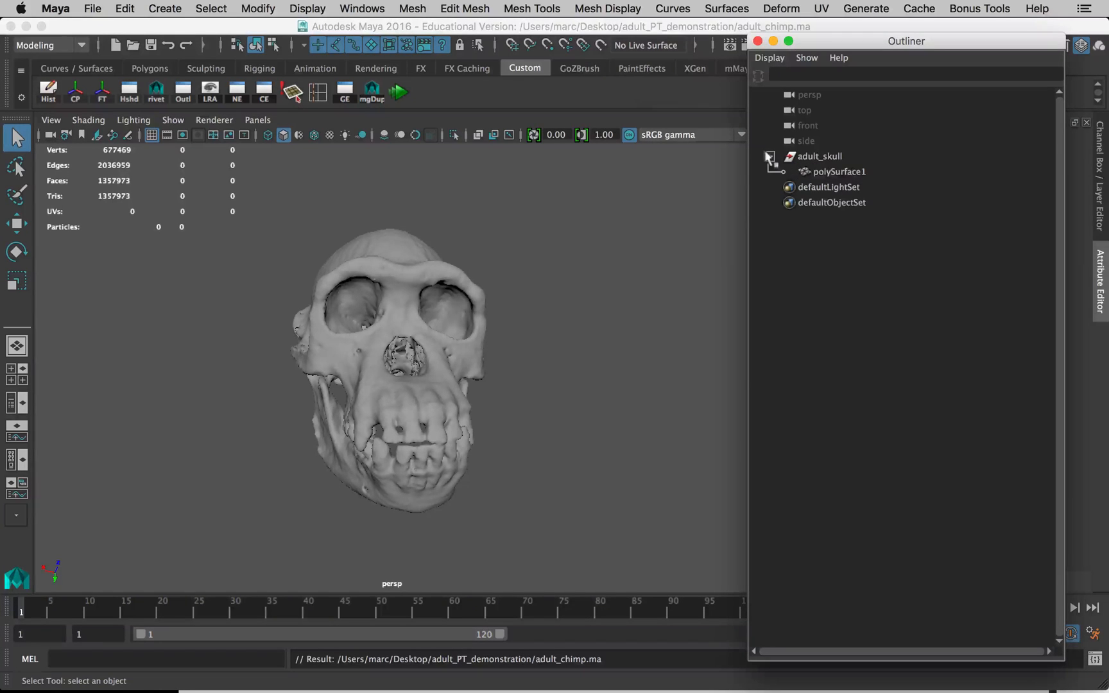
{"action": "left_click", "coordinate": [769, 157]}
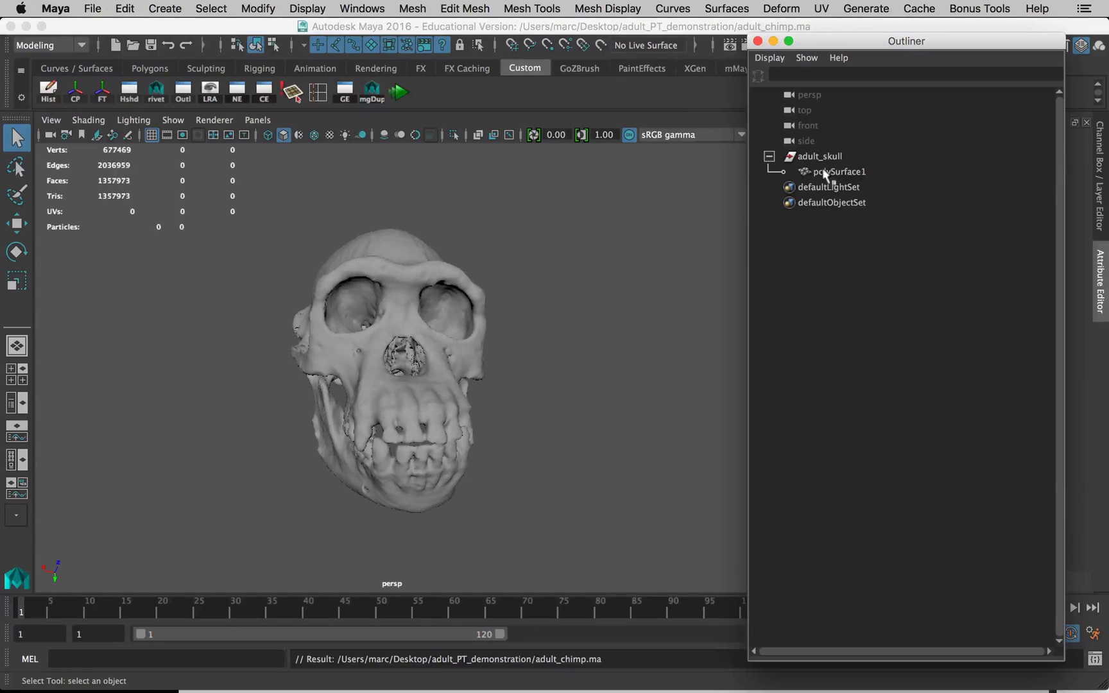
{"action": "left_click", "coordinate": [838, 171]}
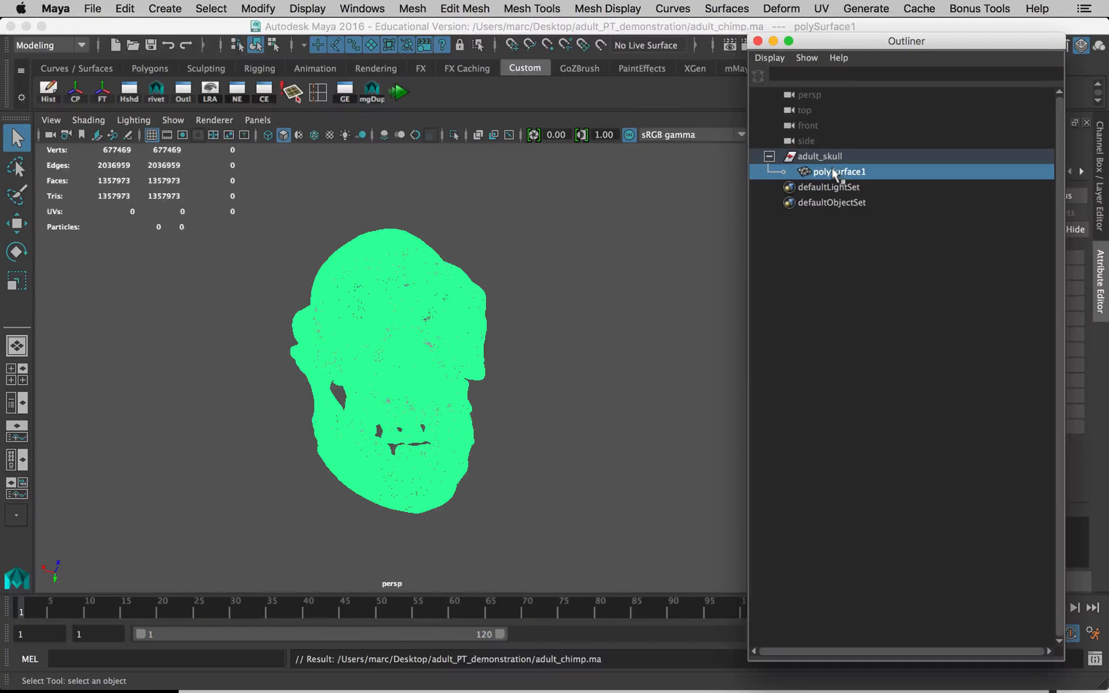
{"action": "mouse_move", "coordinate": [827, 191]}
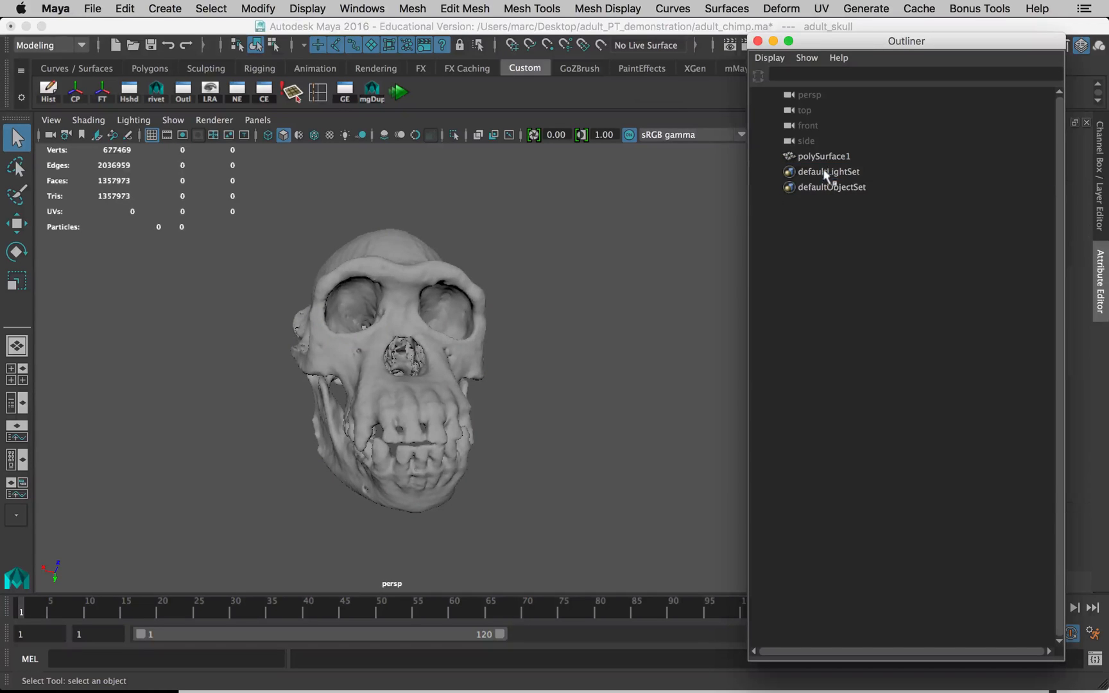
Step: Rename polySurface1 to adult_skull, then switch to Finder's incrementalSave backups
{"action": "left_click", "coordinate": [825, 155]}
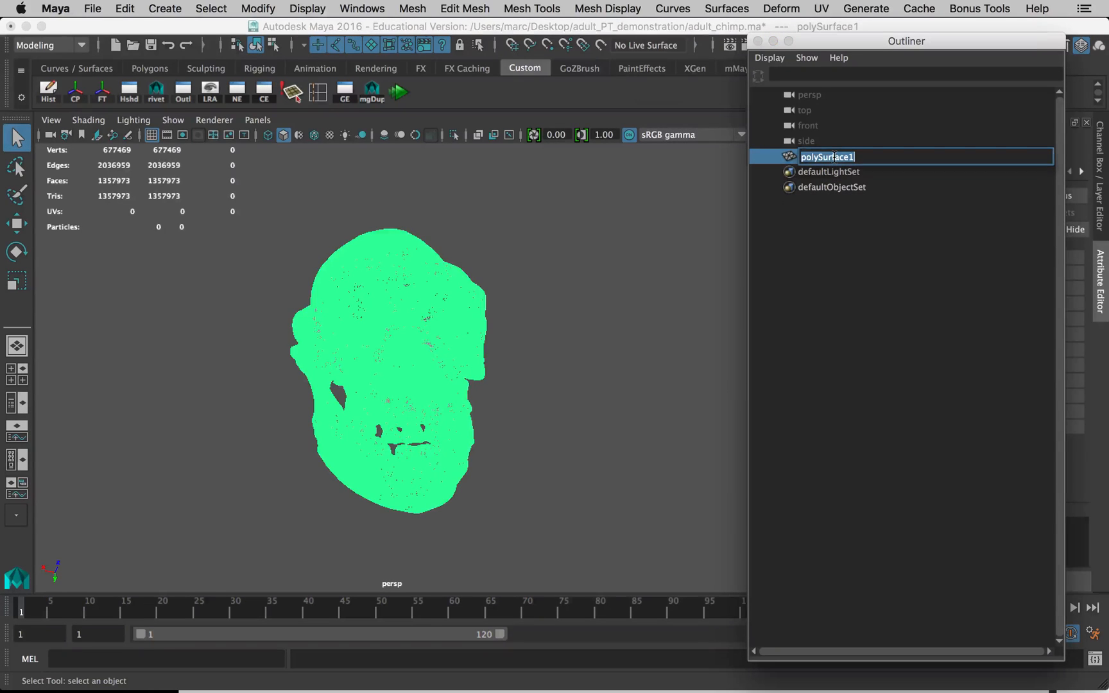
{"action": "type", "text": "adult"}
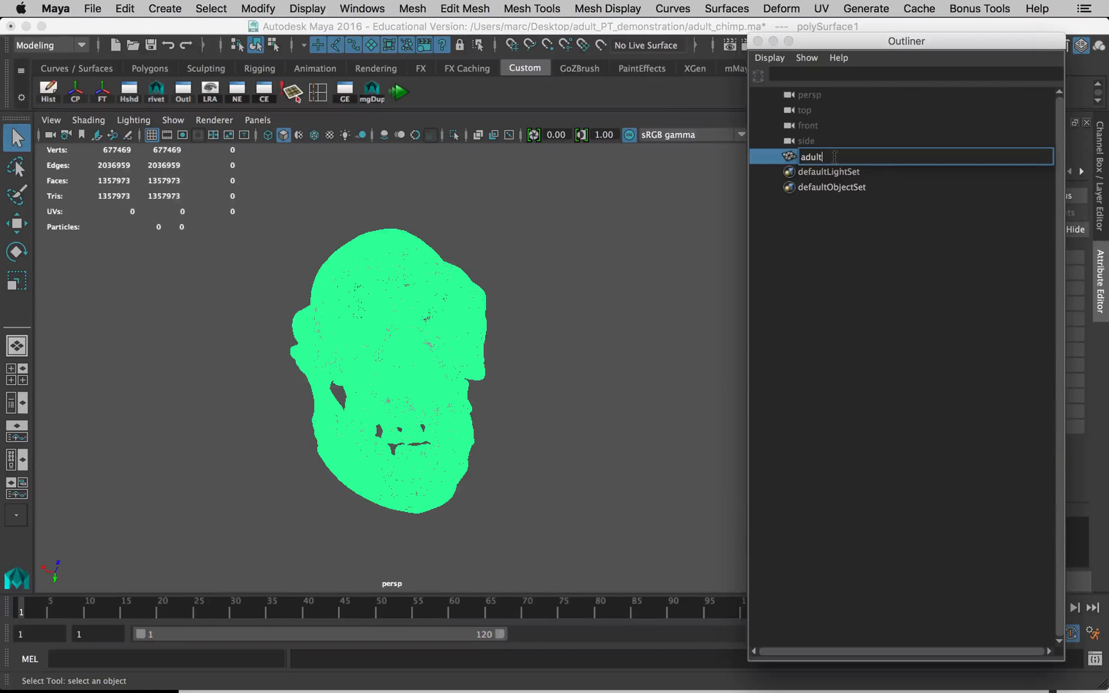
{"action": "key", "text": "Return"}
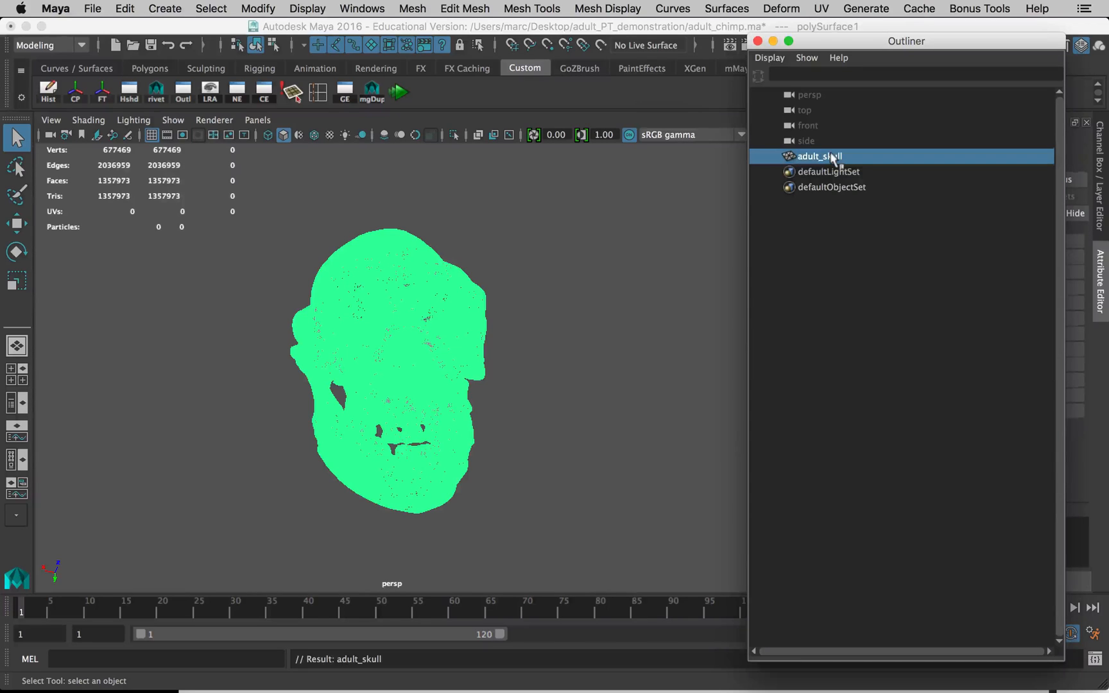
{"action": "left_click", "coordinate": [818, 155]}
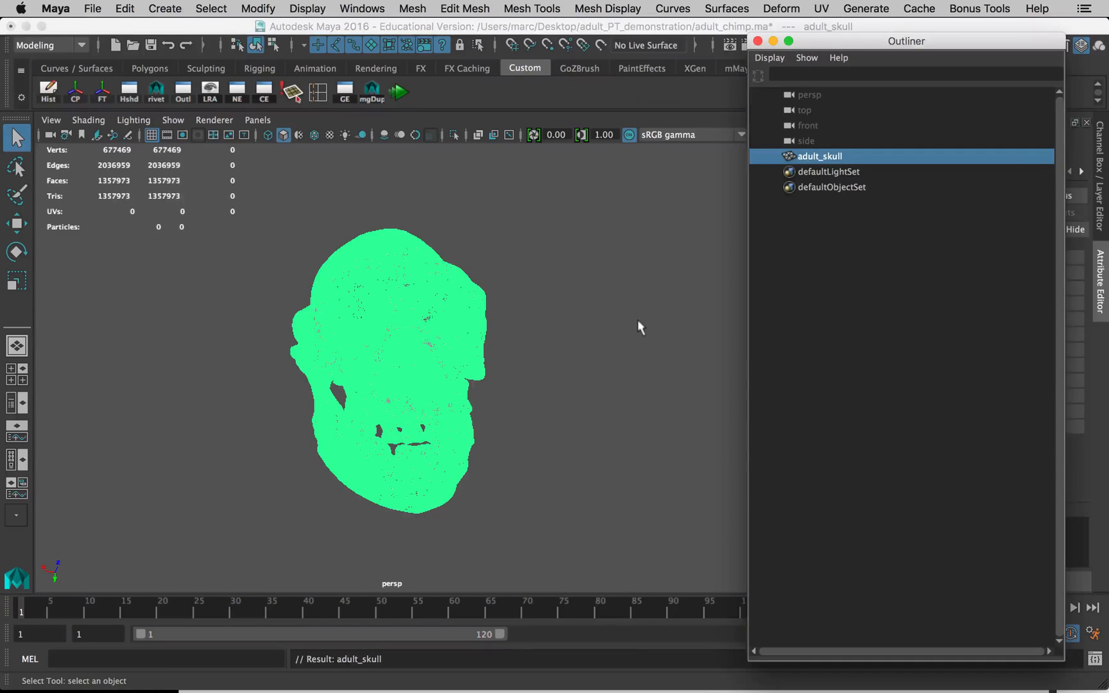
{"action": "left_click", "coordinate": [604, 346]}
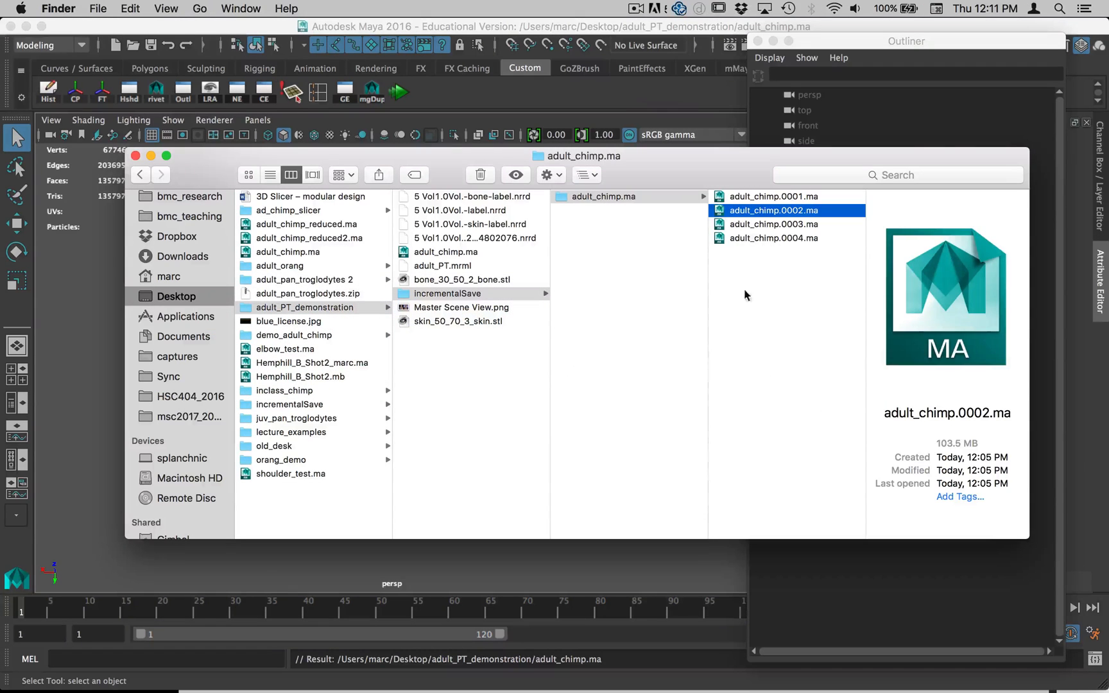
Step: Inspect the backup adult_chimp.0001.ma in Finder, then reselect the adult_skull mesh in Maya
{"action": "left_click", "coordinate": [772, 195]}
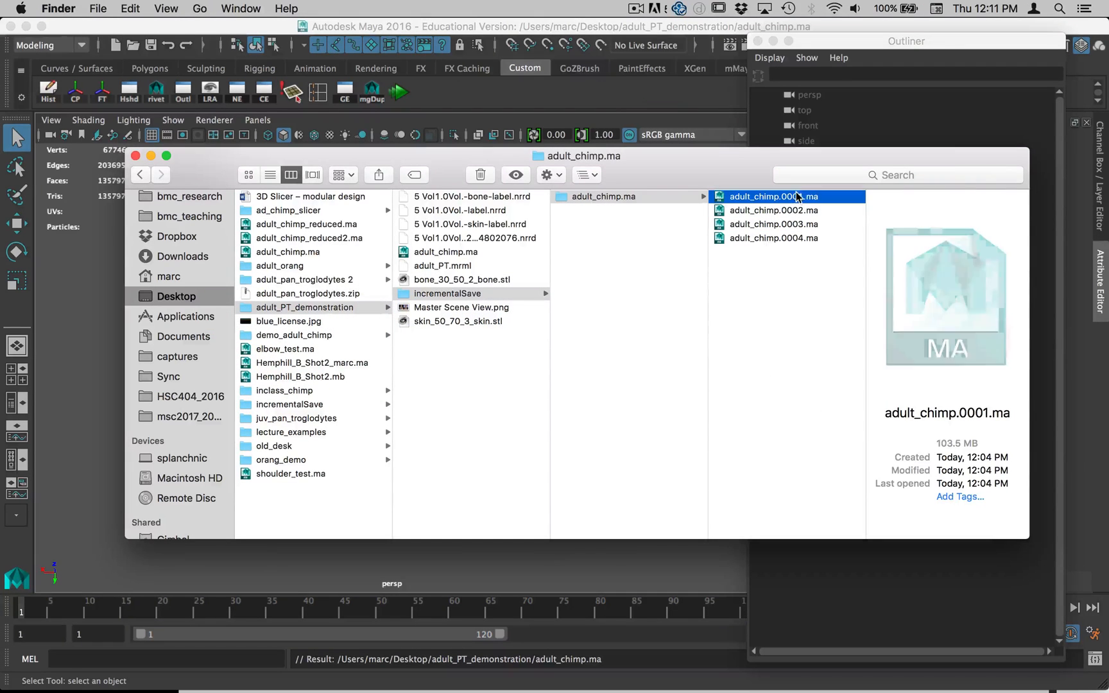
{"action": "double_click", "coordinate": [772, 196]}
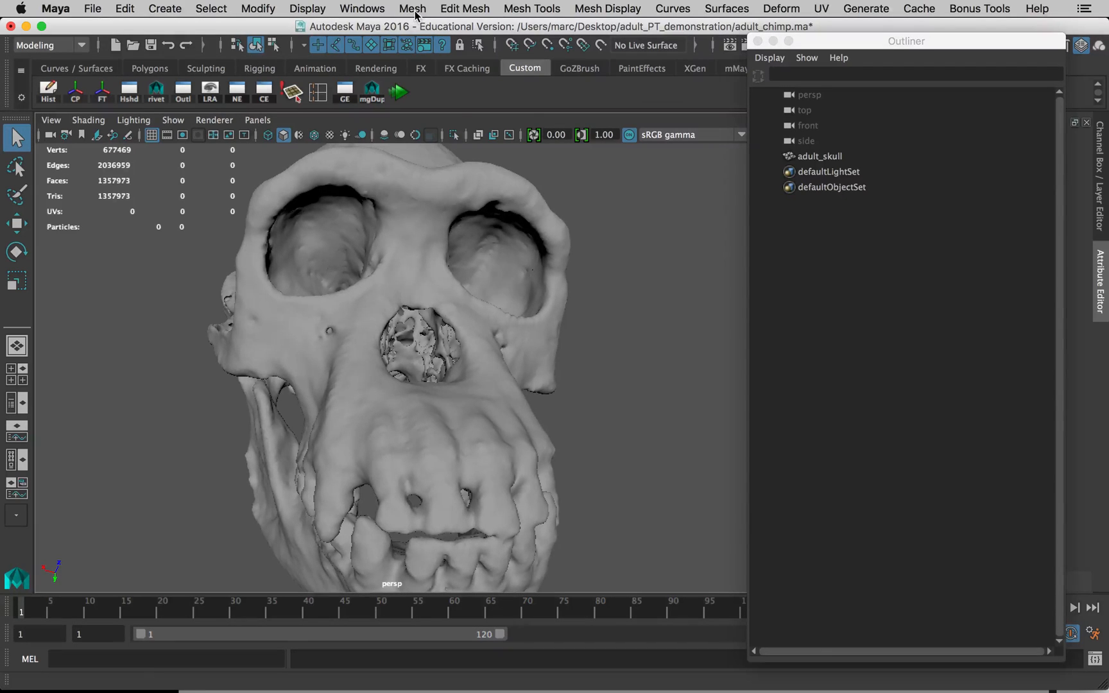
{"action": "left_click", "coordinate": [819, 156]}
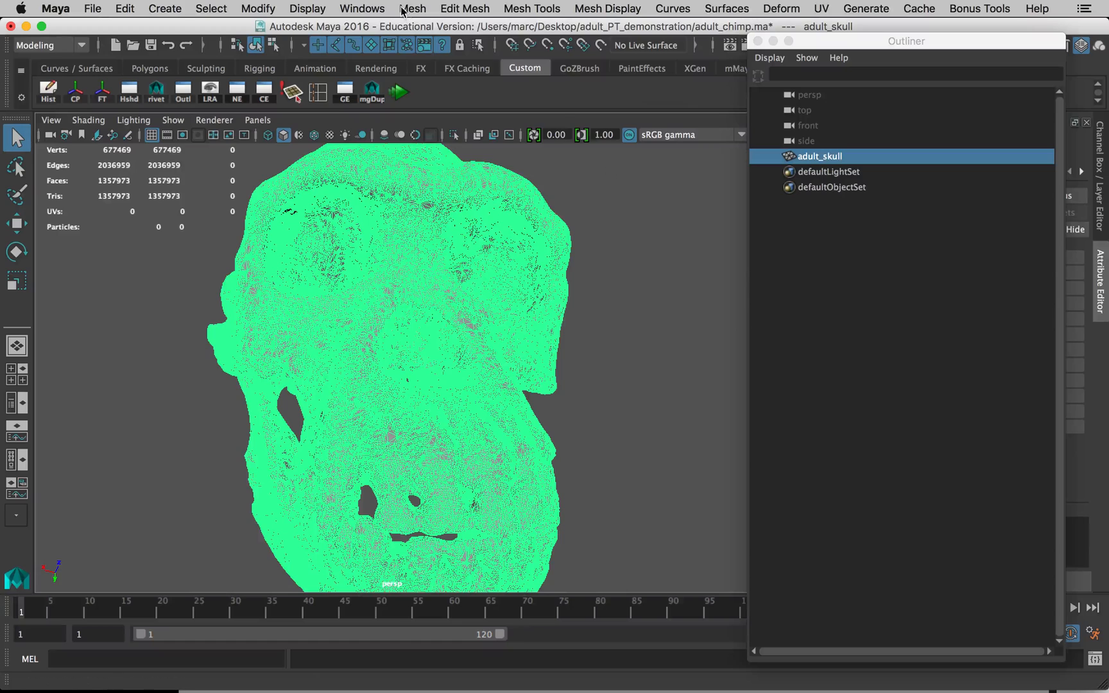
Step: Reset Mesh Cleanup options and enable more-than-4-sided, concave, holed, non-planar and lamina faces
{"action": "left_click", "coordinate": [411, 8]}
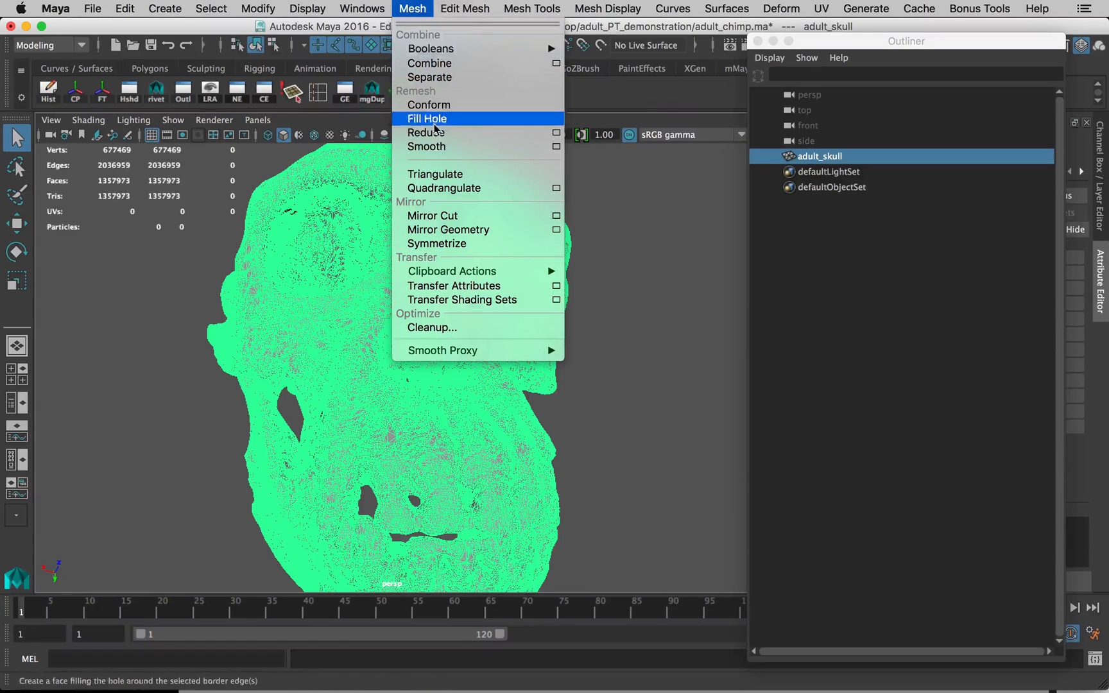
{"action": "left_click", "coordinate": [432, 327]}
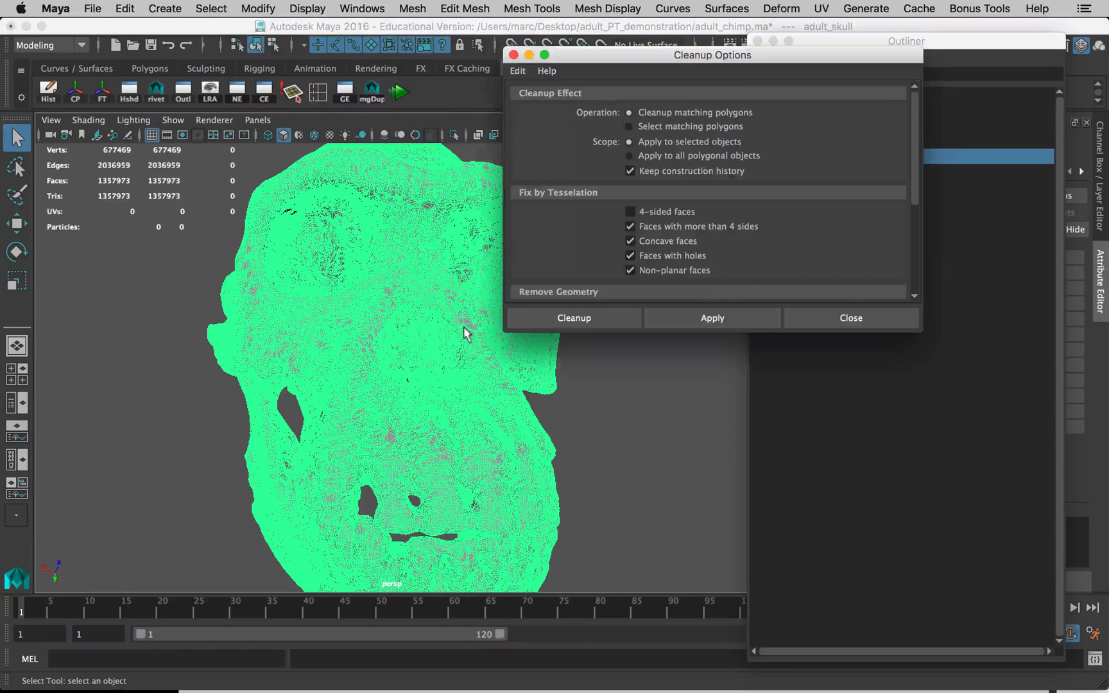
{"action": "left_click", "coordinate": [517, 71]}
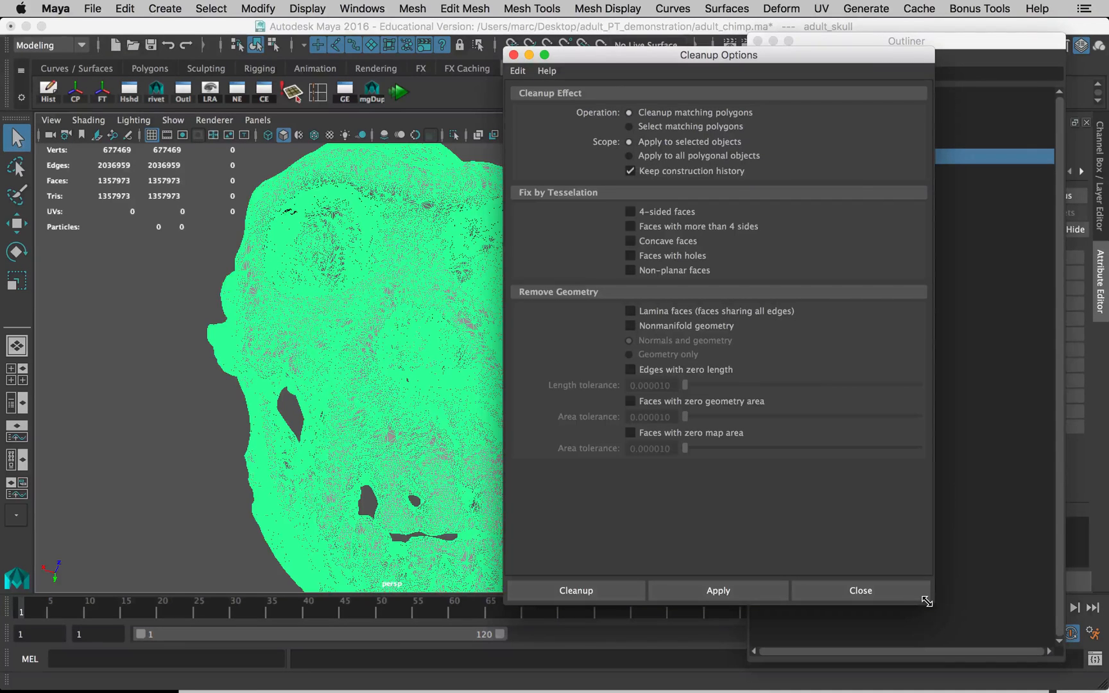
{"action": "mouse_move", "coordinate": [1022, 625]}
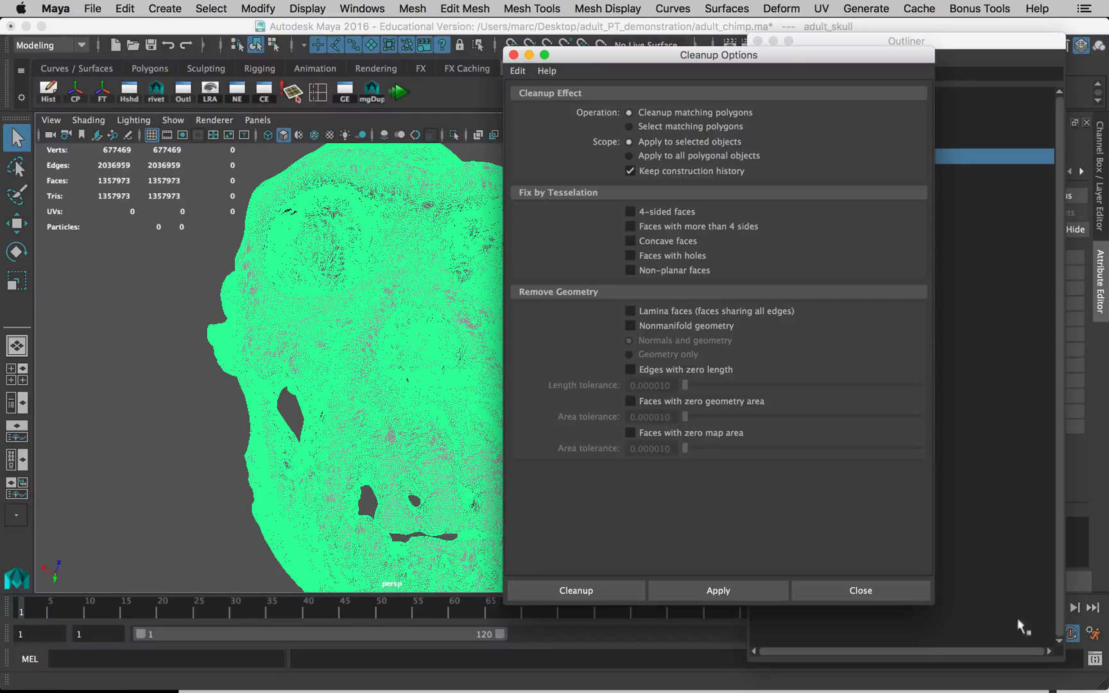
{"action": "left_click", "coordinate": [630, 226]}
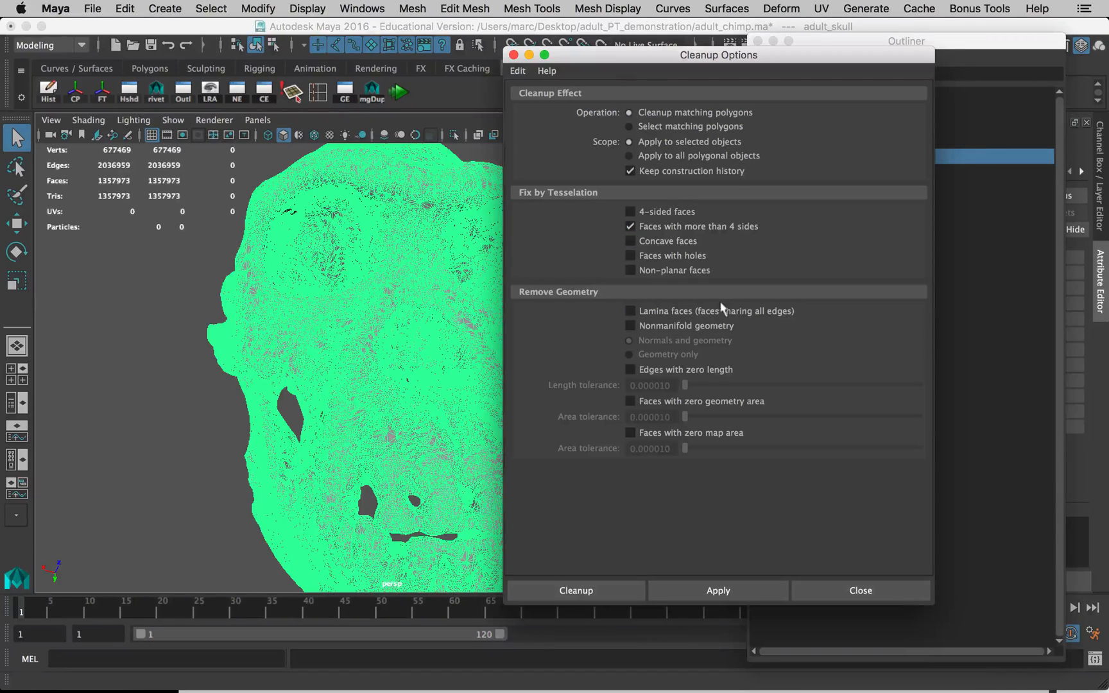
{"action": "left_click", "coordinate": [629, 241]}
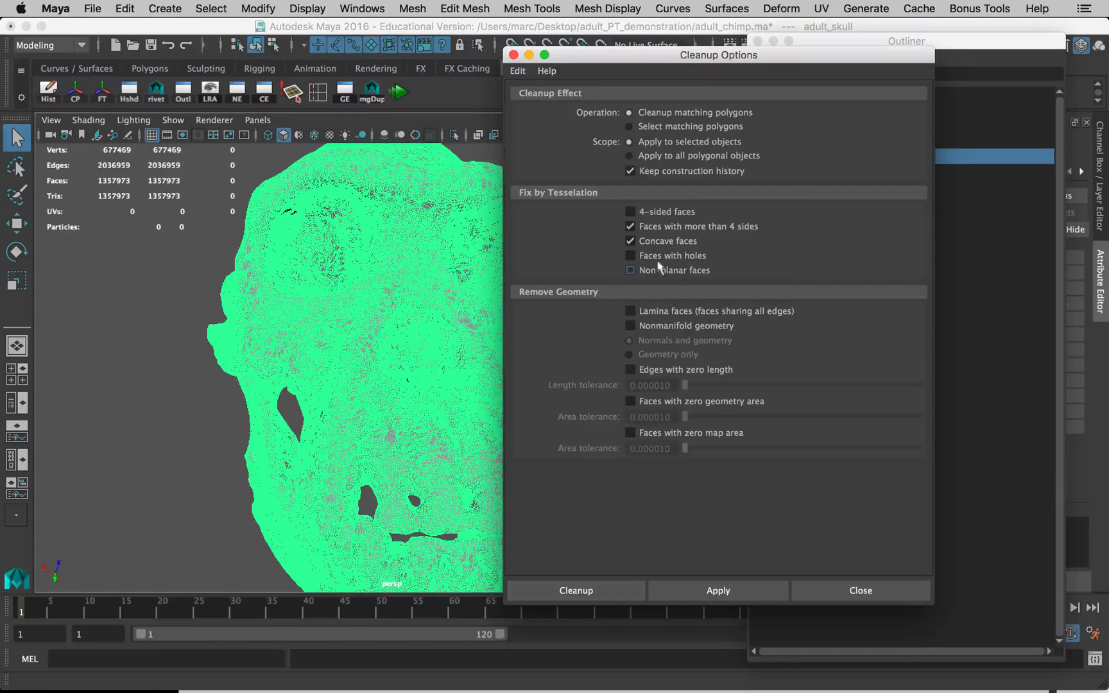
{"action": "left_click", "coordinate": [630, 255]}
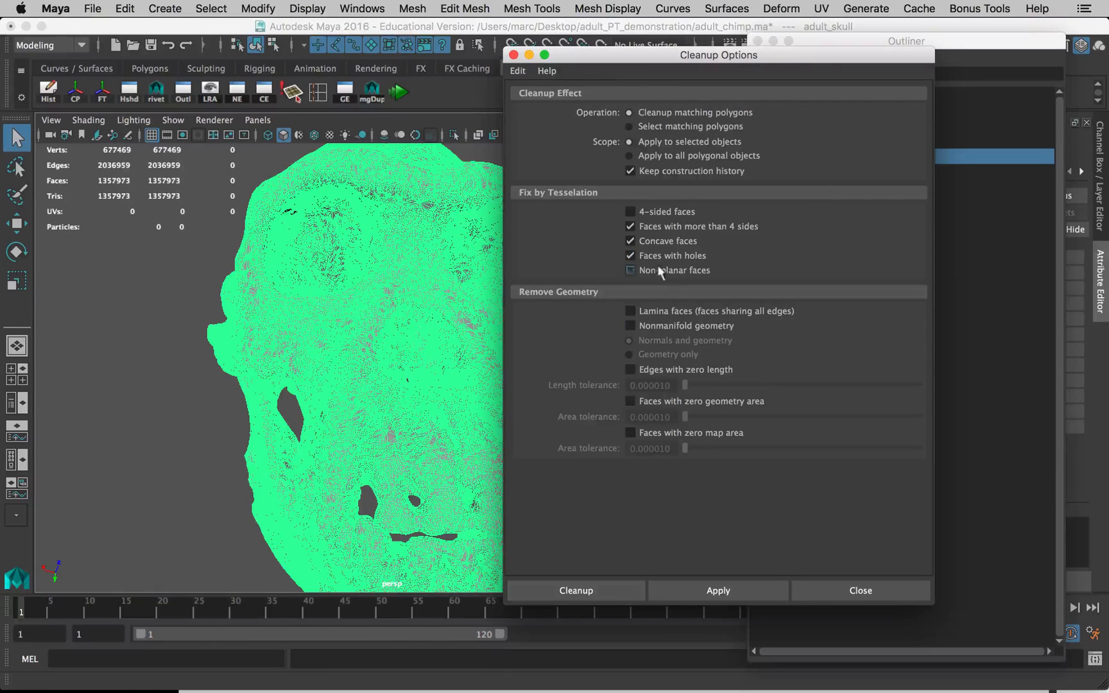
{"action": "left_click", "coordinate": [629, 270]}
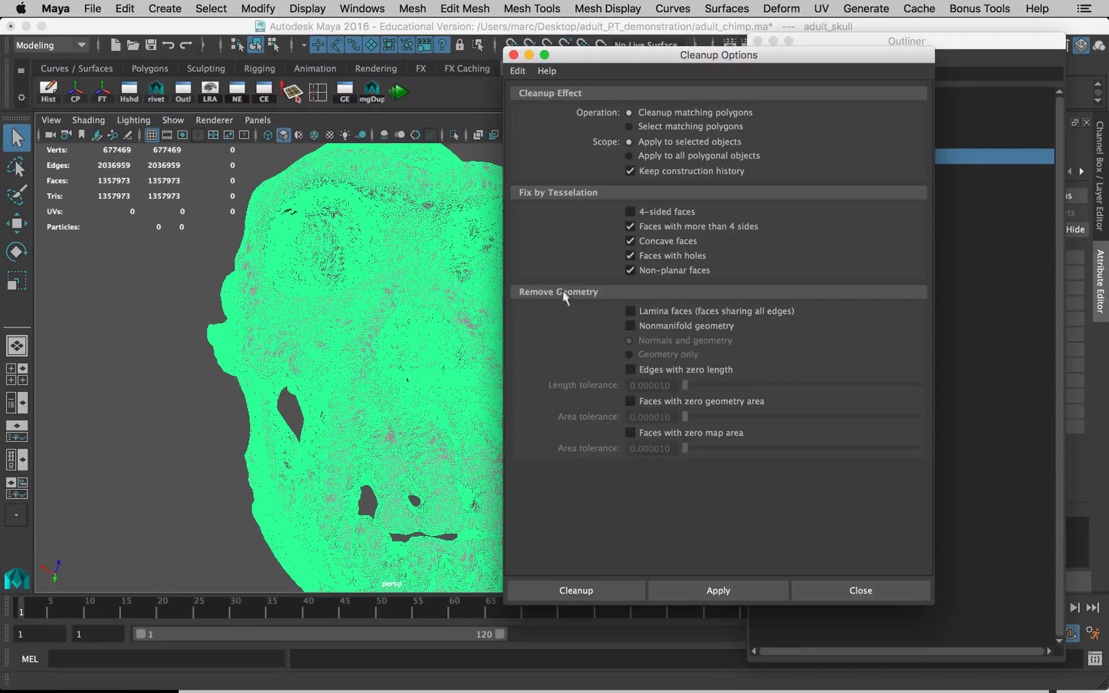
{"action": "mouse_move", "coordinate": [558, 299]}
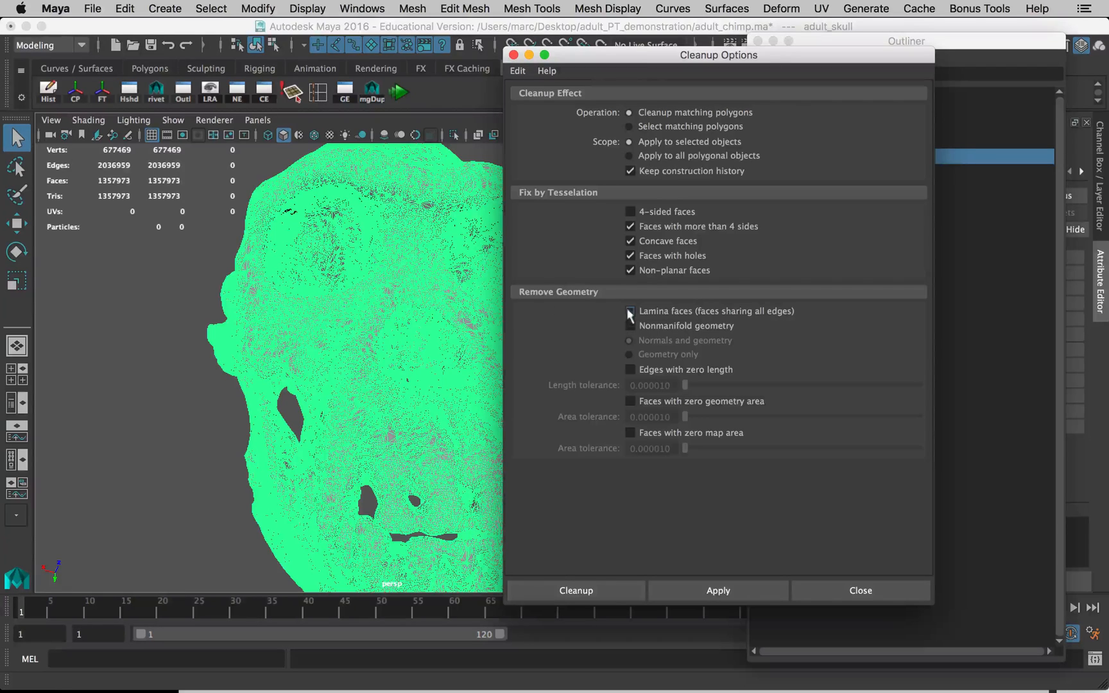
{"action": "left_click", "coordinate": [630, 311]}
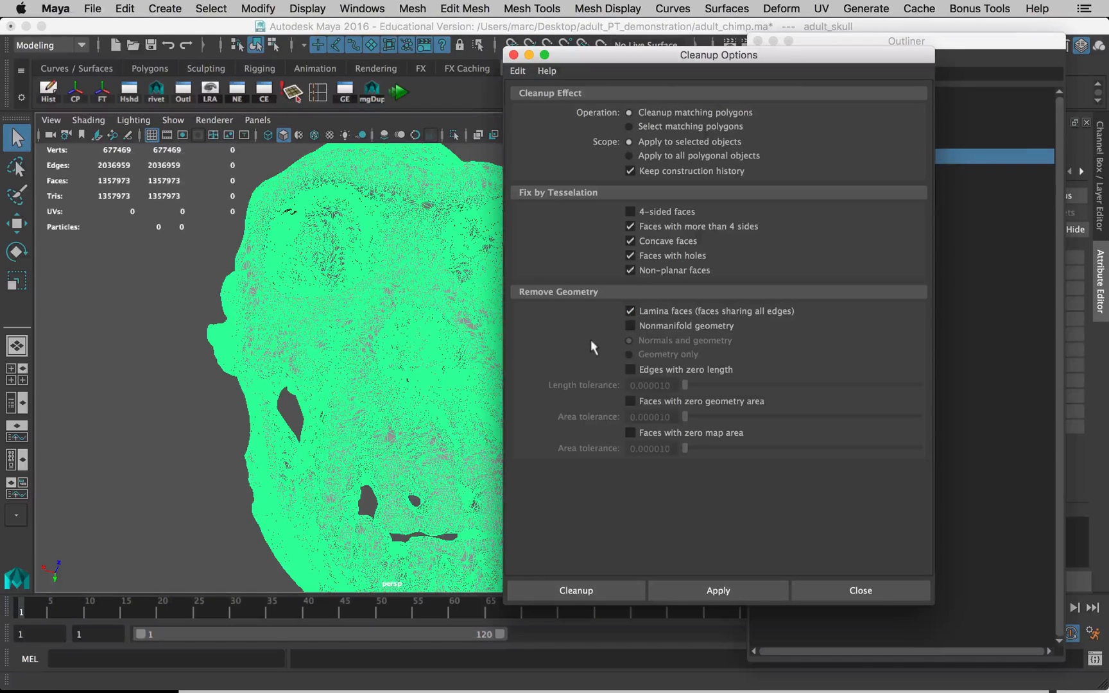
{"action": "mouse_move", "coordinate": [622, 368]}
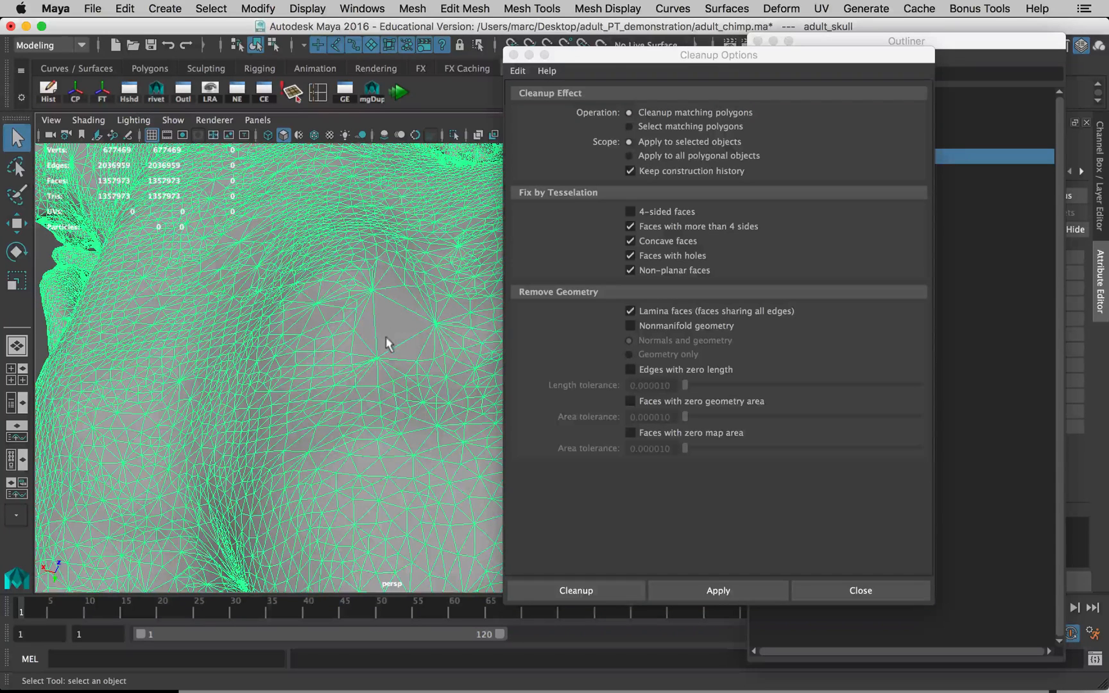
{"action": "mouse_move", "coordinate": [425, 335]}
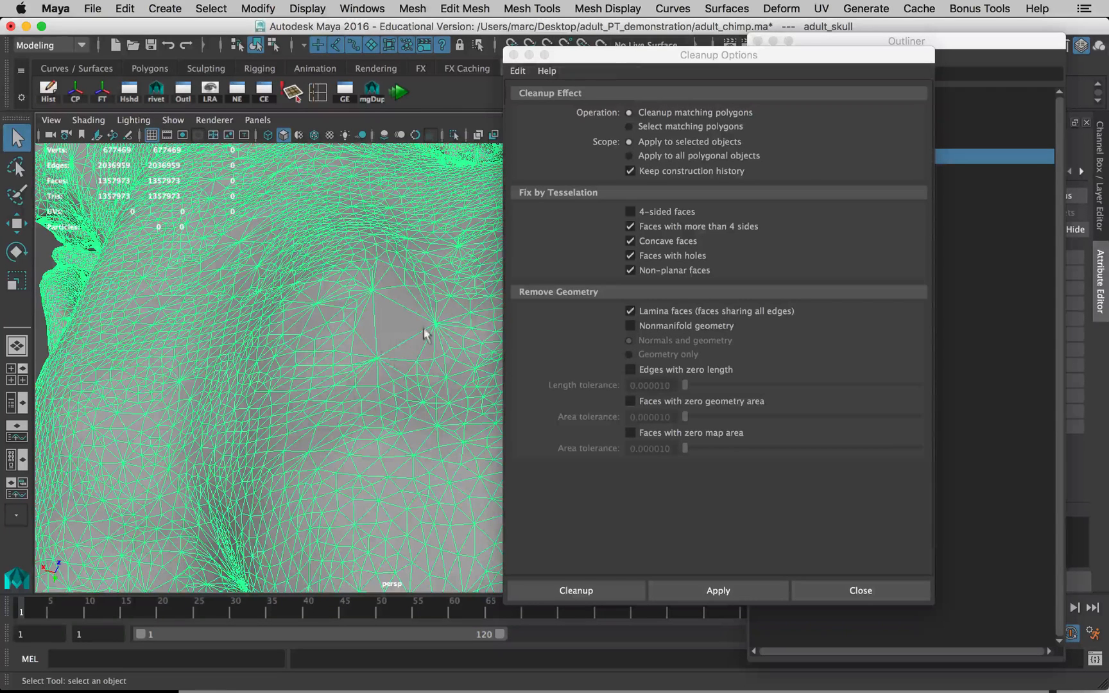
{"action": "mouse_move", "coordinate": [408, 331]}
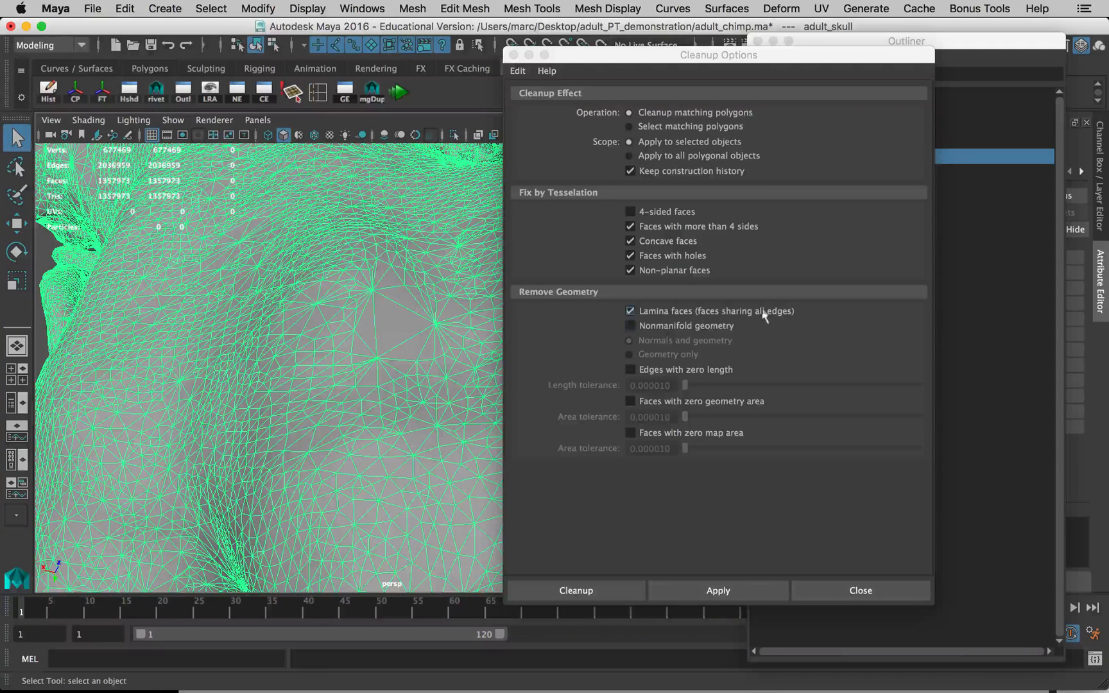
Step: Enable Nonmanifold geometry cleanup with normals and geometry, and start the cleanup
{"action": "left_click", "coordinate": [630, 325]}
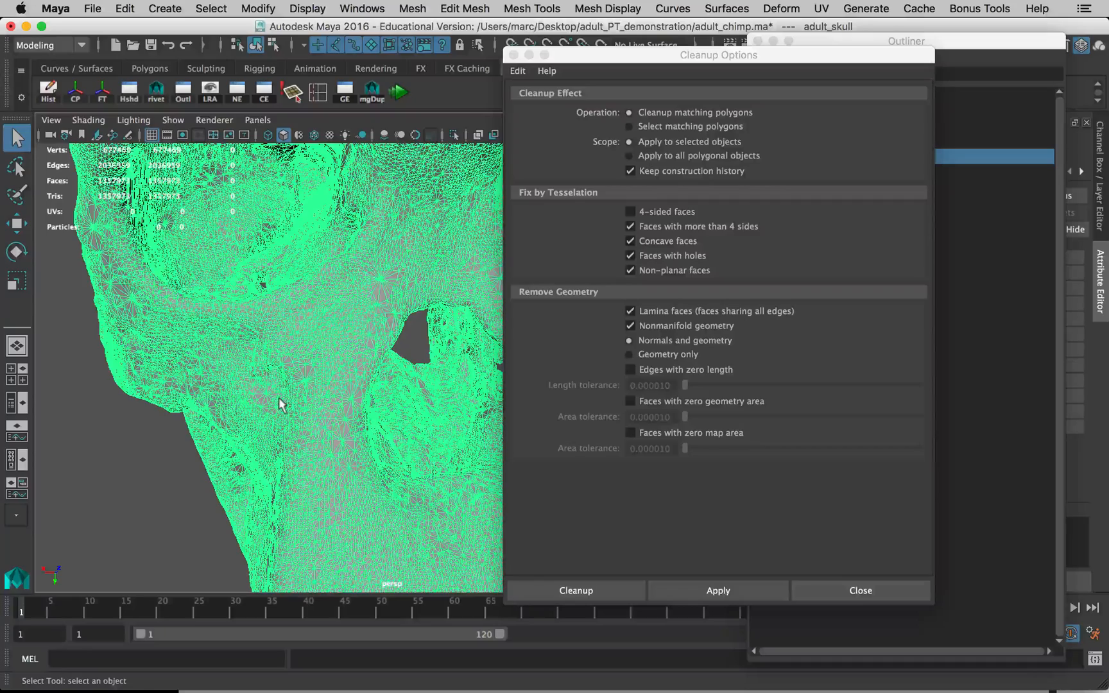
{"action": "mouse_move", "coordinate": [661, 553]}
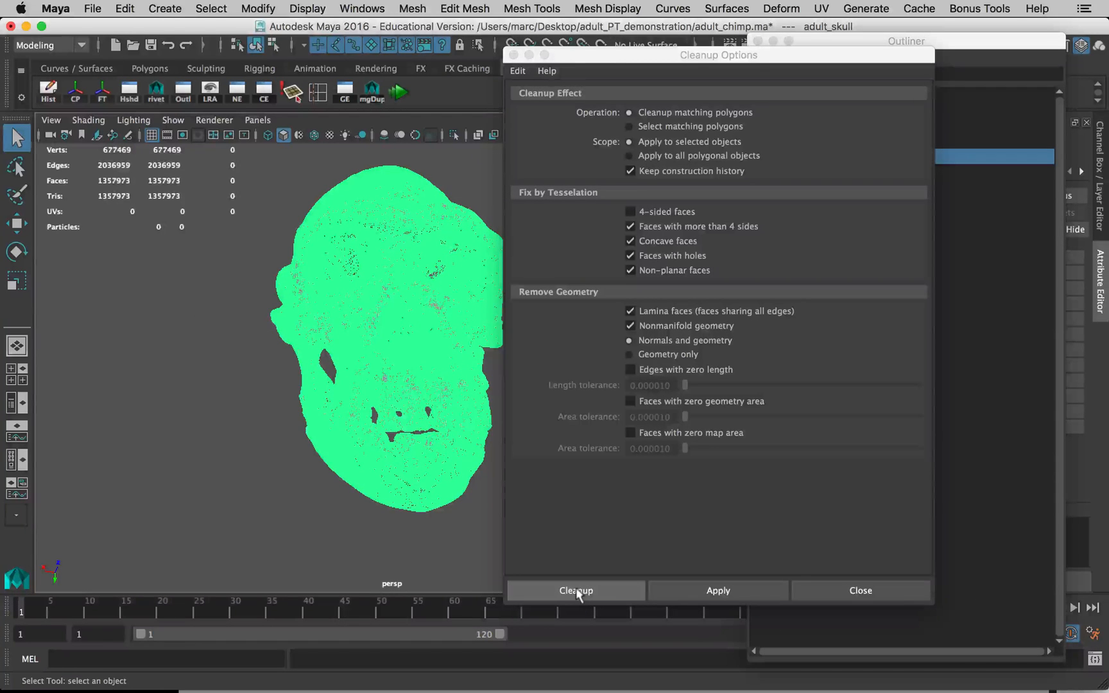
{"action": "left_click", "coordinate": [574, 591]}
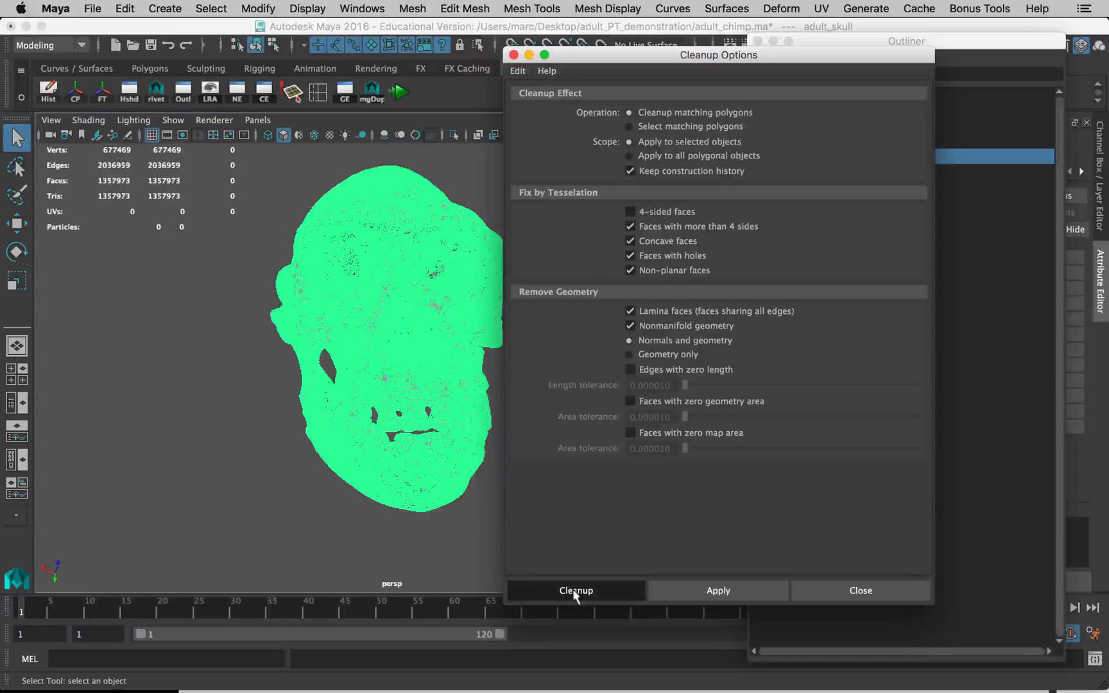
{"action": "mouse_move", "coordinate": [392, 459]}
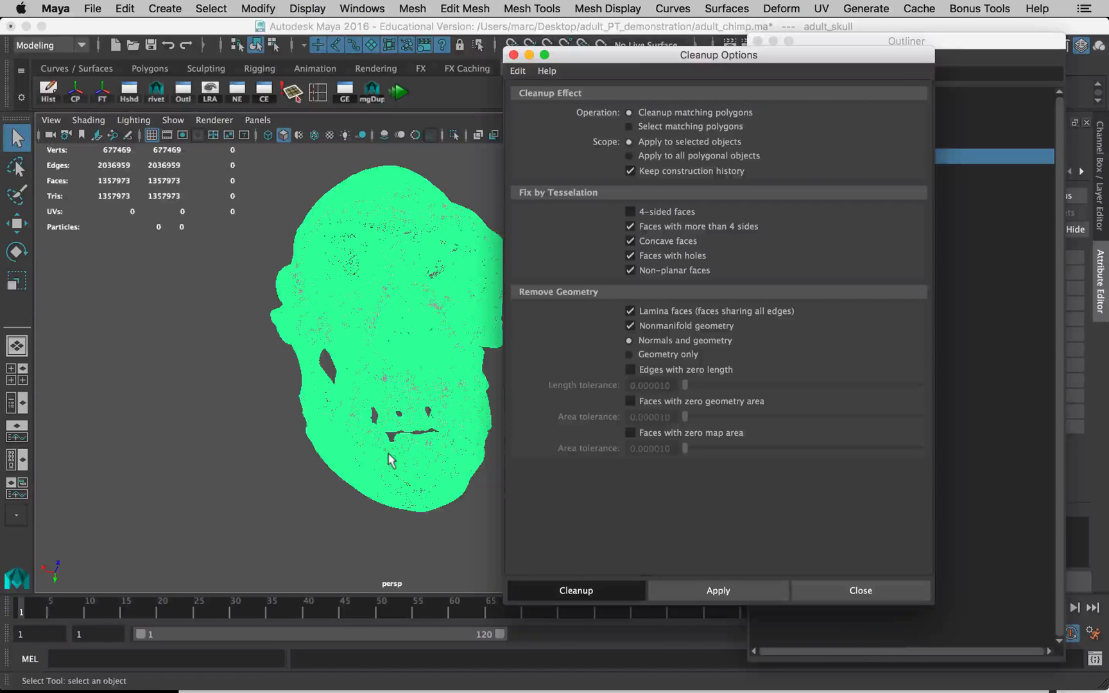
Step: Apply the cleanup to select the skull's problem polygons, then close Cleanup Options
{"action": "left_click", "coordinate": [575, 590]}
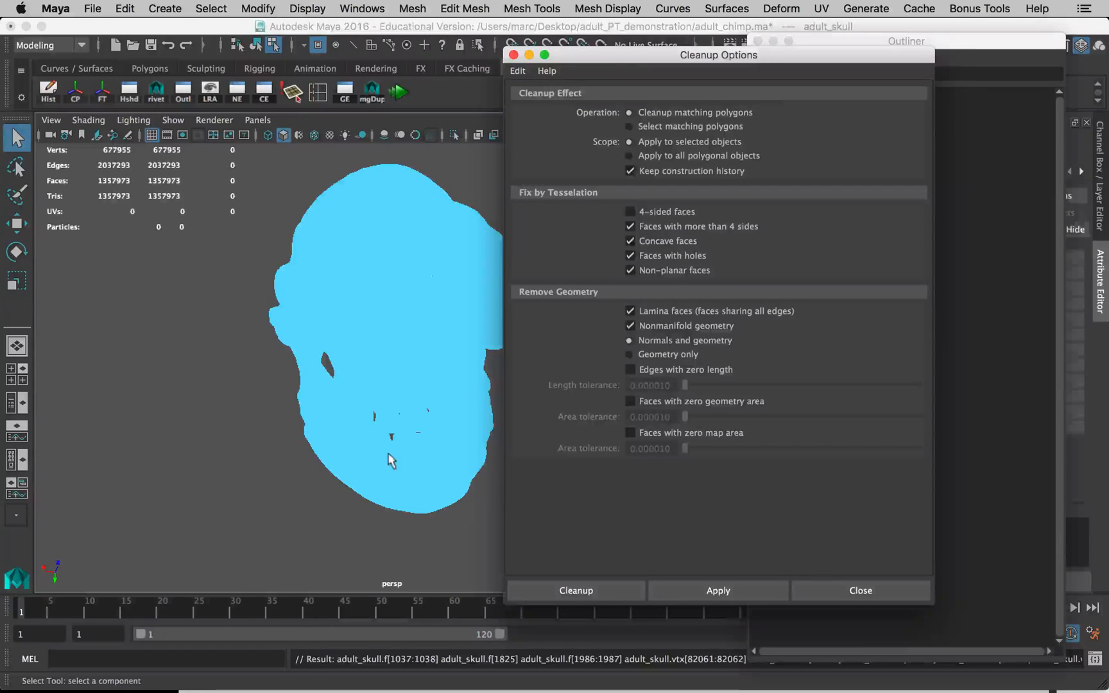
{"action": "left_click", "coordinate": [859, 591]}
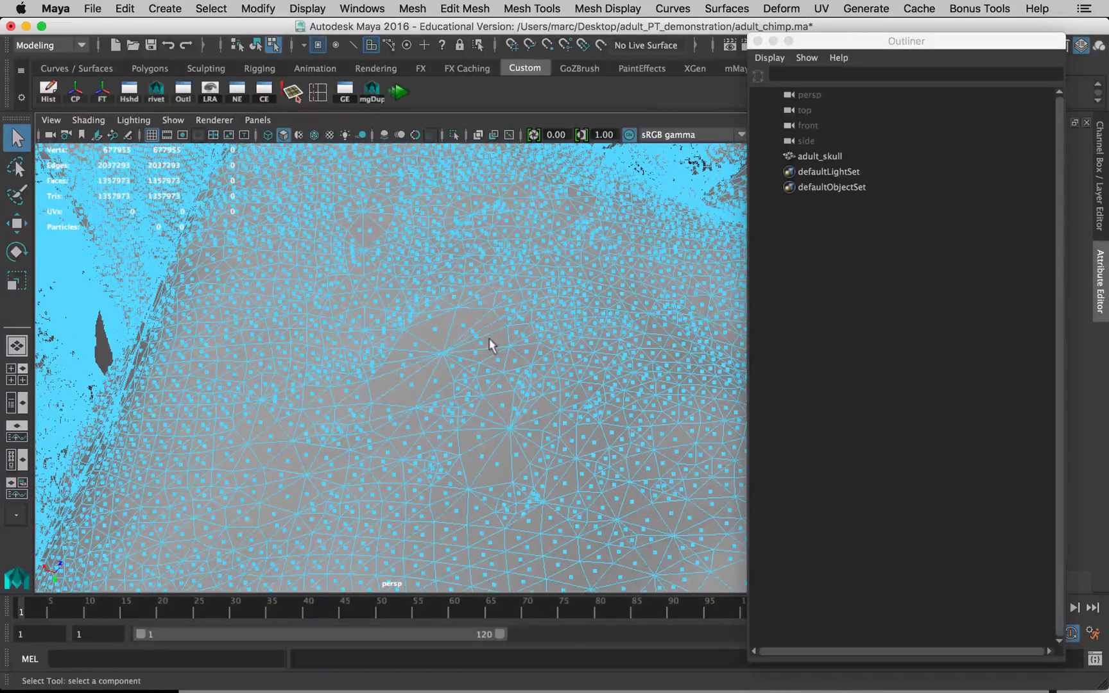
Step: Deselect the 1,541 flagged faces and switch adult_skull back to Object Mode
{"action": "left_click", "coordinate": [484, 353]}
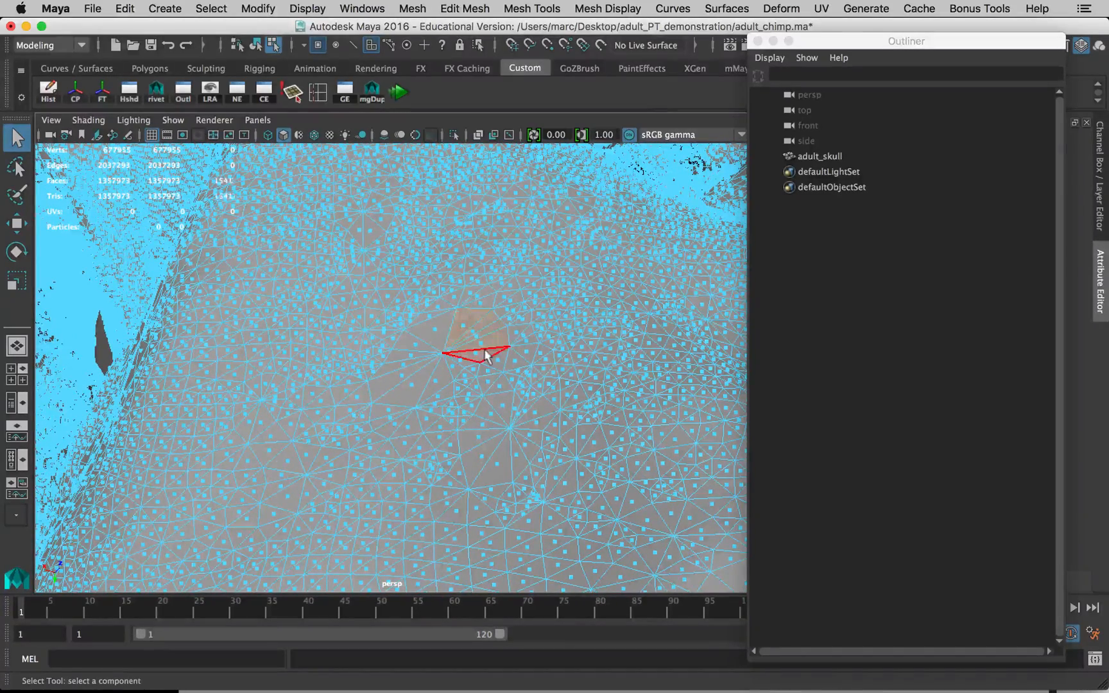
{"action": "left_click", "coordinate": [488, 354]}
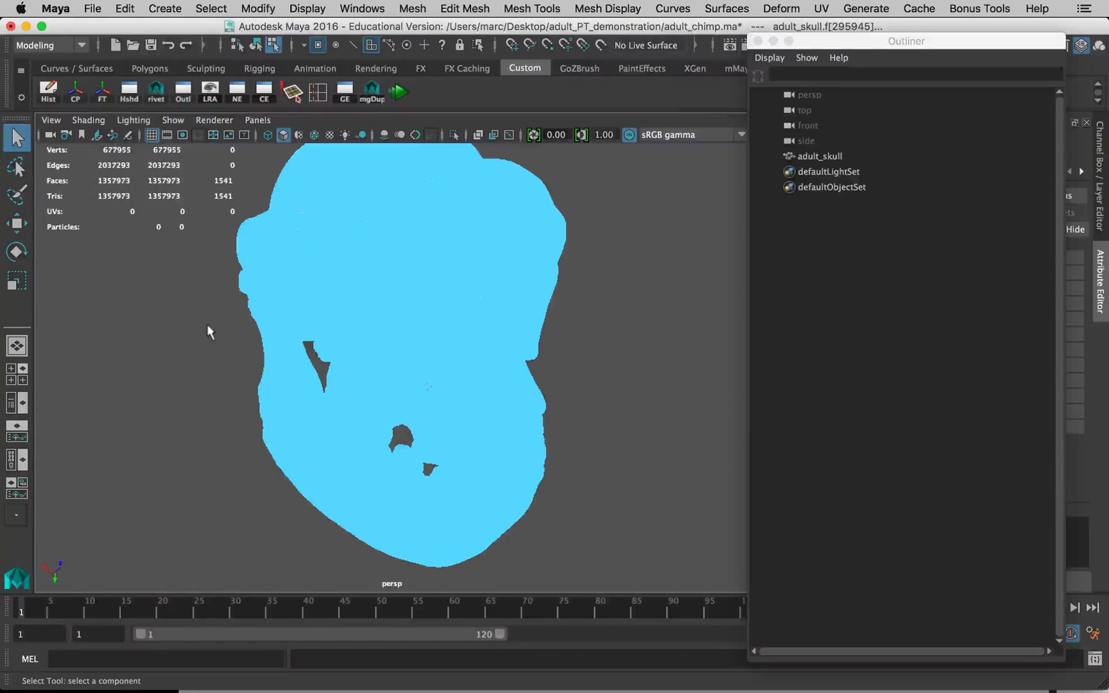
{"action": "mouse_move", "coordinate": [235, 308]}
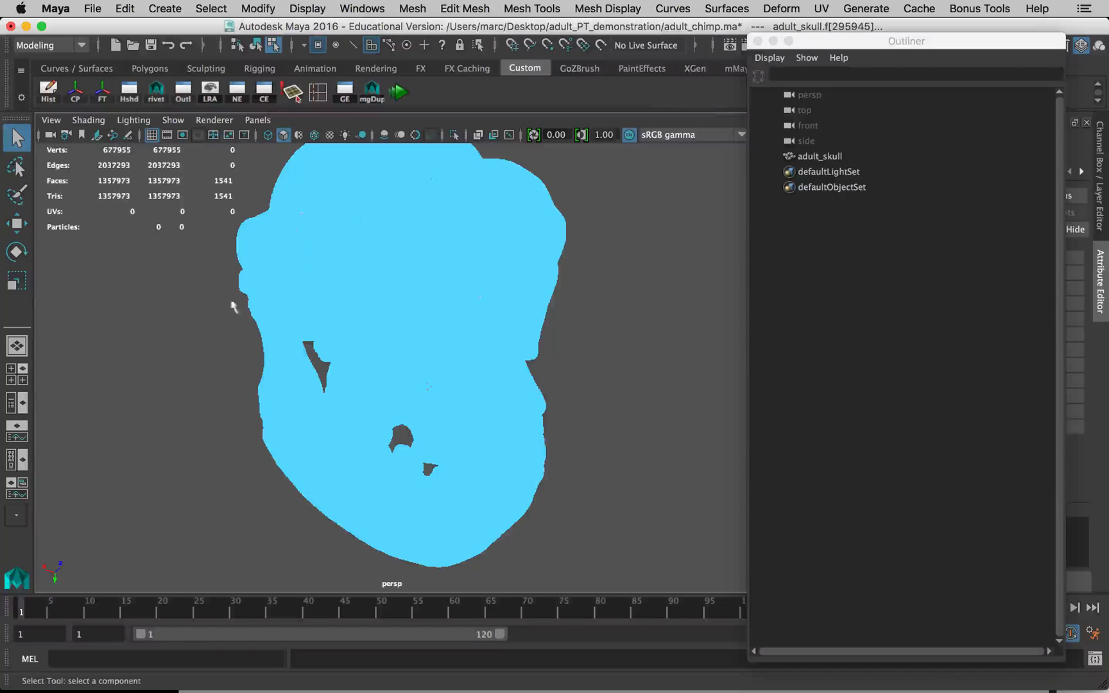
{"action": "left_click", "coordinate": [255, 44]}
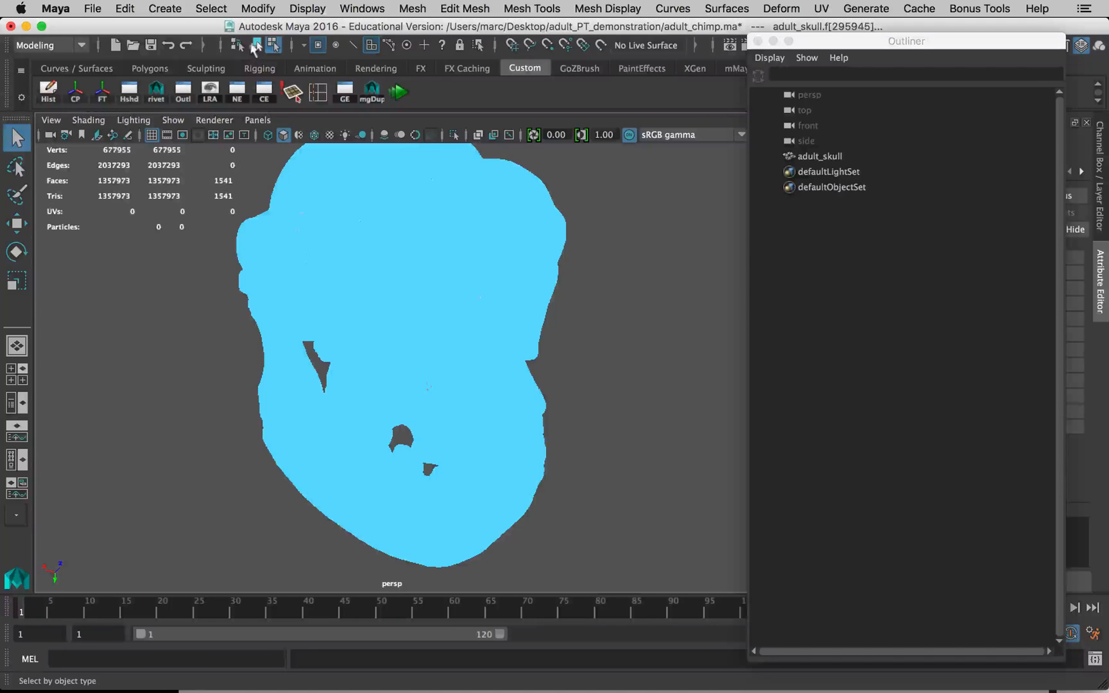
{"action": "left_click", "coordinate": [255, 44]}
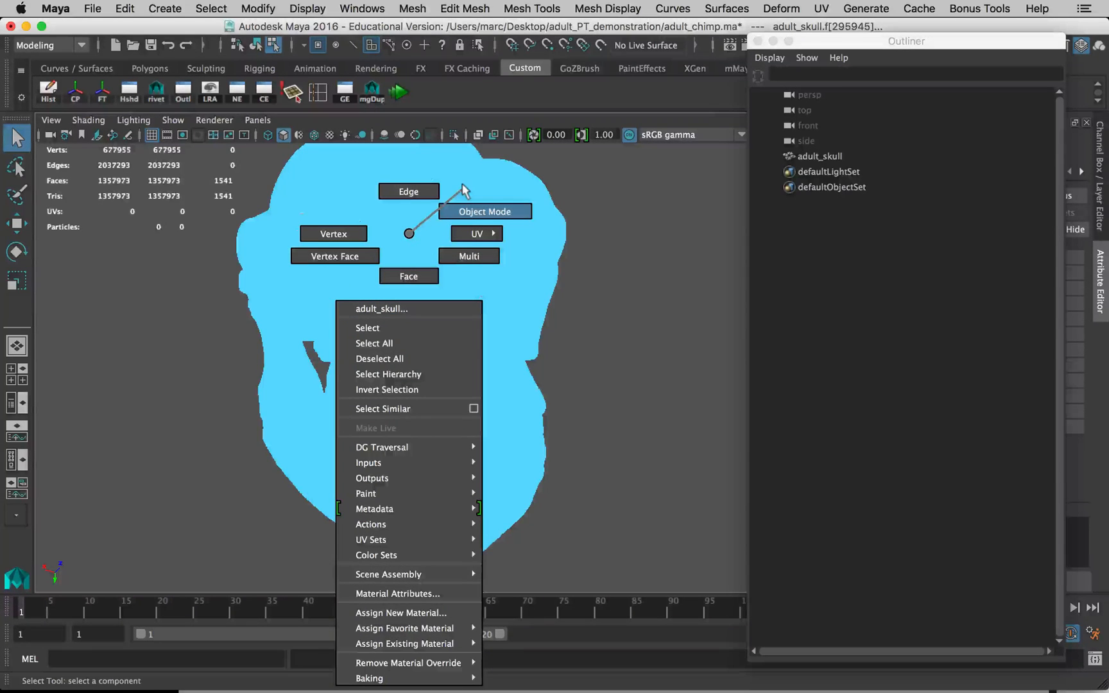
{"action": "left_click", "coordinate": [485, 210]}
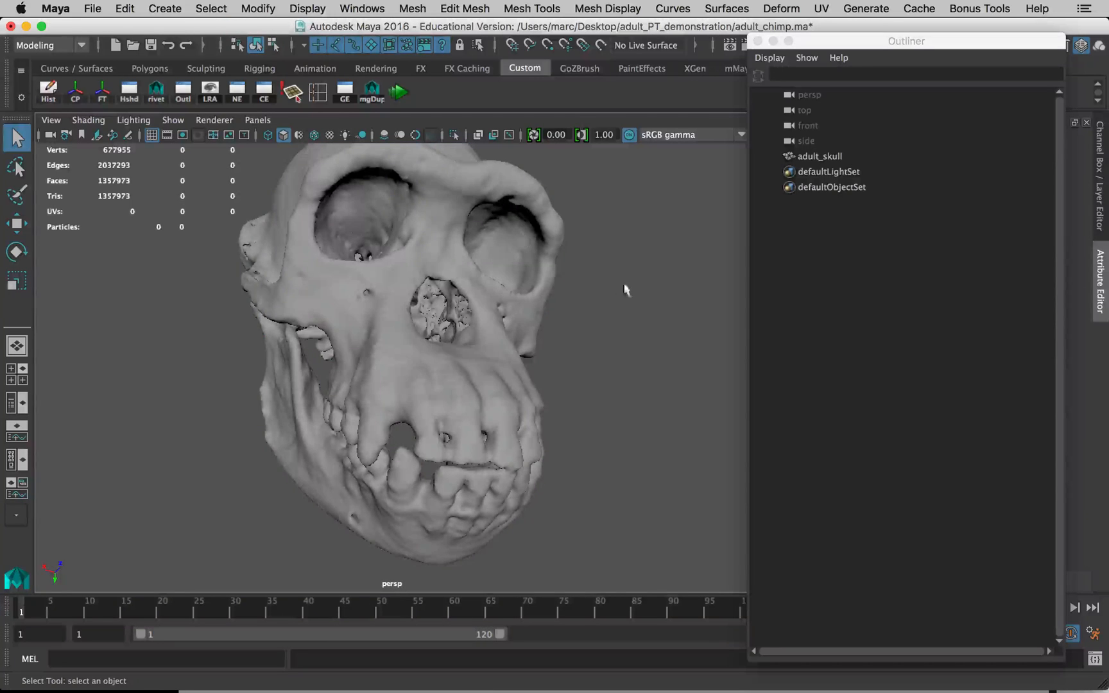
Step: Select adult_skull and delete its construction history via Edit > Delete by Type > History
{"action": "left_click", "coordinate": [819, 157]}
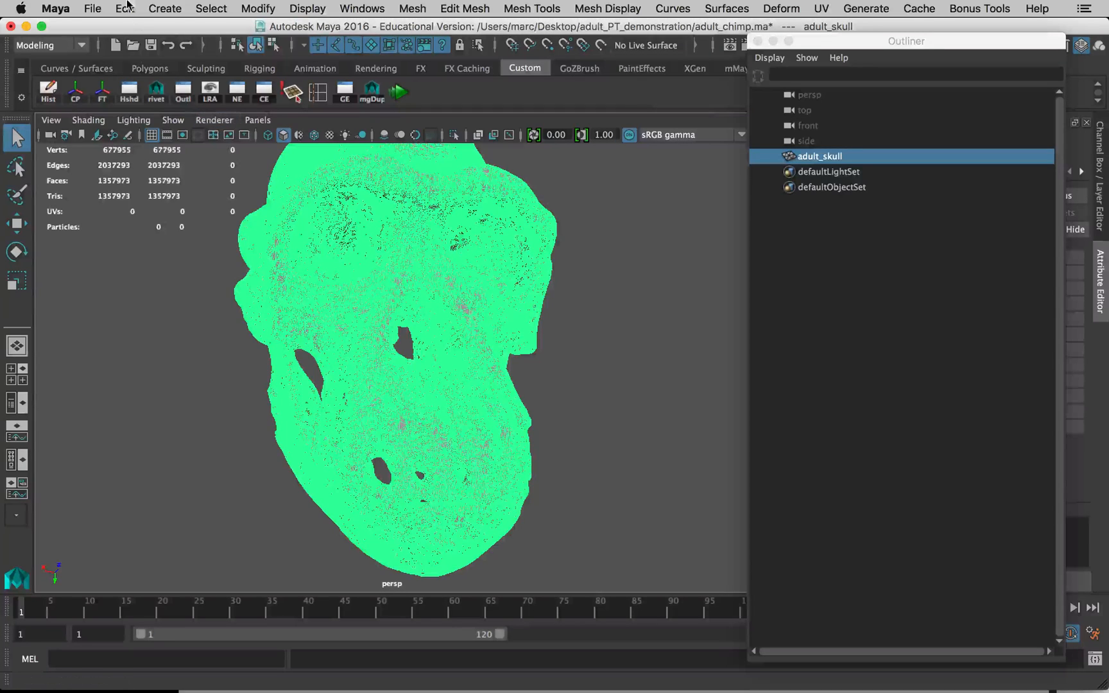
{"action": "left_click", "coordinate": [124, 9]}
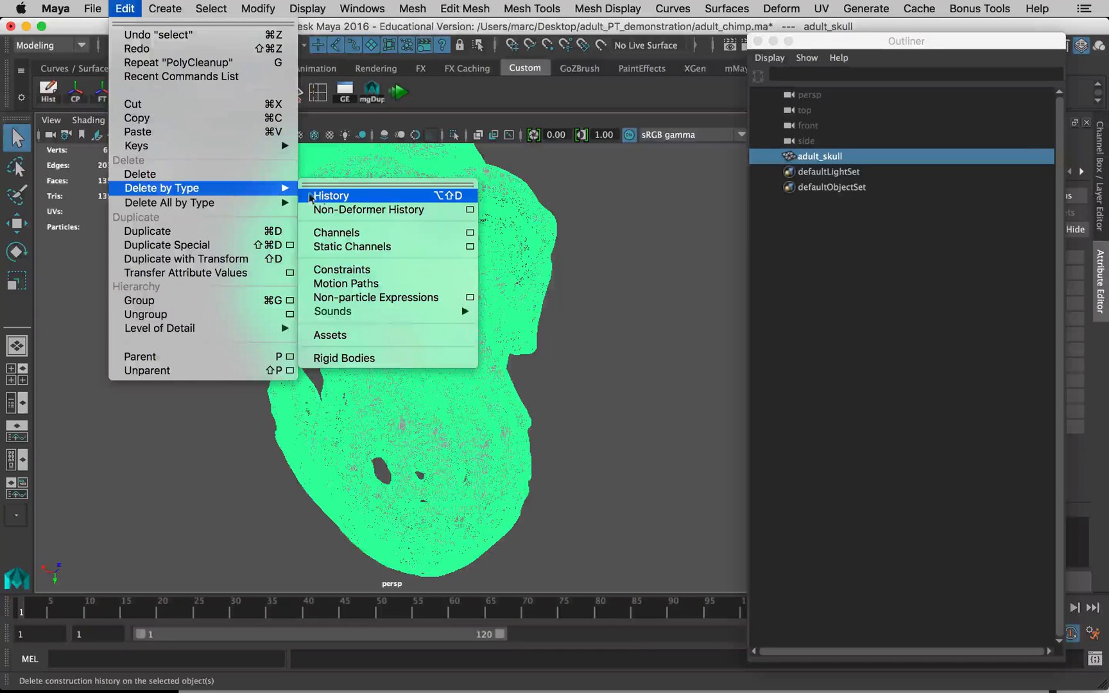
{"action": "left_click", "coordinate": [331, 196]}
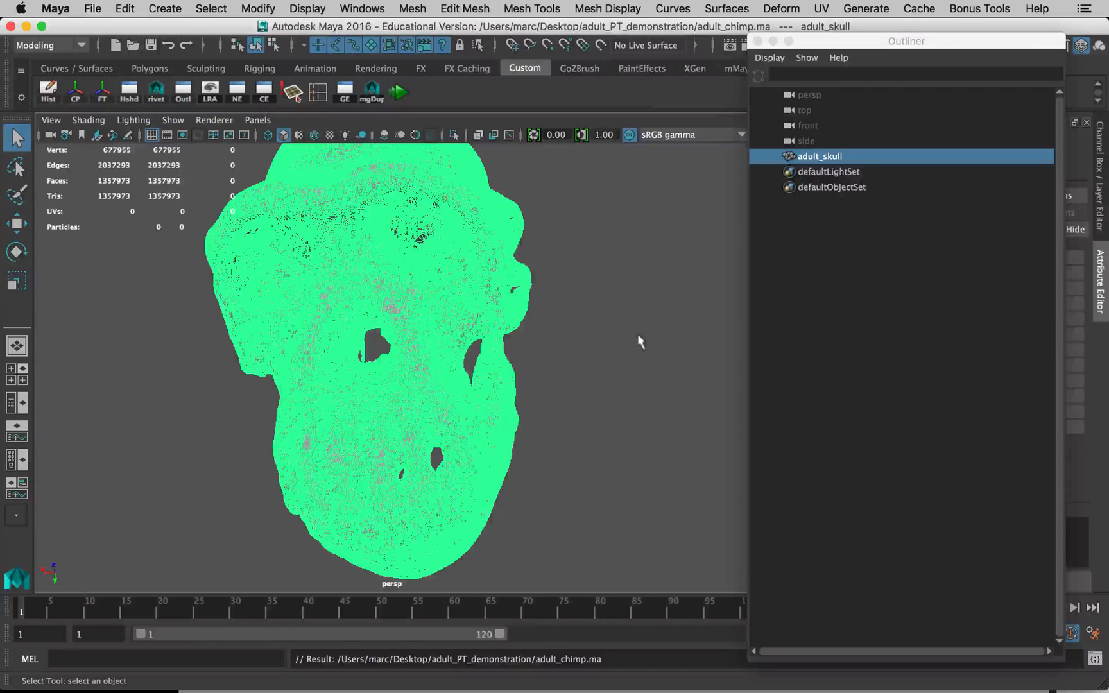
{"action": "mouse_move", "coordinate": [631, 363]}
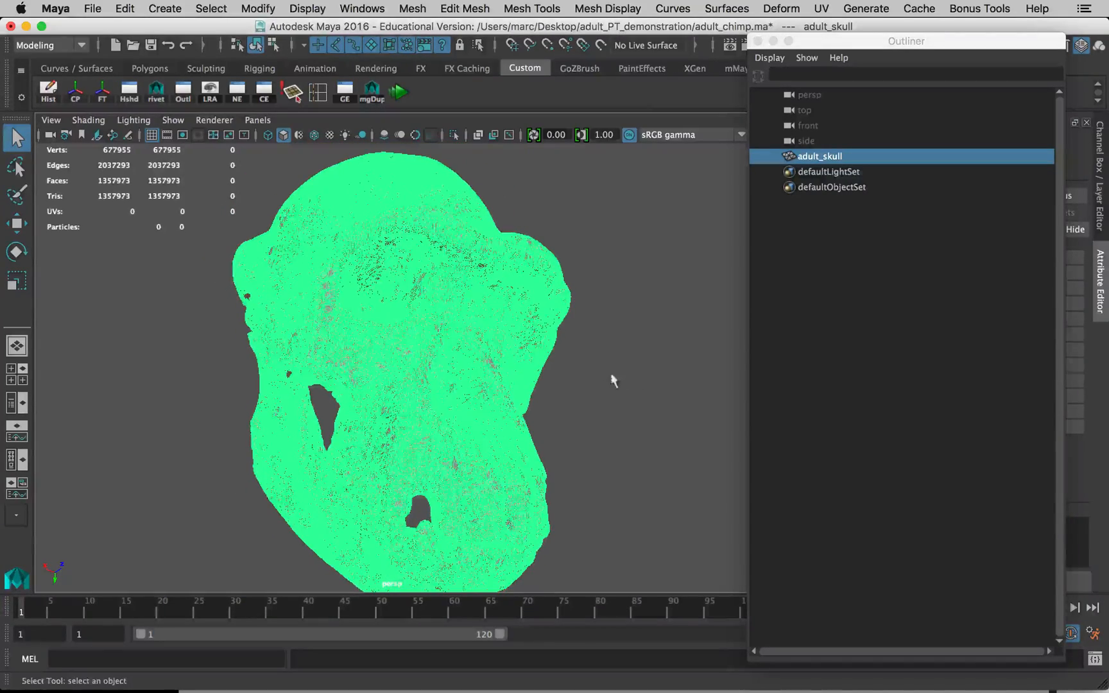
Step: Open the Mesh > Reduce options and reset them to defaults (50% reduction, 0.5 border)
{"action": "left_click", "coordinate": [411, 9]}
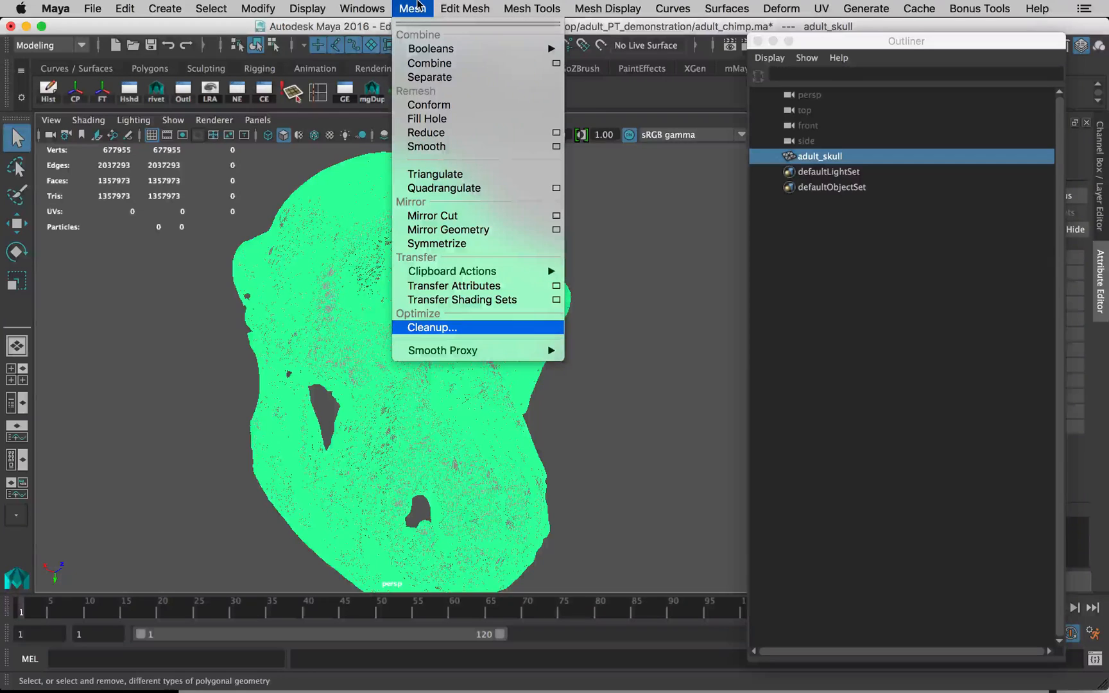
{"action": "left_click", "coordinate": [464, 8]}
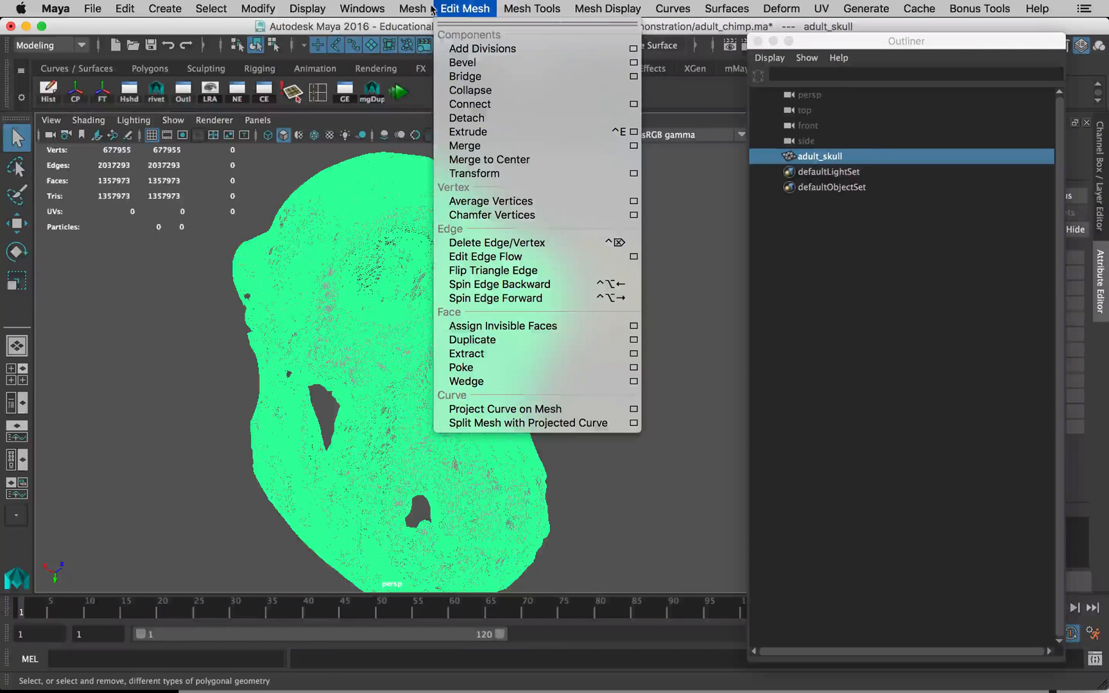
{"action": "left_click", "coordinate": [411, 8]}
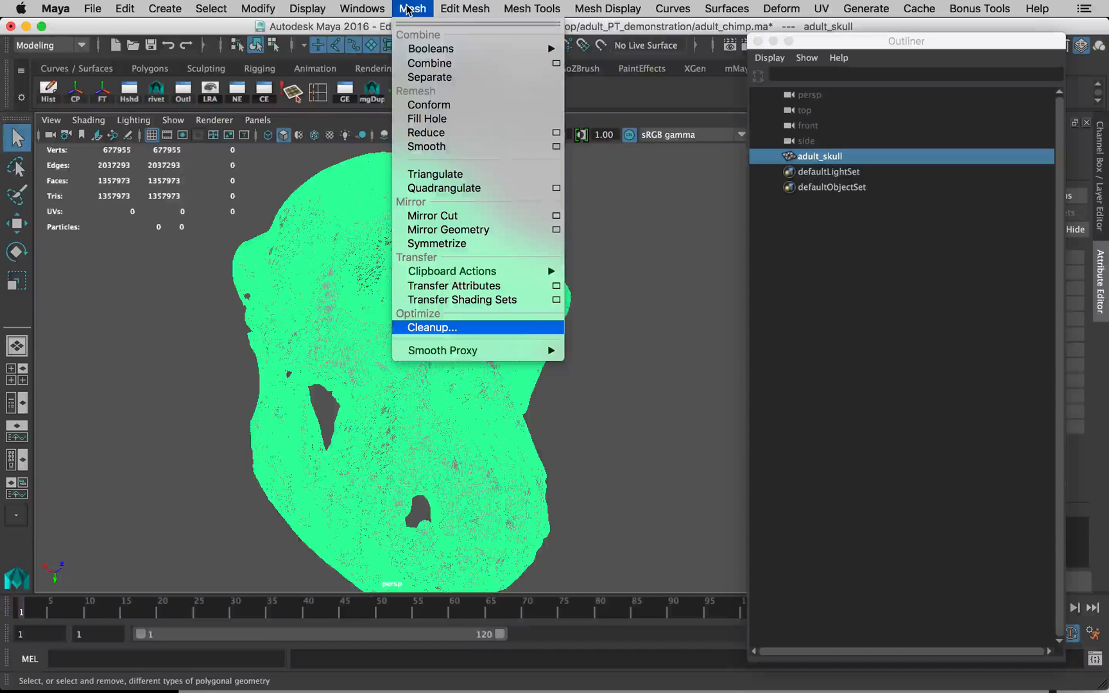
{"action": "mouse_move", "coordinate": [456, 137]}
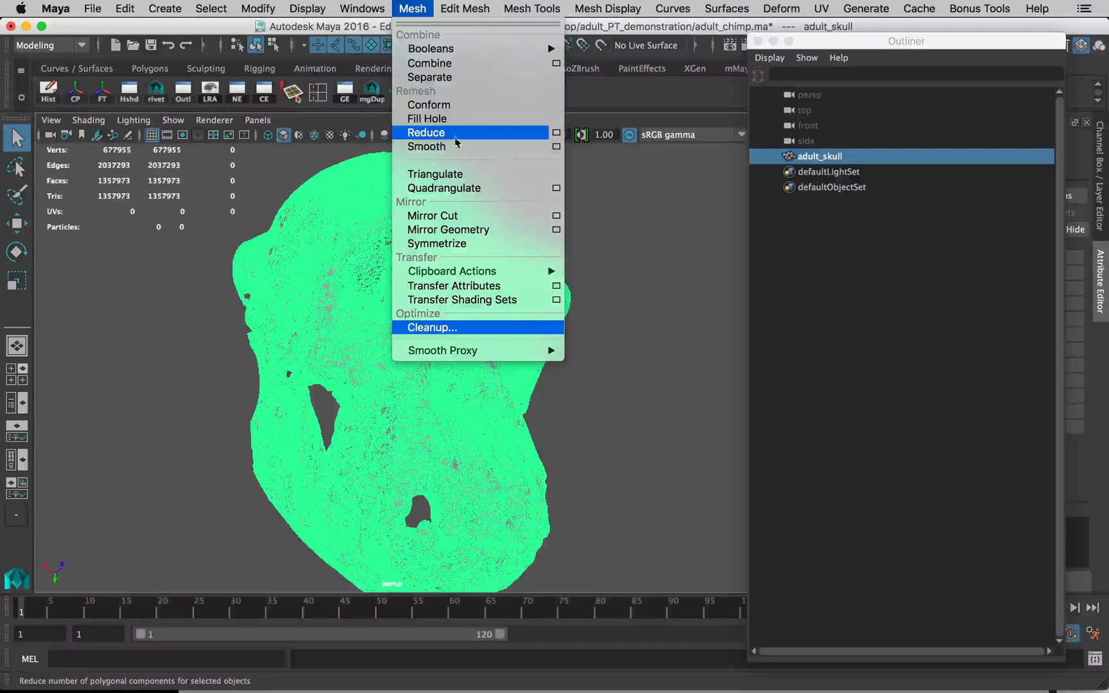
{"action": "left_click", "coordinate": [557, 132]}
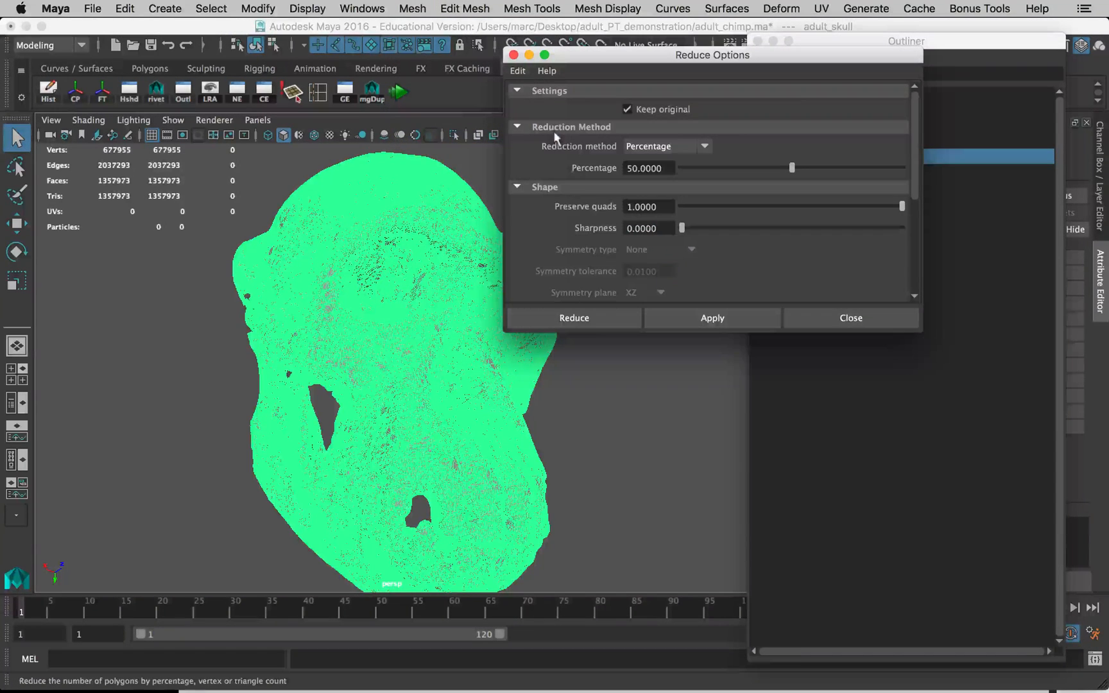
{"action": "left_click", "coordinate": [517, 71]}
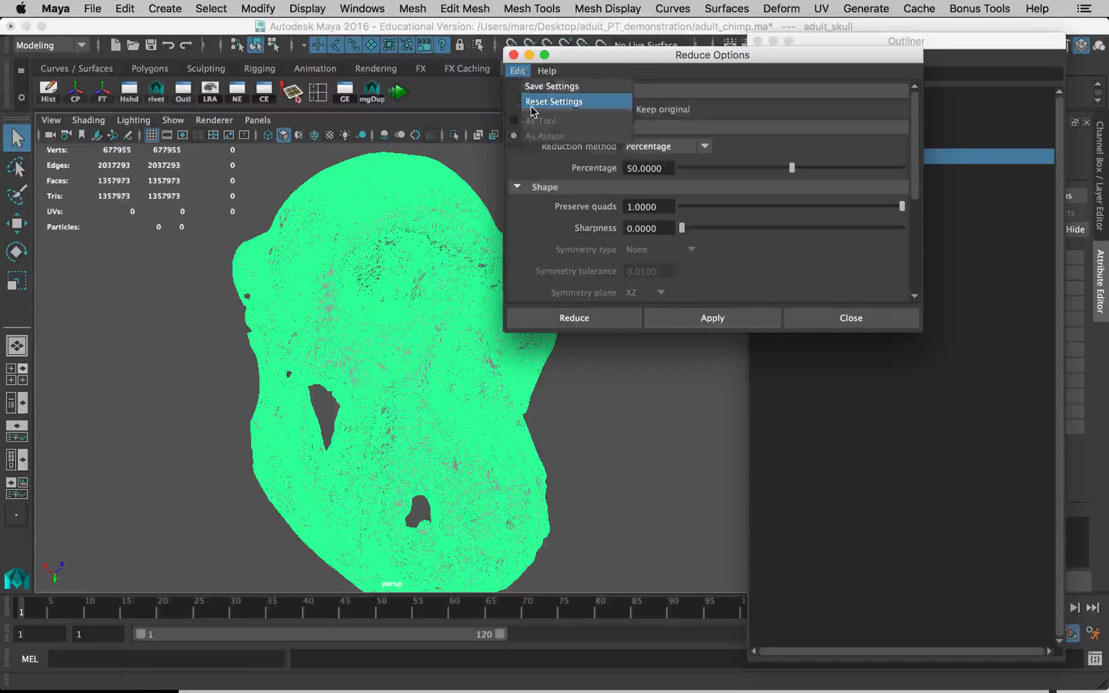
{"action": "left_click", "coordinate": [553, 101]}
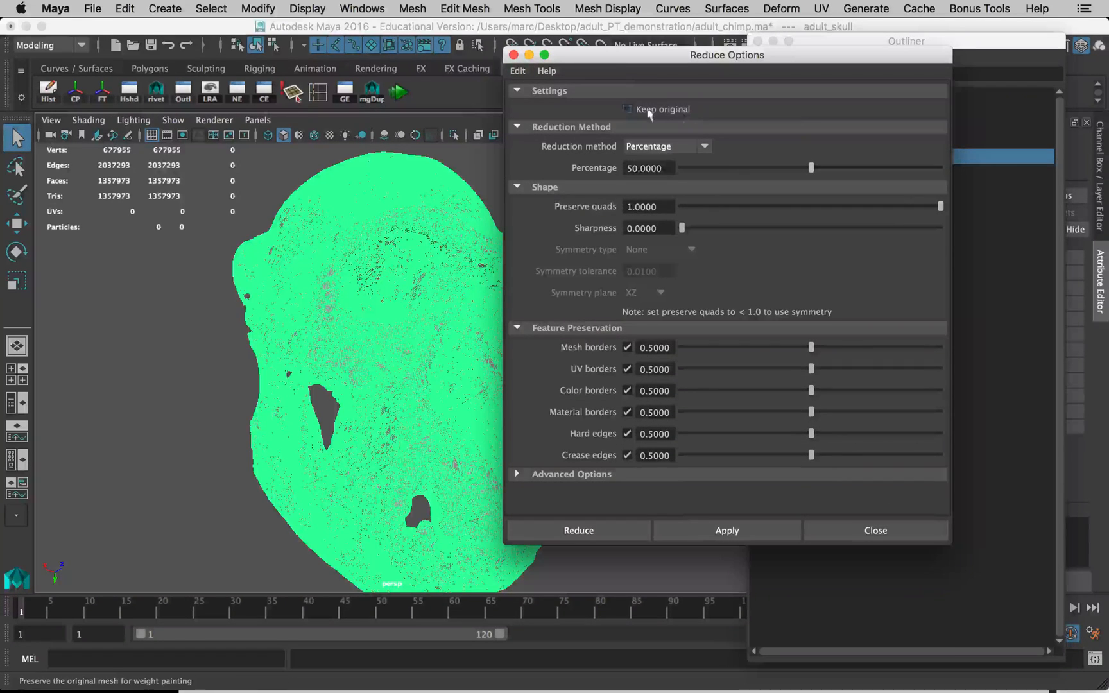
{"action": "mouse_move", "coordinate": [747, 272]}
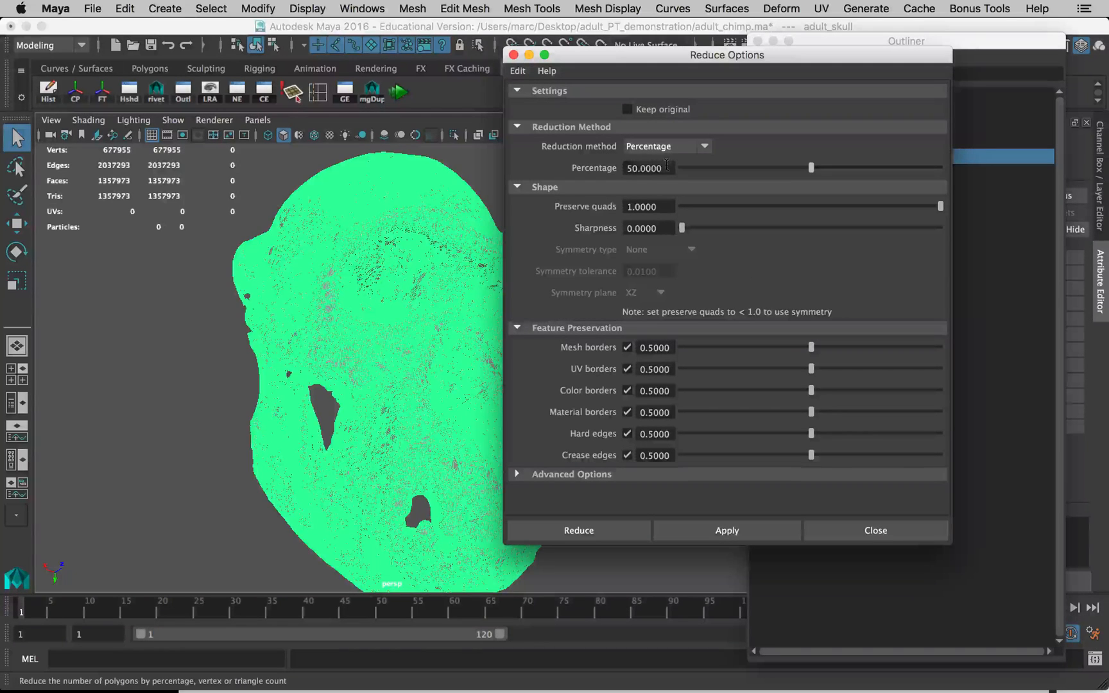
Step: Enter 80 in the Reduce Options percentage field
{"action": "triple_click", "coordinate": [644, 167]}
{"action": "type", "text": "75"}
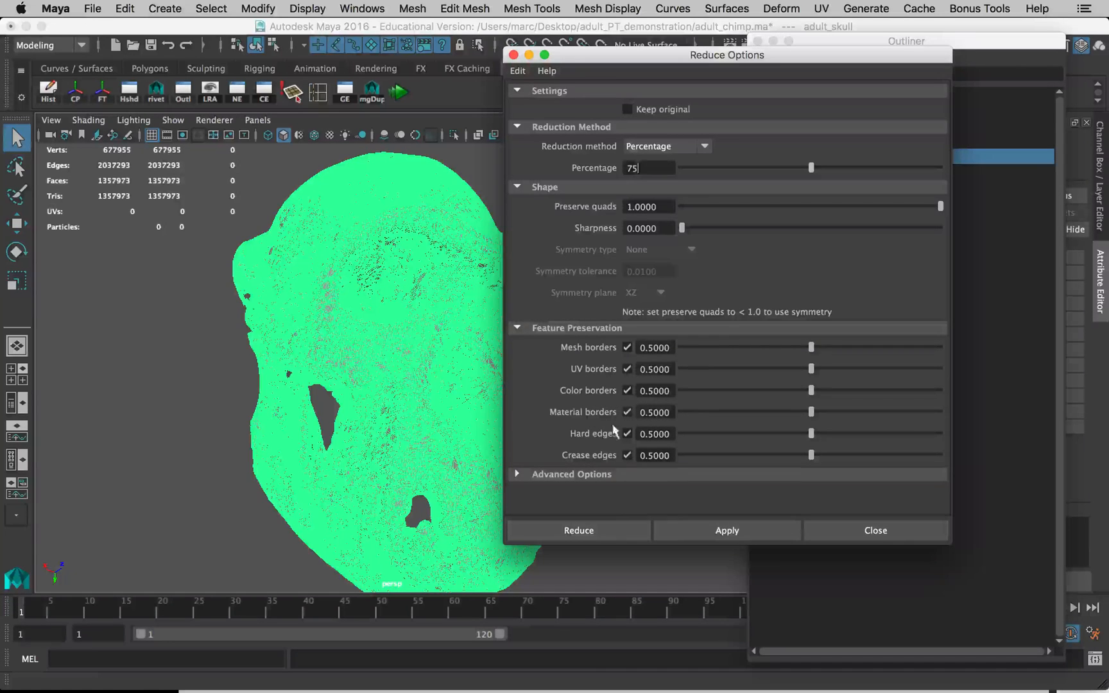
{"action": "mouse_move", "coordinate": [735, 189]}
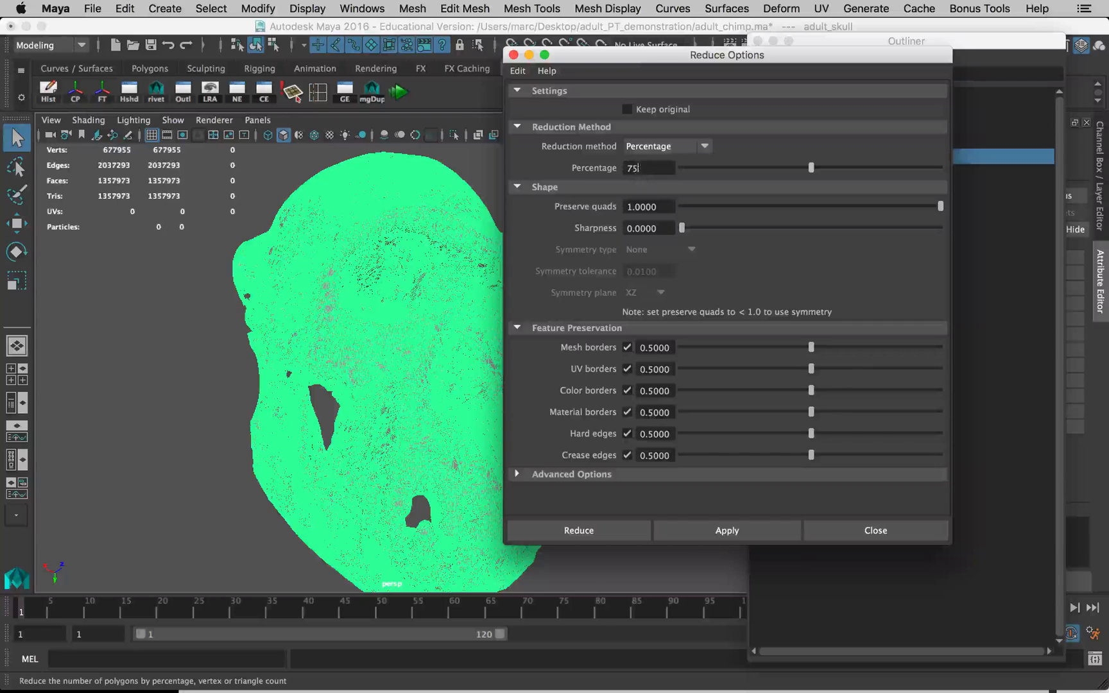
{"action": "type", "text": "80.0000"}
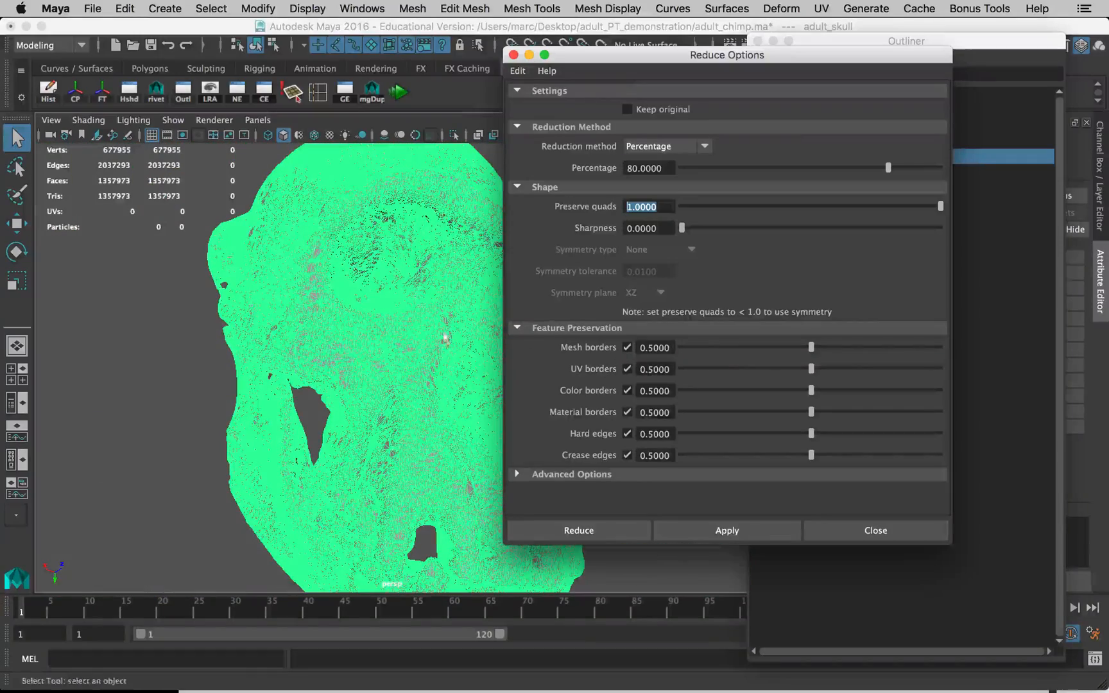
{"action": "mouse_move", "coordinate": [714, 263]}
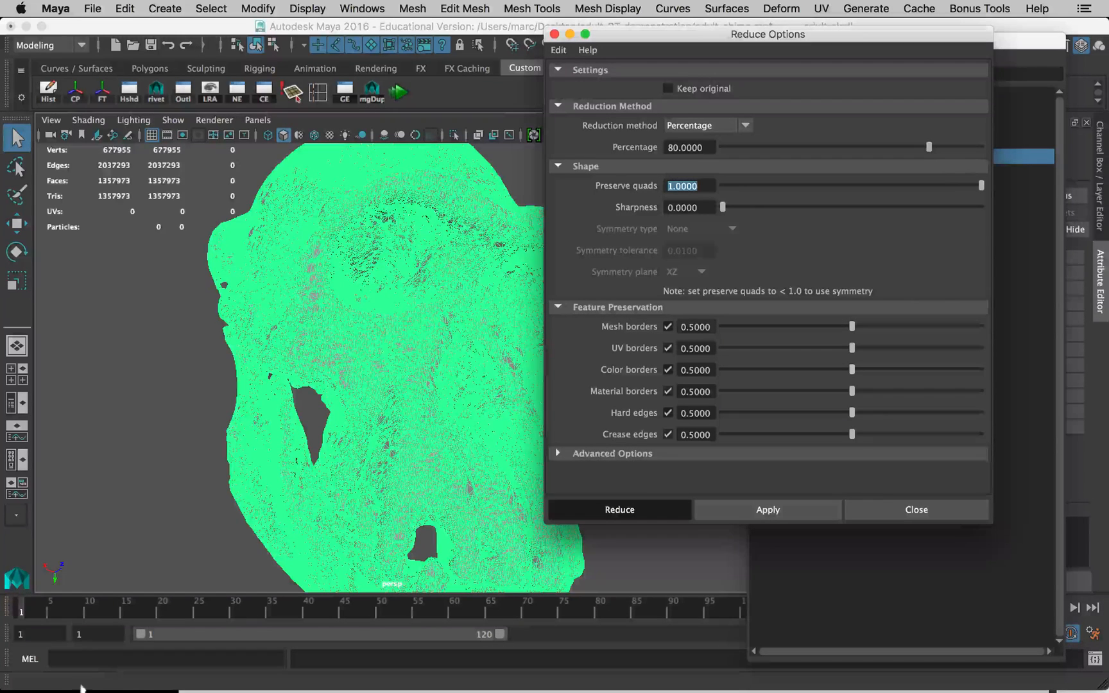
Step: Reduce adult_skull by 80%, leaving 135,591 vertices and 273,247 triangles
{"action": "left_click", "coordinate": [618, 509]}
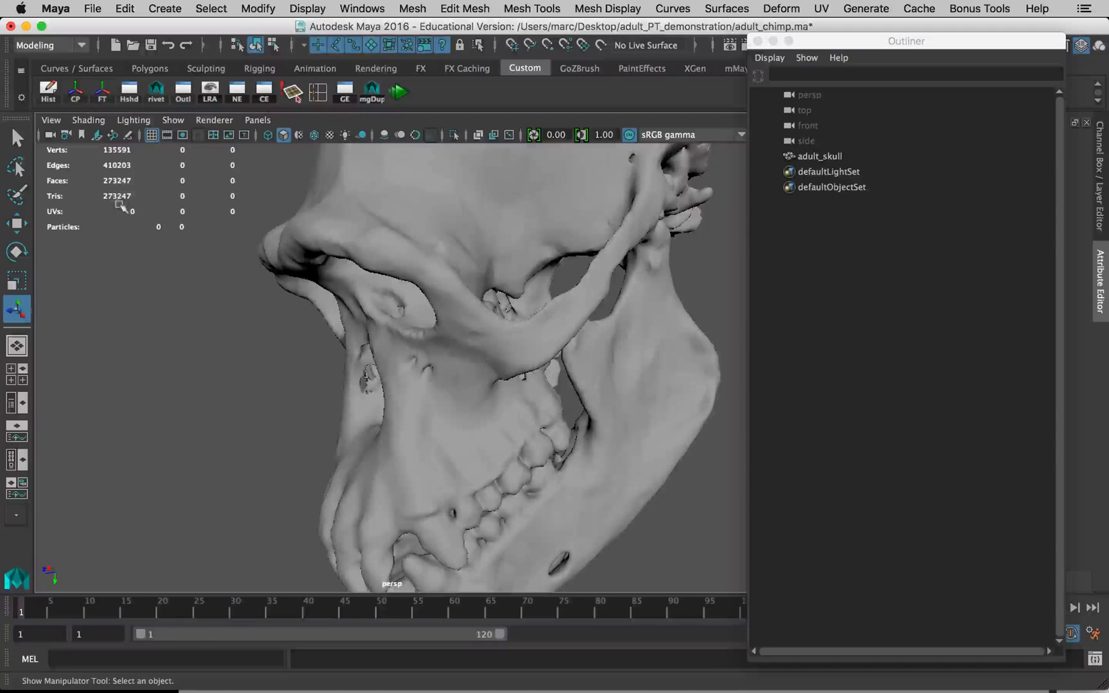
{"action": "mouse_move", "coordinate": [255, 331]}
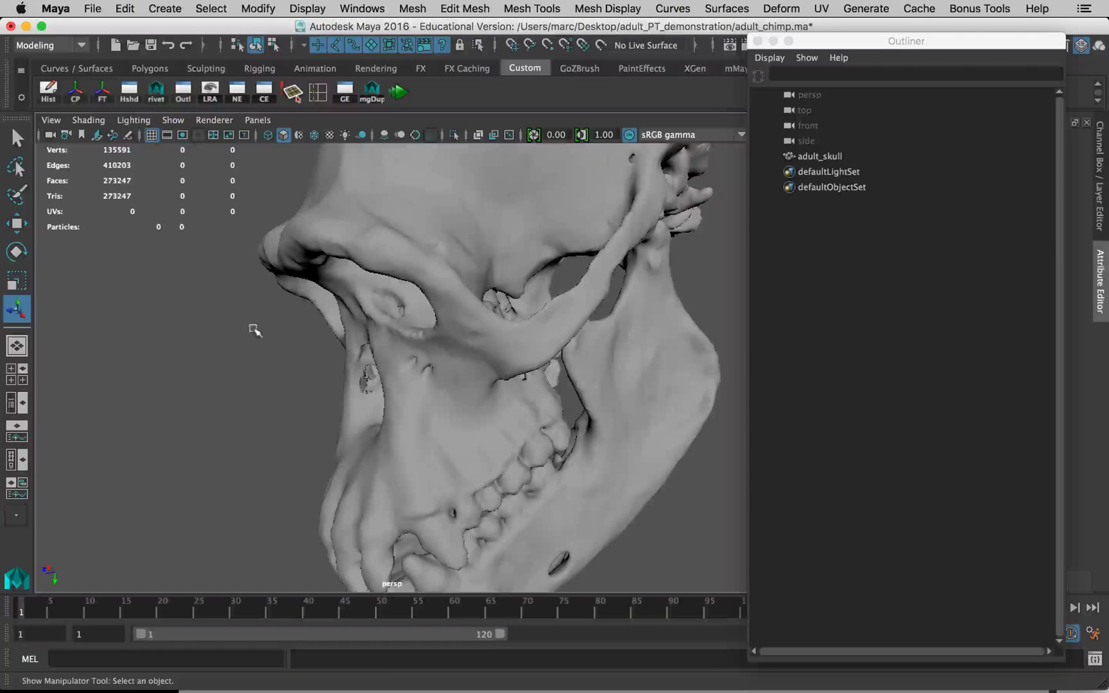